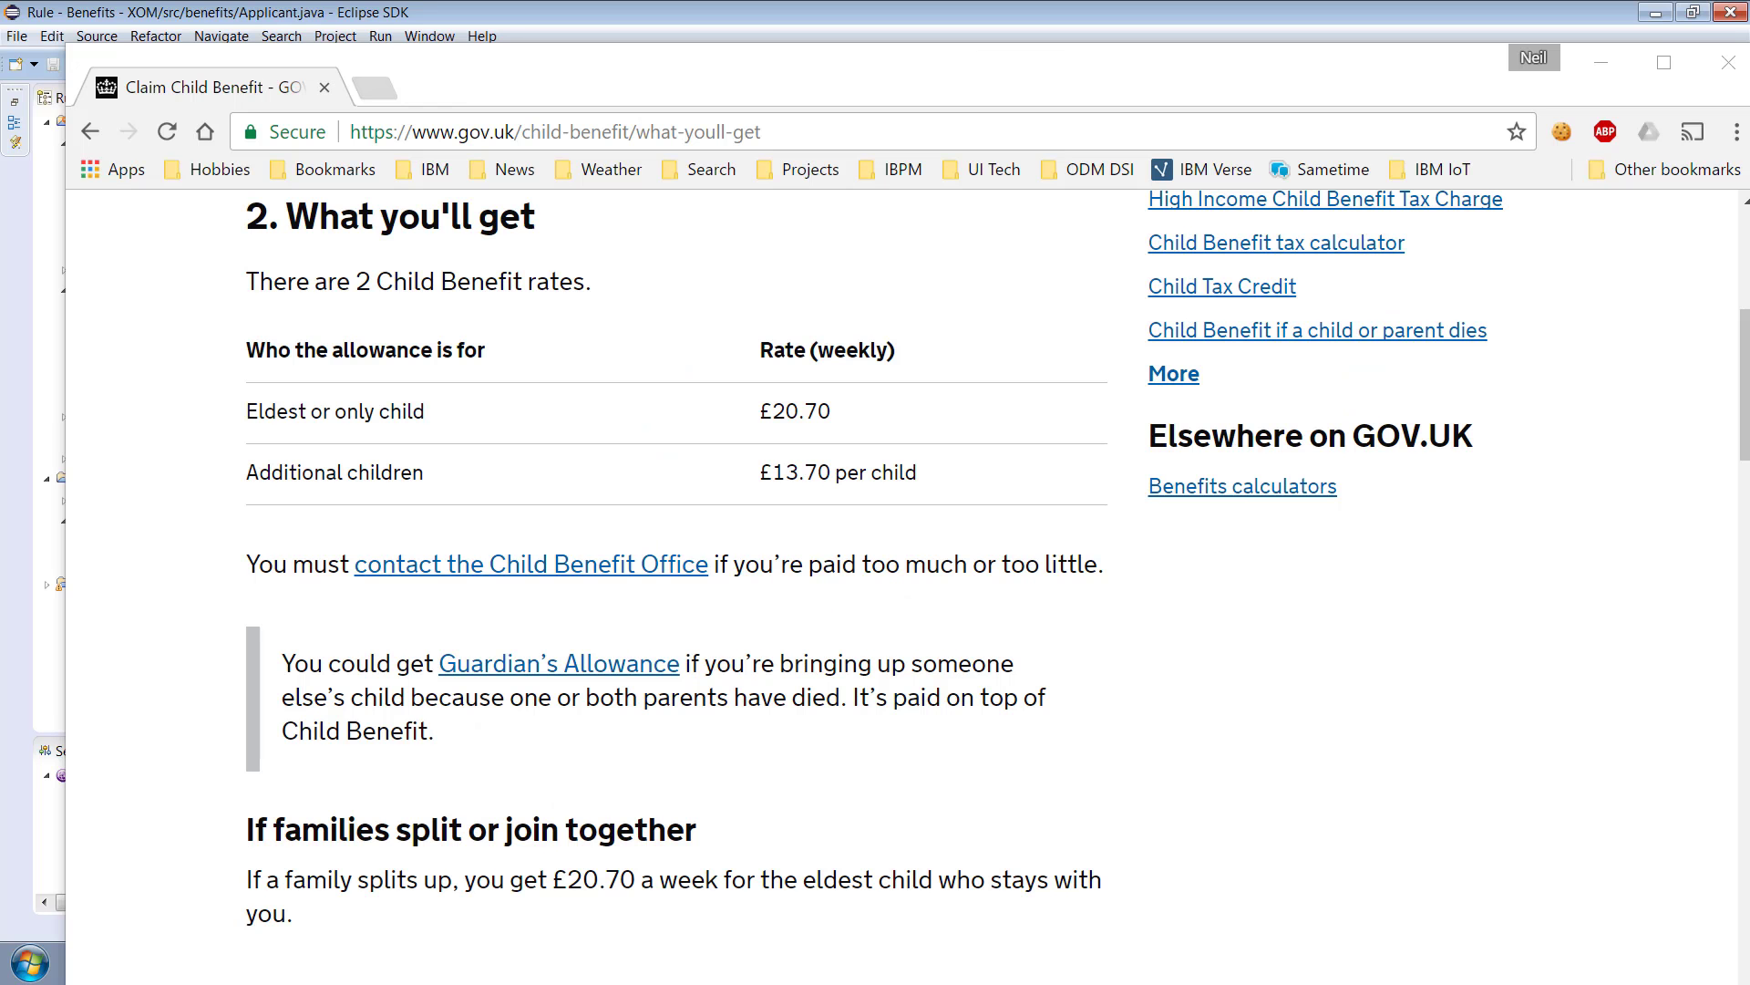
{"action": "mouse_move", "coordinate": [1559, 218]}
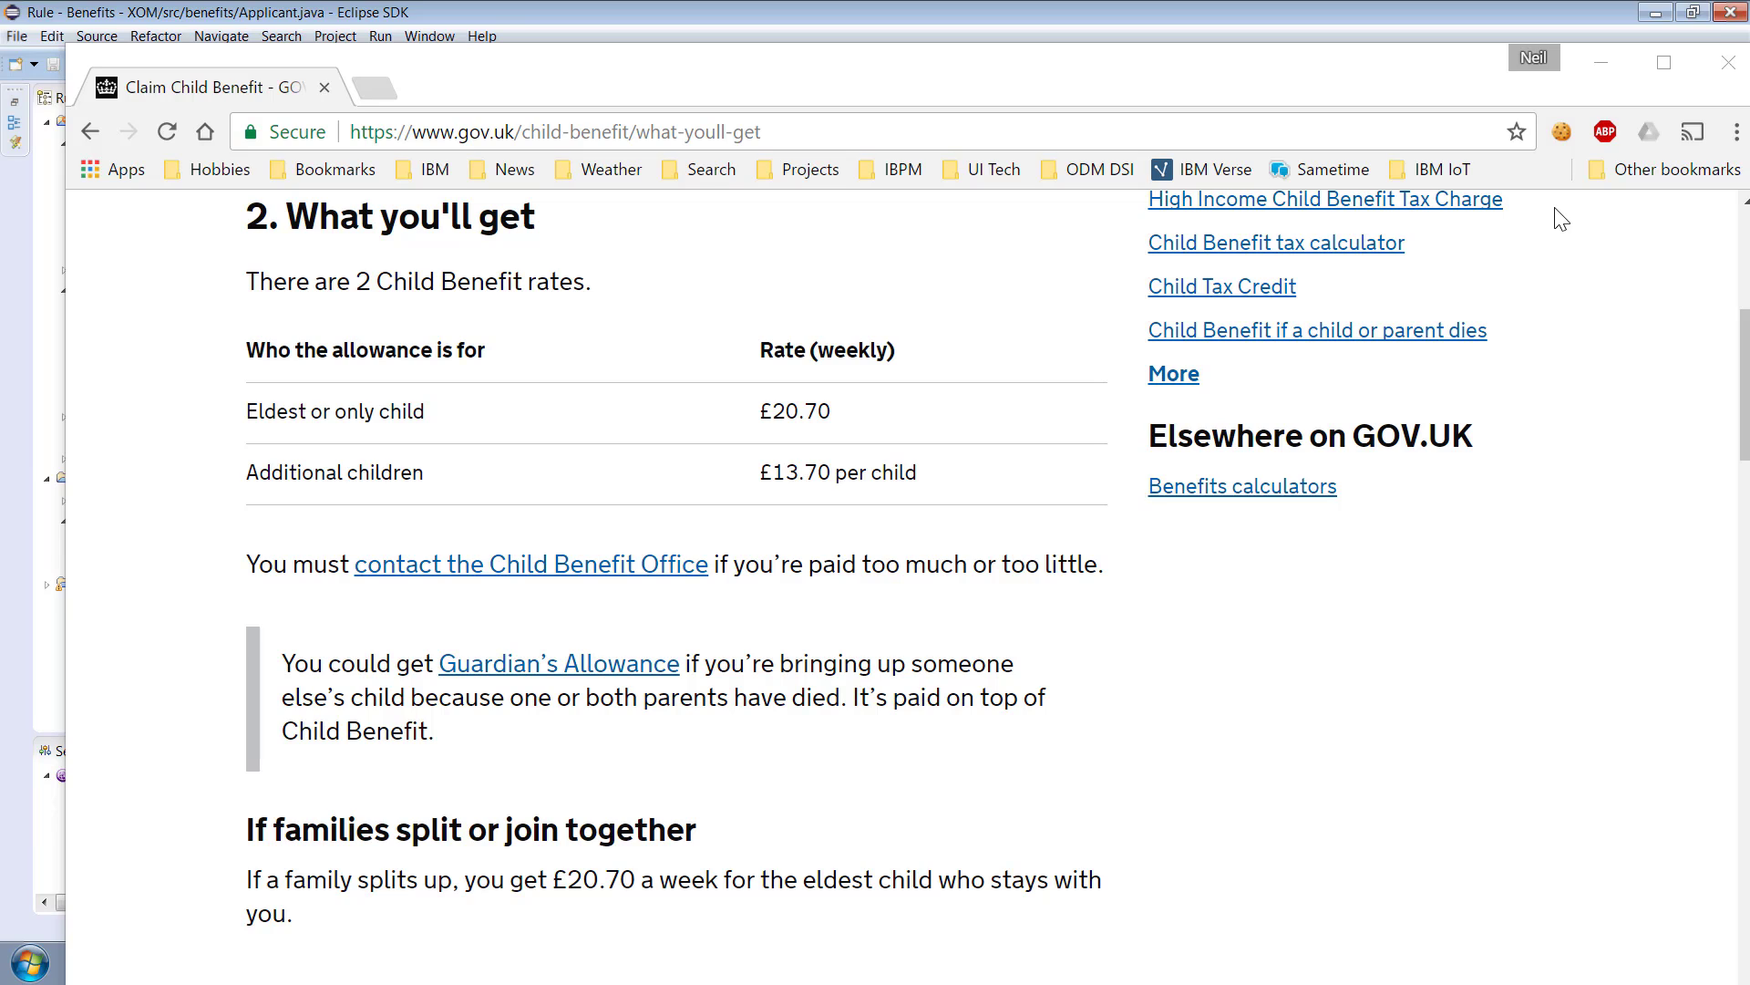
{"action": "mouse_move", "coordinate": [1418, 291]}
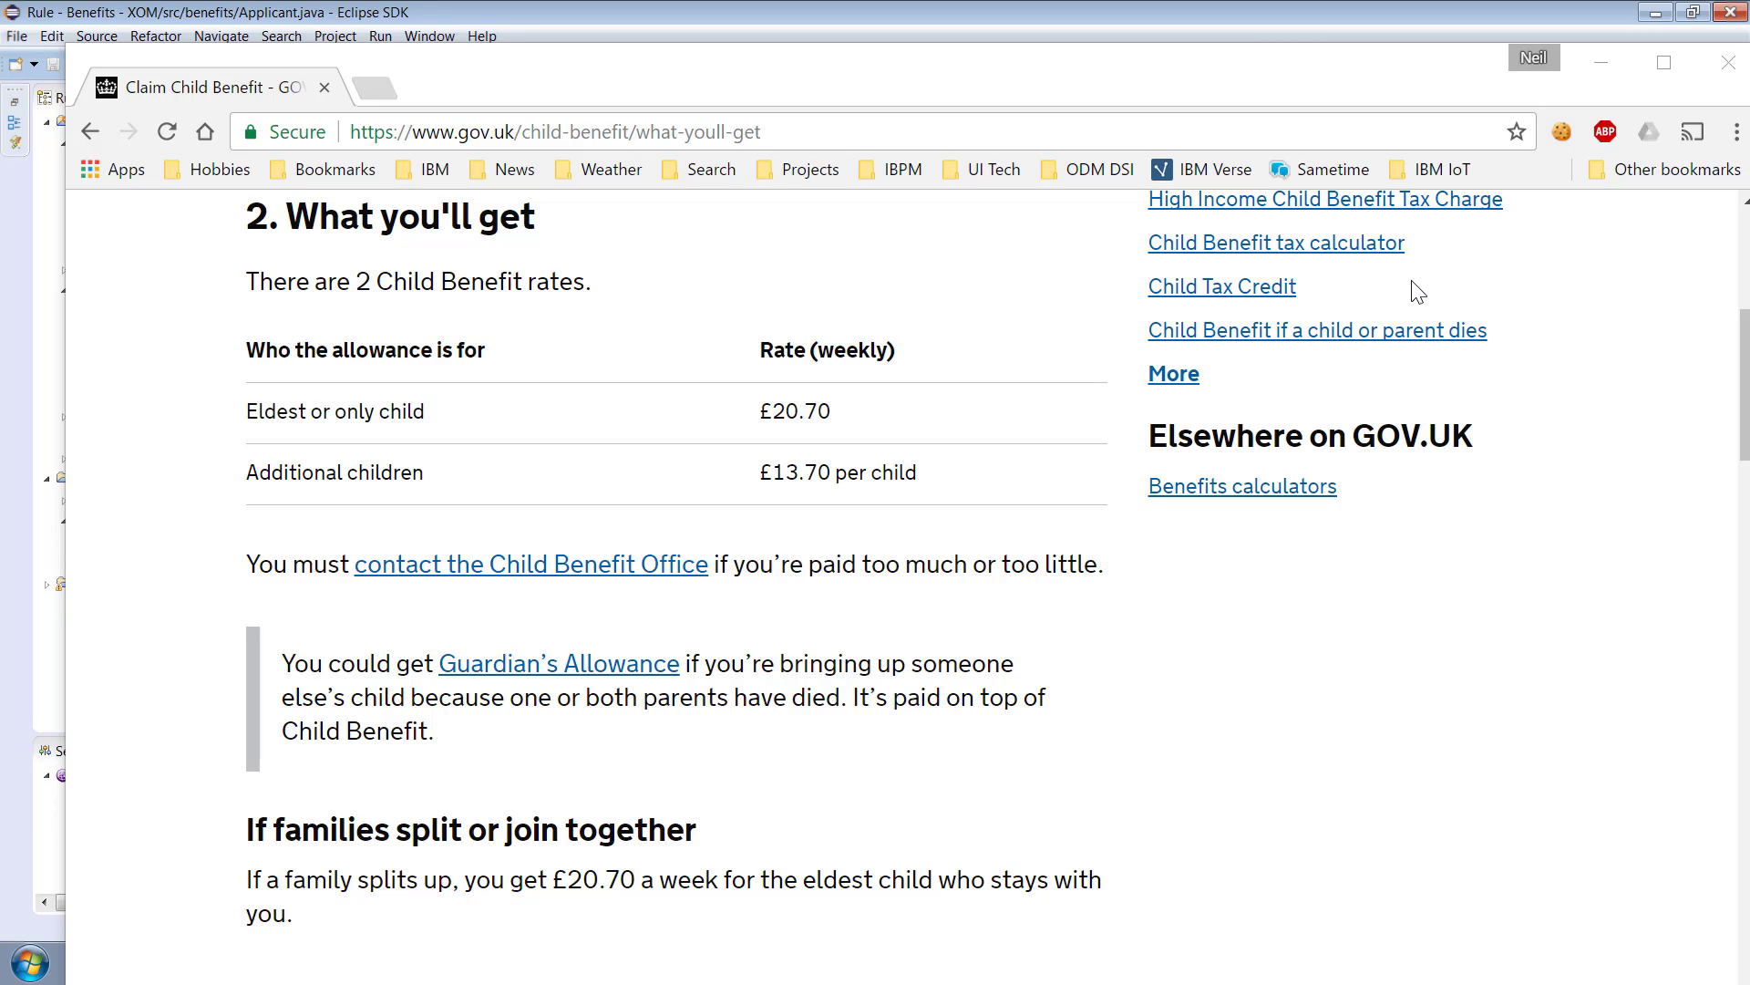
{"action": "mouse_move", "coordinate": [1286, 593]}
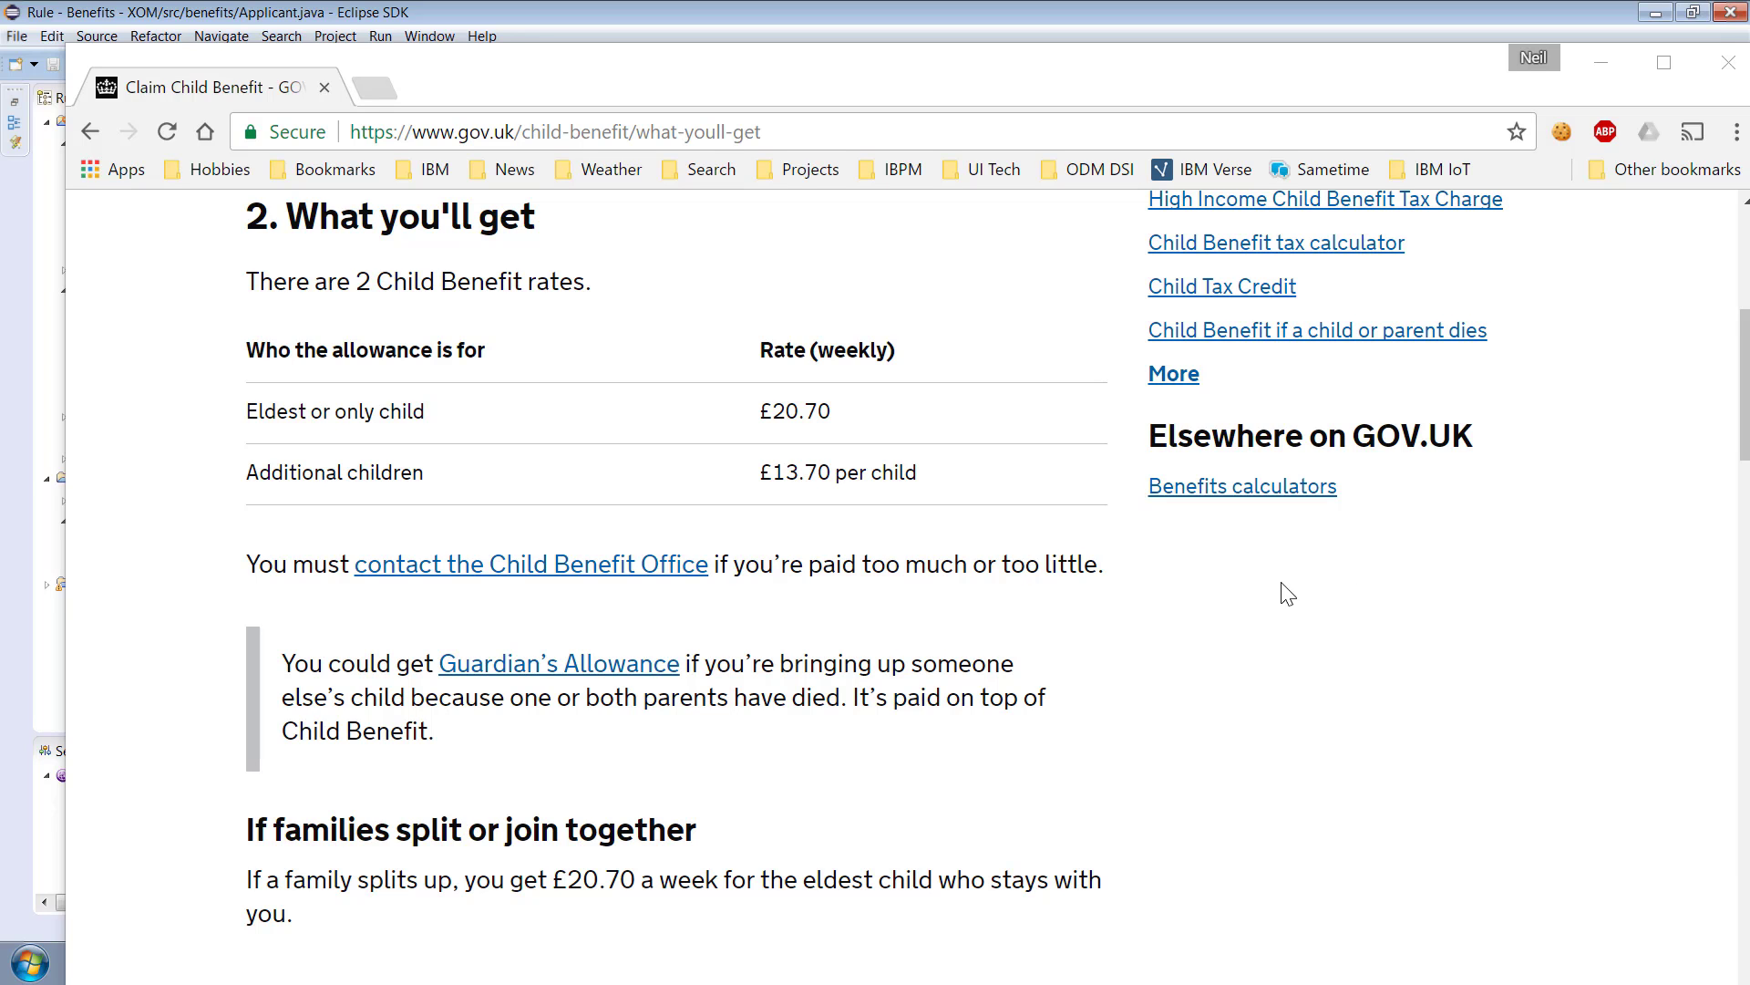
Step: Scroll through the Applicant.java class to show its children field with getter and setter
{"action": "scroll", "scroll_direction": "up", "scroll_amount": 3}
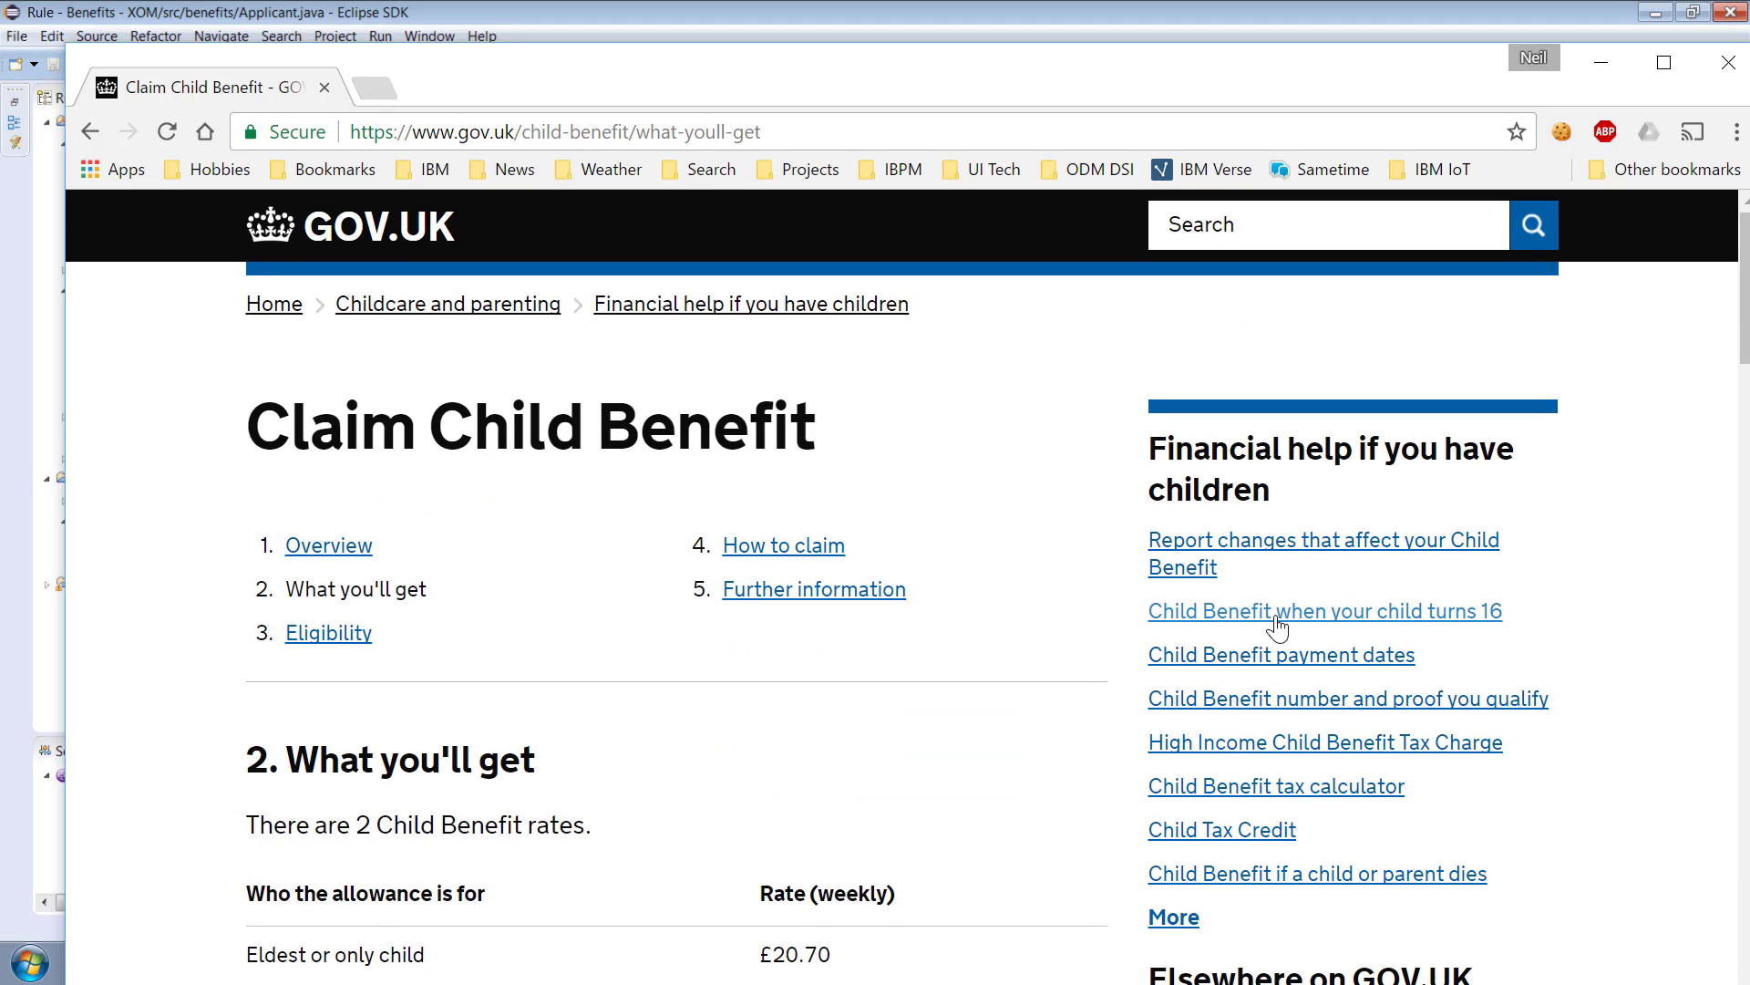
{"action": "scroll", "scroll_direction": "down", "scroll_amount": 3}
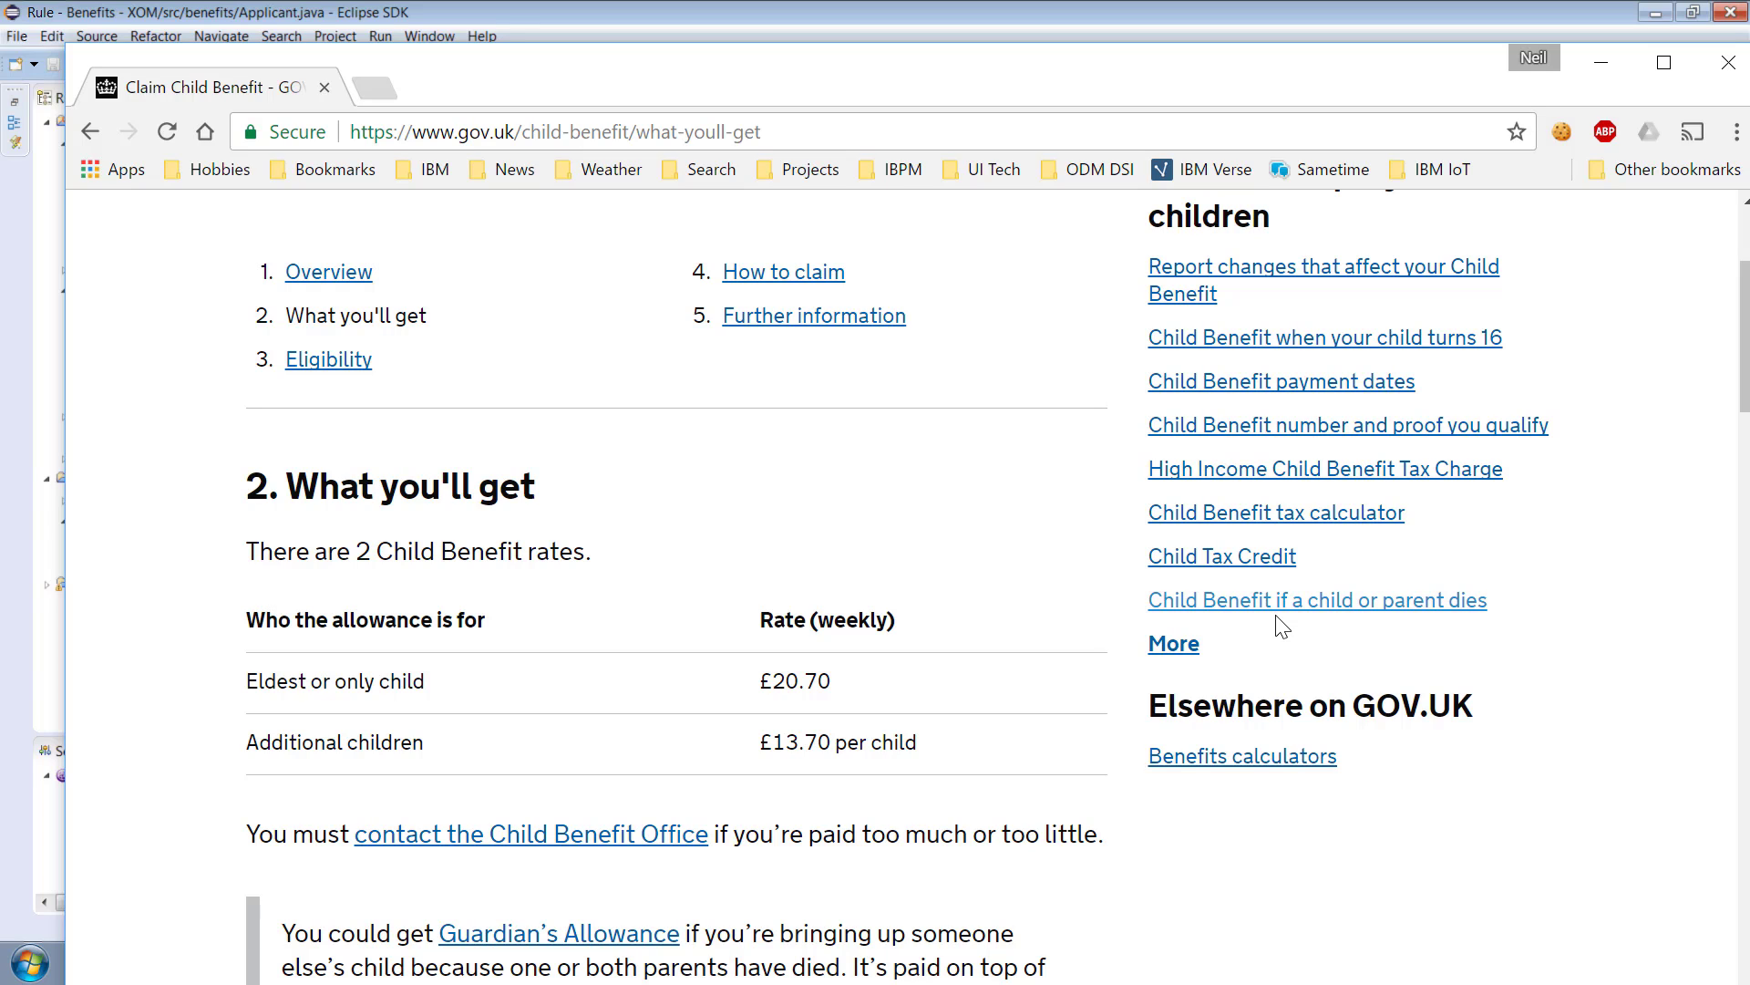
{"action": "scroll", "scroll_direction": "down", "scroll_amount": 3}
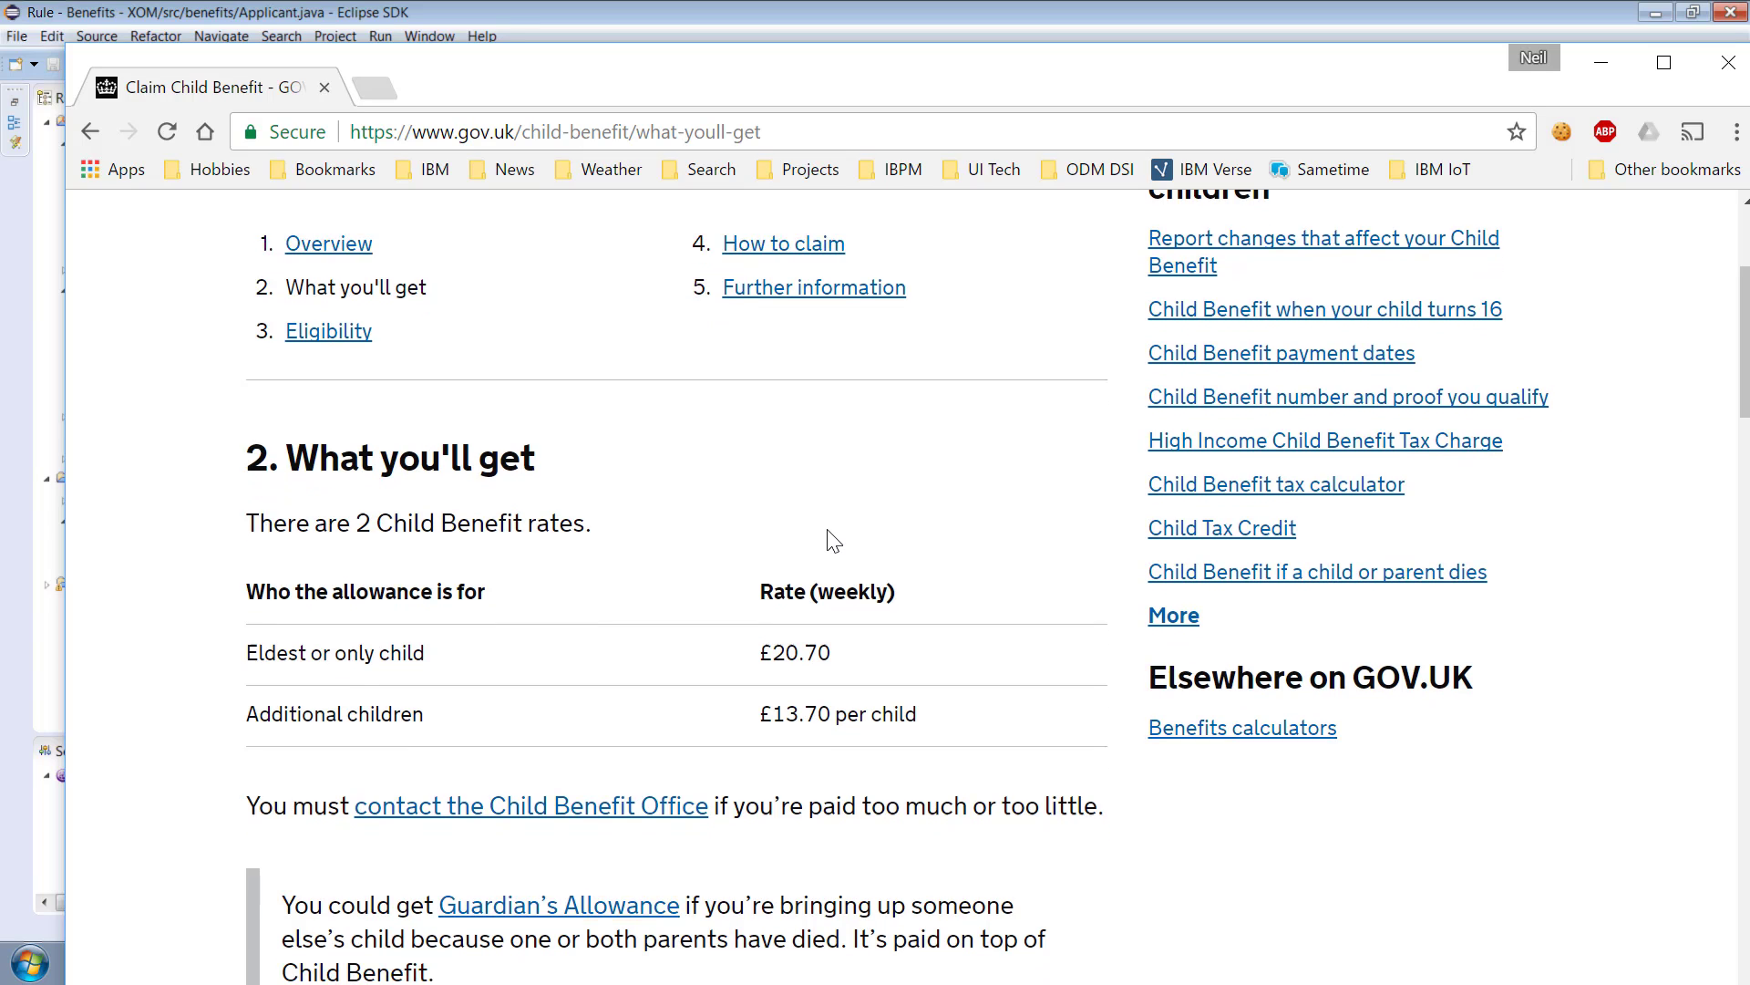
{"action": "scroll", "scroll_direction": "down", "scroll_amount": 3}
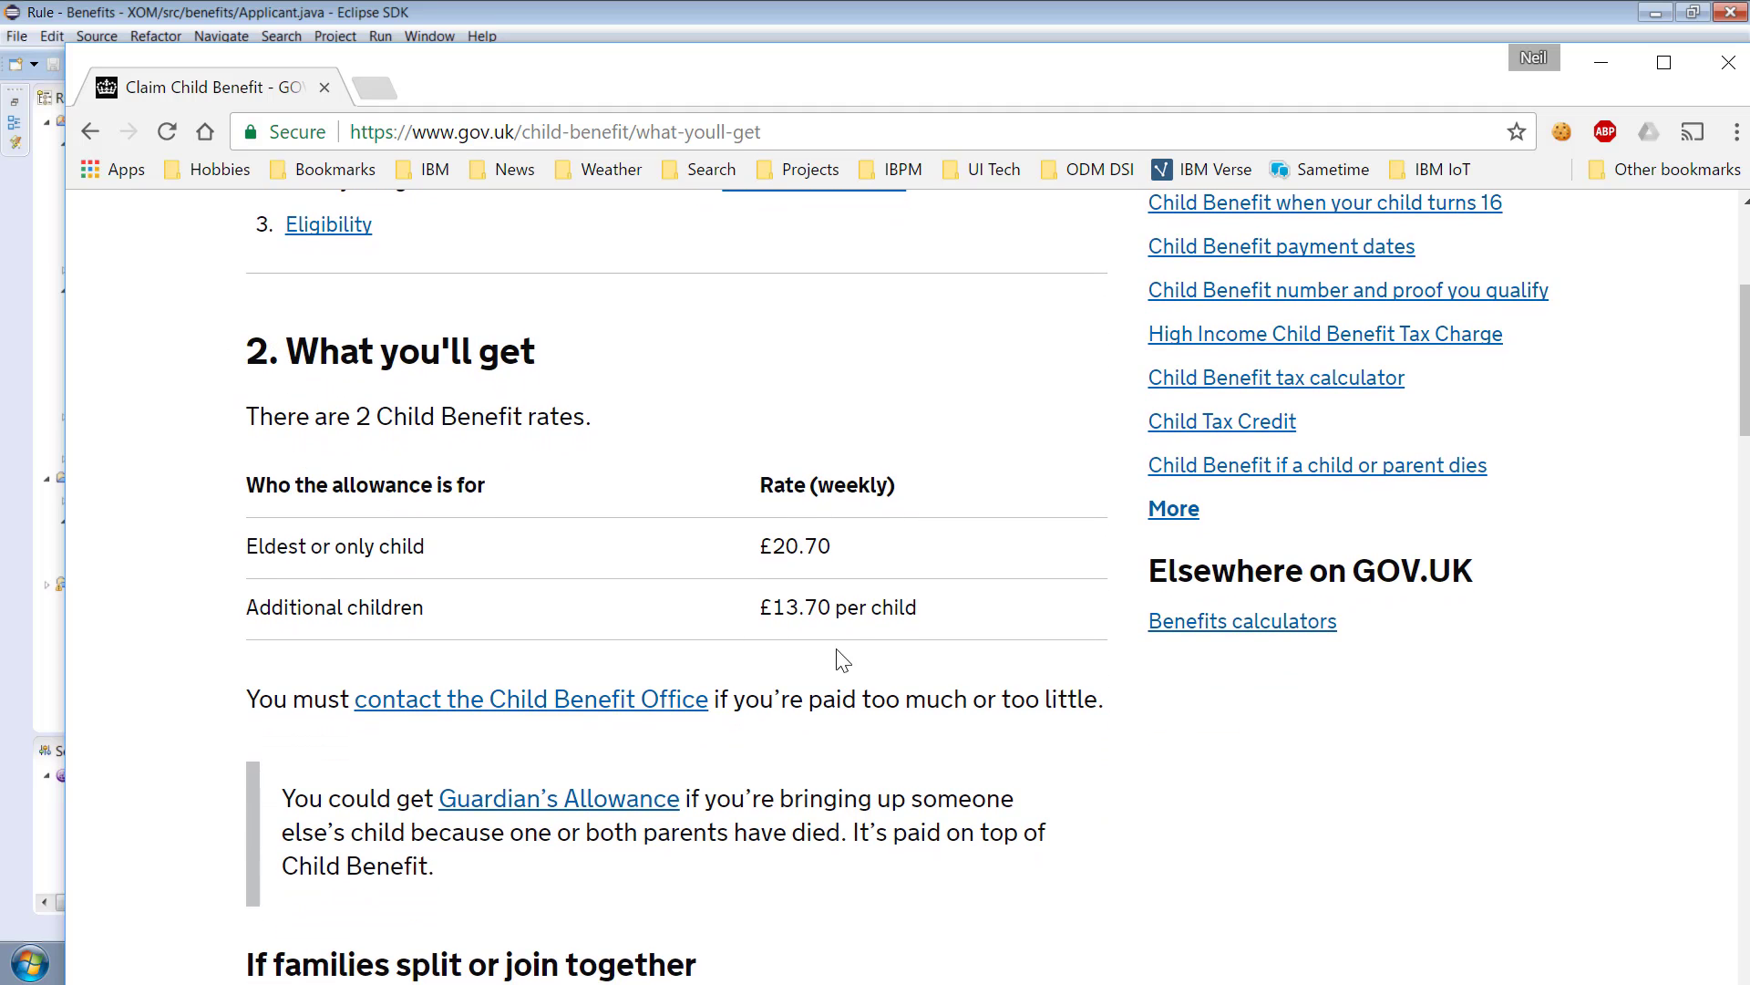
{"action": "mouse_move", "coordinate": [909, 663]}
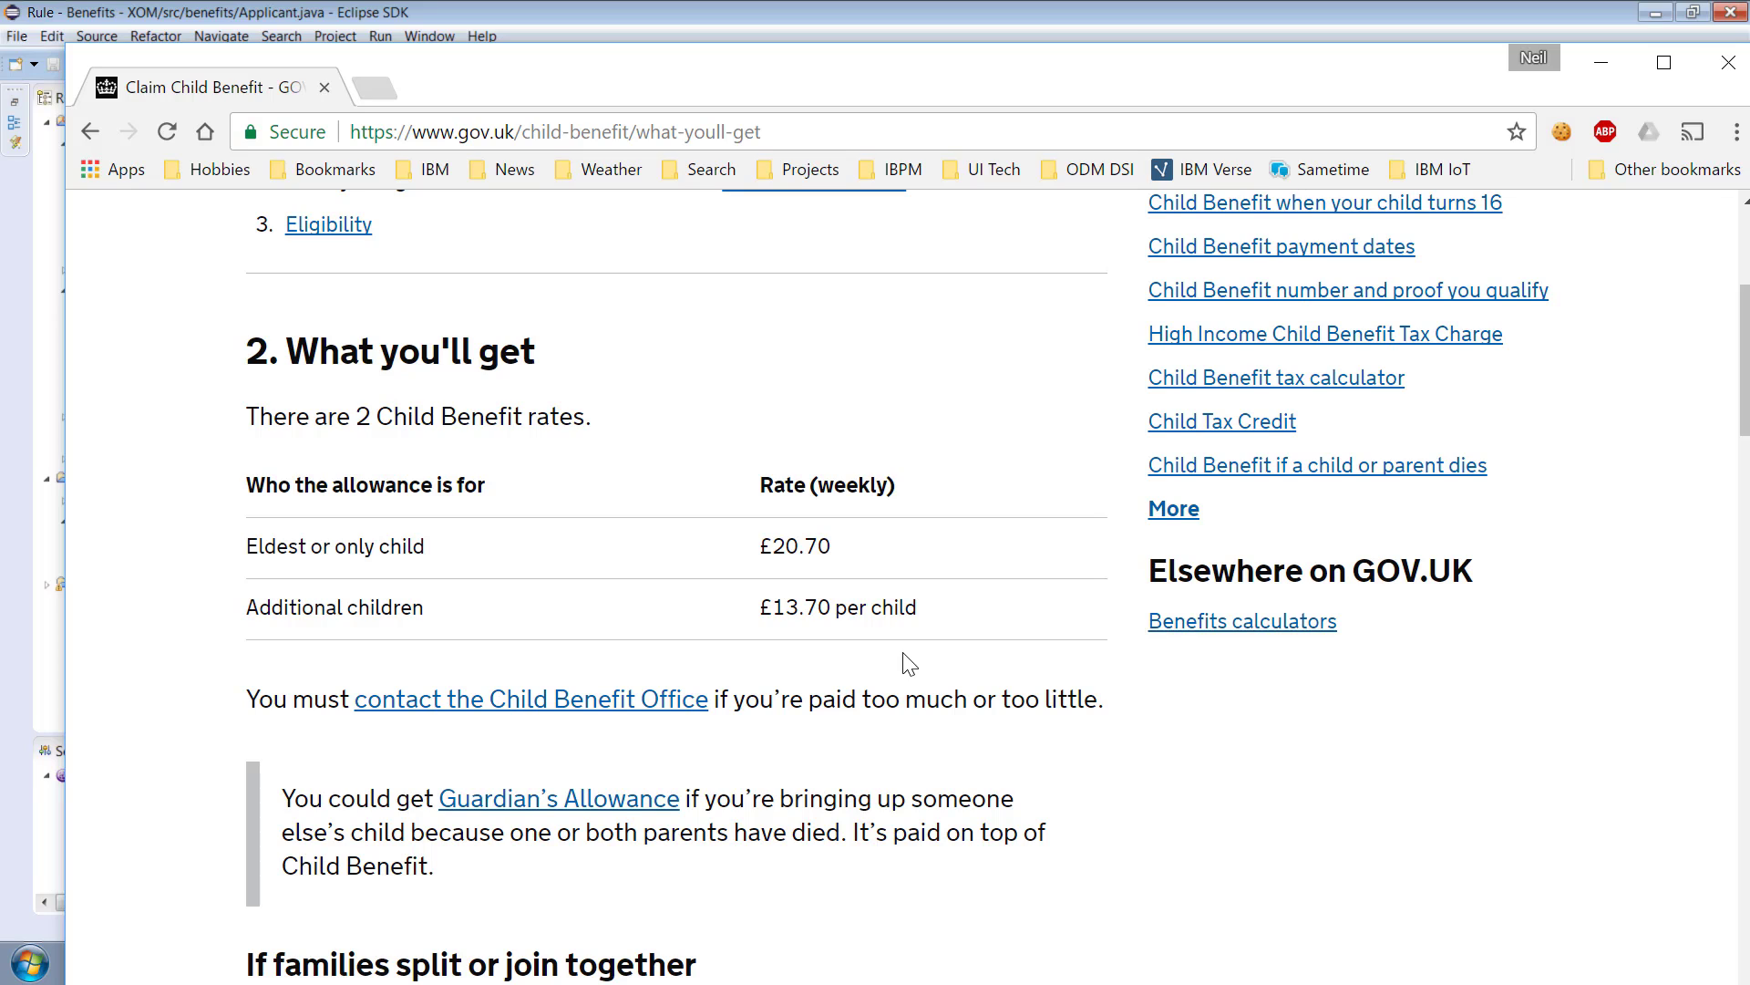
{"action": "mouse_move", "coordinate": [511, 379]}
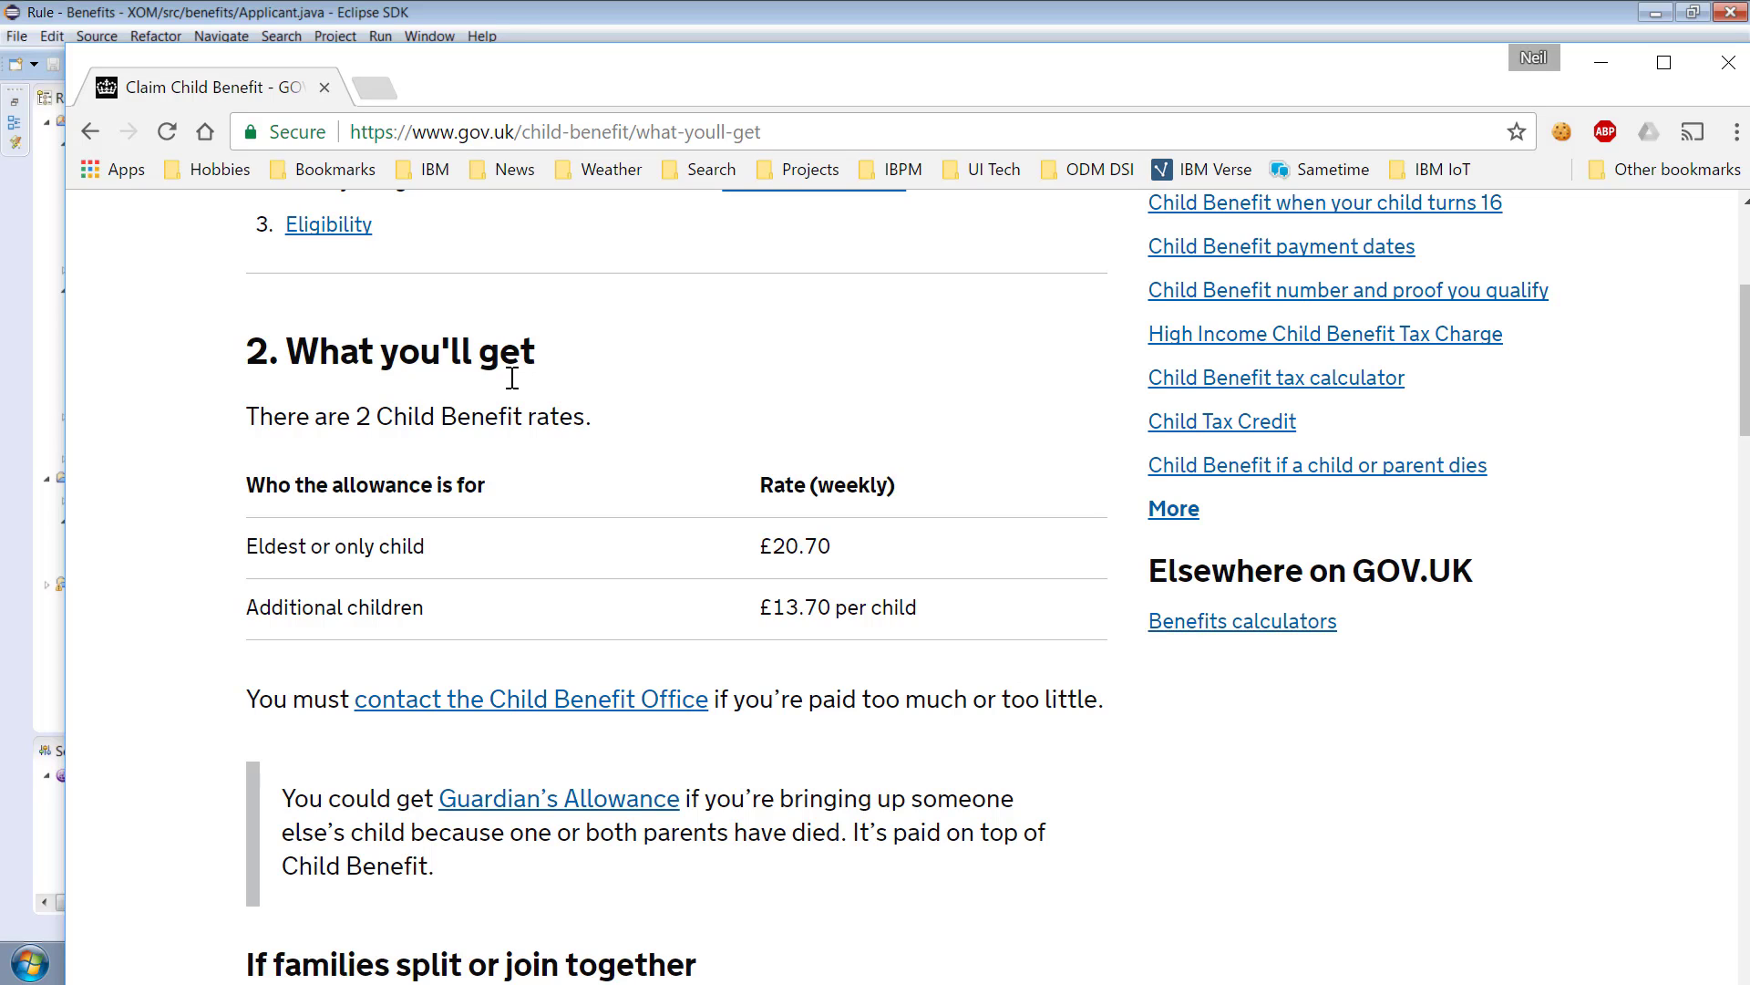
{"action": "mouse_move", "coordinate": [832, 551]}
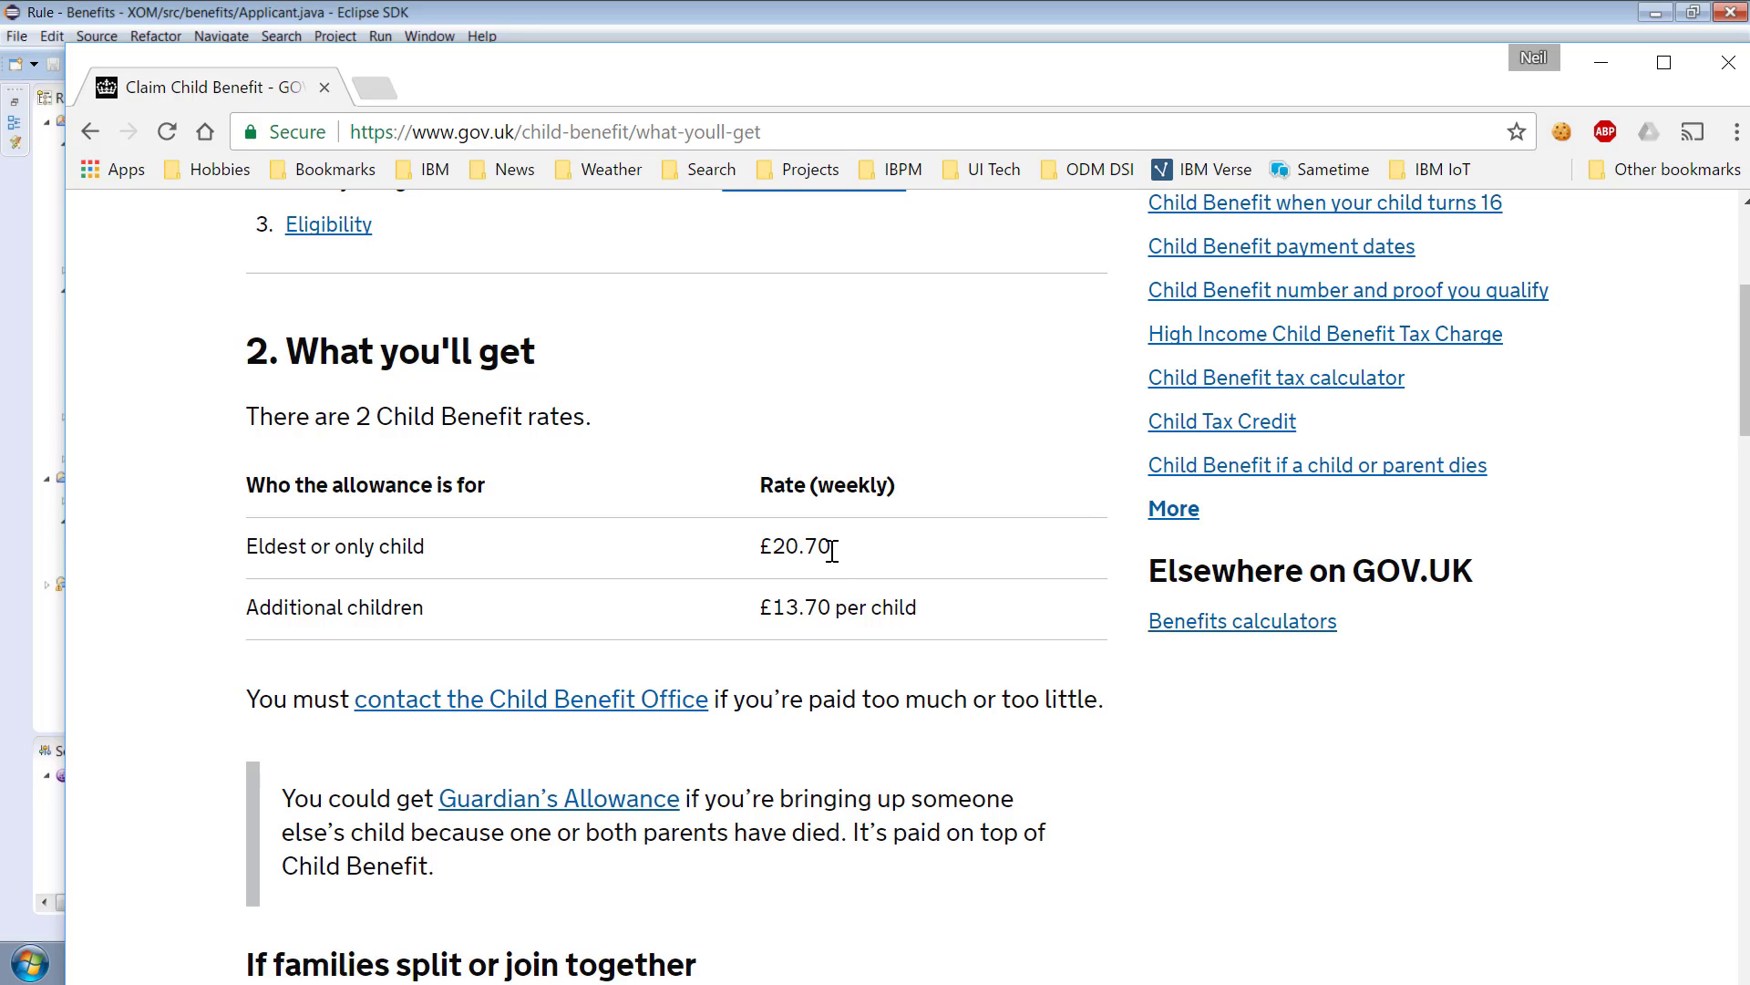
{"action": "mouse_move", "coordinate": [844, 561]}
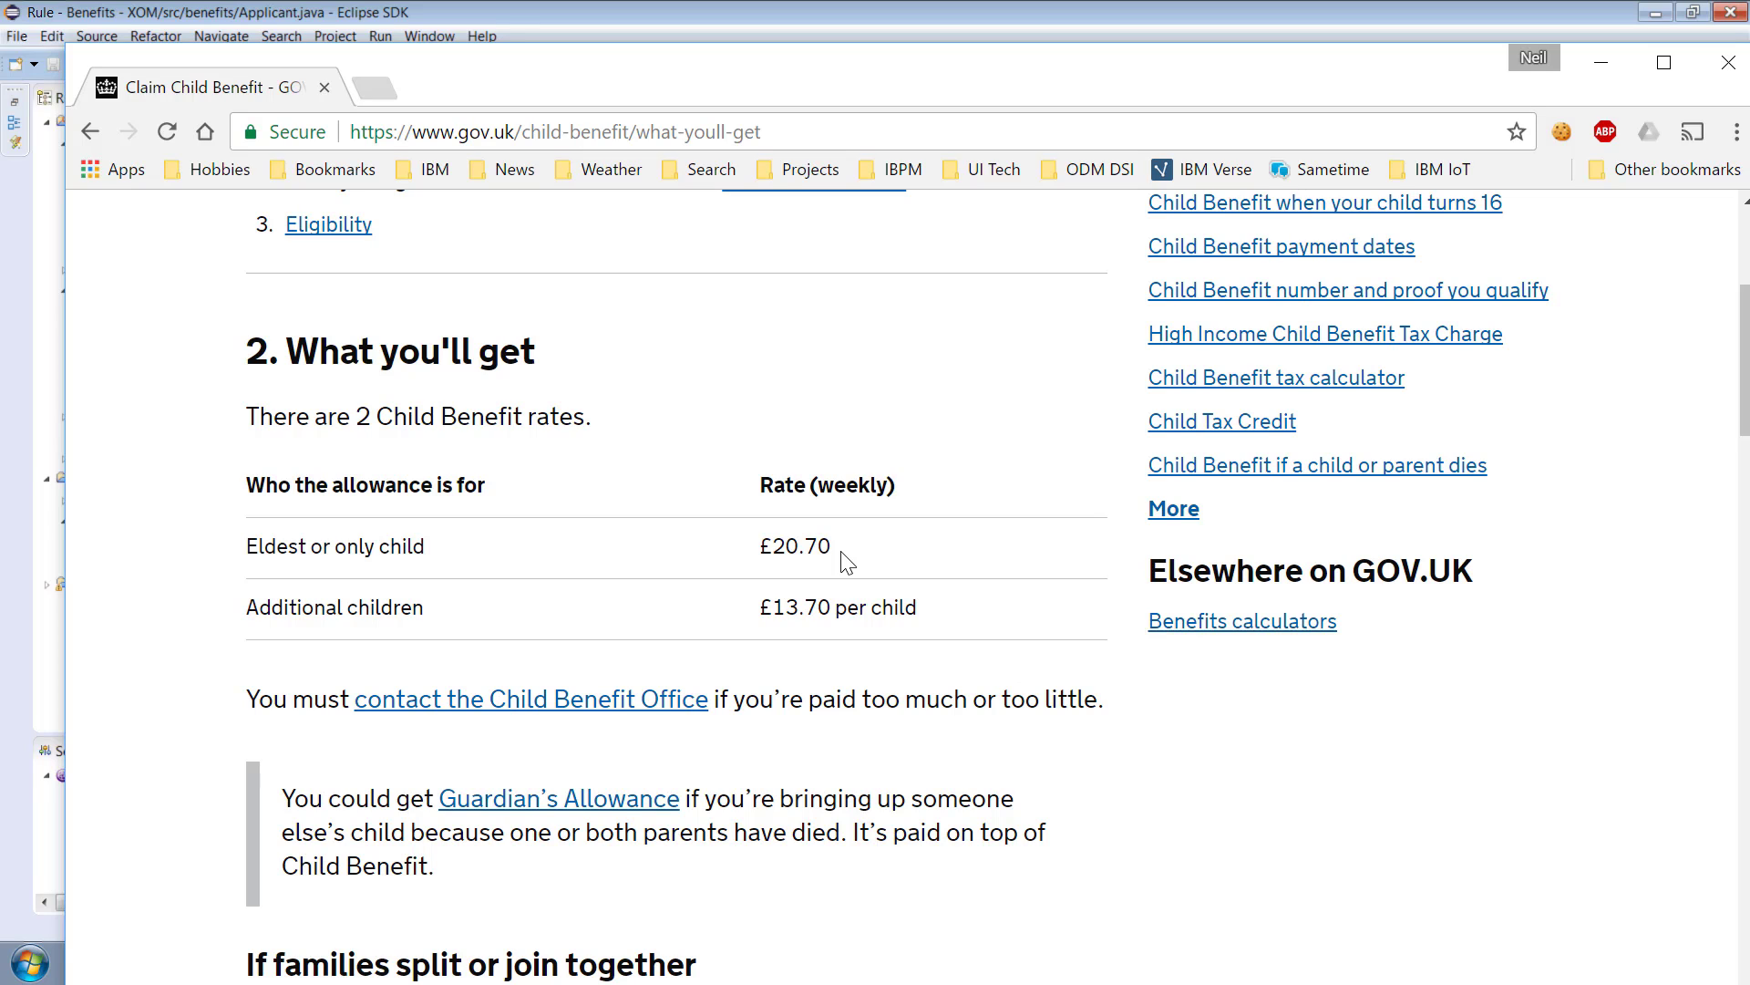
{"action": "mouse_move", "coordinate": [837, 636]}
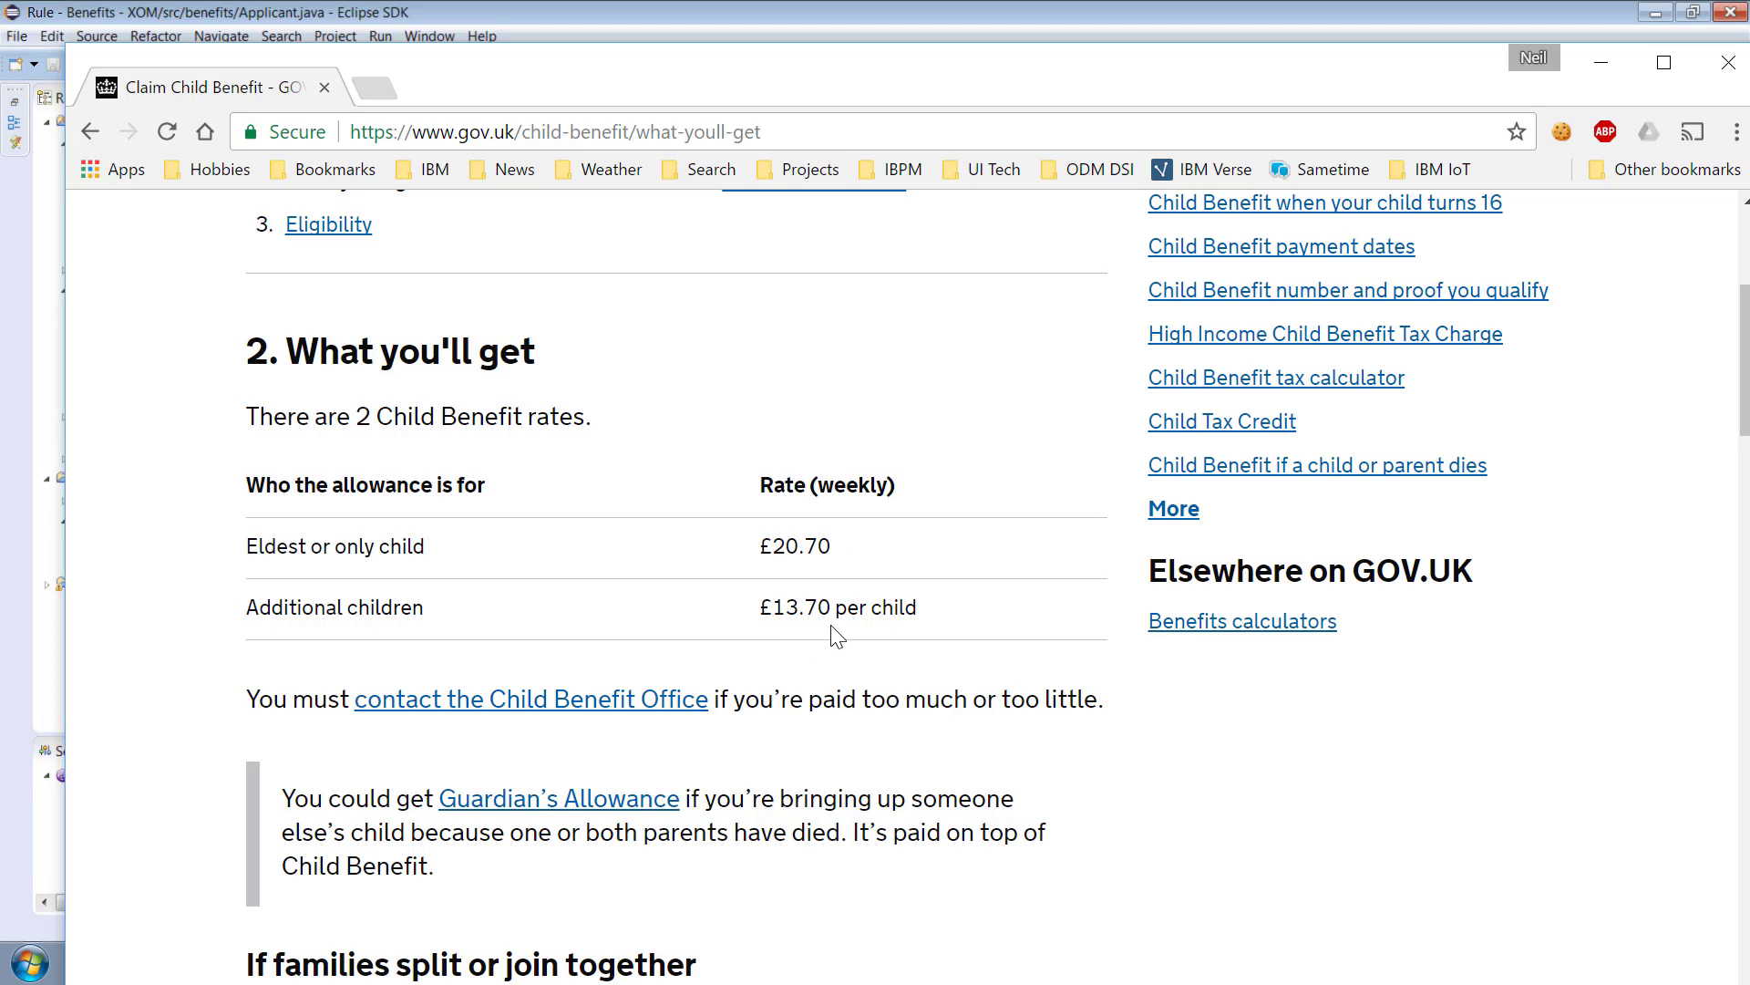
{"action": "mouse_move", "coordinate": [784, 539]}
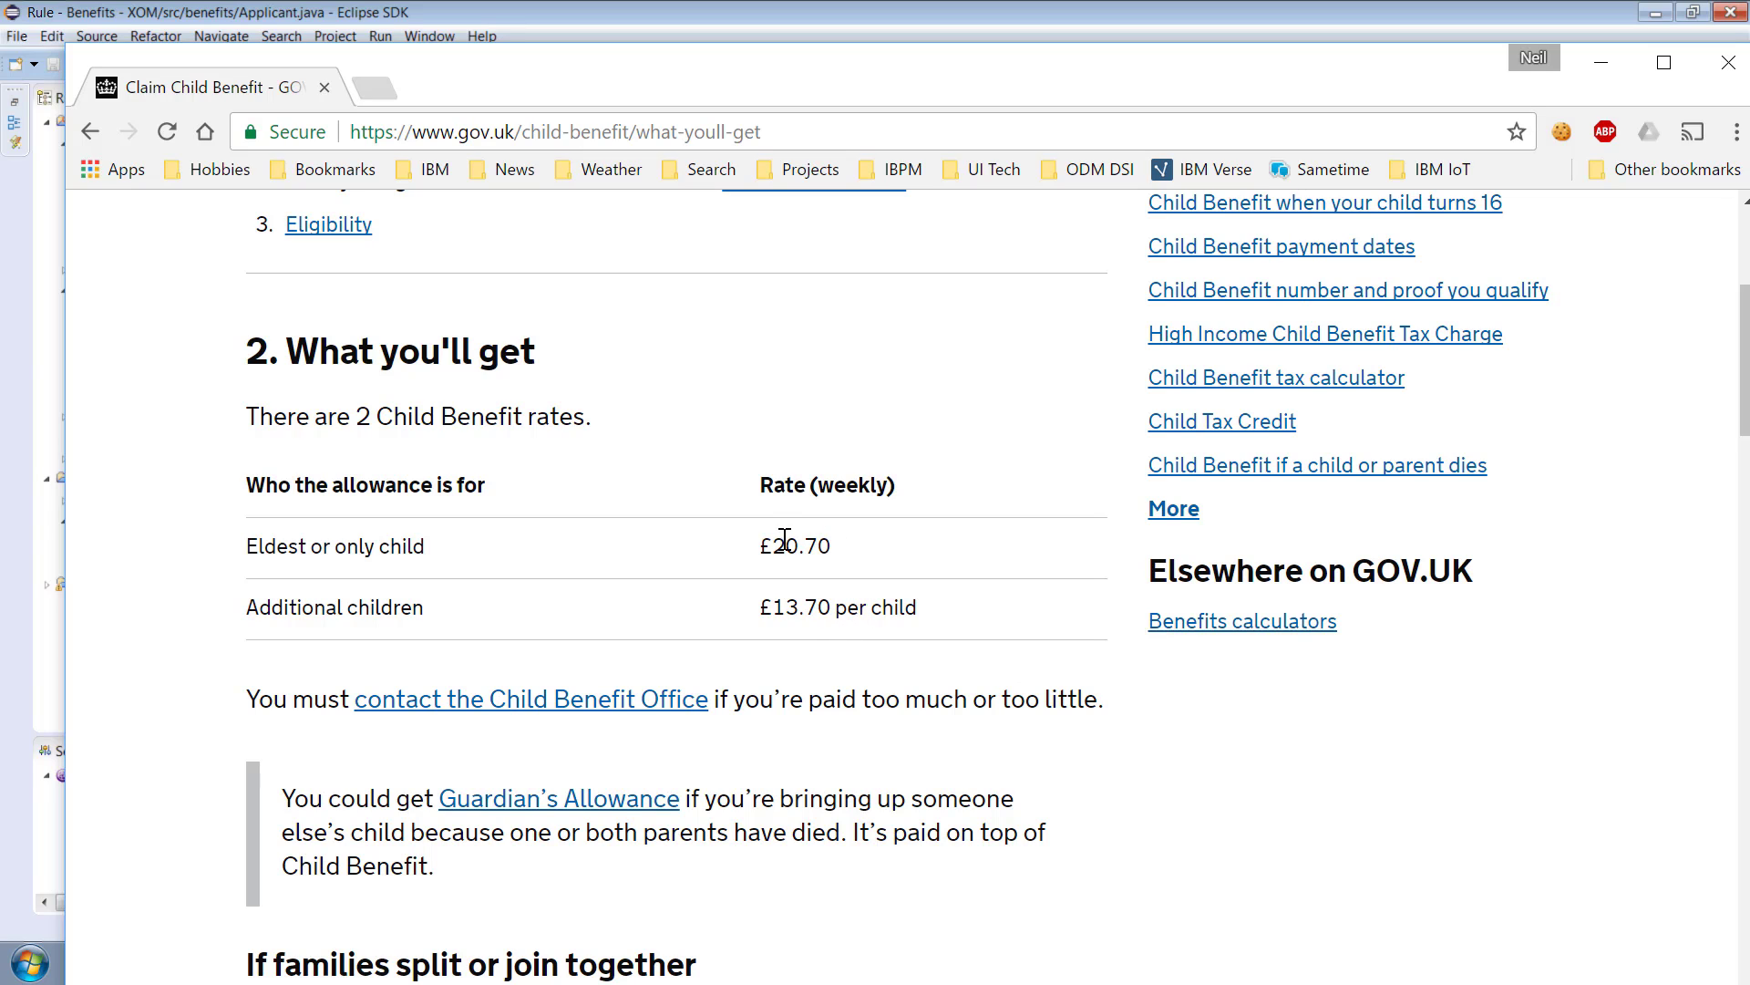
{"action": "mouse_move", "coordinate": [793, 578]}
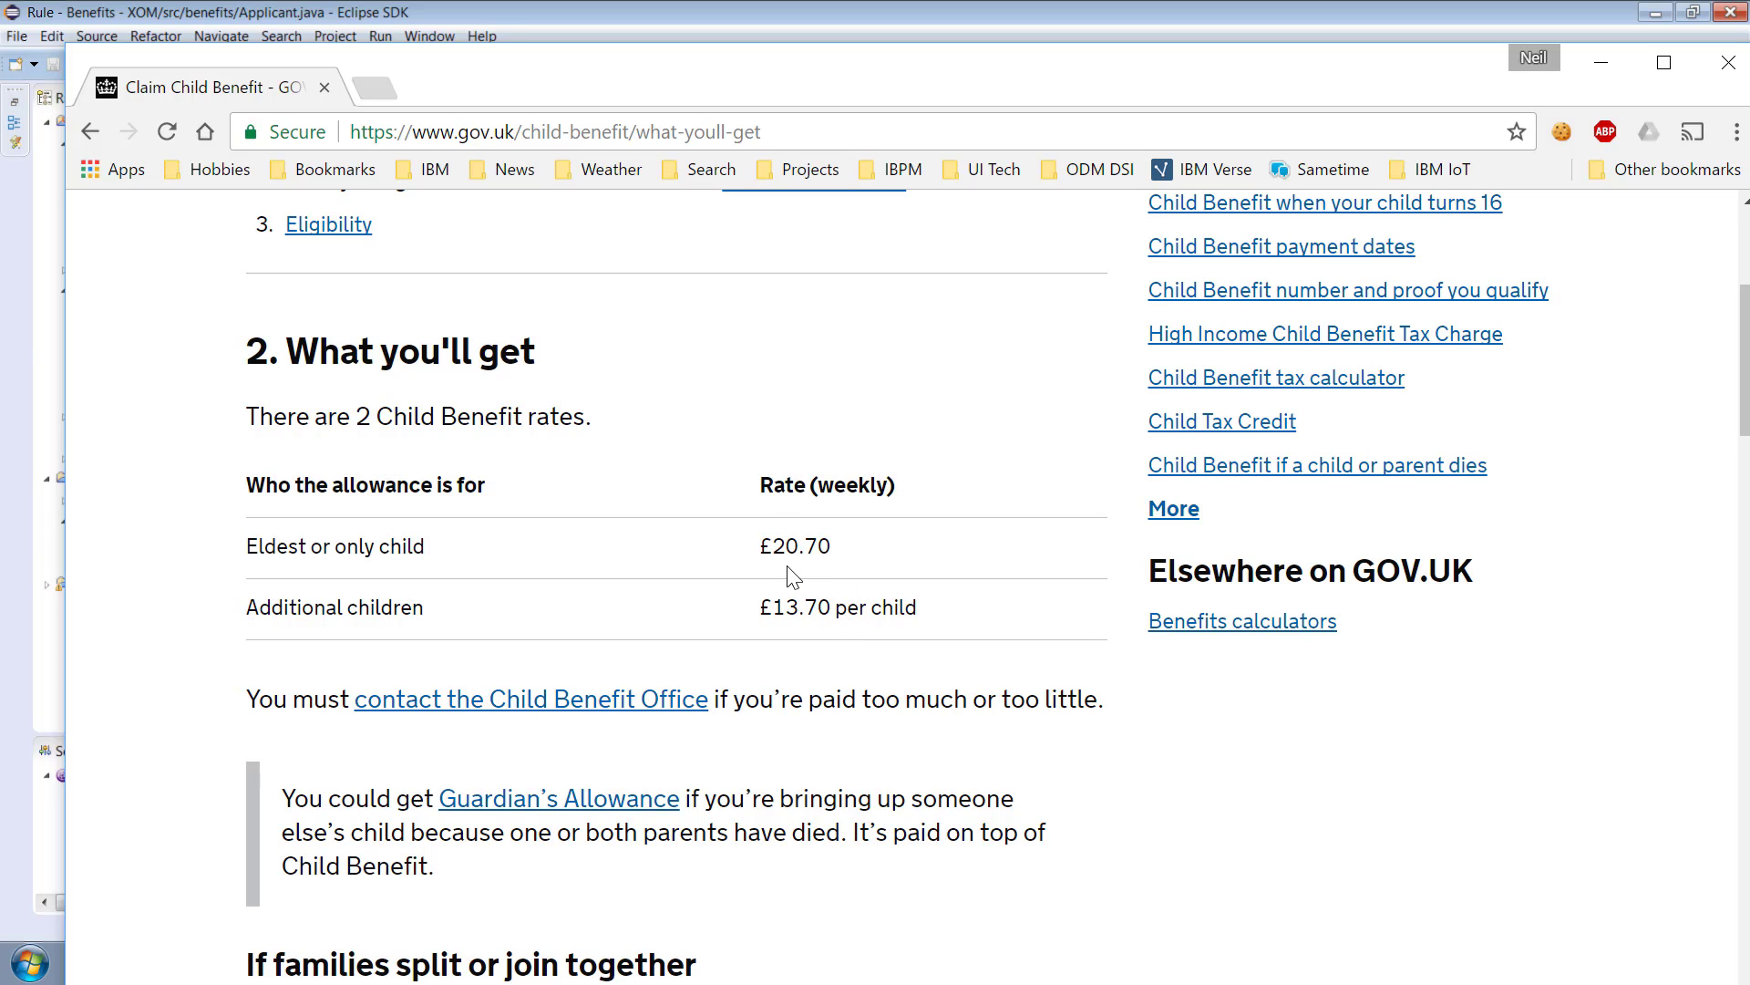
{"action": "mouse_move", "coordinate": [877, 565]}
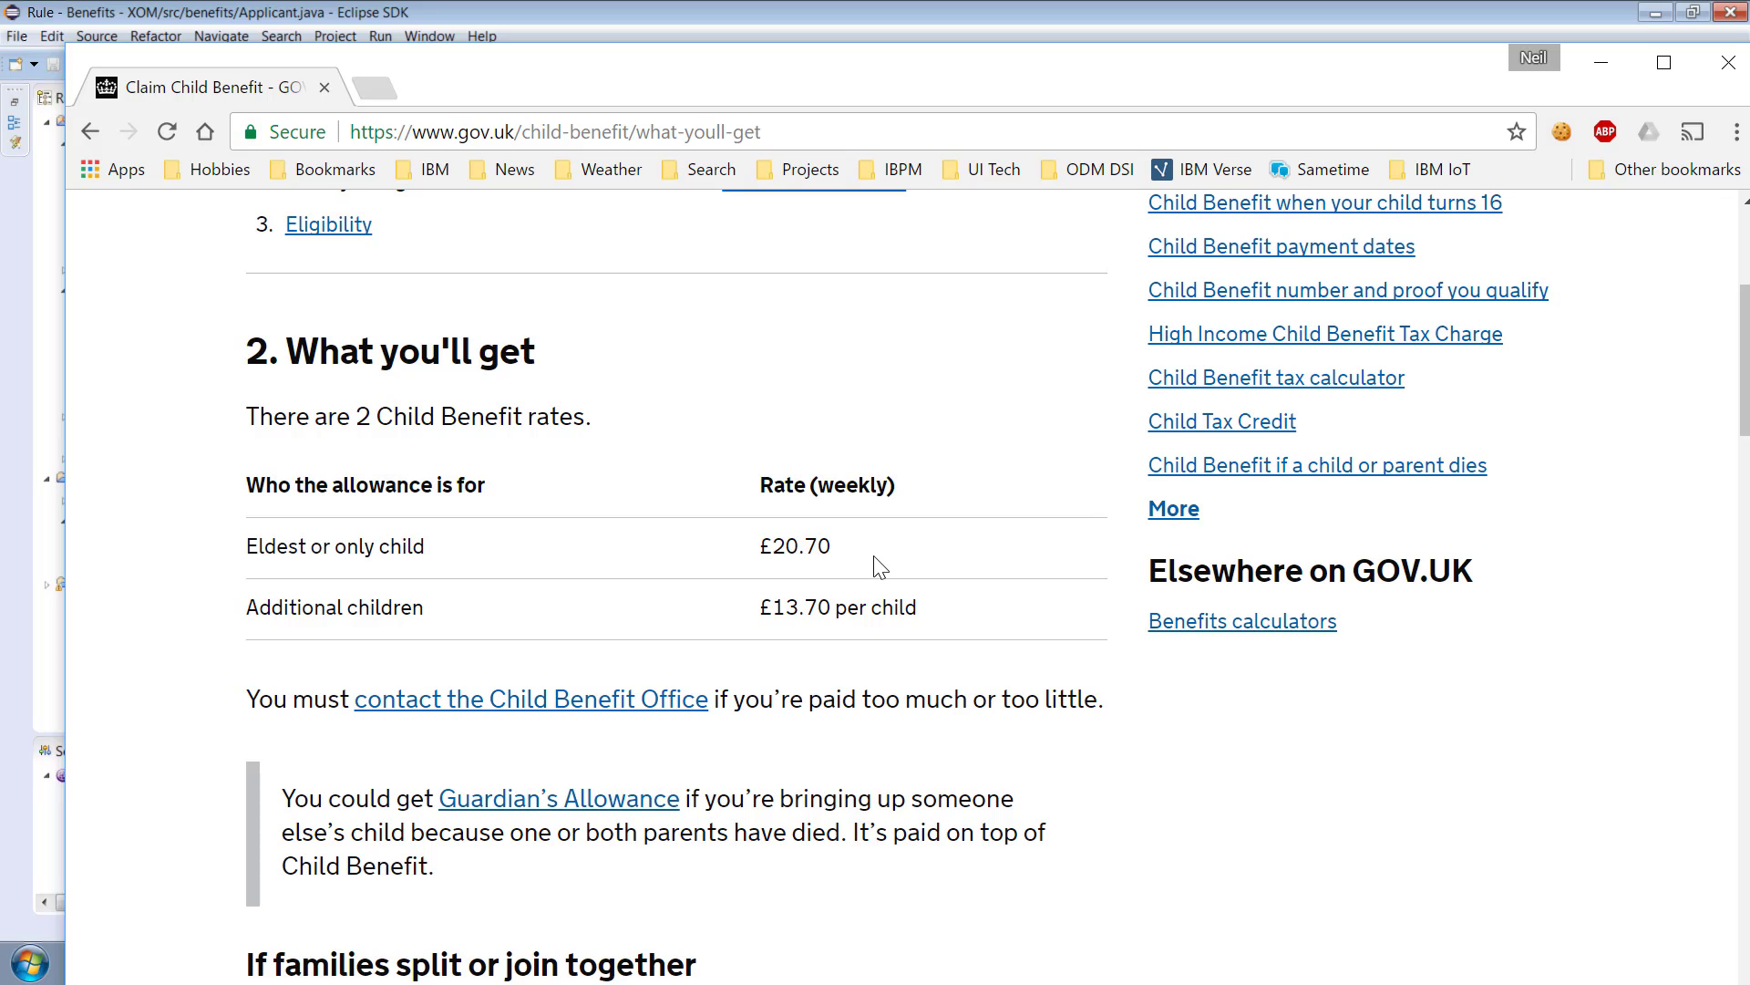
{"action": "mouse_move", "coordinate": [787, 664]}
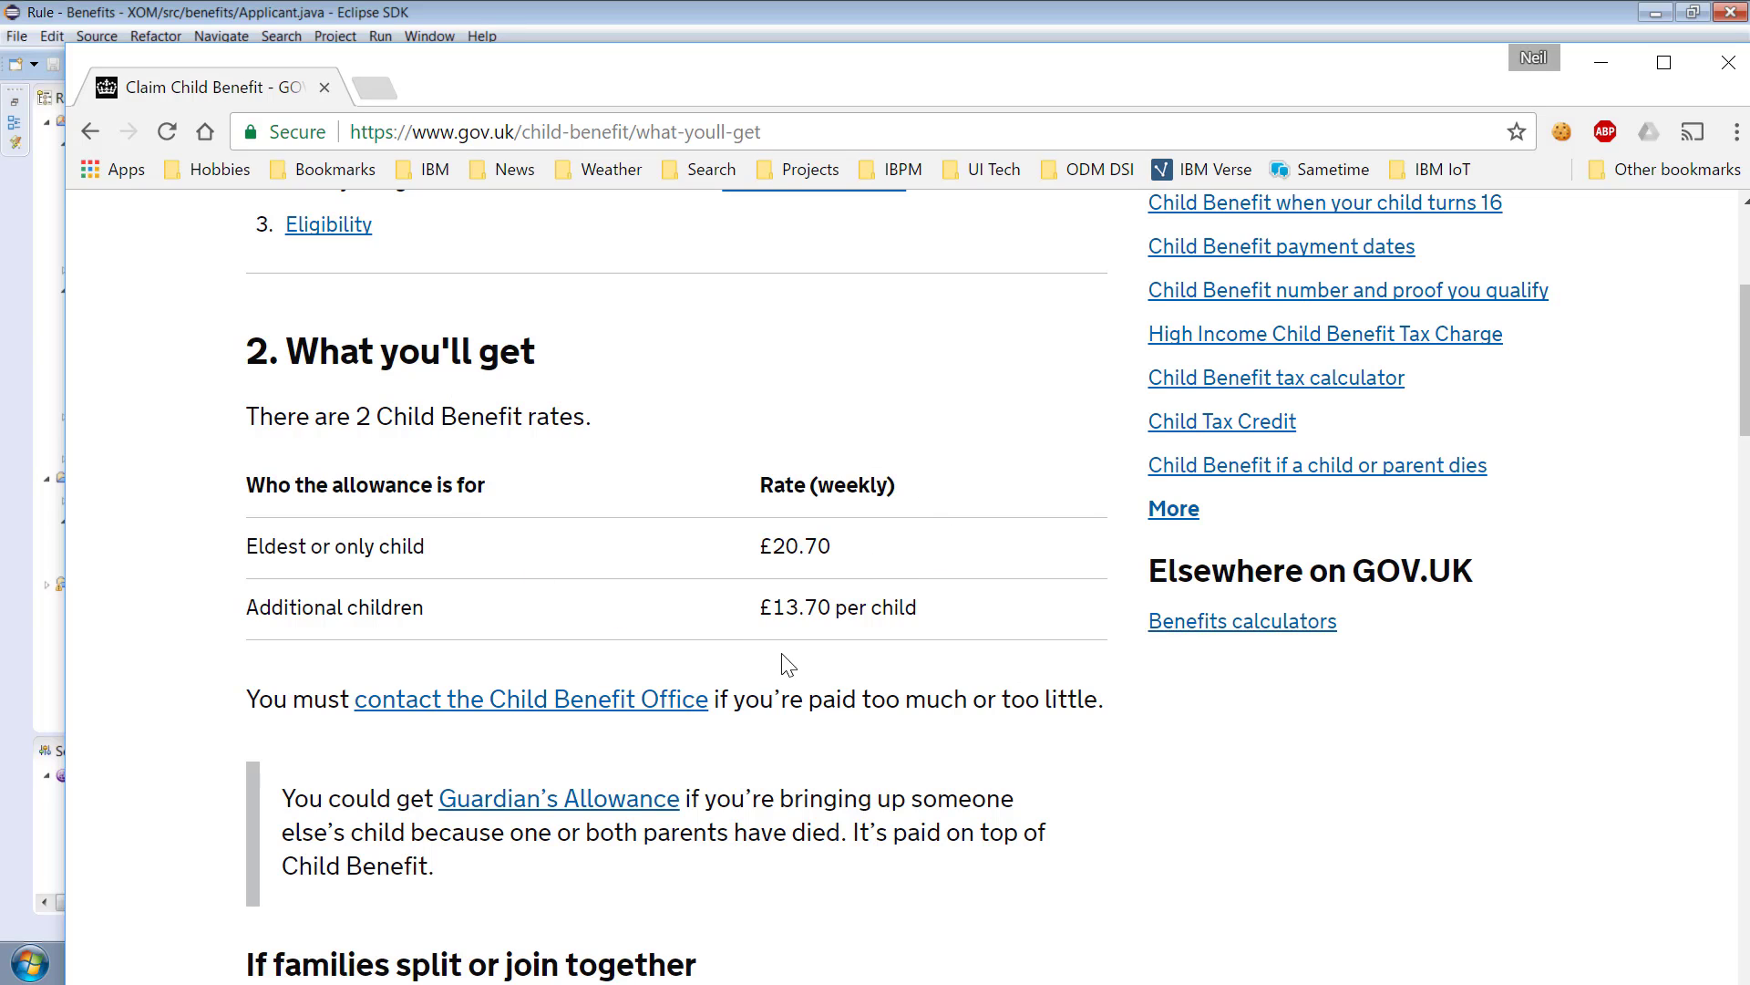
{"action": "mouse_move", "coordinate": [842, 635]}
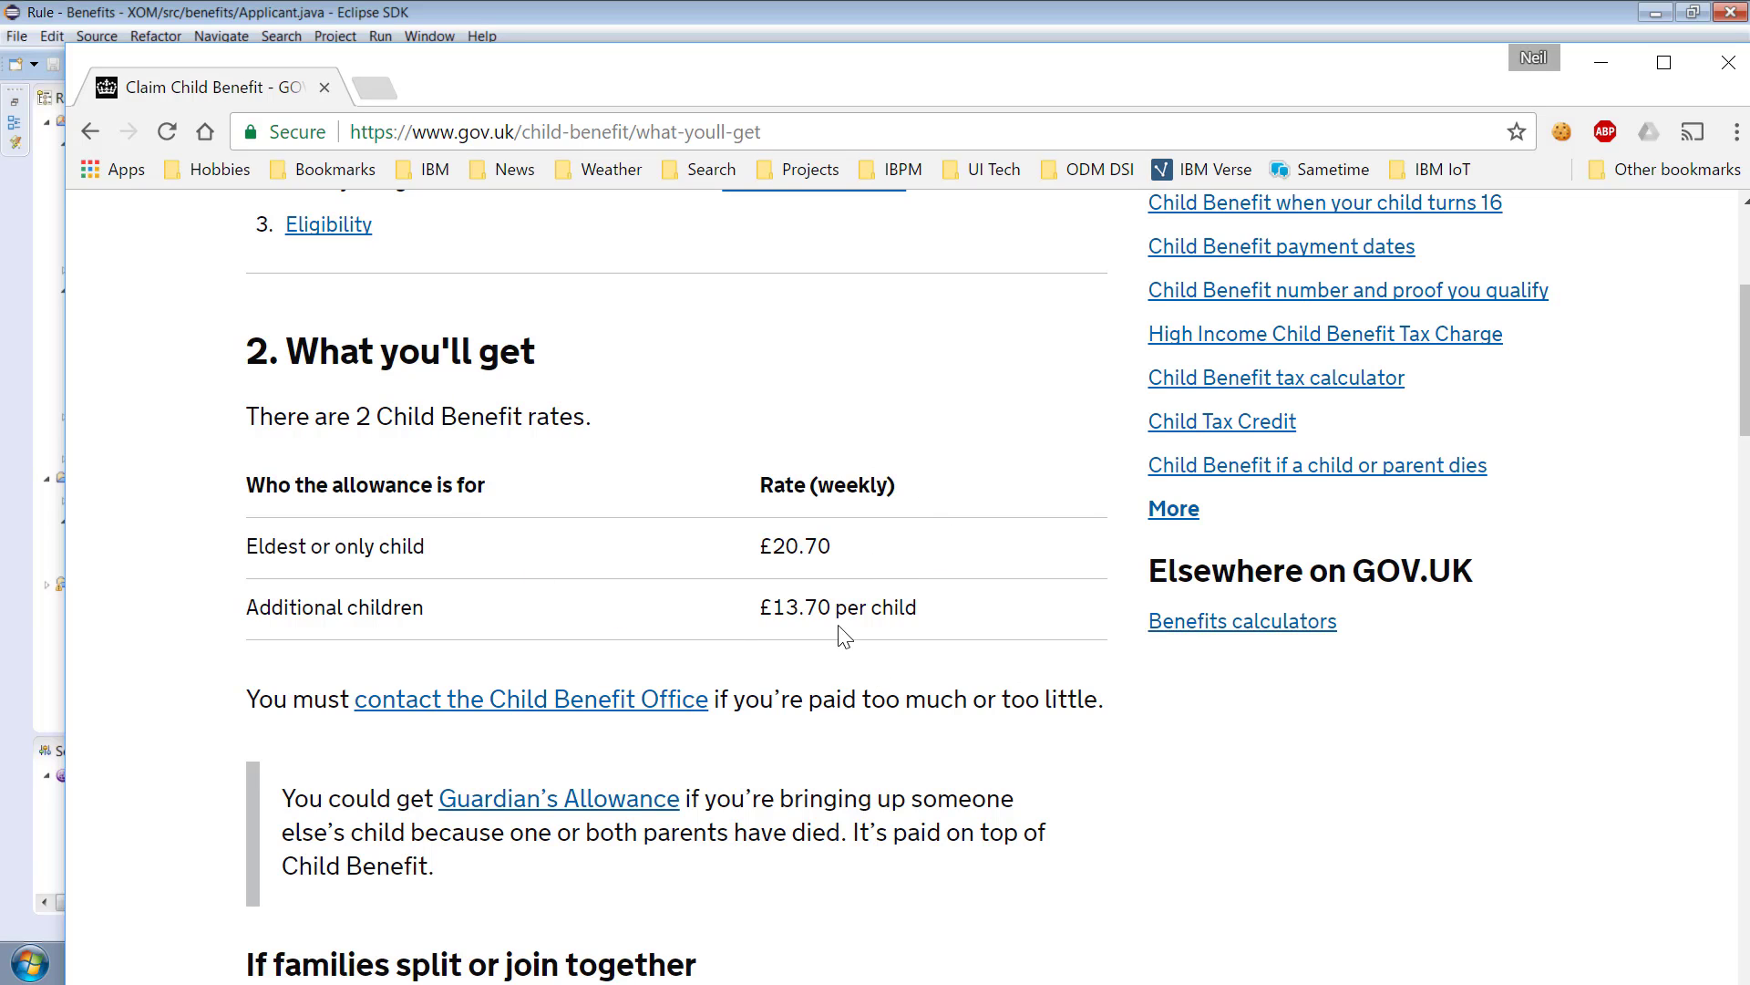
{"action": "mouse_move", "coordinate": [868, 189]}
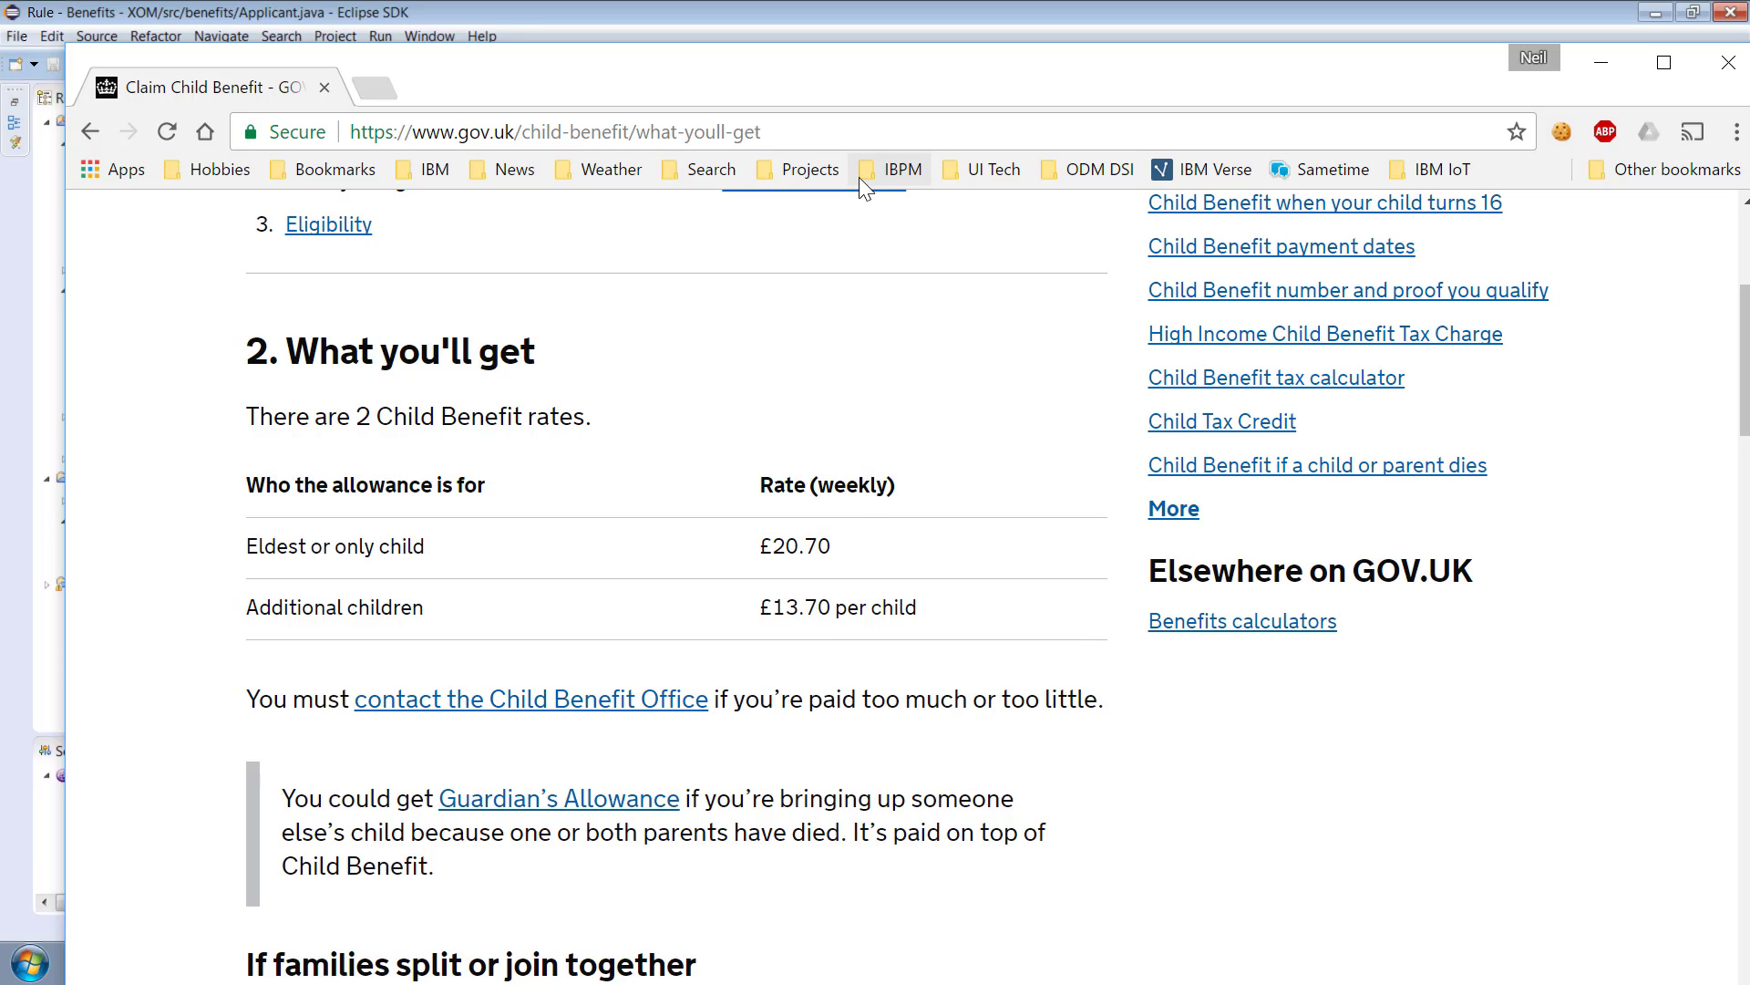
{"action": "mouse_move", "coordinate": [746, 84]}
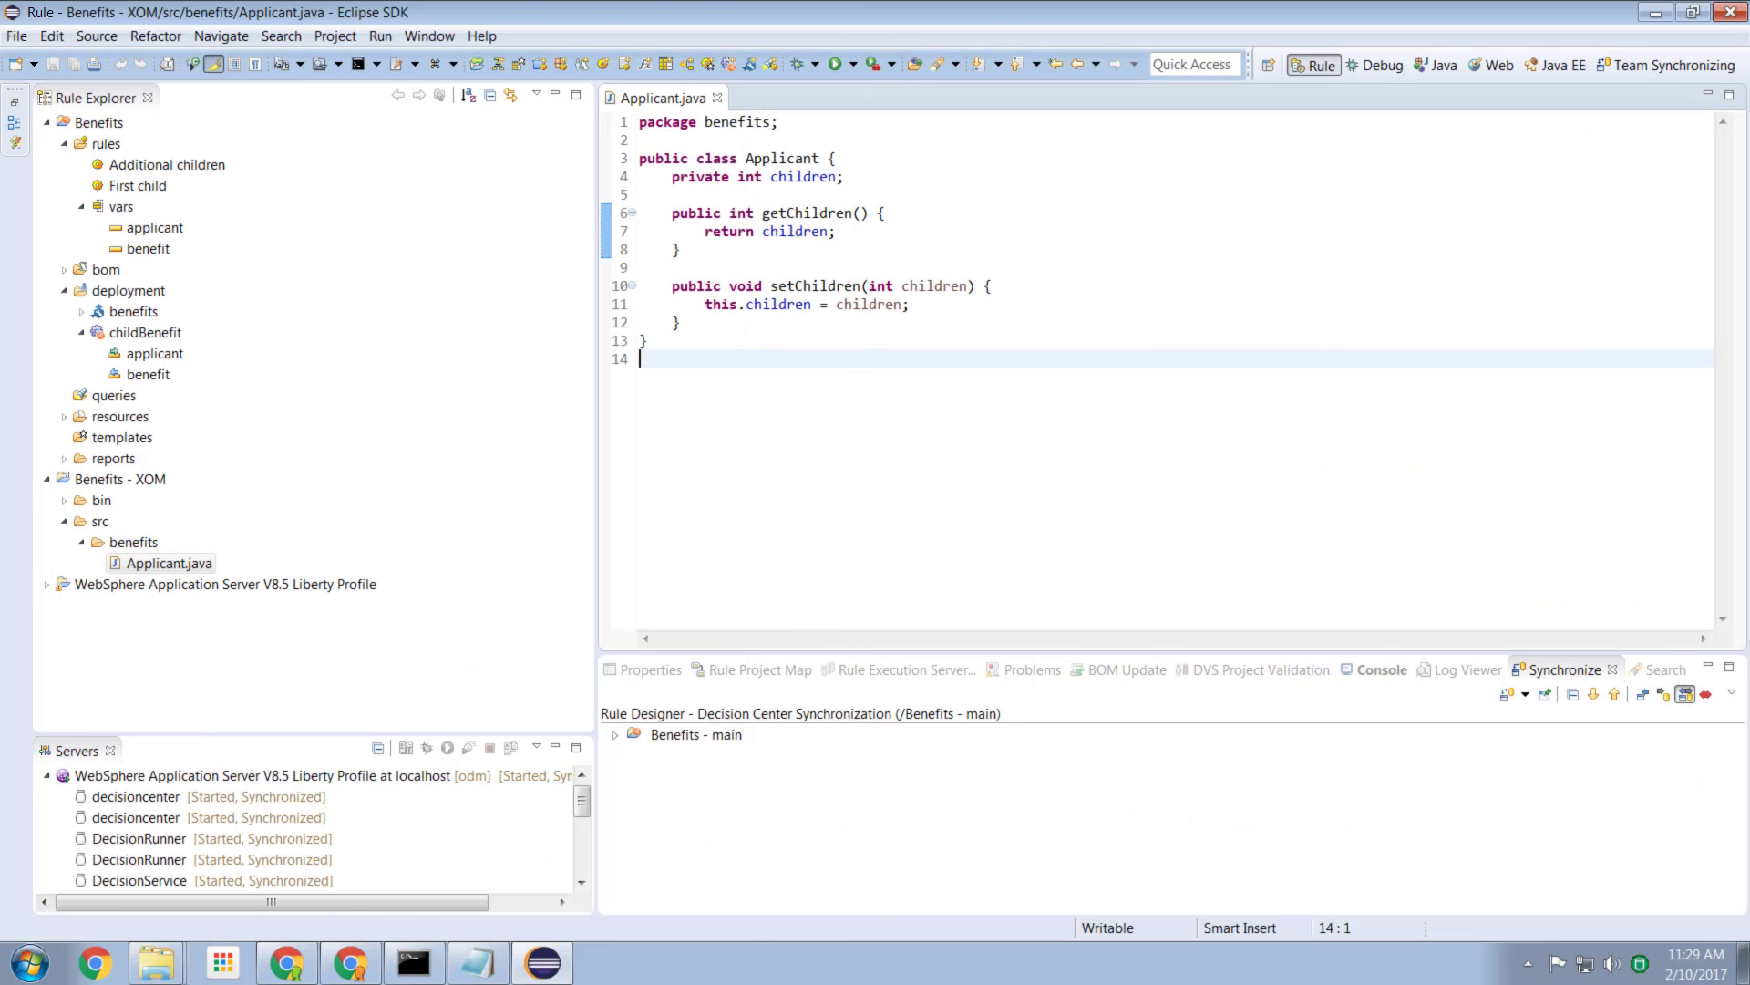
{"action": "mouse_move", "coordinate": [930, 441]}
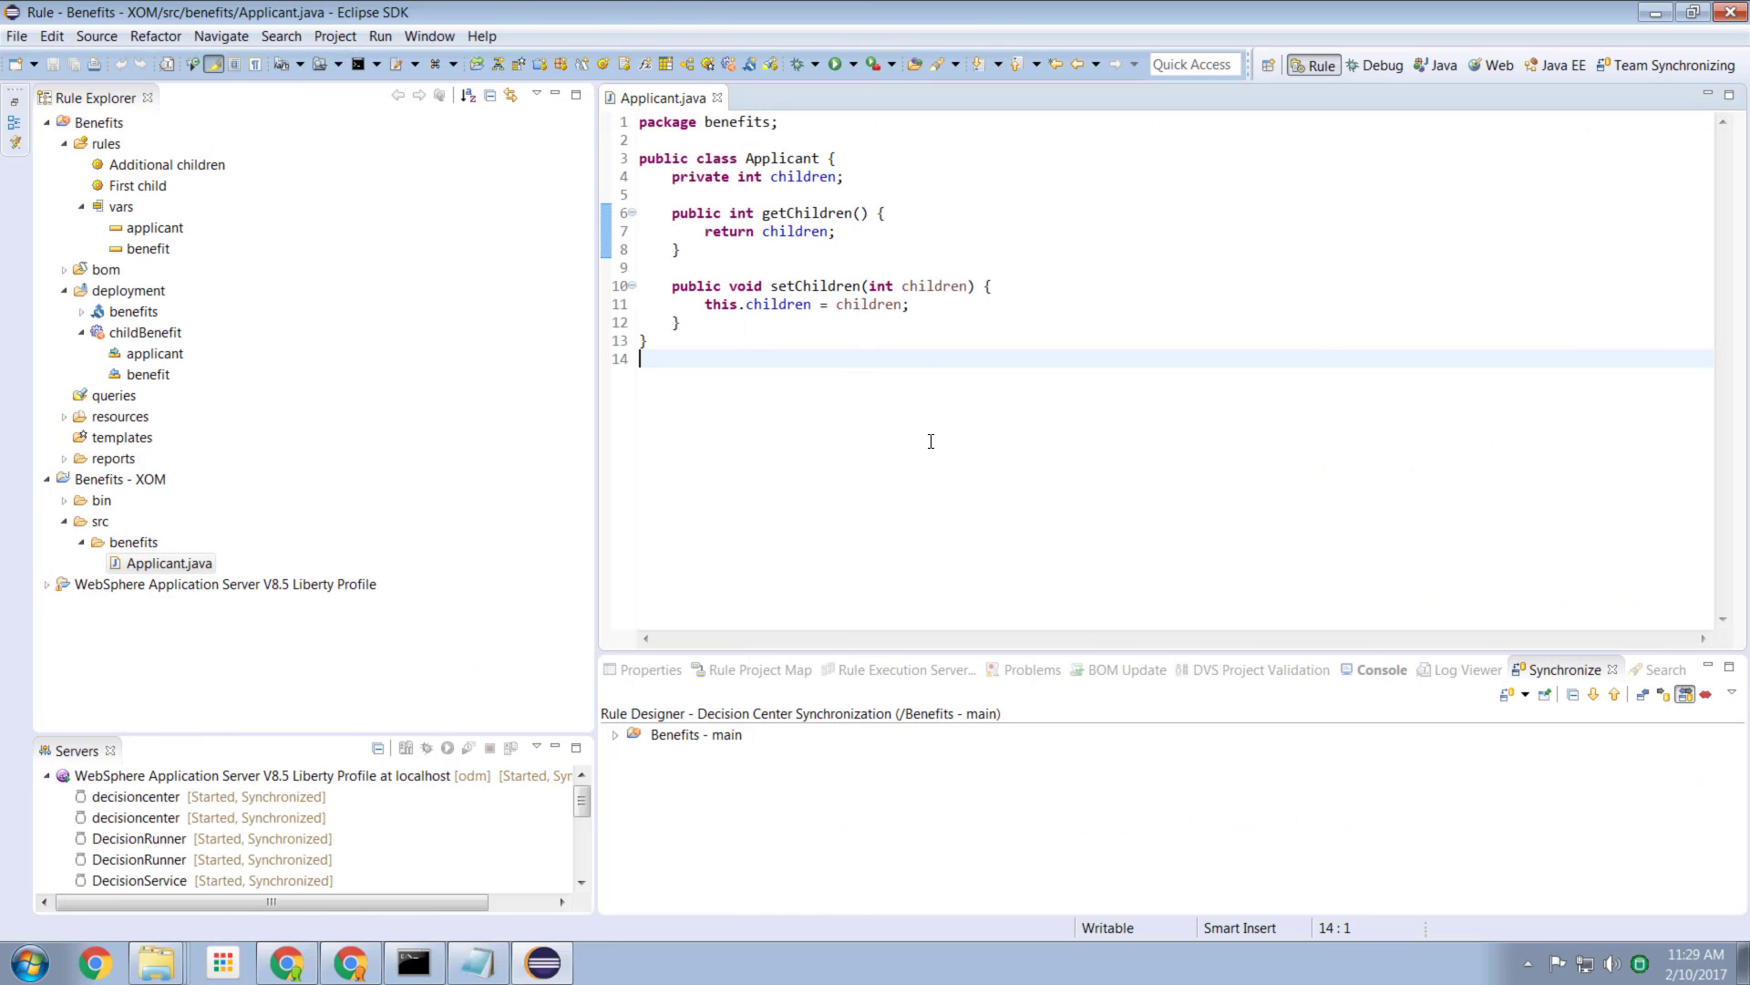
{"action": "mouse_move", "coordinate": [800, 153]}
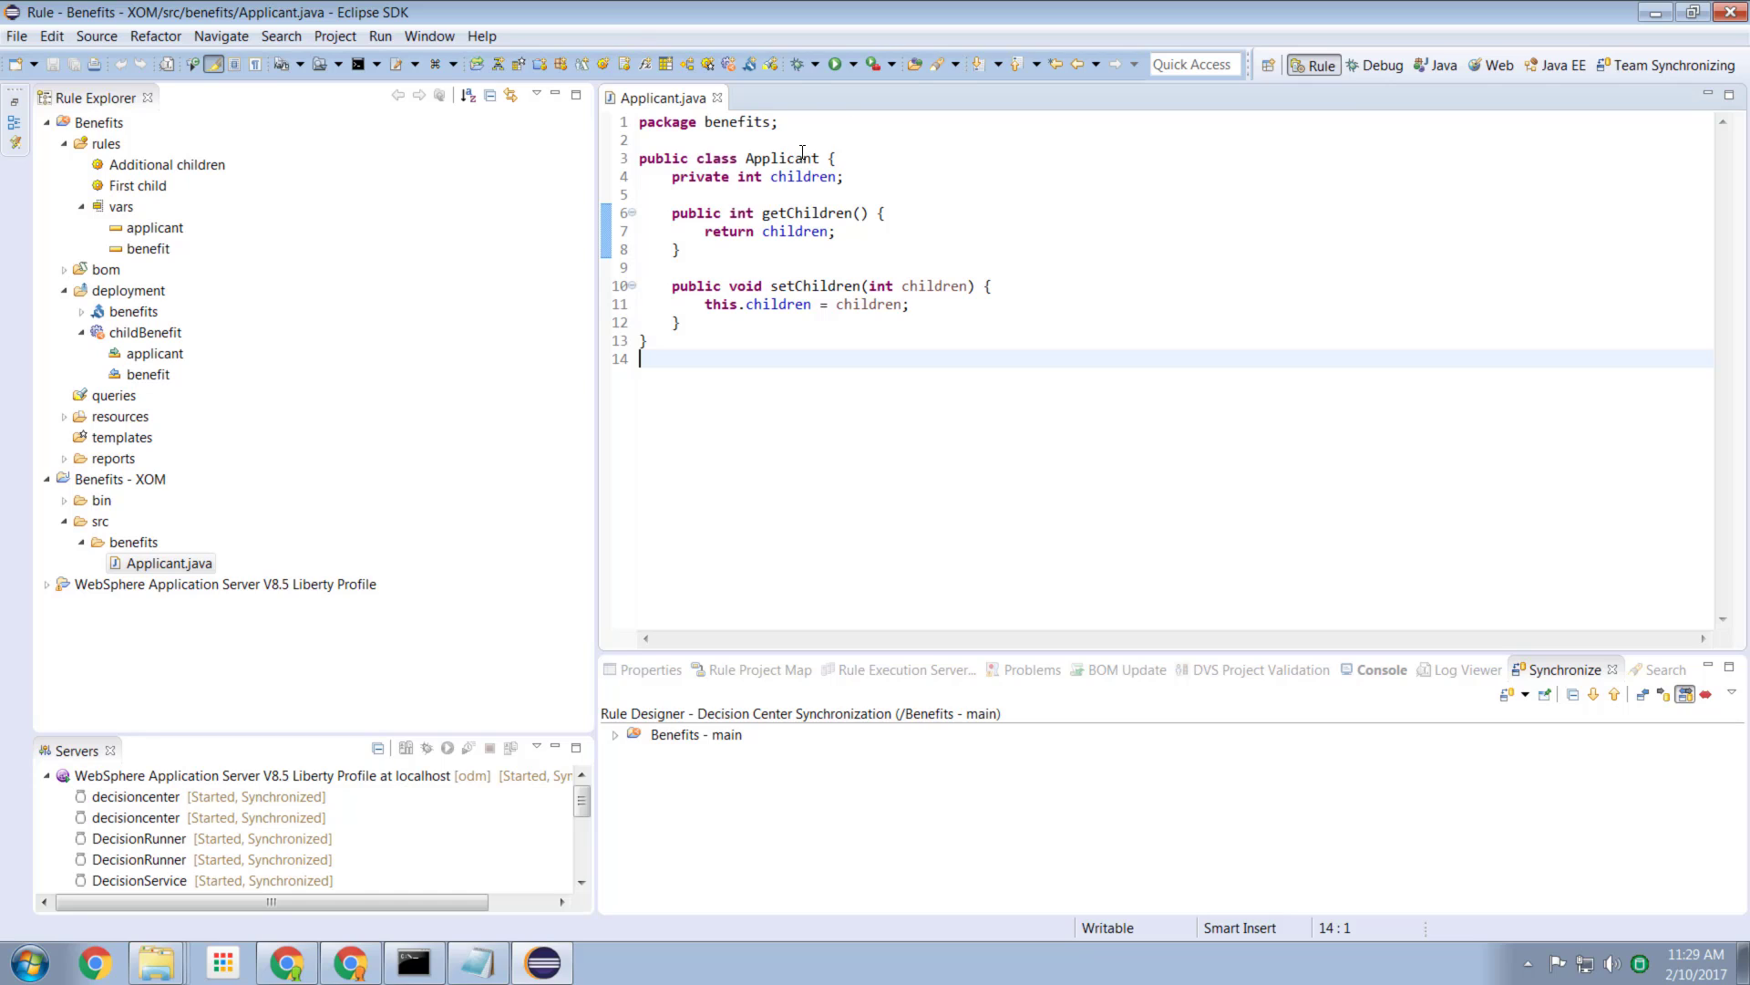
{"action": "mouse_move", "coordinate": [804, 176]}
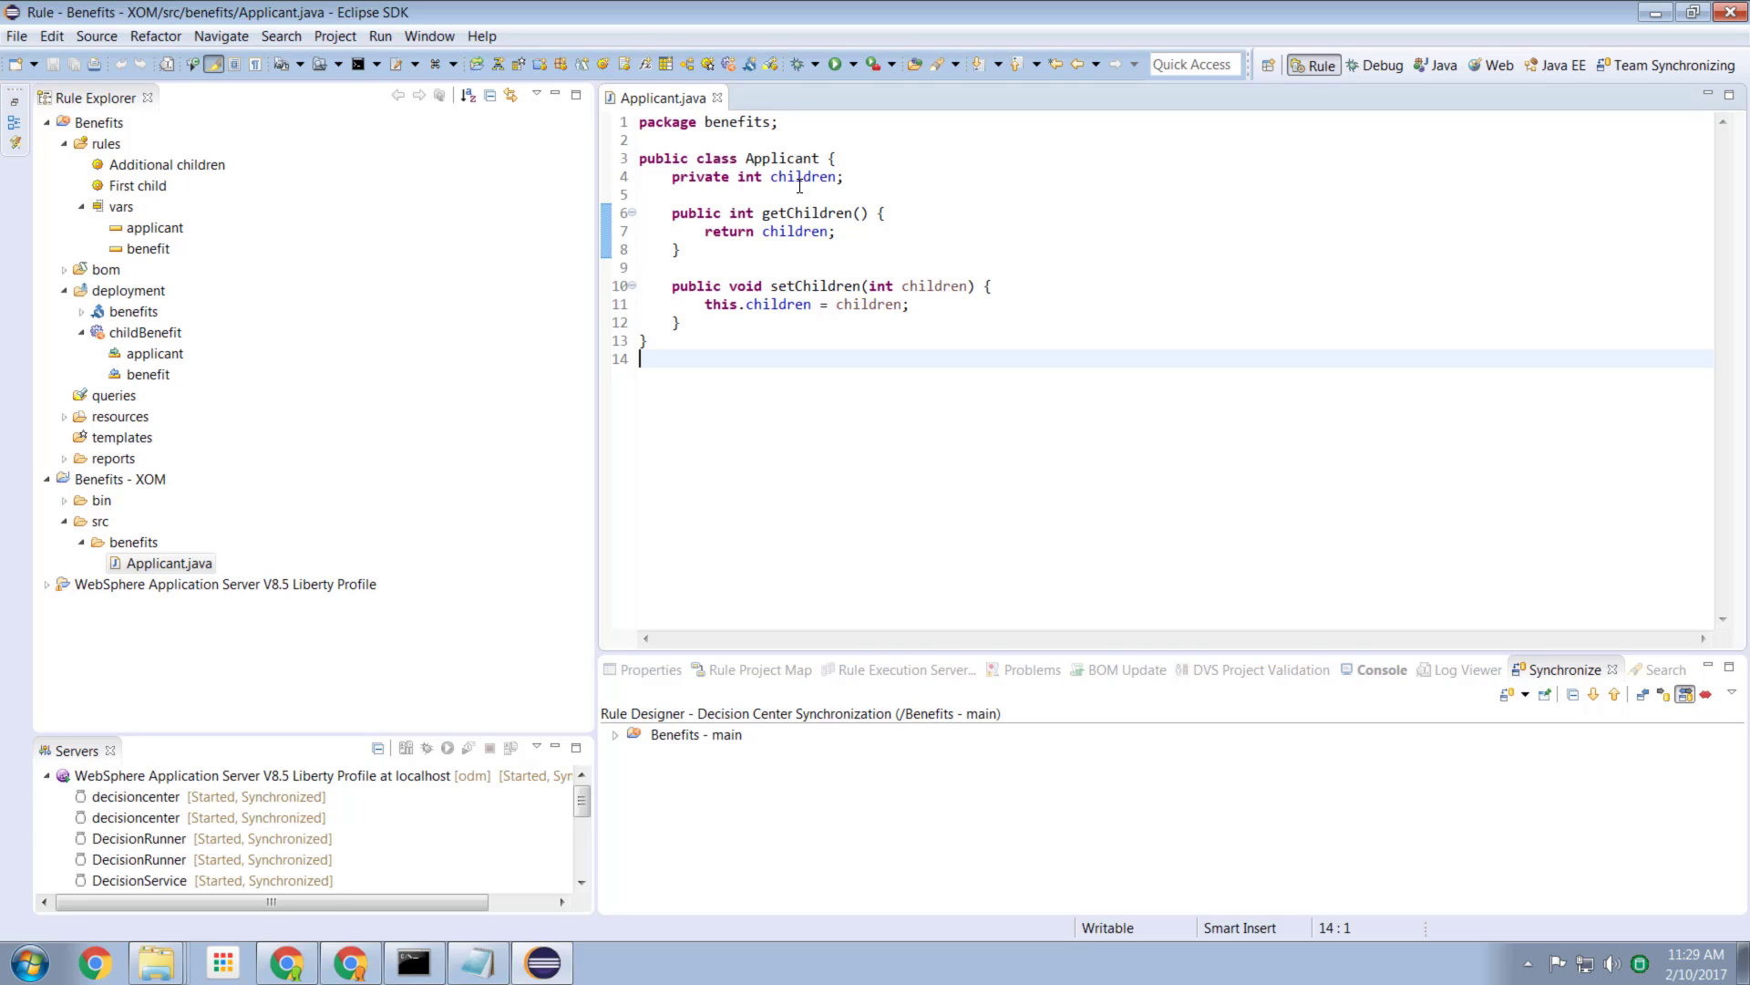
{"action": "mouse_move", "coordinate": [727, 356]}
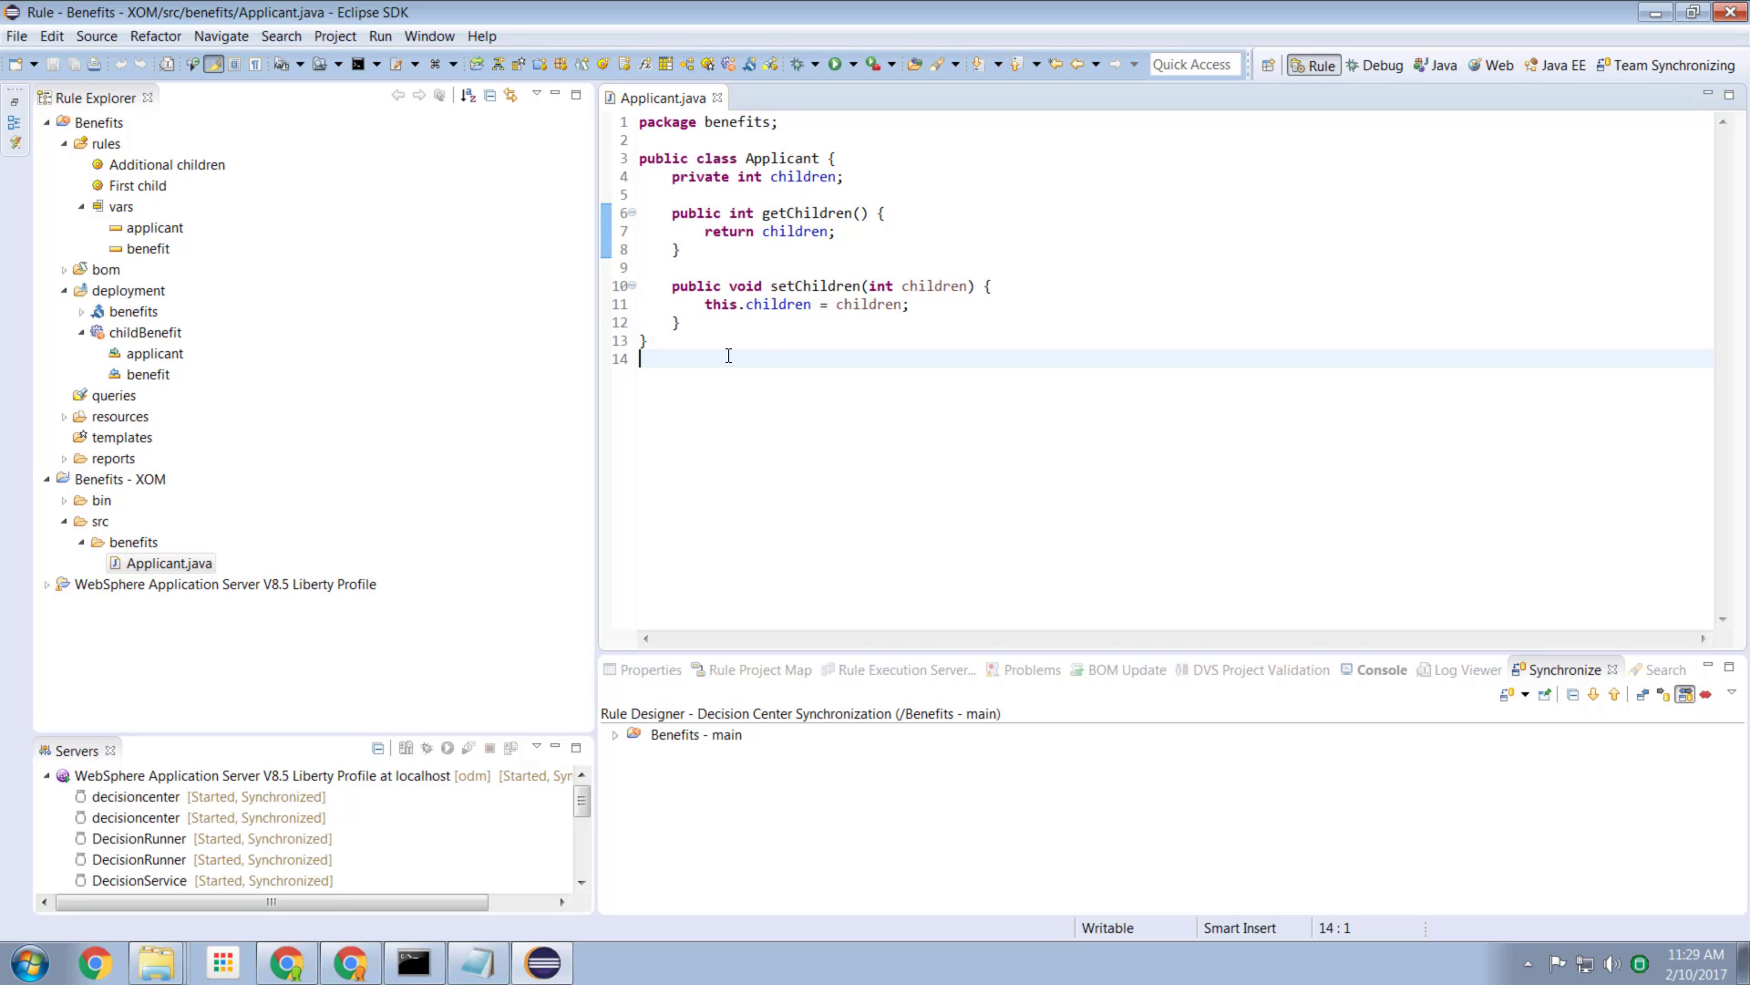
{"action": "mouse_move", "coordinate": [818, 392]}
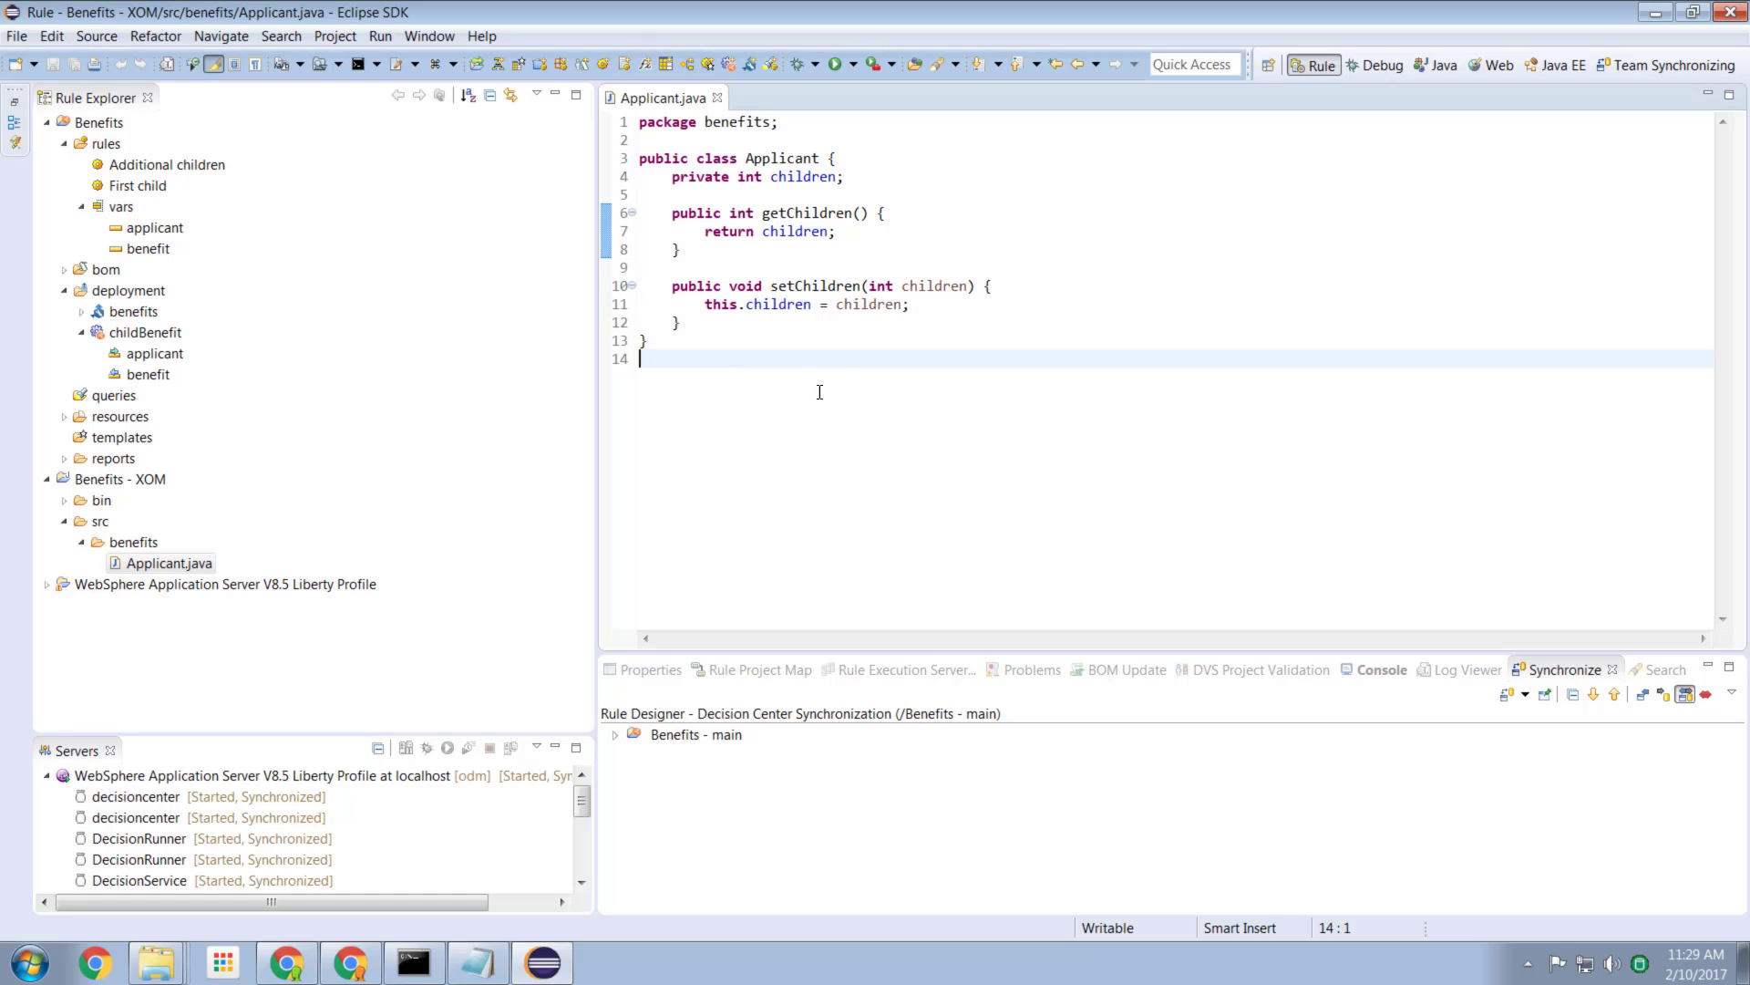
{"action": "mouse_move", "coordinate": [883, 377]}
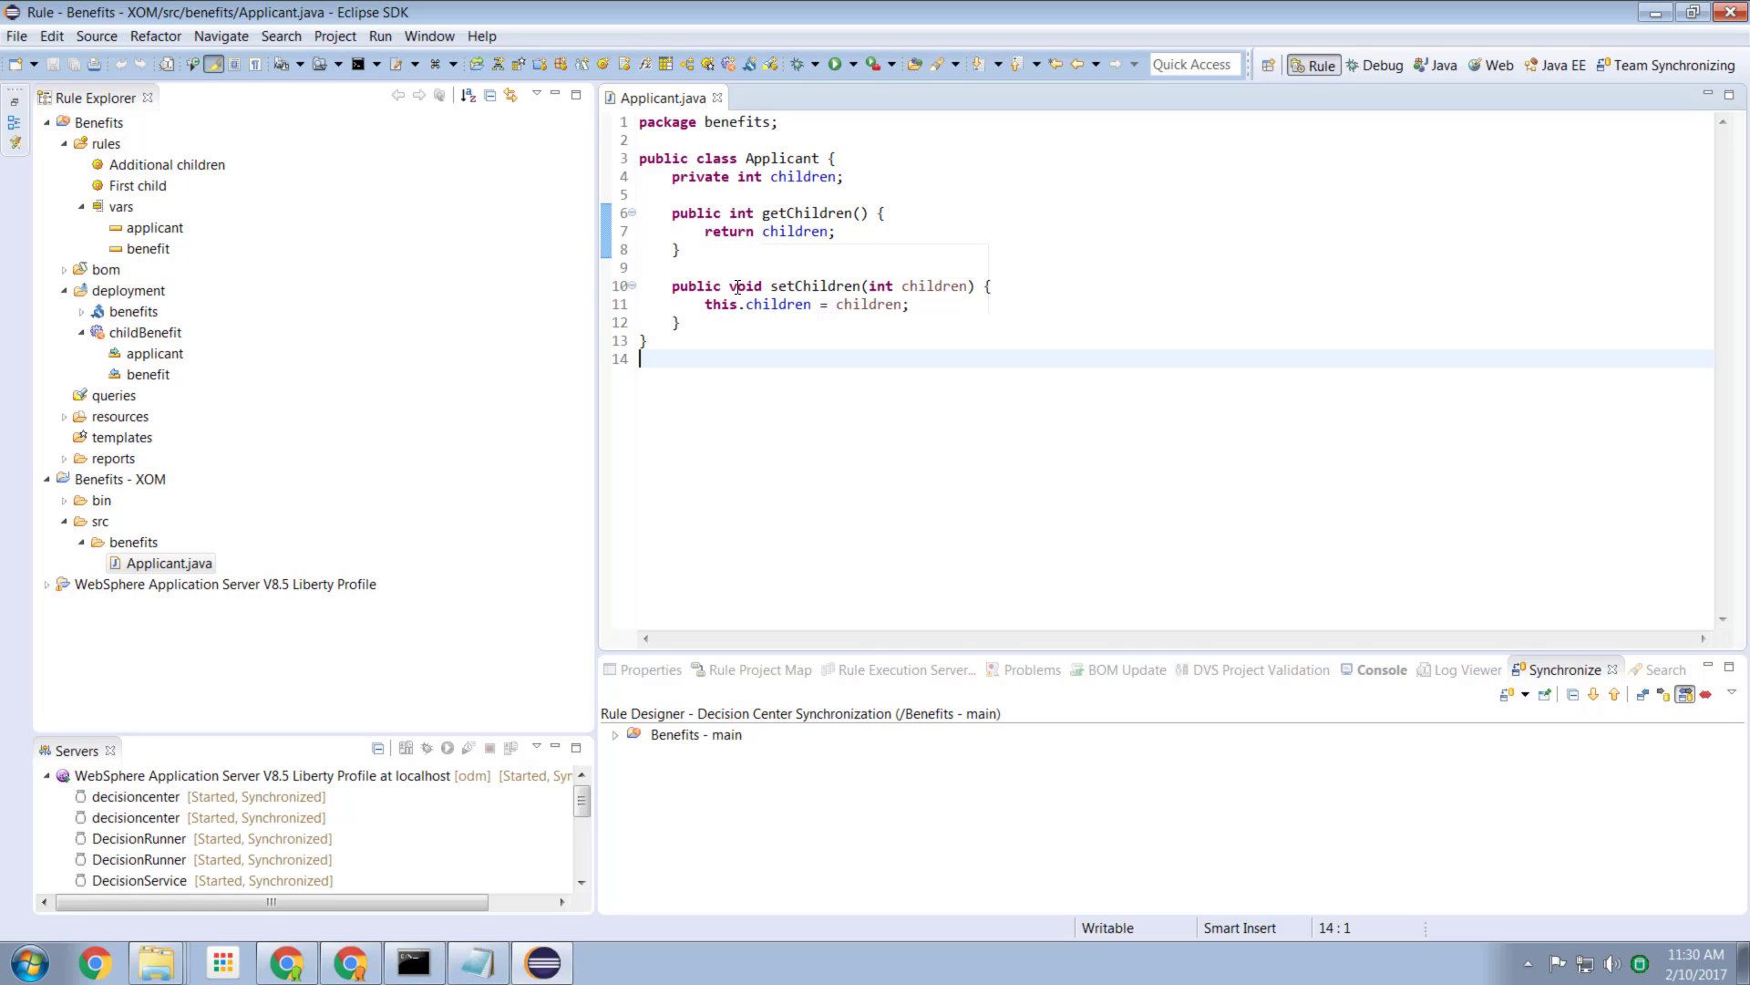
{"action": "mouse_move", "coordinate": [226, 153]}
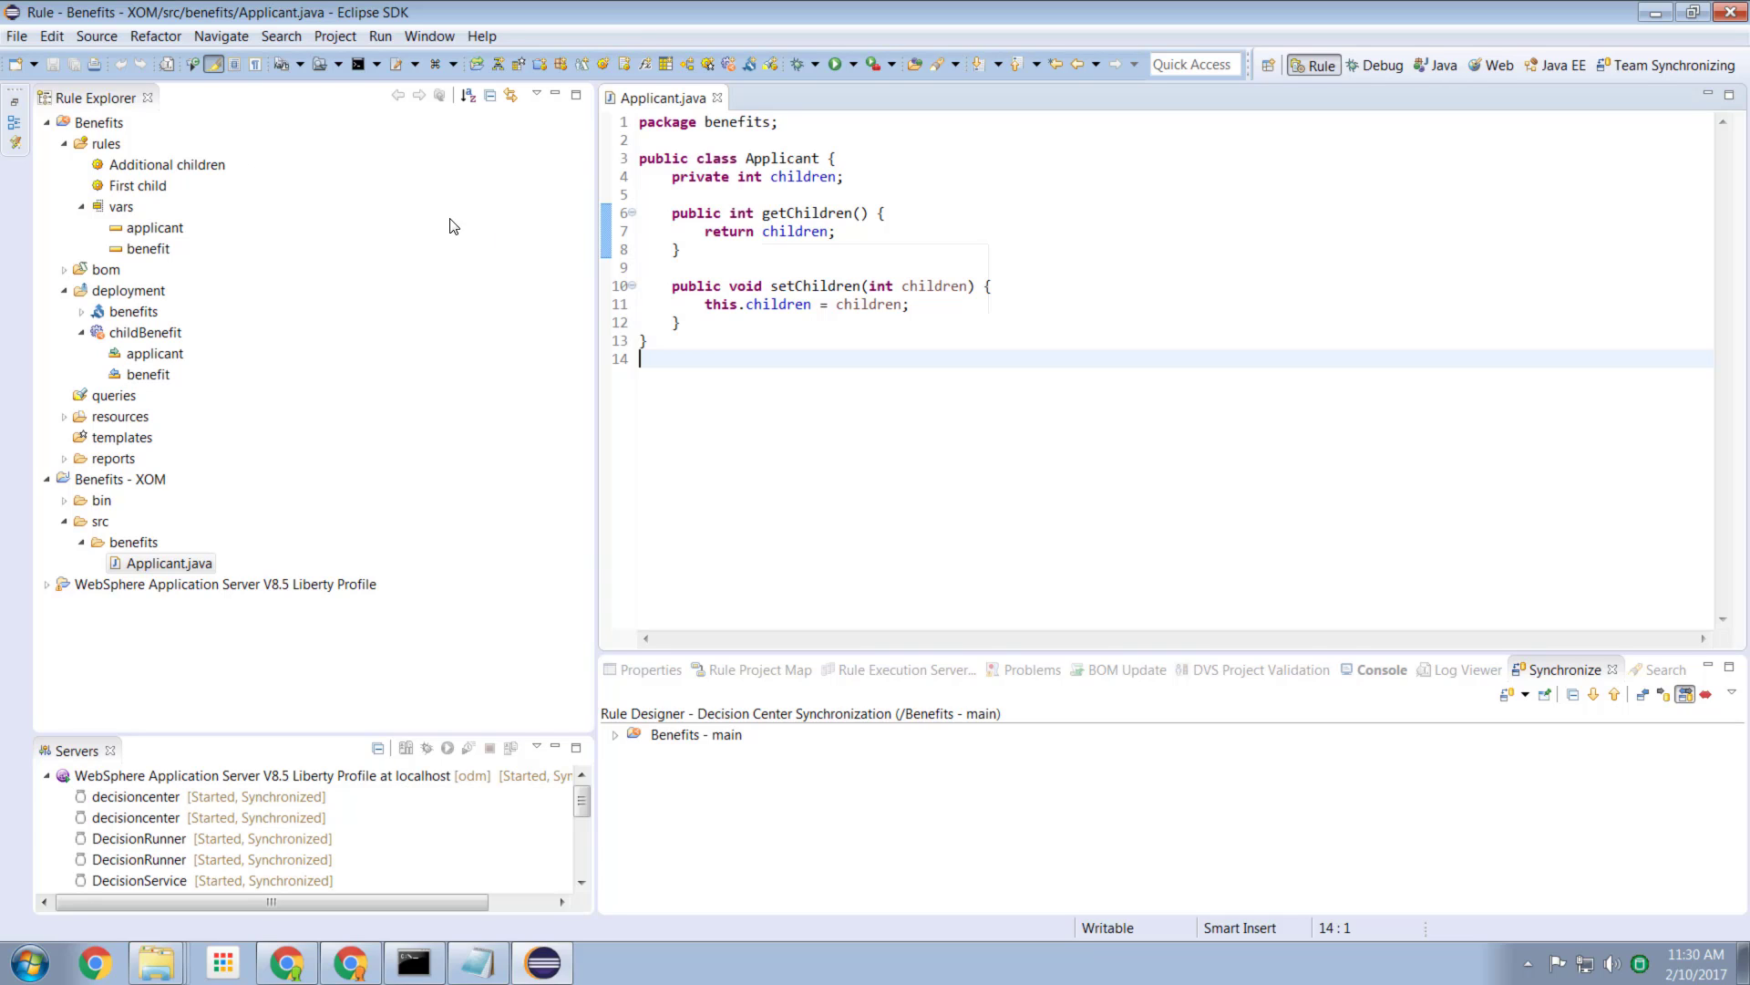
{"action": "mouse_move", "coordinate": [786, 267]}
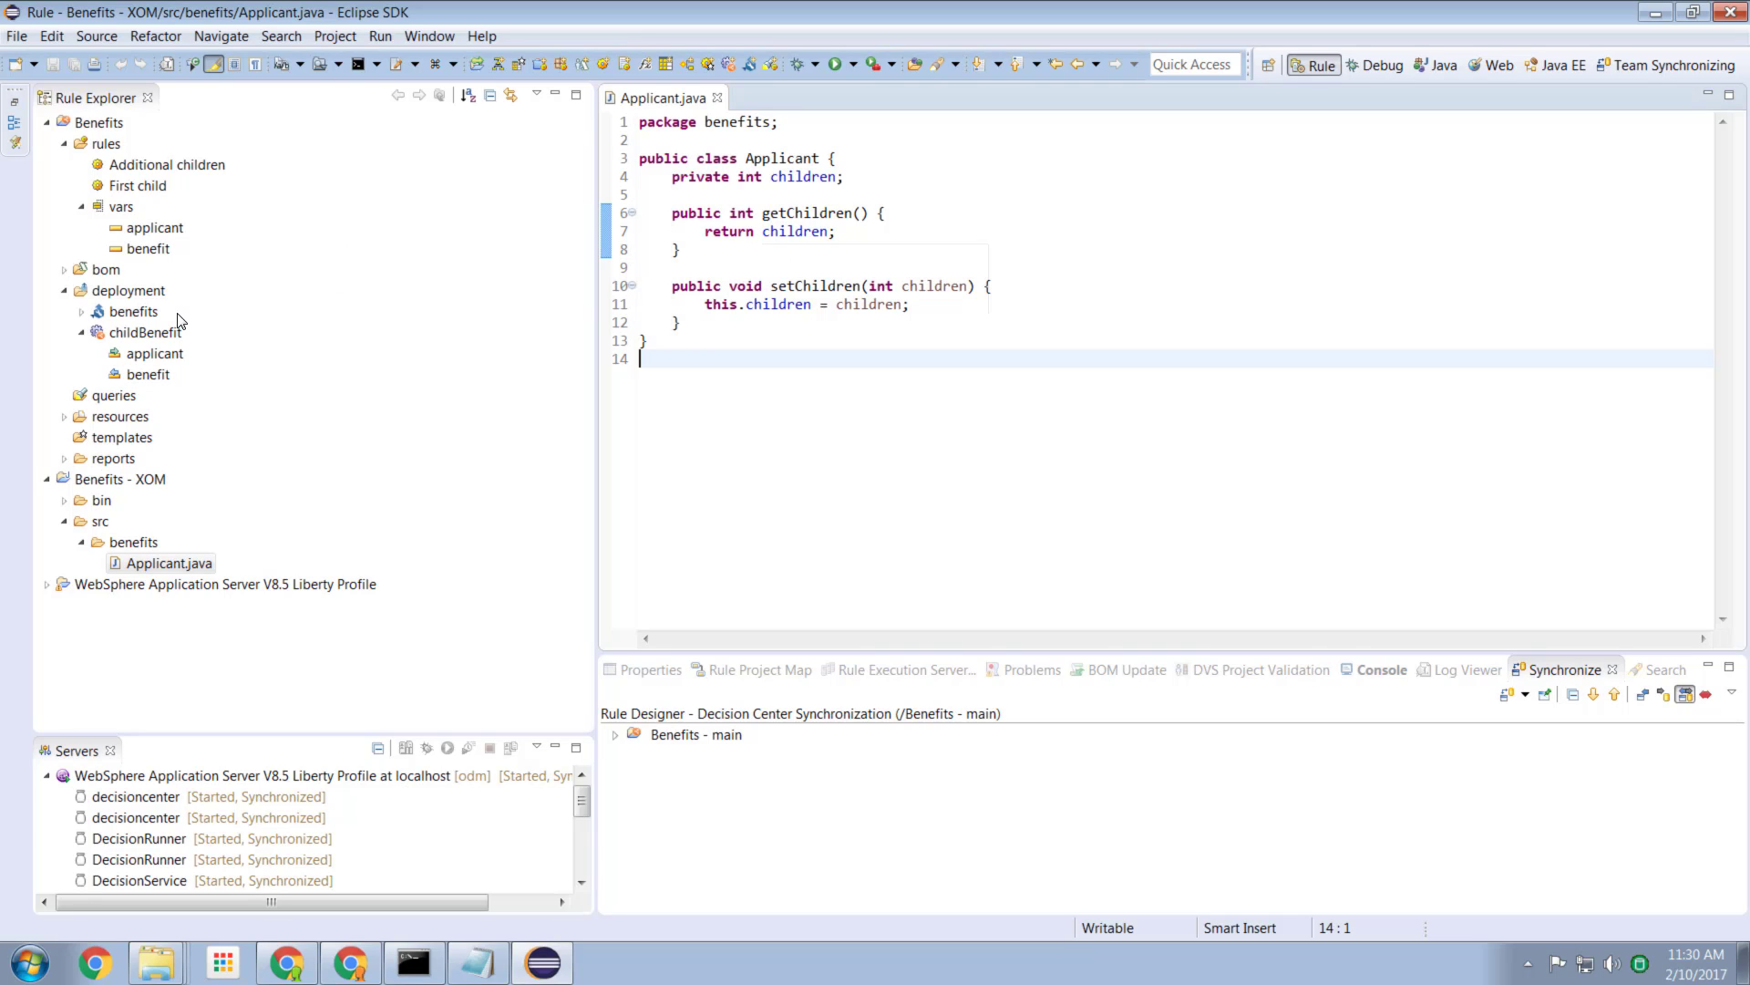
Step: Show the childBenefit operation overview with applicant as input and benefit as output
{"action": "left_click", "coordinate": [146, 332]}
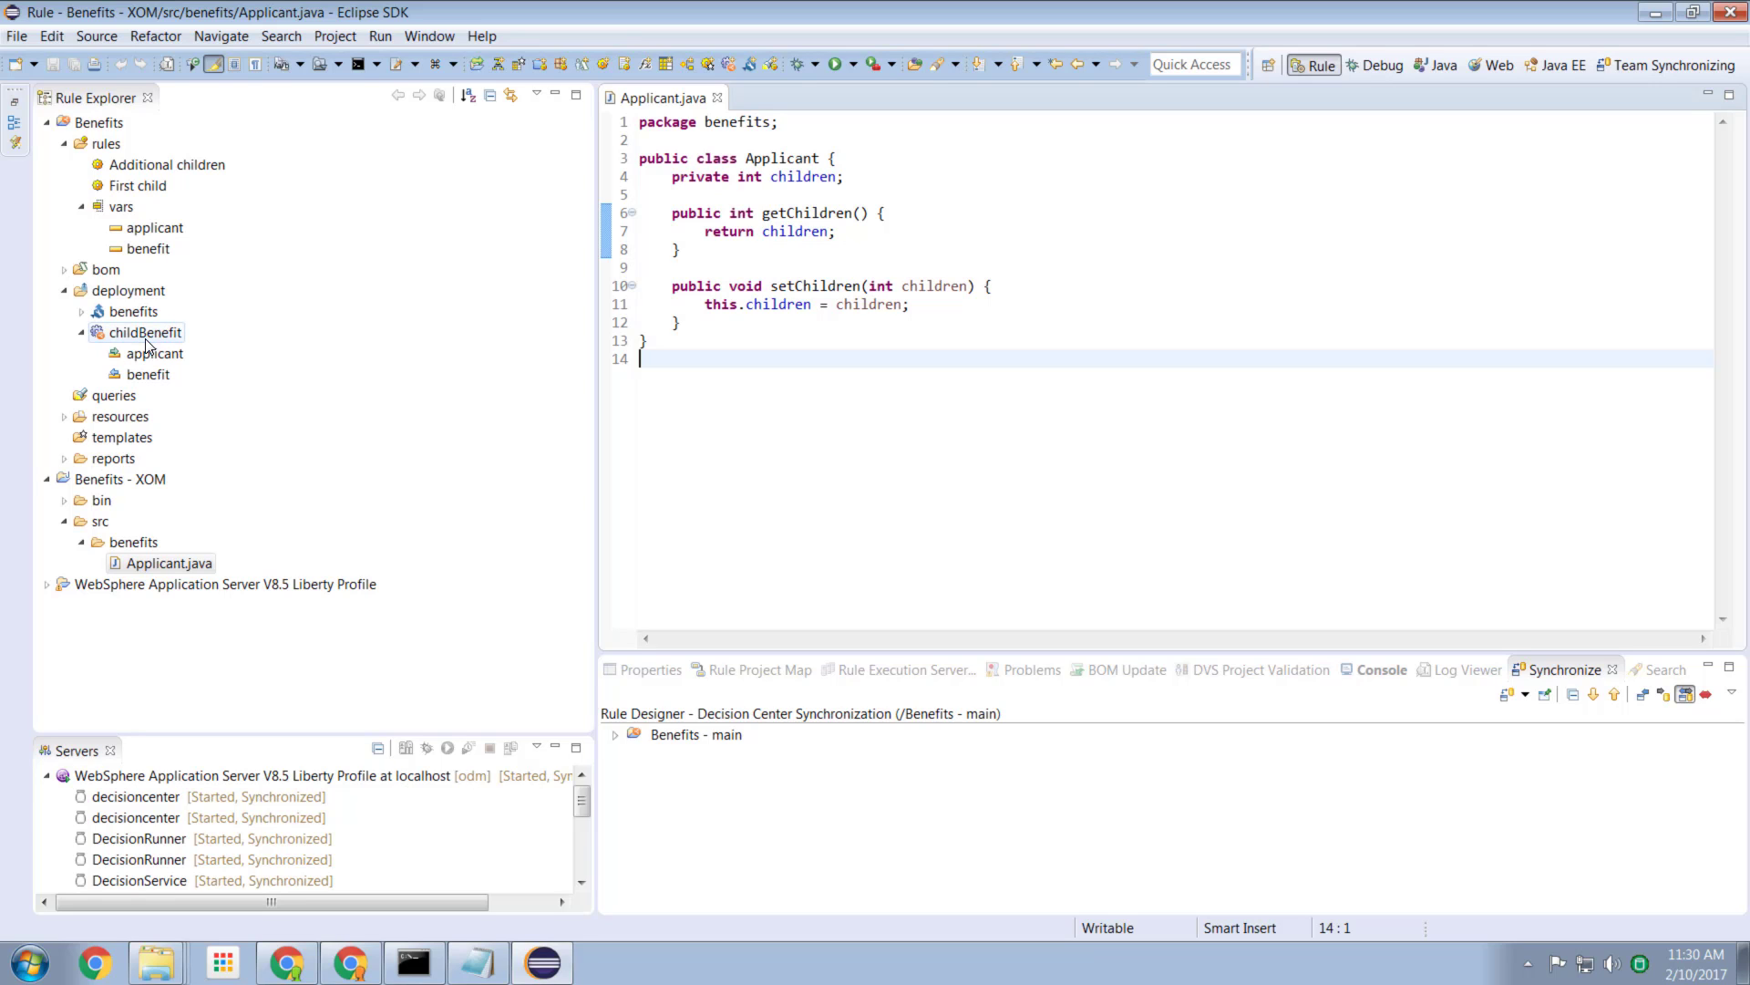
{"action": "double_click", "coordinate": [148, 332]}
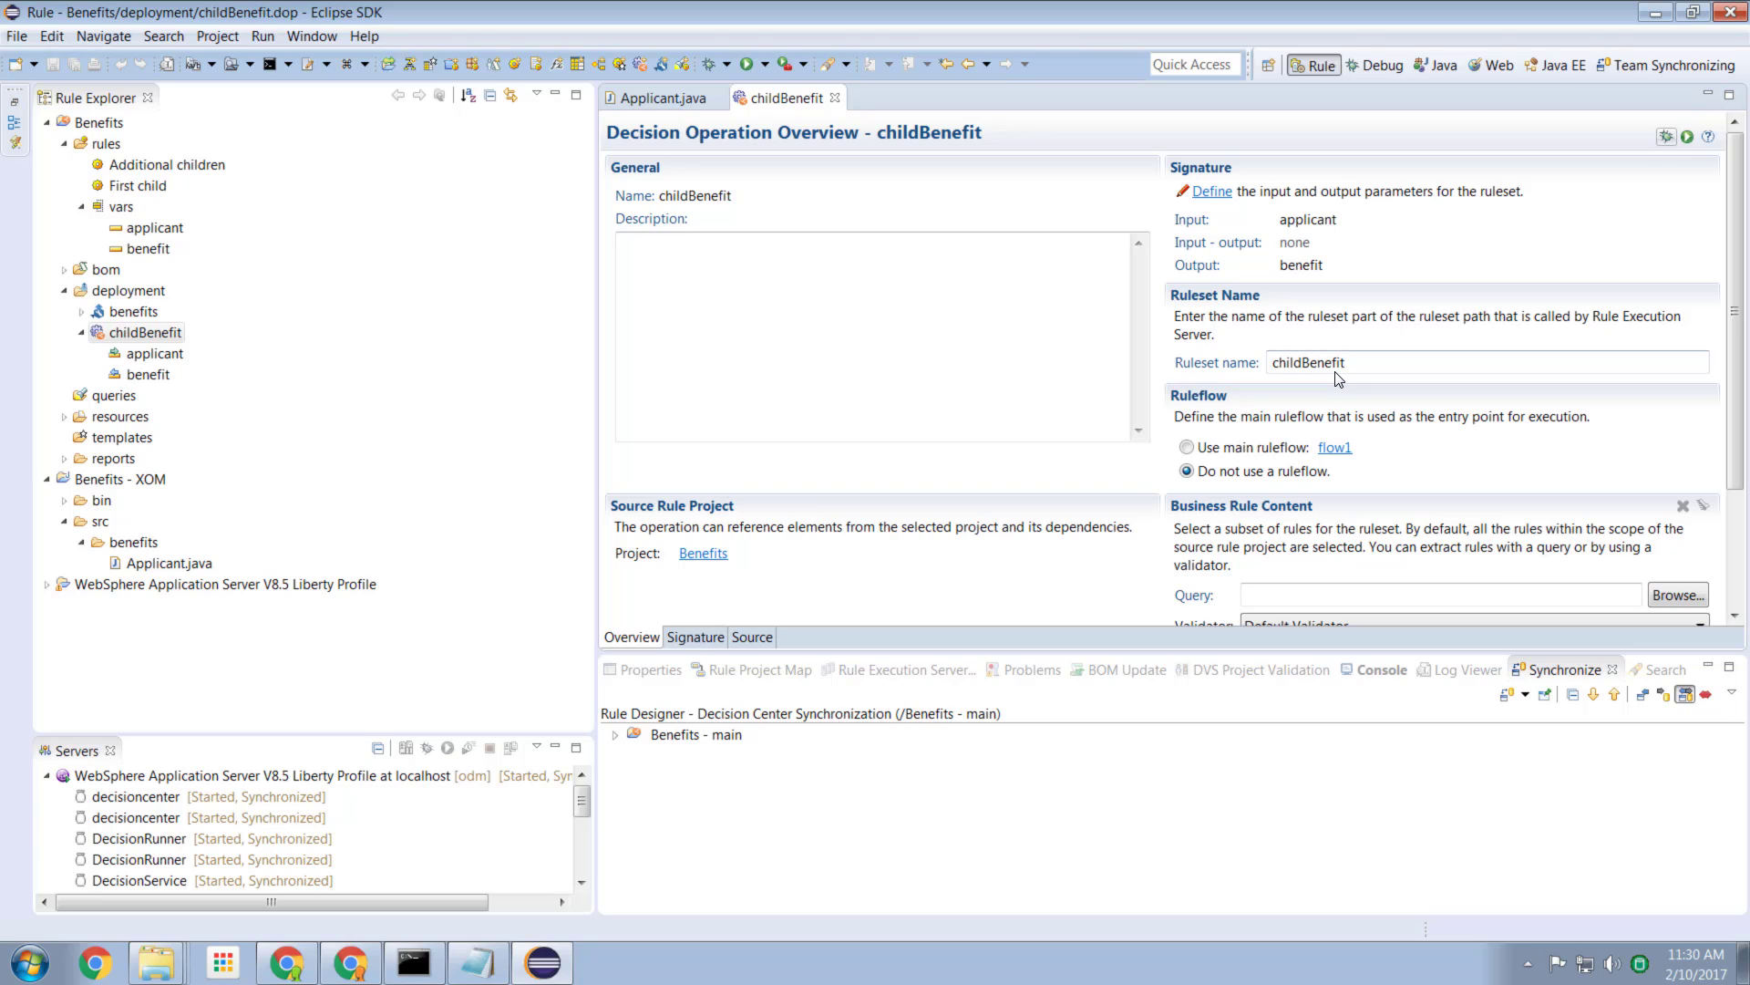
{"action": "mouse_move", "coordinate": [188, 332]}
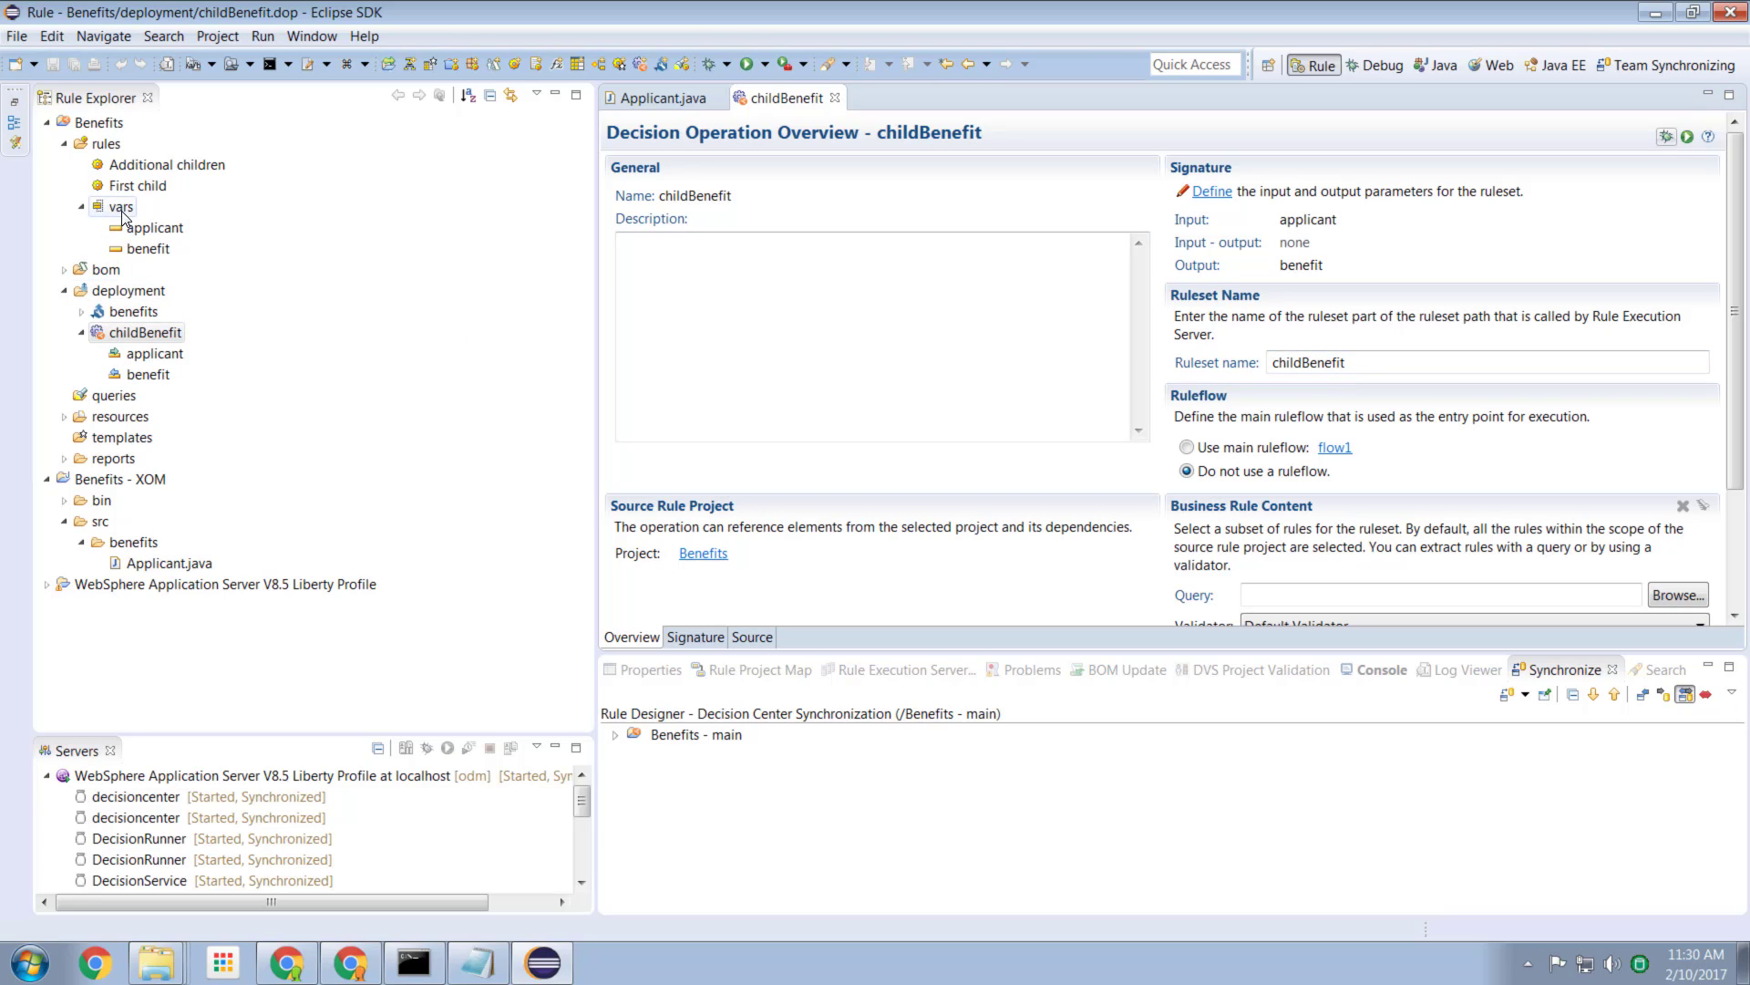
Step: Show the vars variable set with applicant (benefits.Applicant) and benefit (double)
{"action": "double_click", "coordinate": [120, 206]}
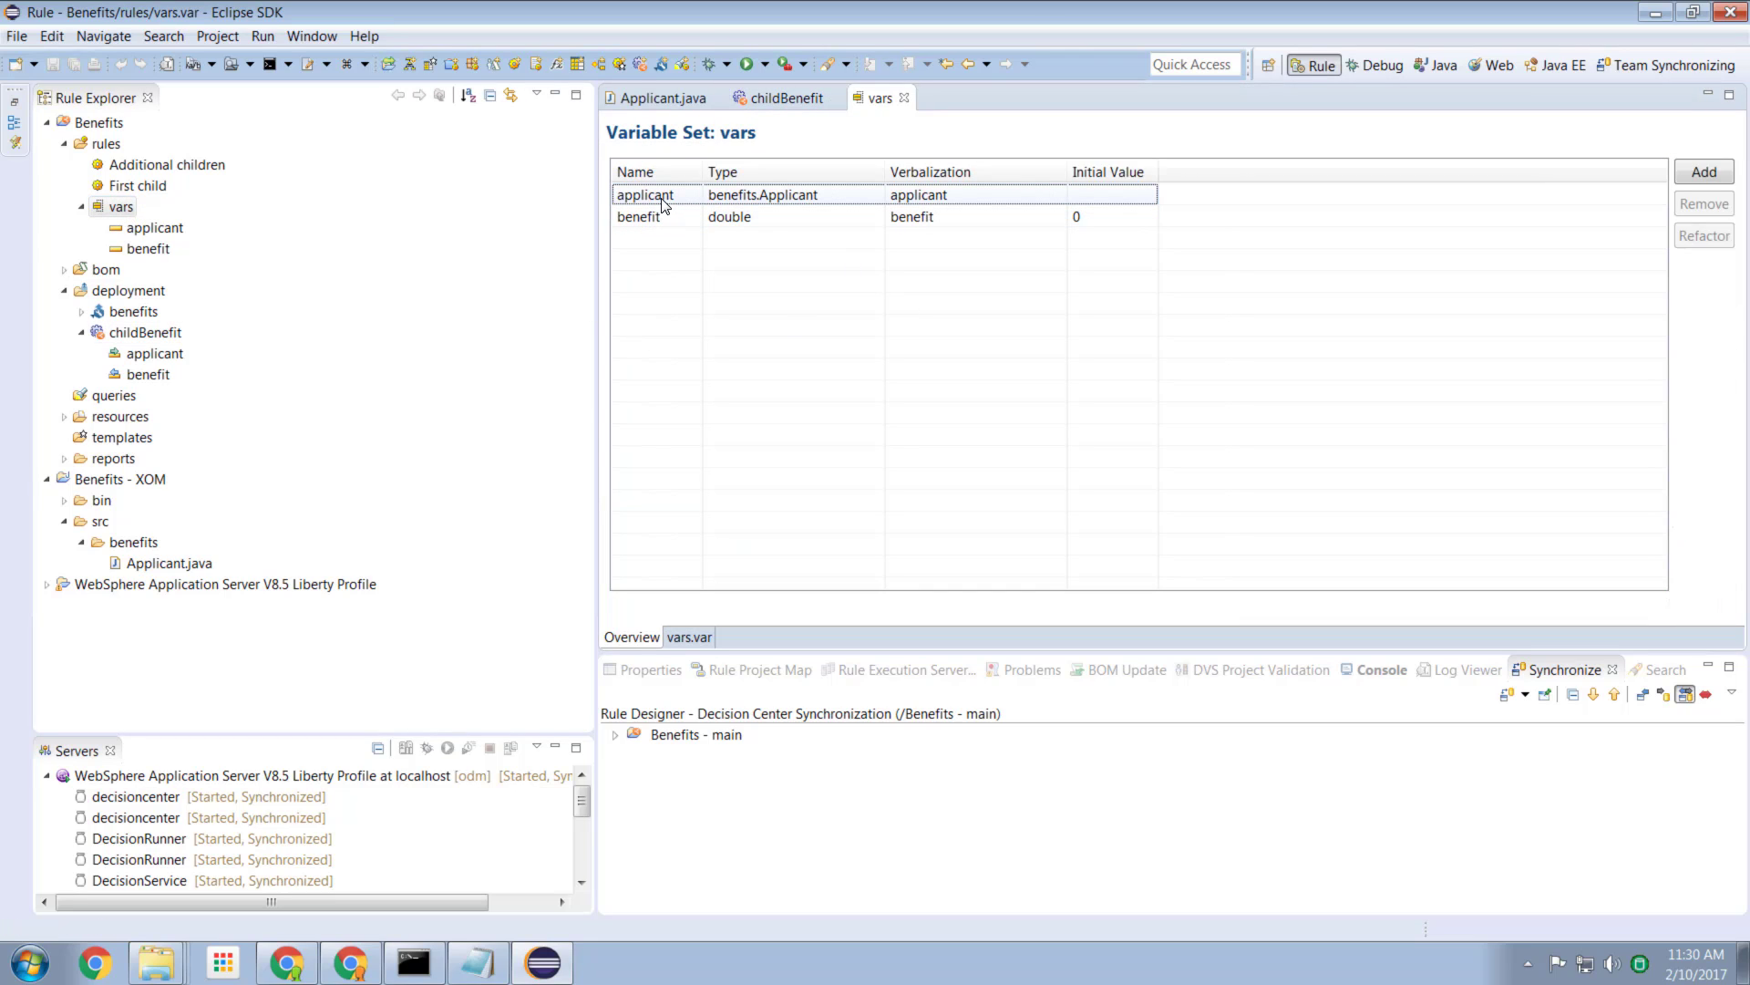
{"action": "mouse_move", "coordinate": [809, 206]}
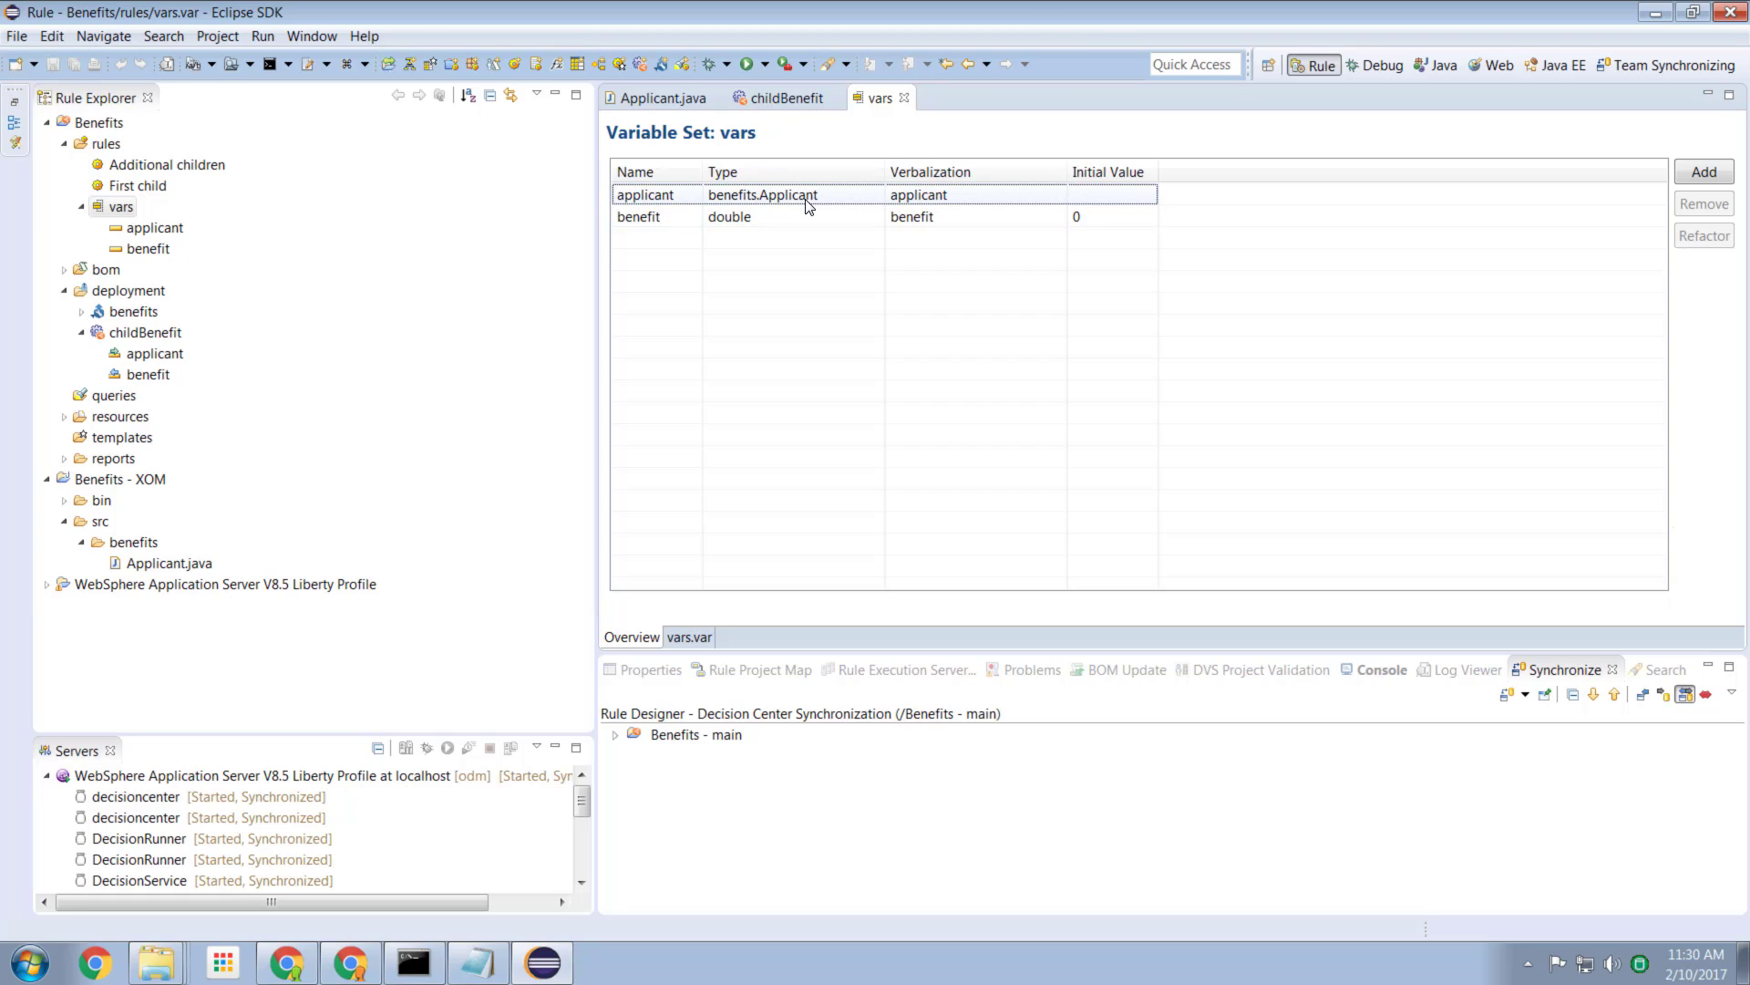
{"action": "mouse_move", "coordinate": [826, 208]}
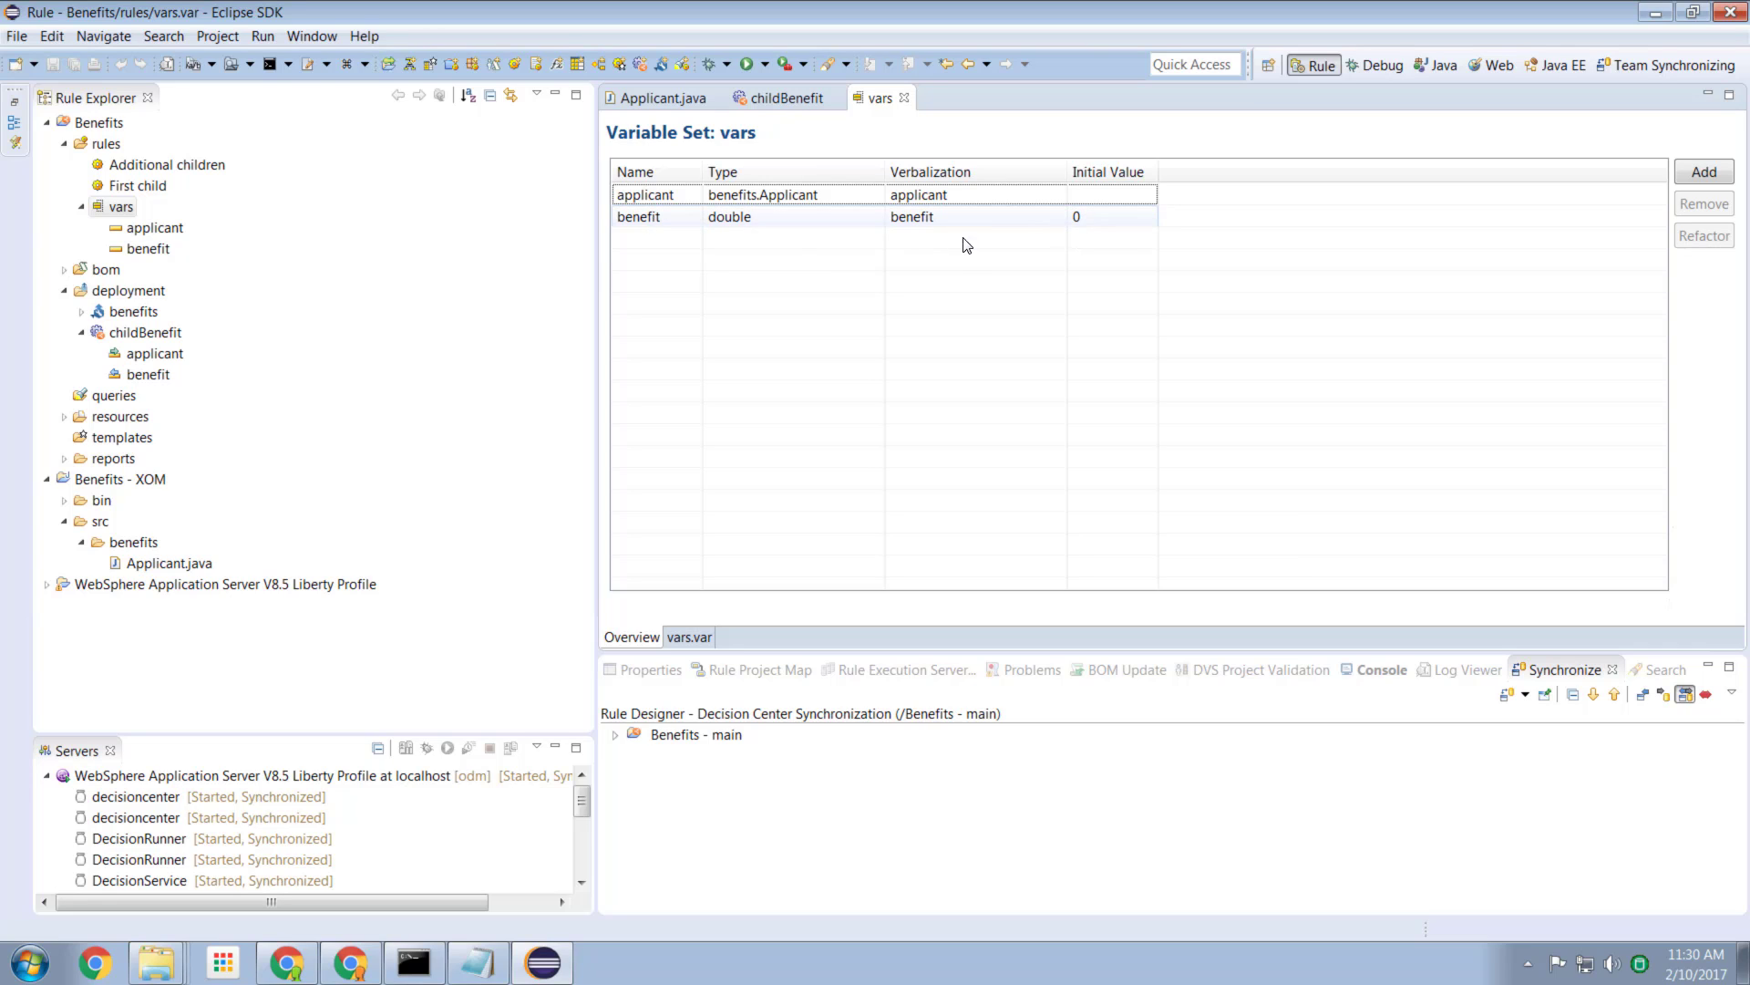
{"action": "mouse_move", "coordinate": [753, 222]}
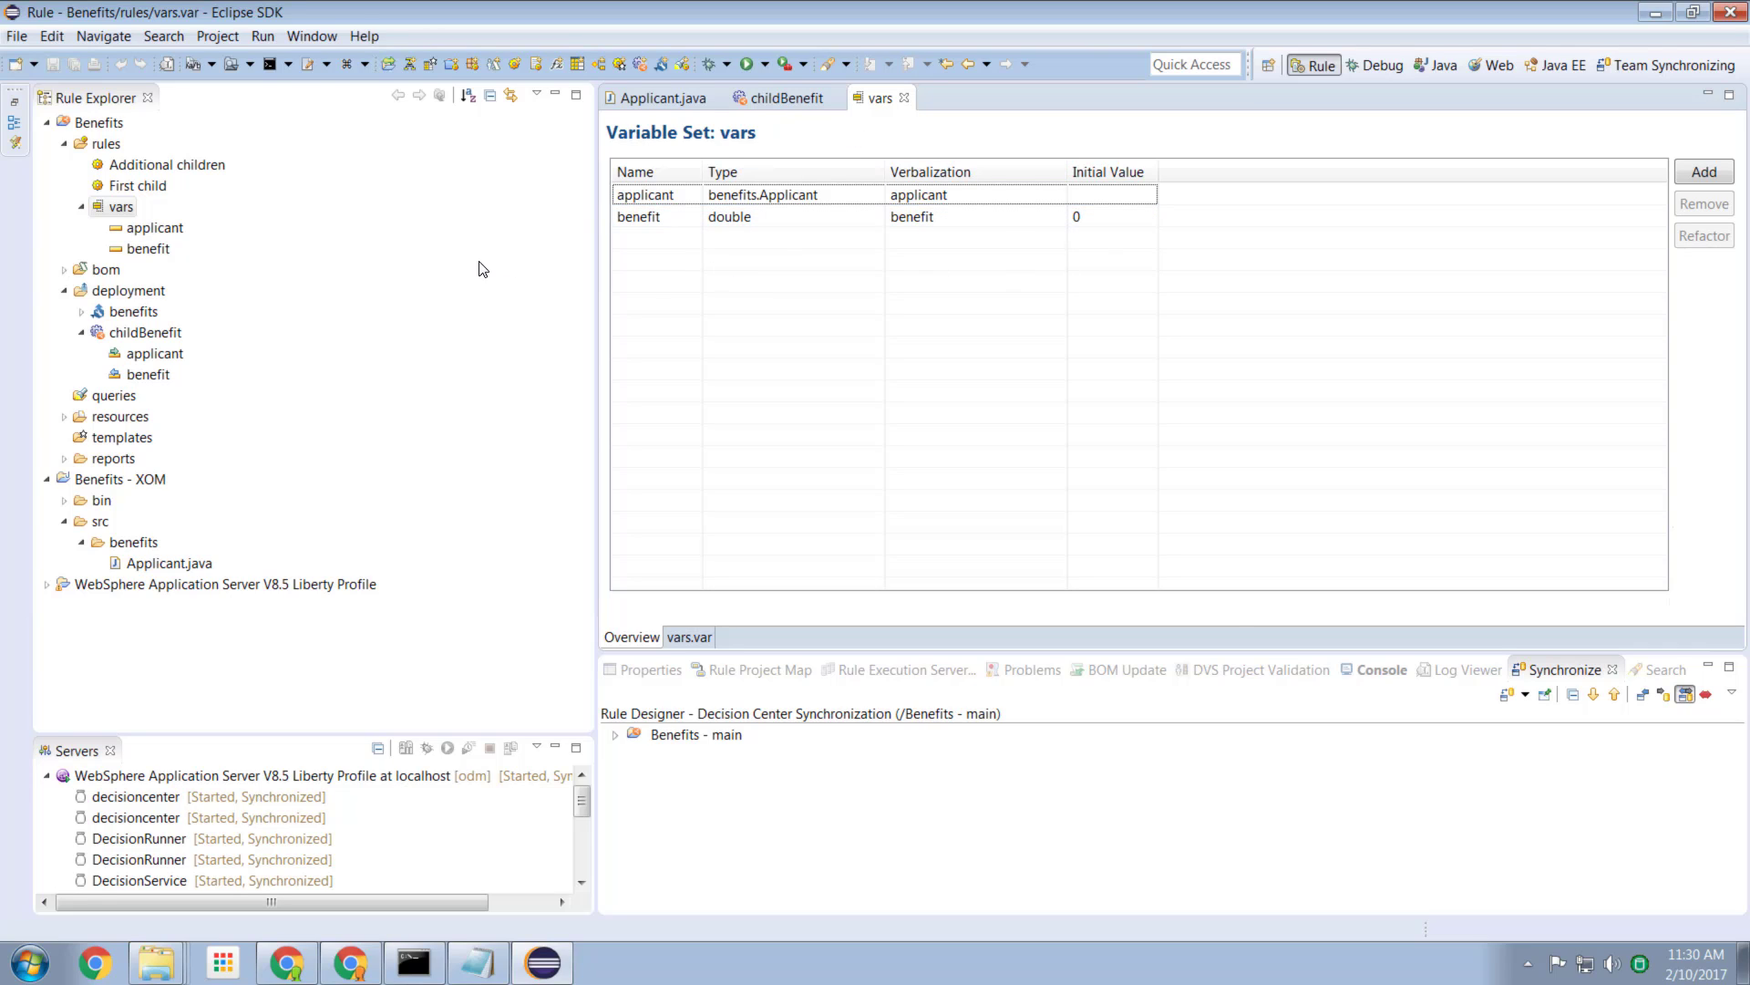
{"action": "mouse_move", "coordinate": [161, 204]}
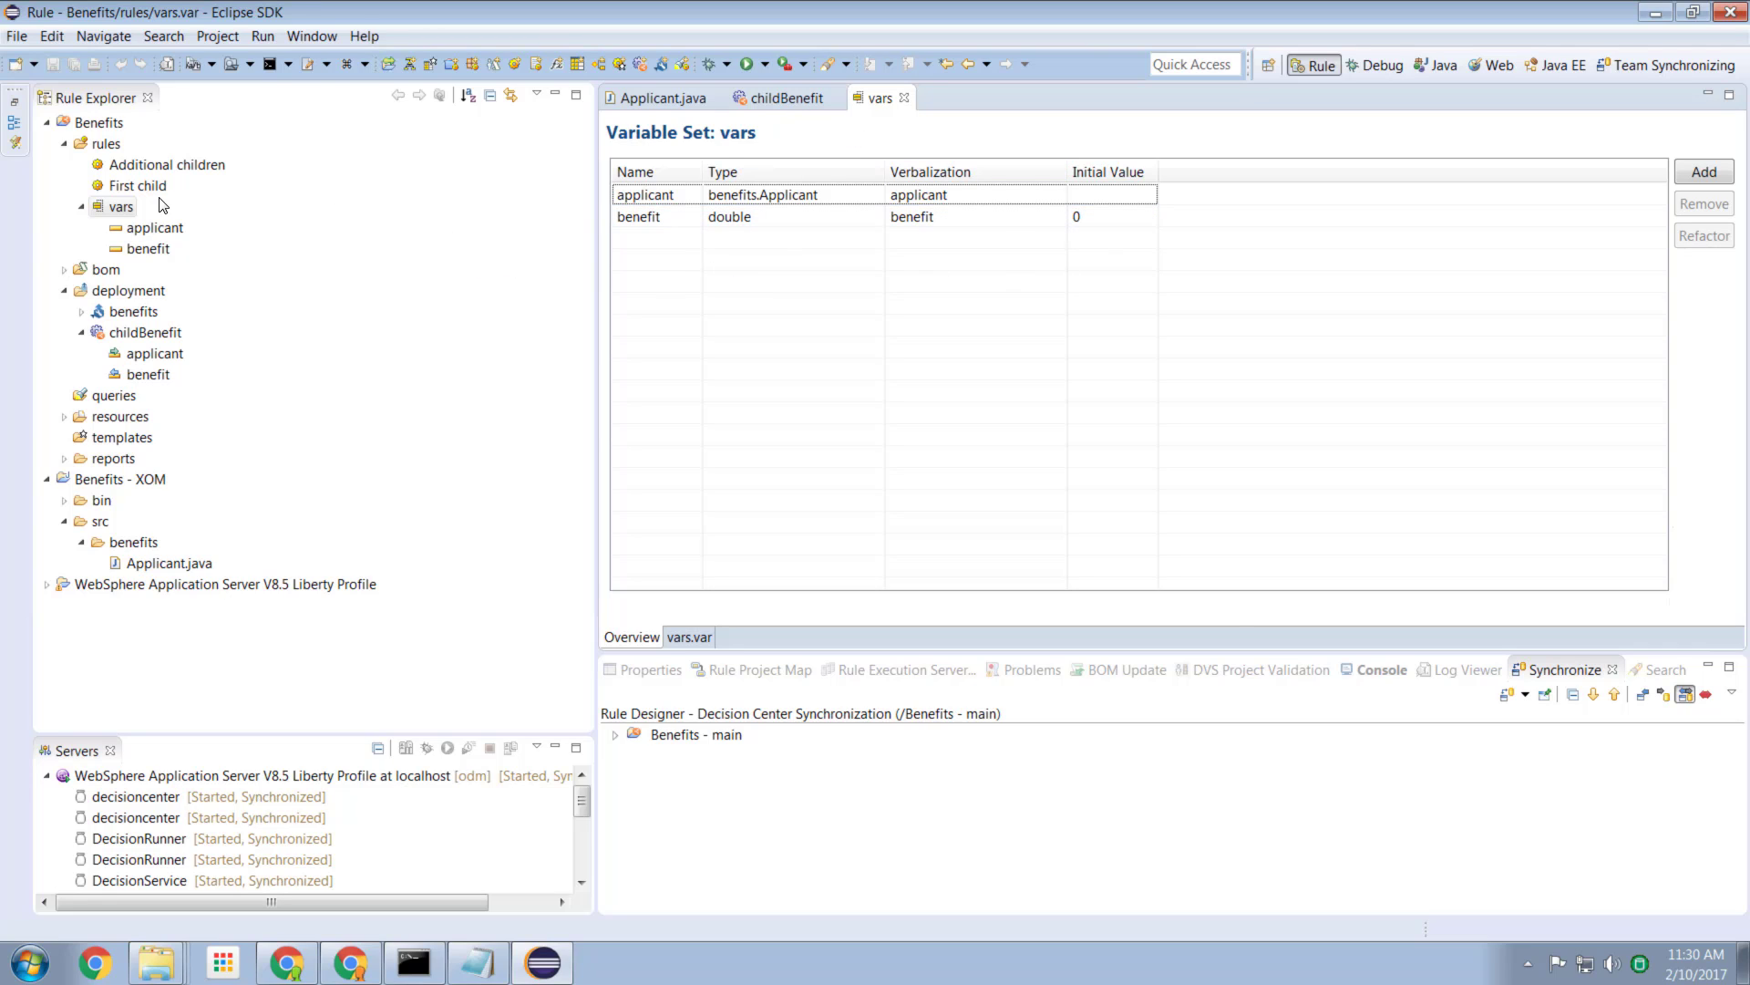
Step: Show the First child rule adding 20.70 to benefit when children is at least 1
{"action": "double_click", "coordinate": [137, 186]}
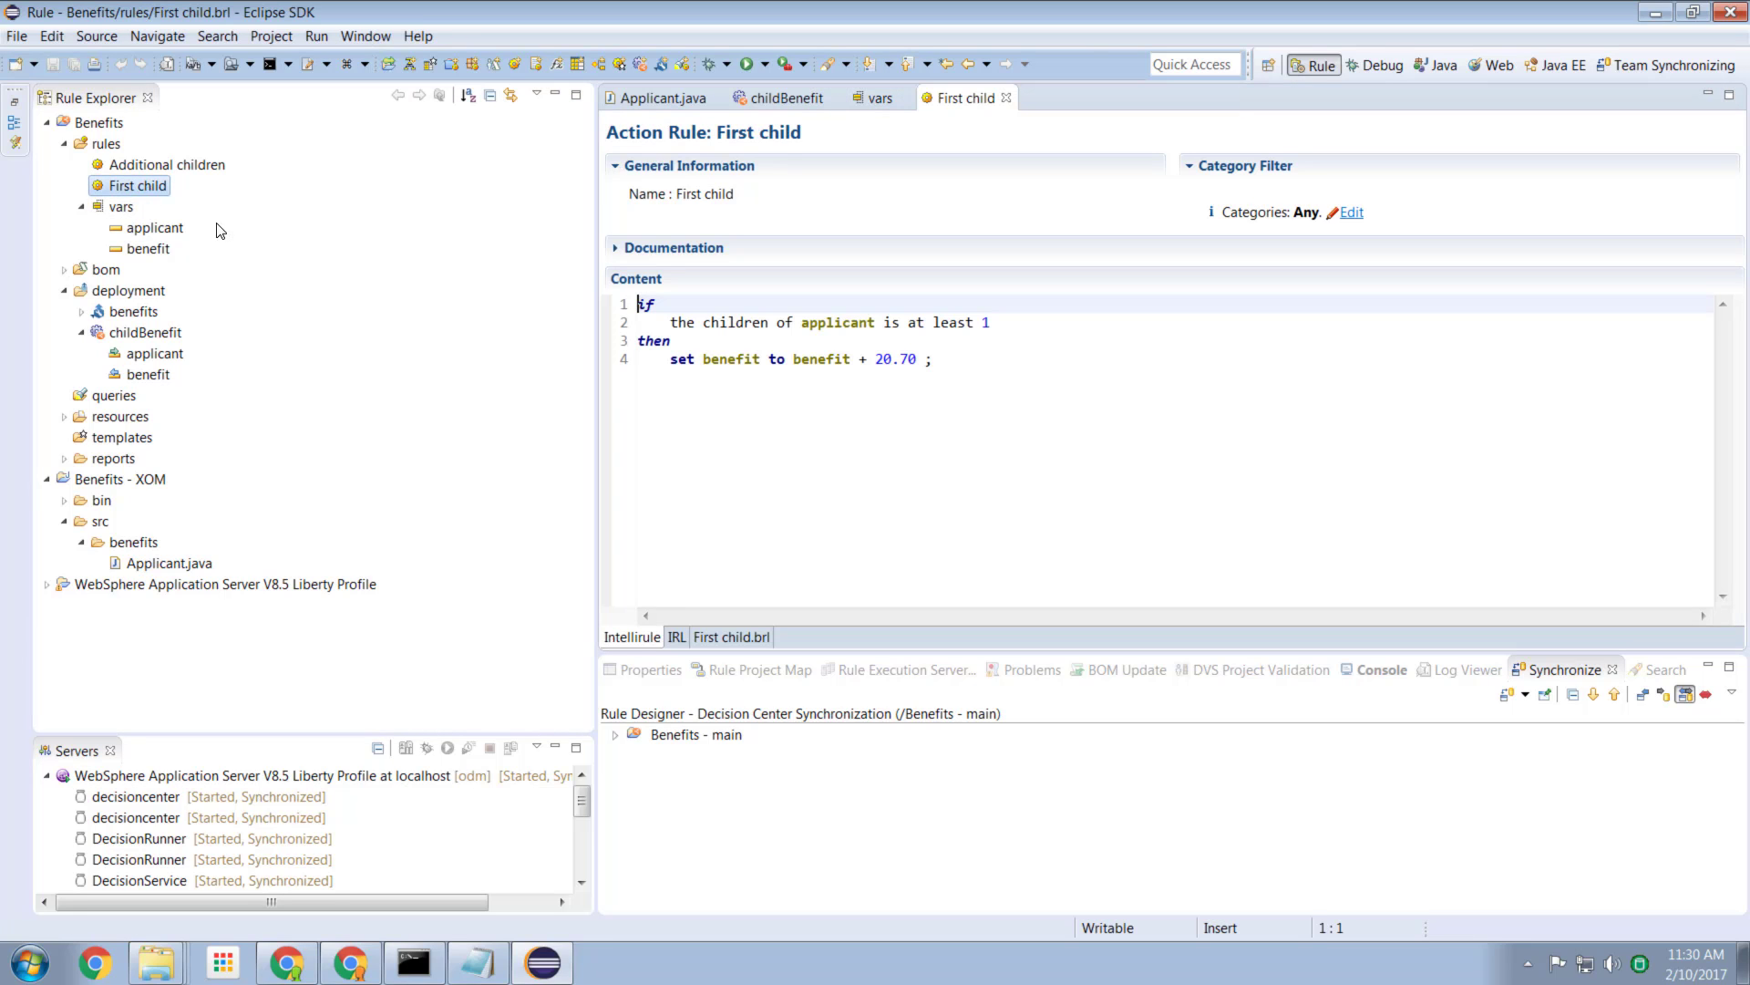
{"action": "mouse_move", "coordinate": [957, 357]}
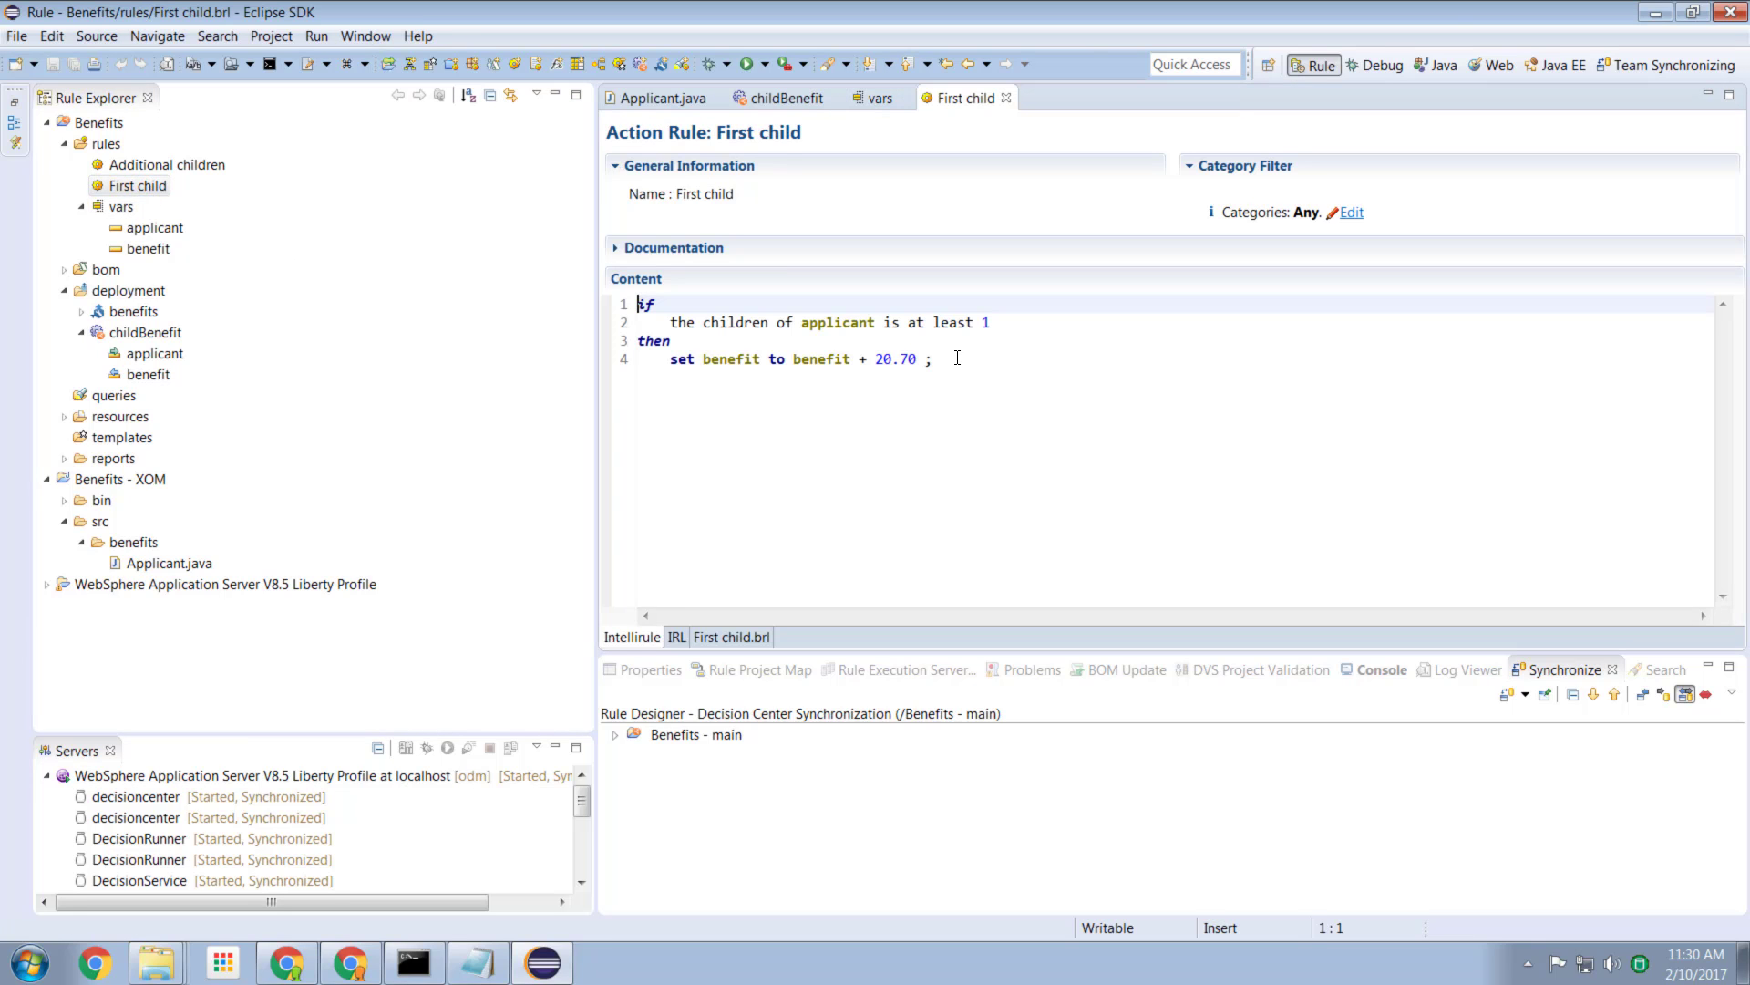
{"action": "mouse_move", "coordinate": [1010, 328]}
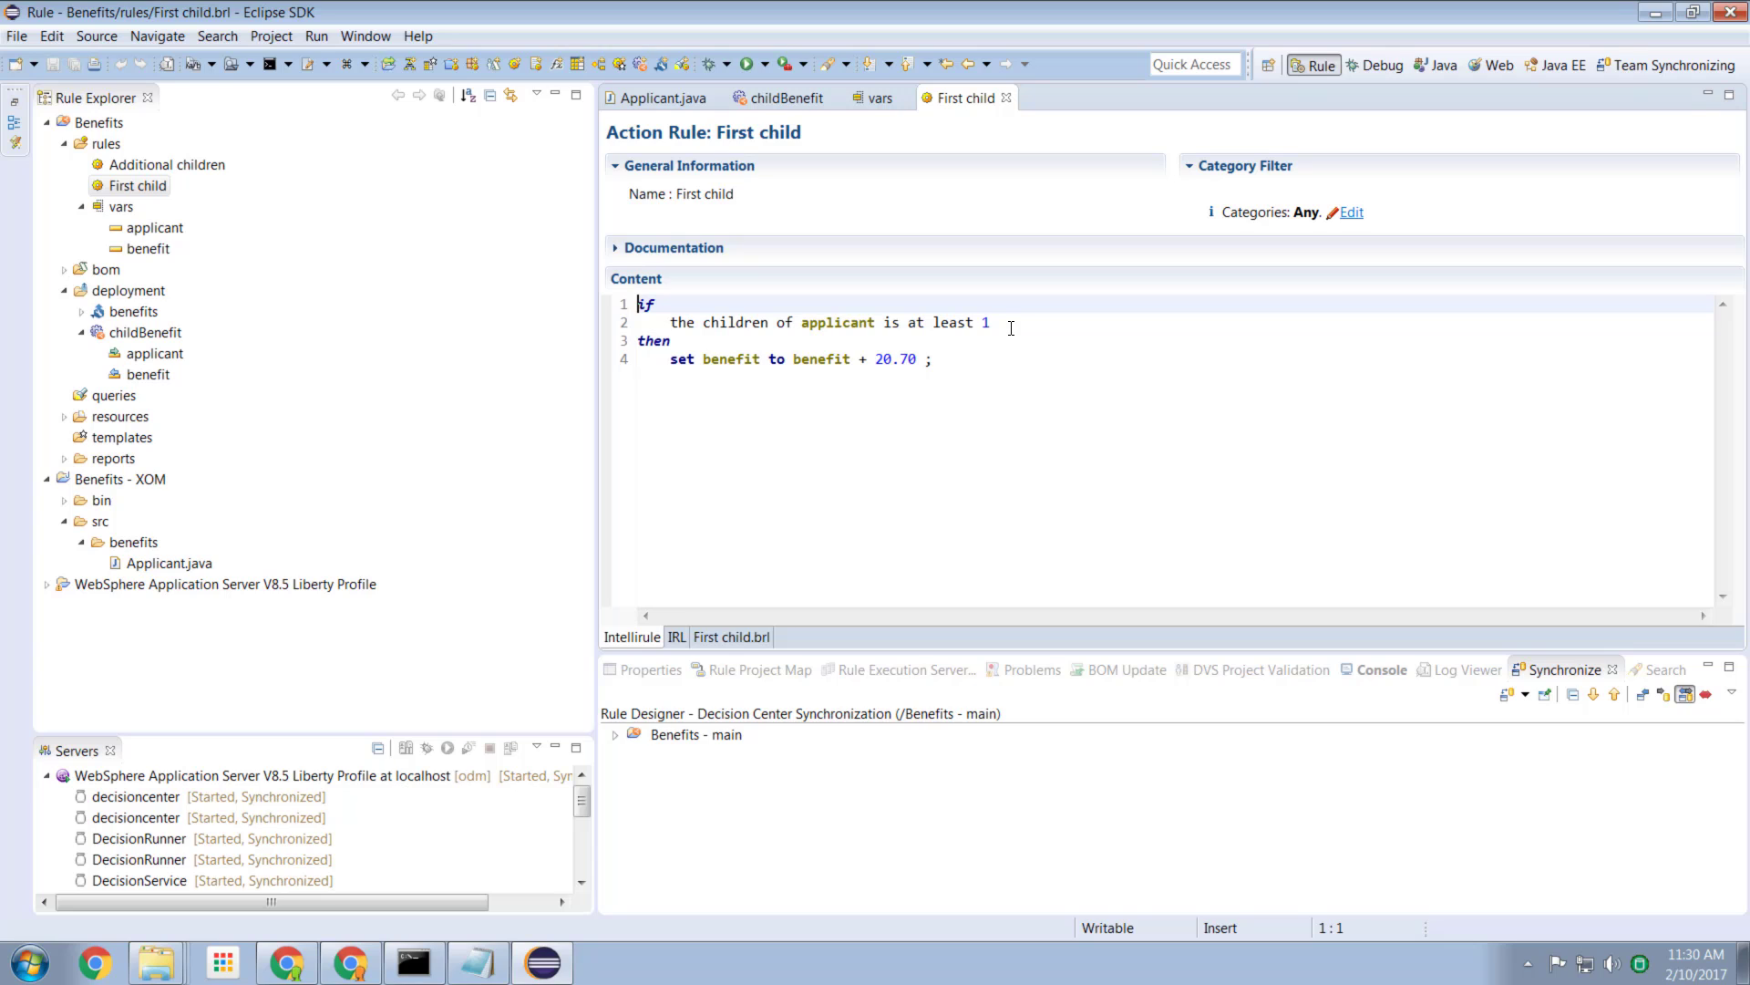
{"action": "mouse_move", "coordinate": [831, 321]}
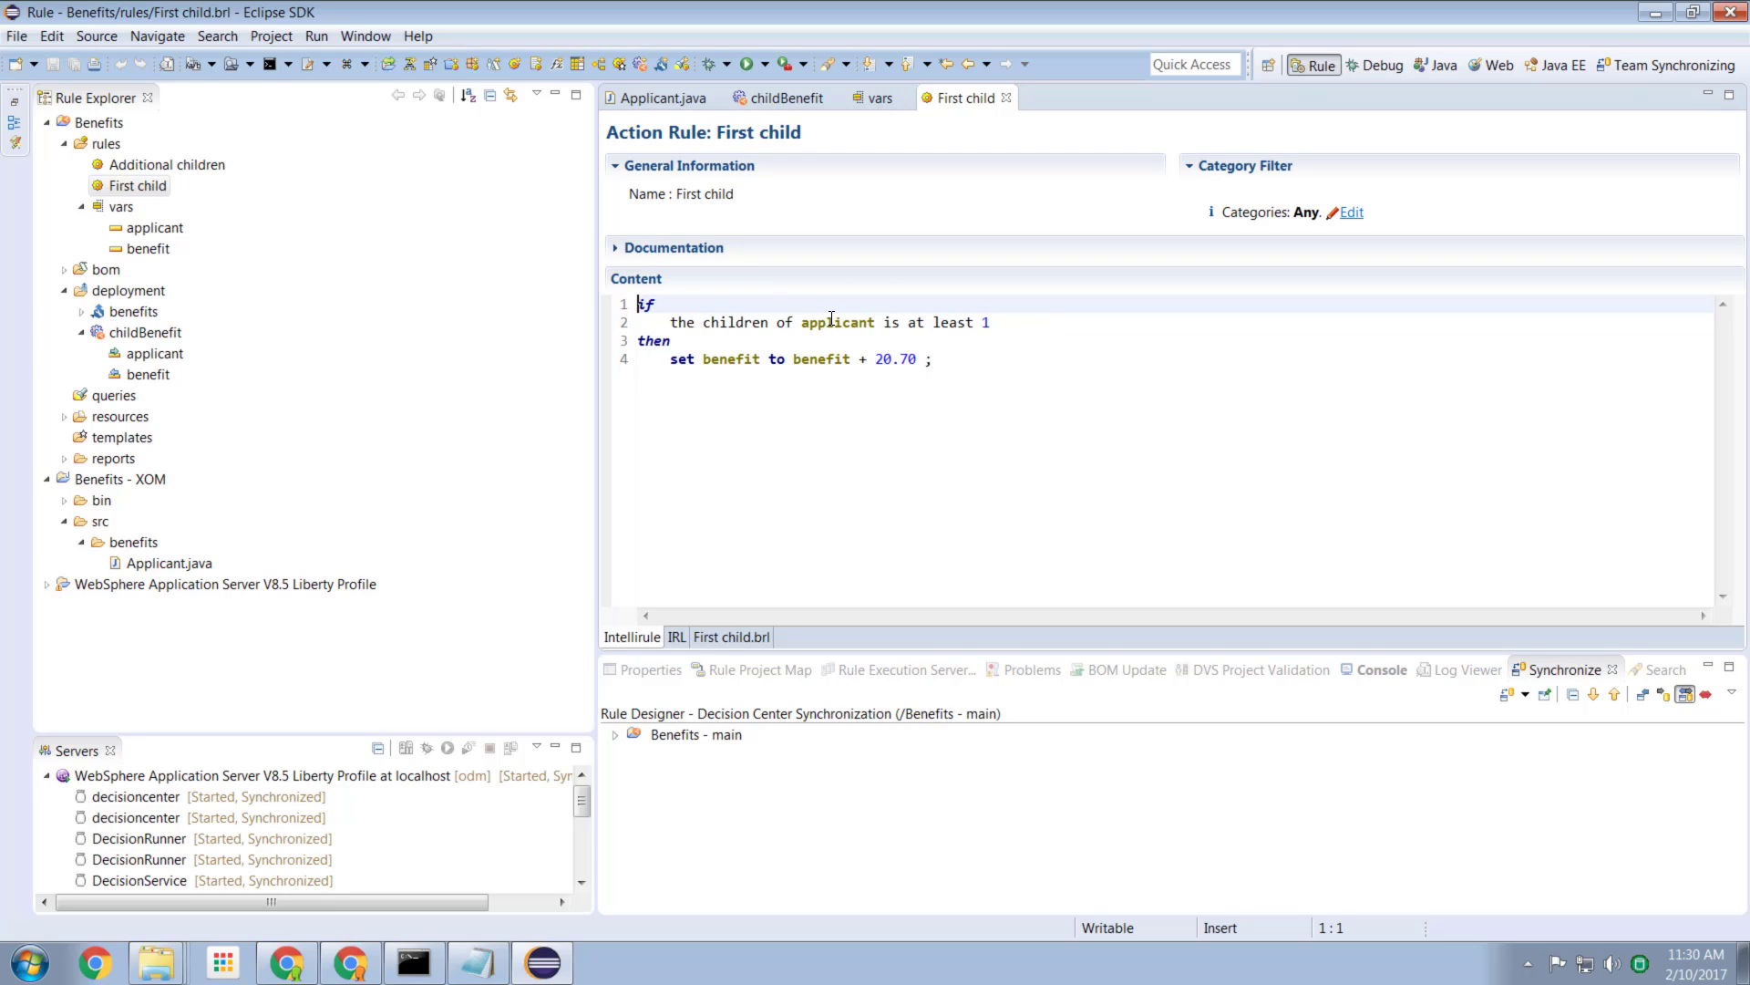
{"action": "mouse_move", "coordinate": [1015, 339]}
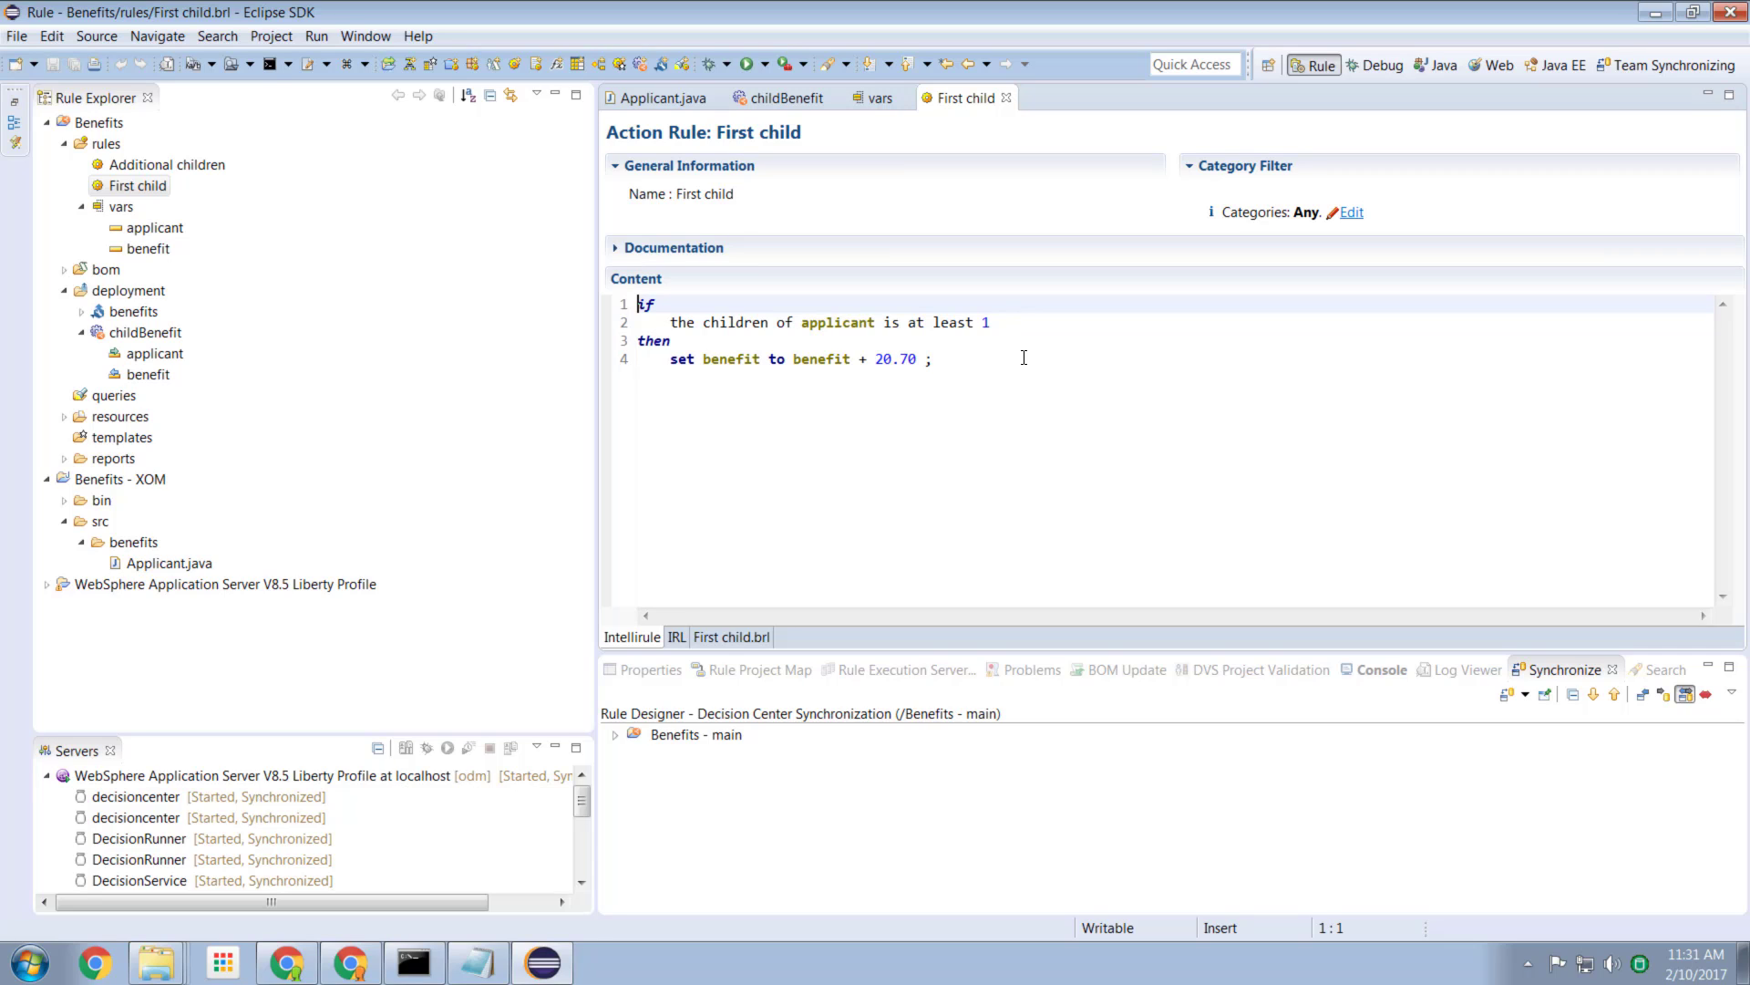
{"action": "mouse_move", "coordinate": [1119, 297]}
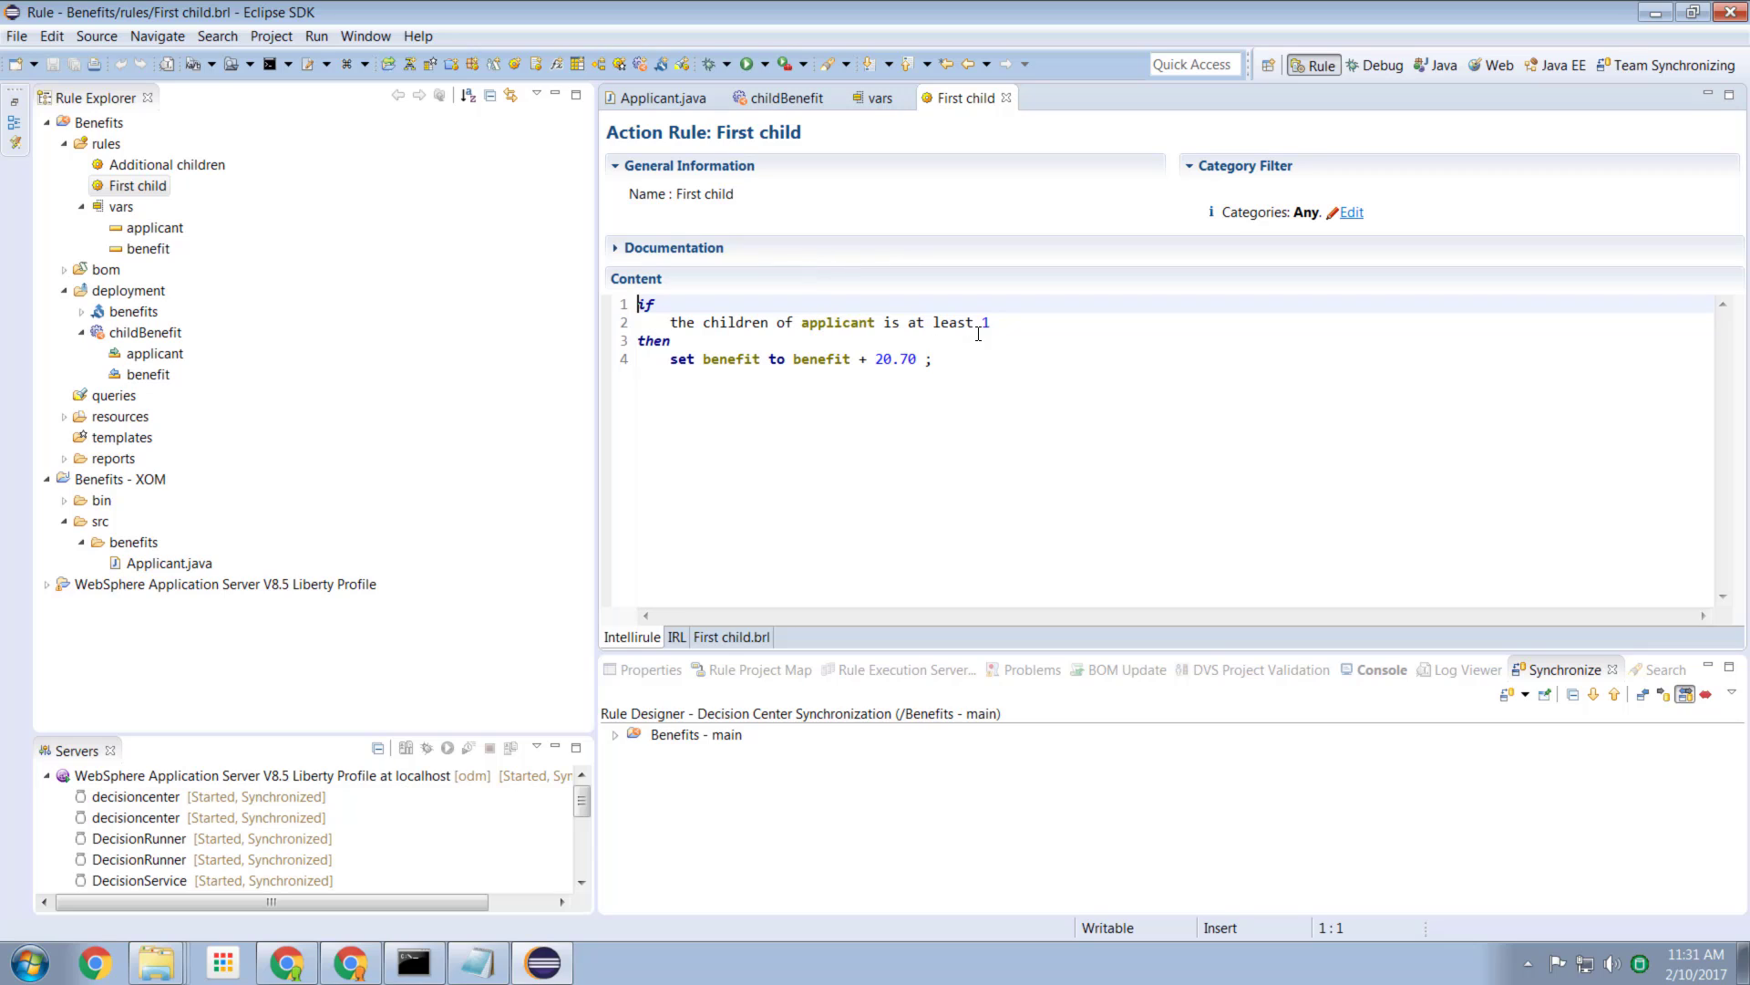
{"action": "mouse_move", "coordinate": [828, 377]}
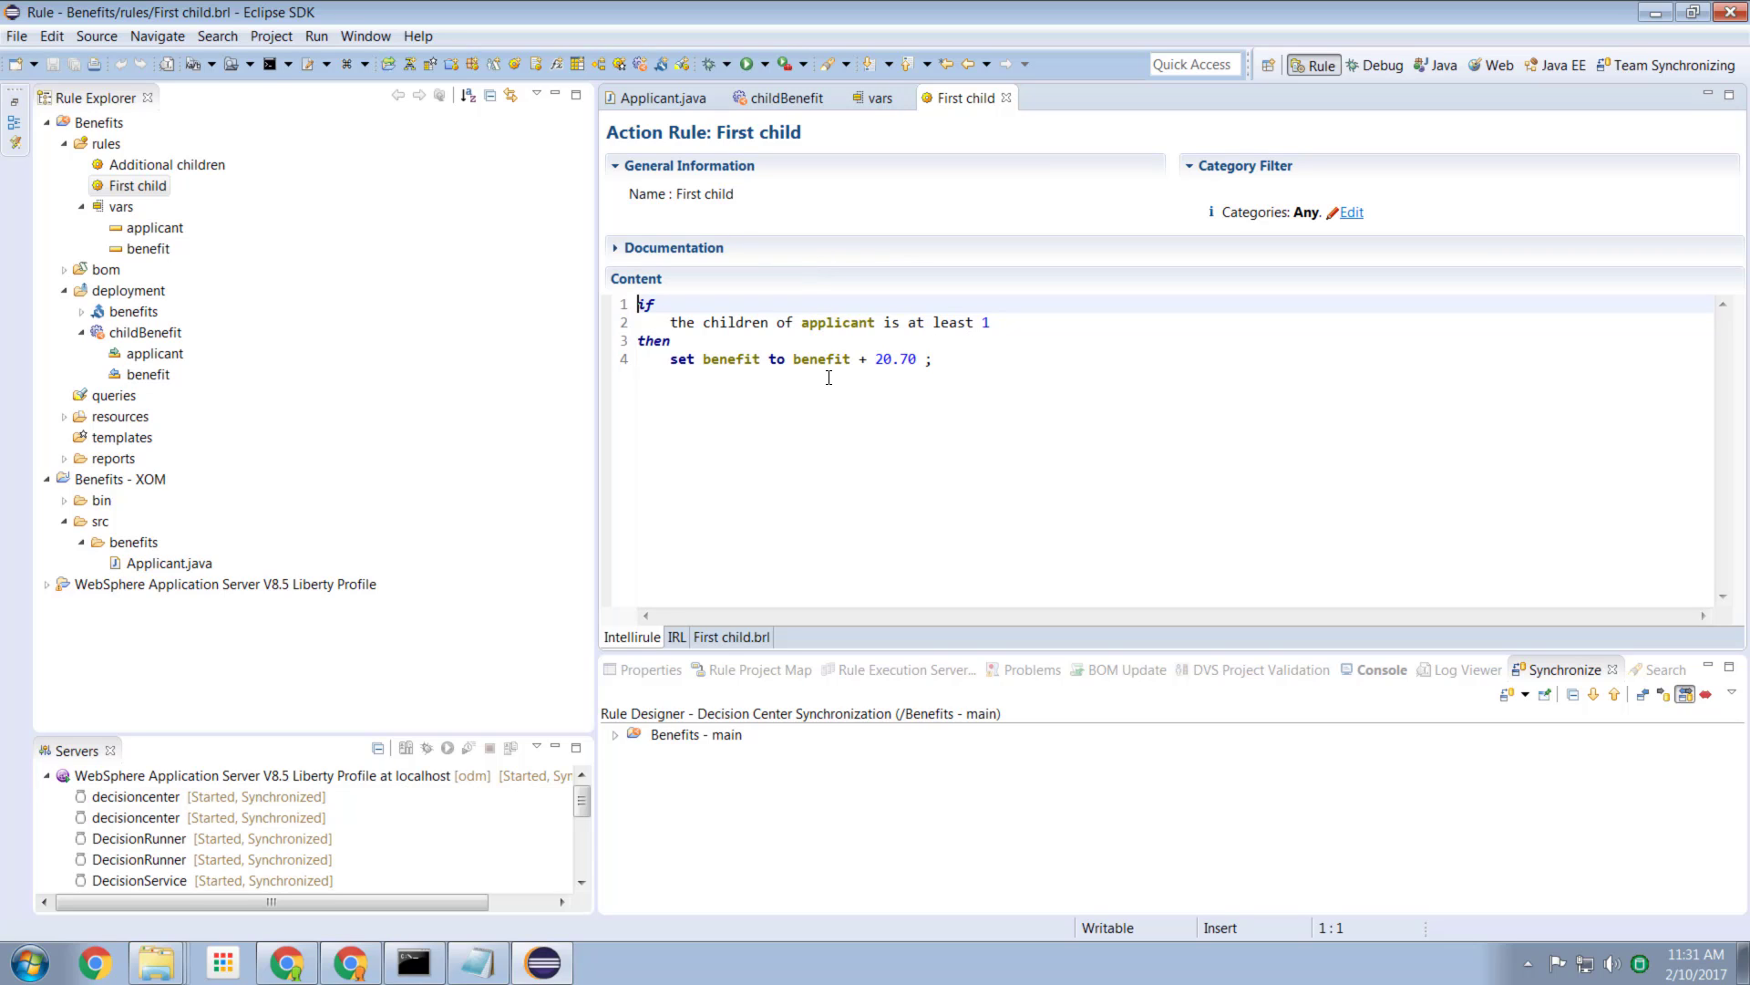
{"action": "mouse_move", "coordinate": [855, 368]}
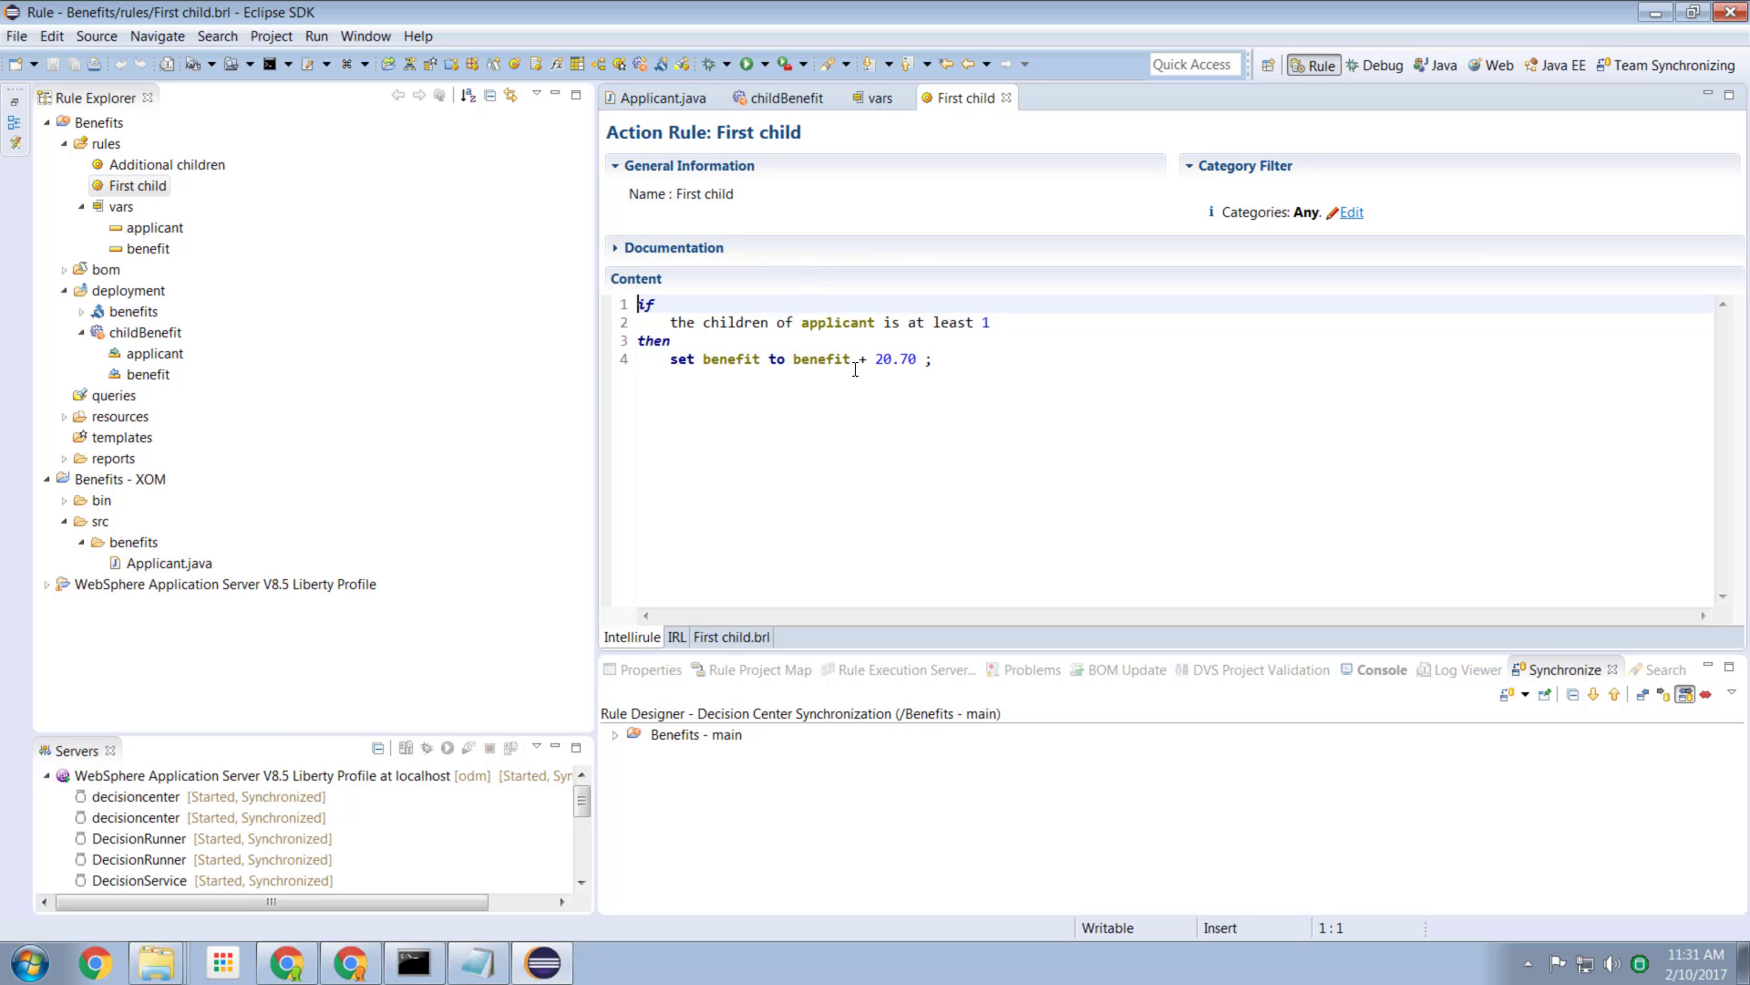
{"action": "mouse_move", "coordinate": [895, 360]}
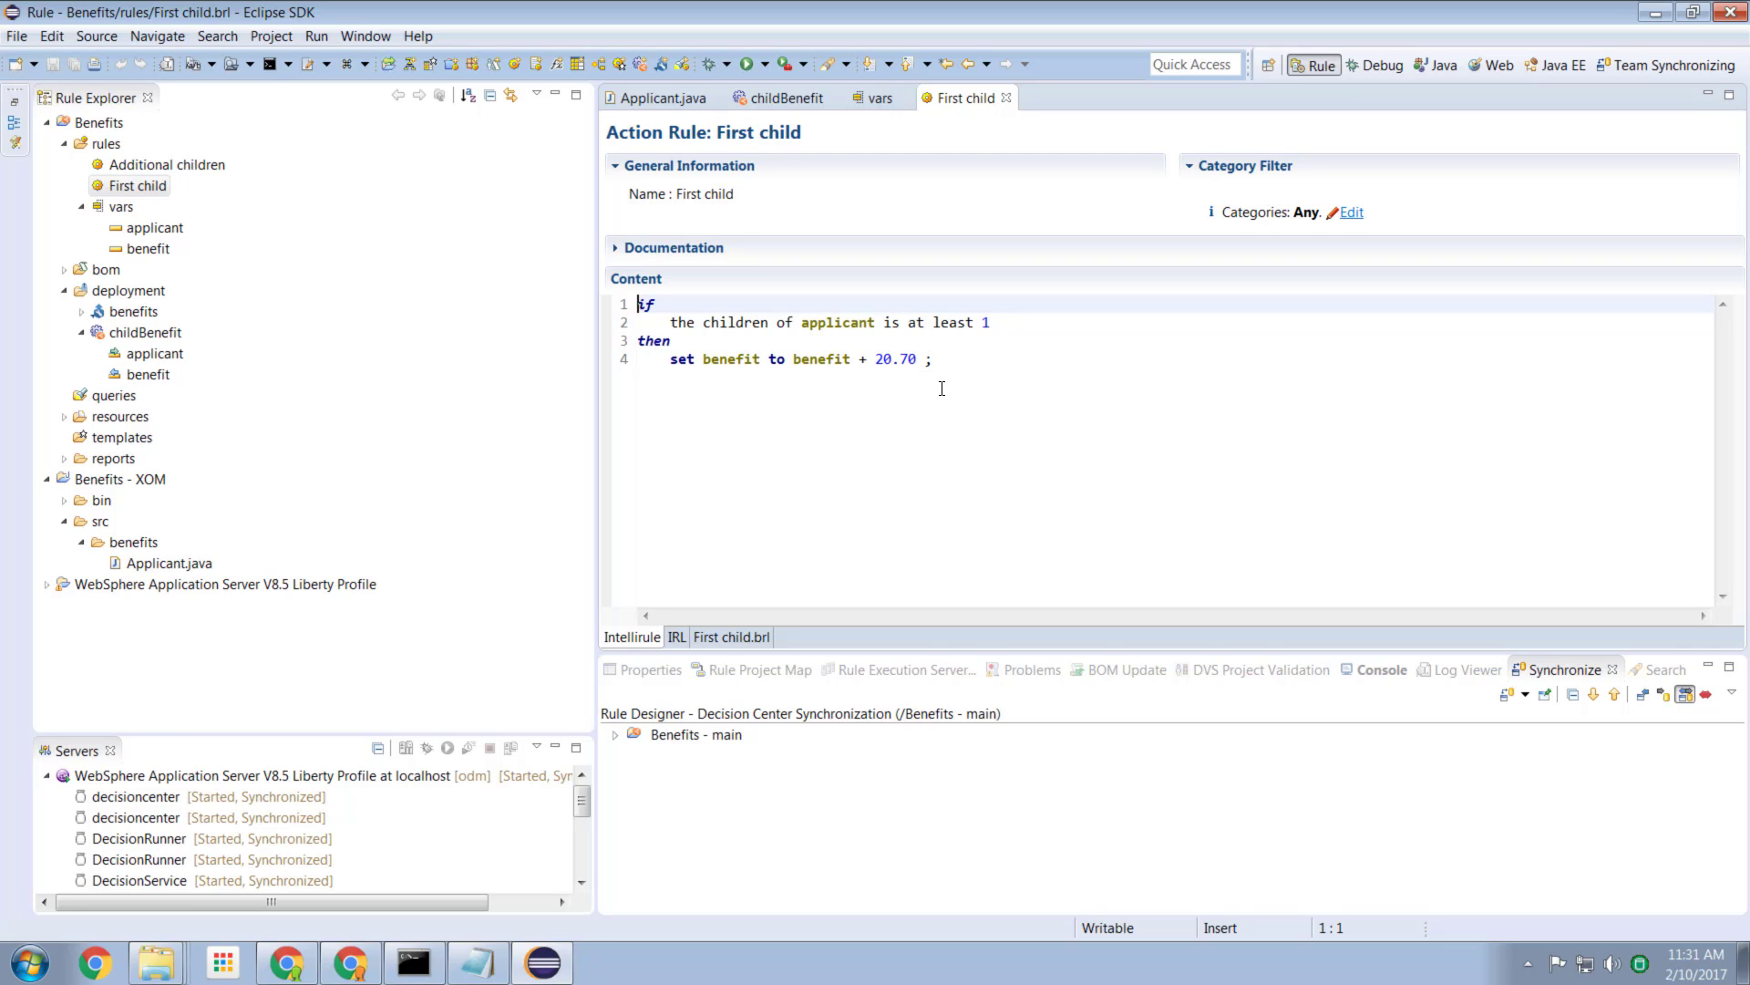
{"action": "mouse_move", "coordinate": [950, 374]}
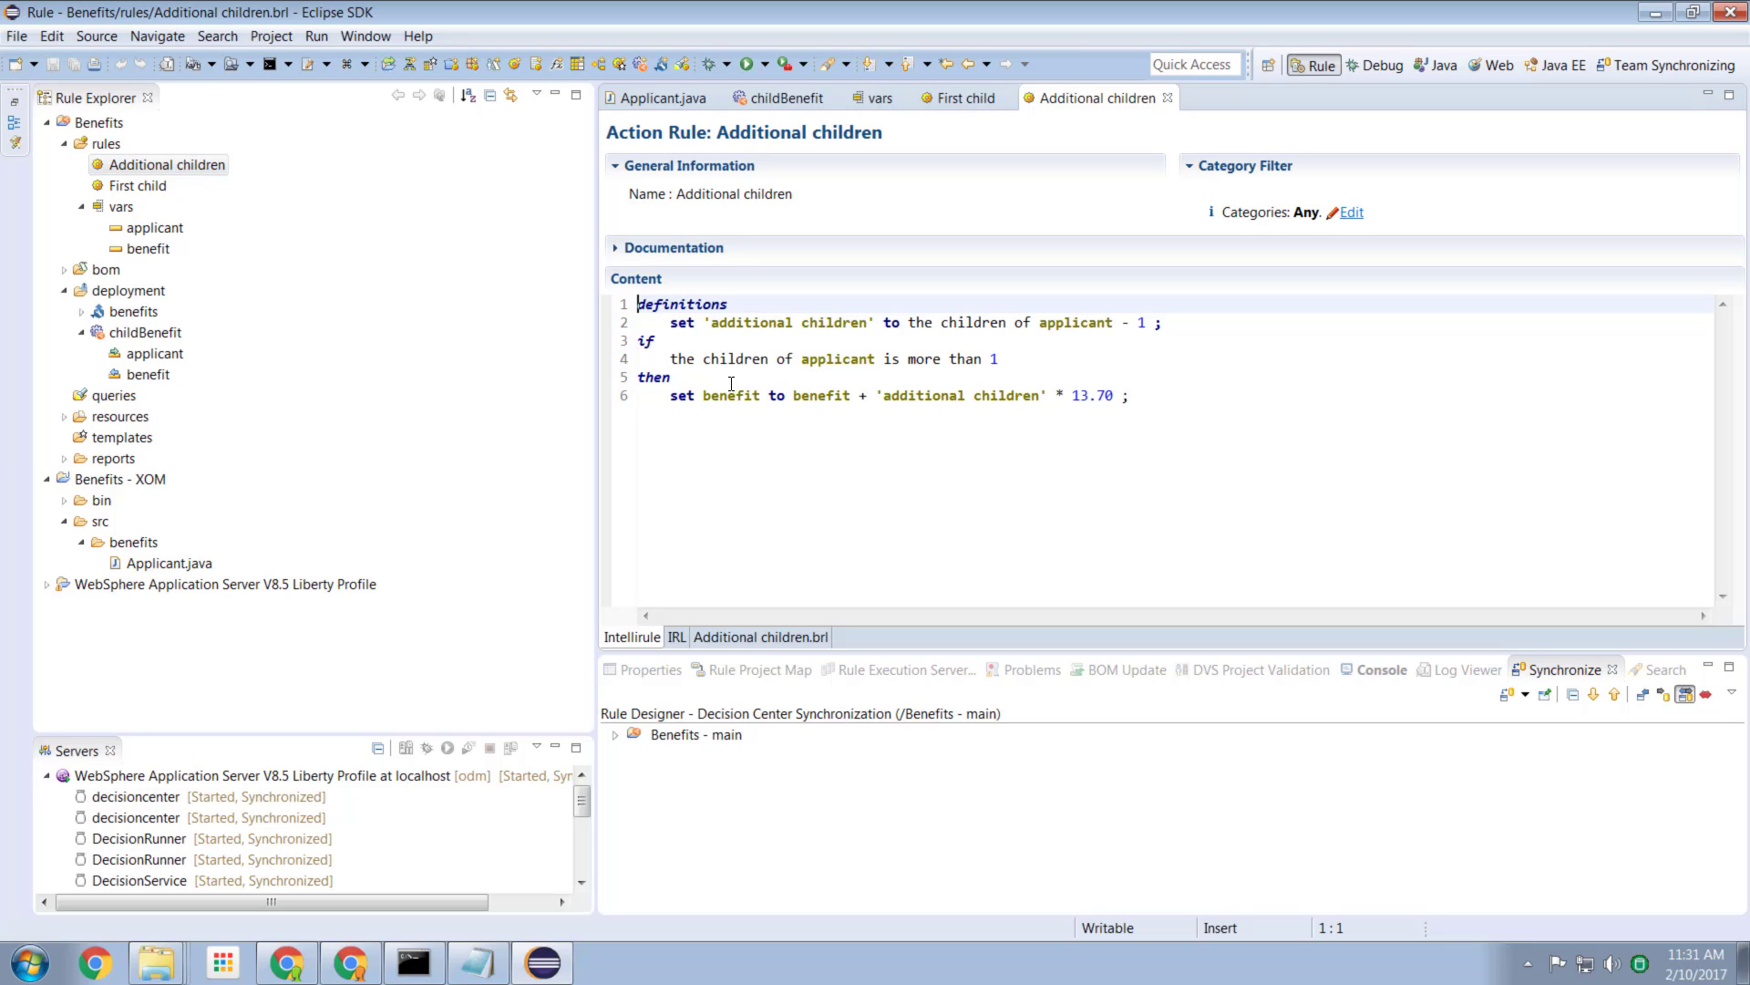
{"action": "mouse_move", "coordinate": [837, 372]}
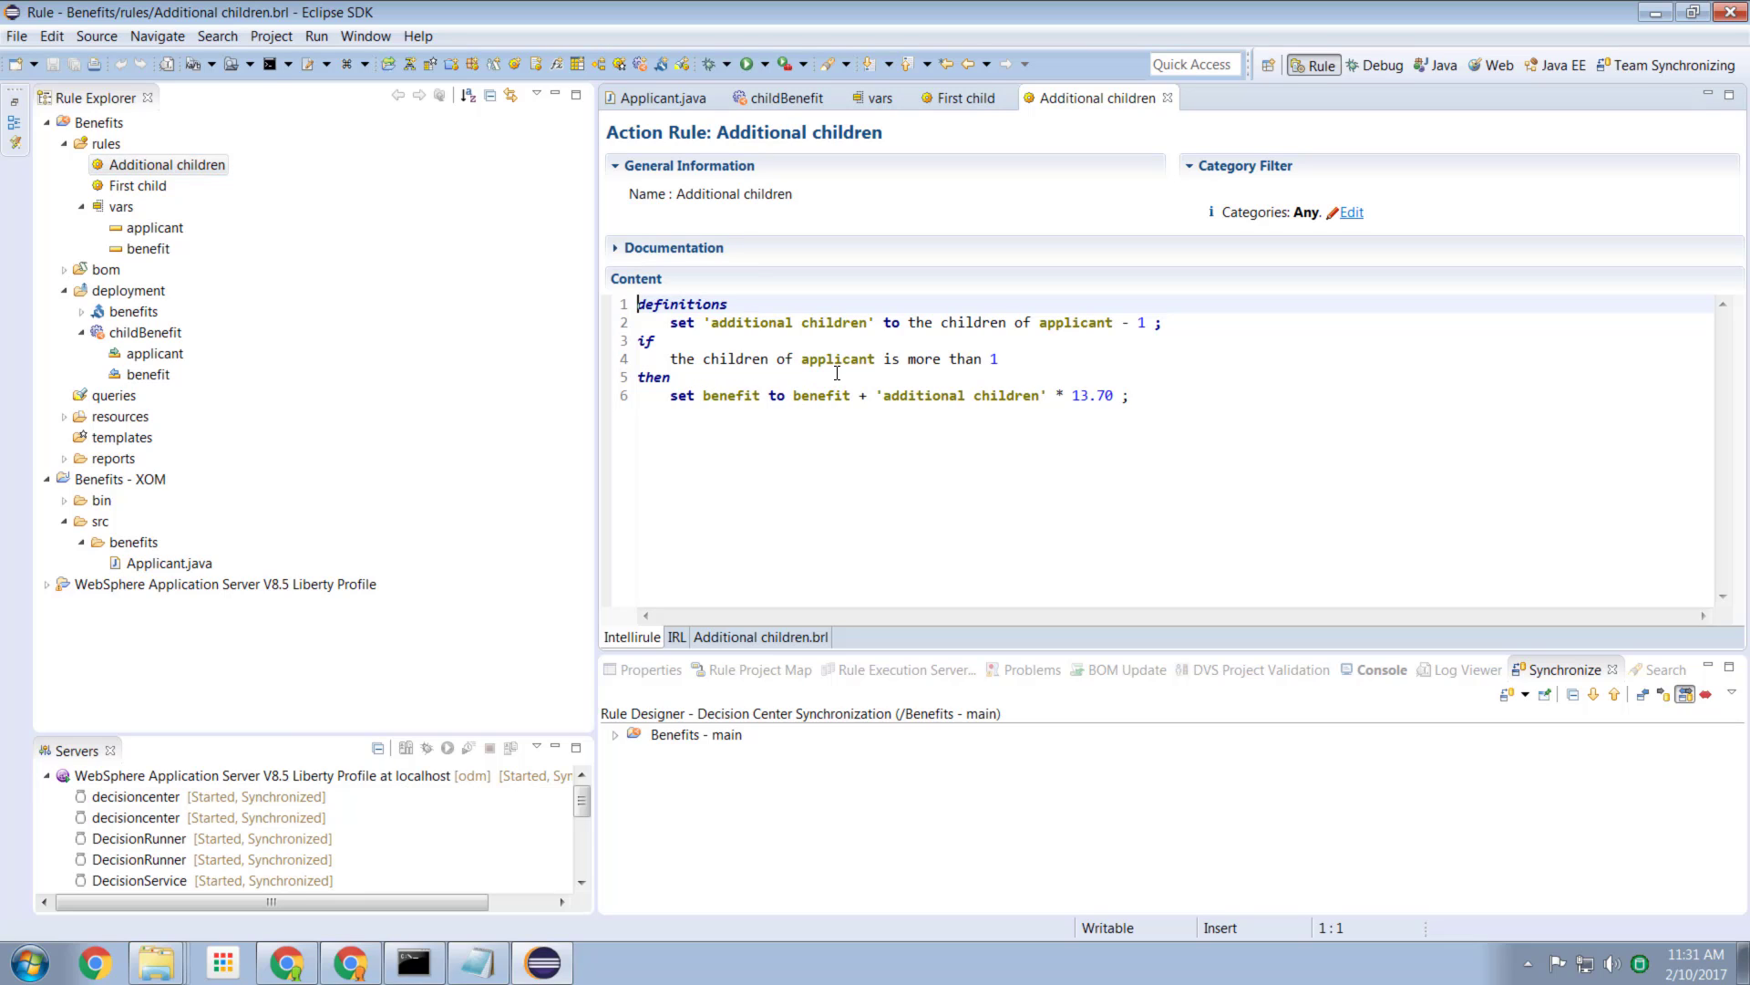
{"action": "mouse_move", "coordinate": [898, 374]}
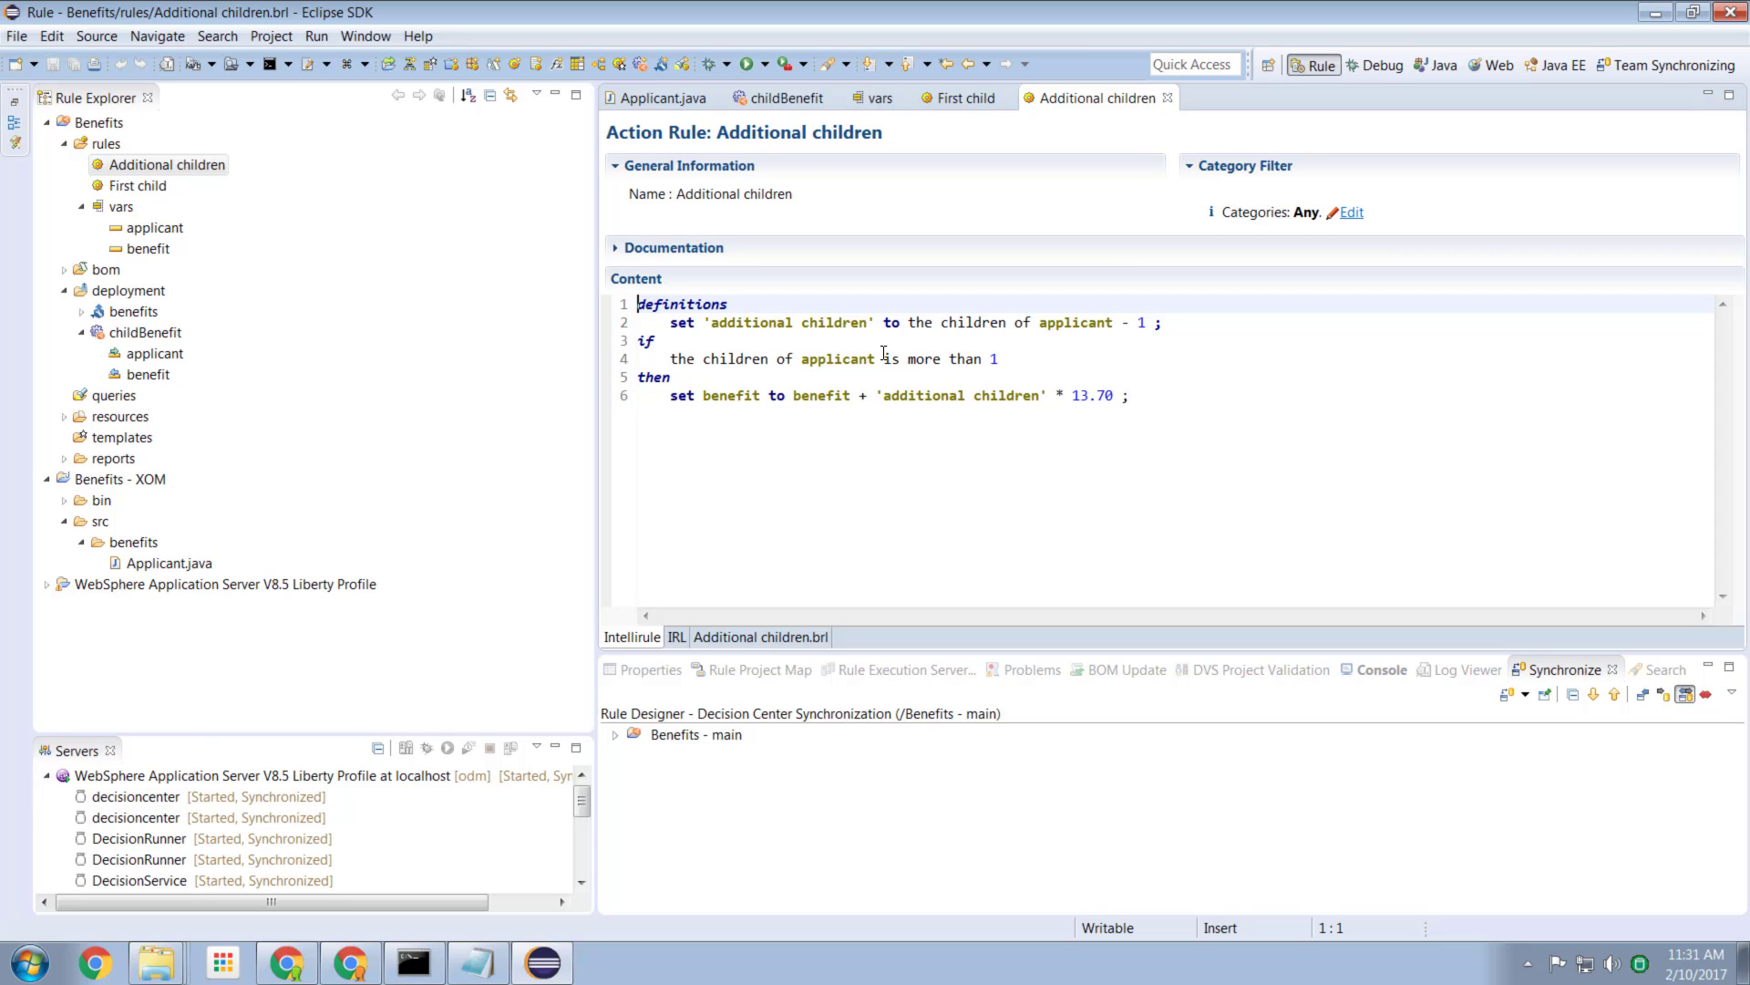
{"action": "mouse_move", "coordinate": [853, 405]}
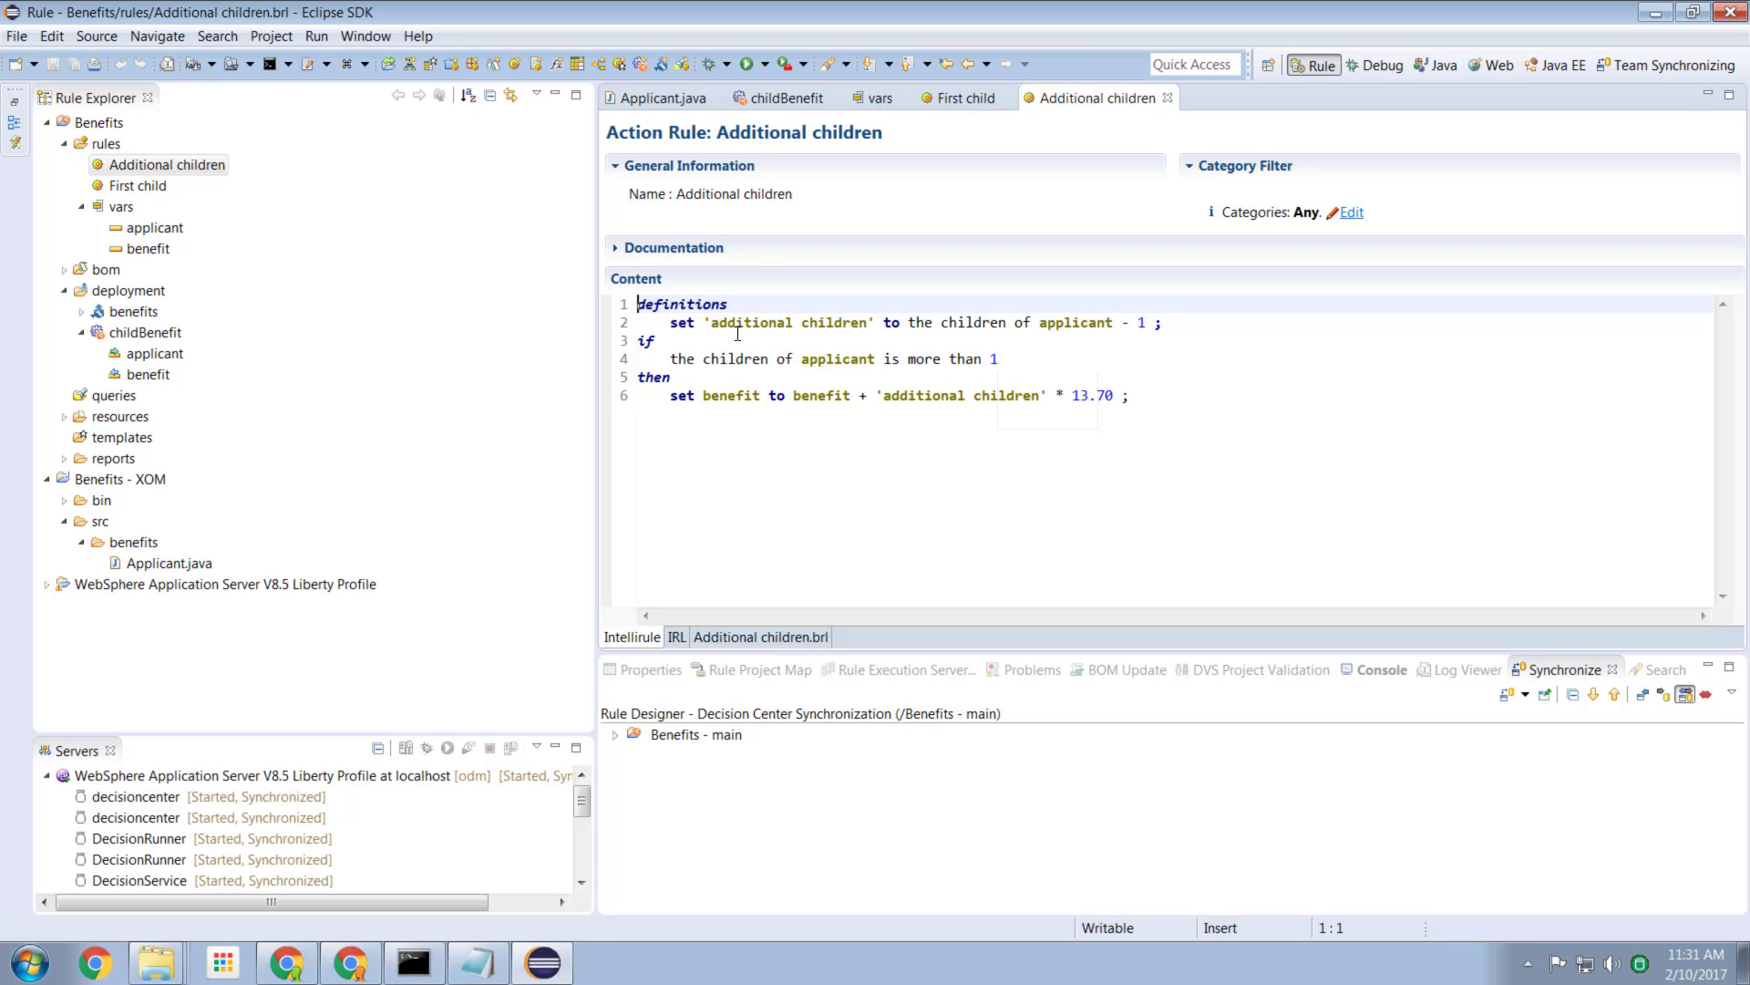
{"action": "mouse_move", "coordinate": [851, 330]}
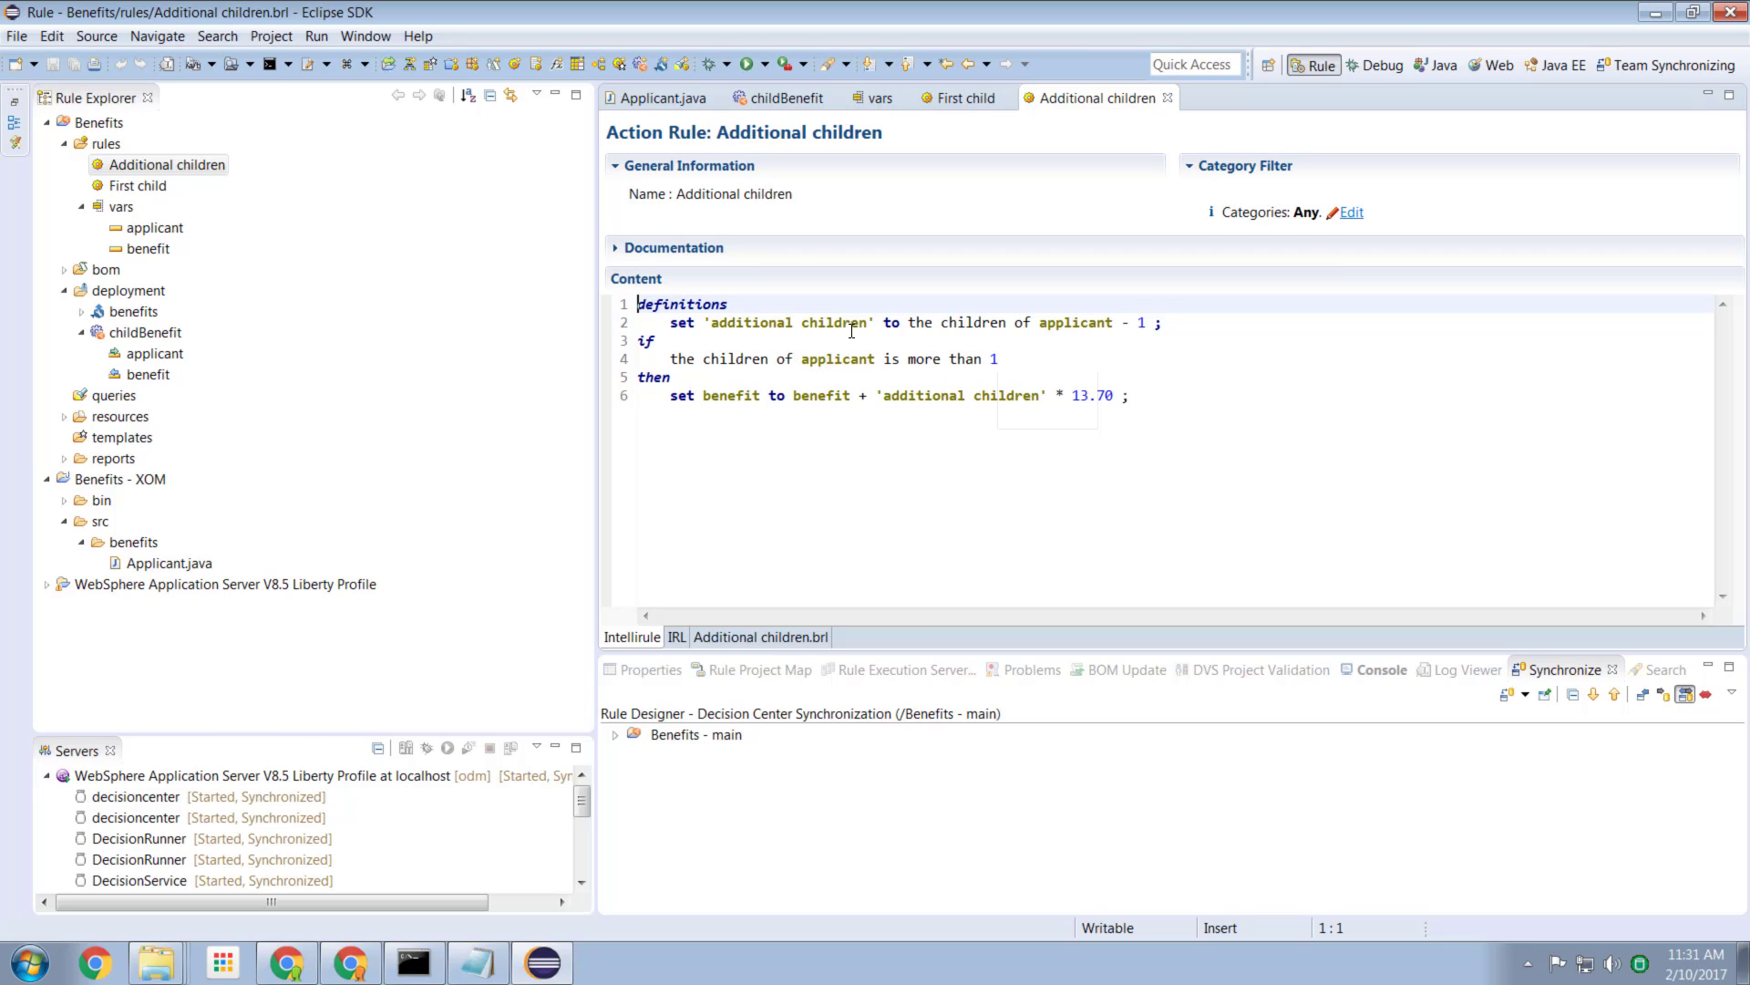
{"action": "mouse_move", "coordinate": [828, 335]}
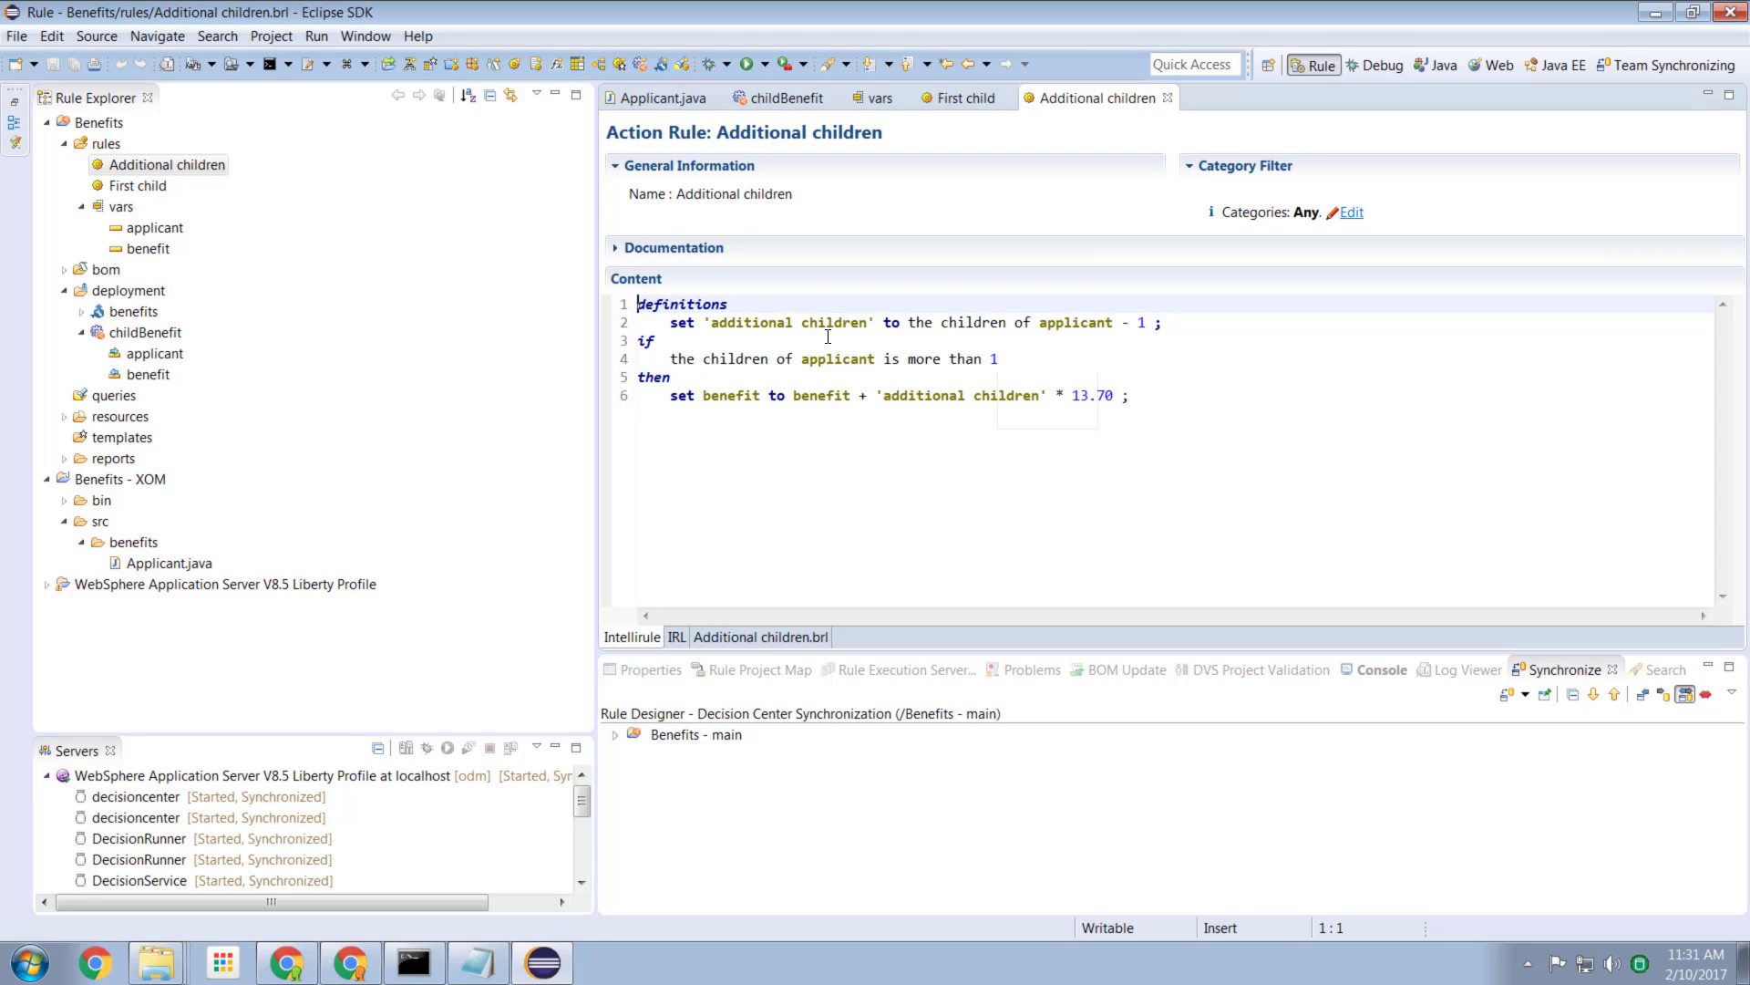
{"action": "mouse_move", "coordinate": [1007, 338]}
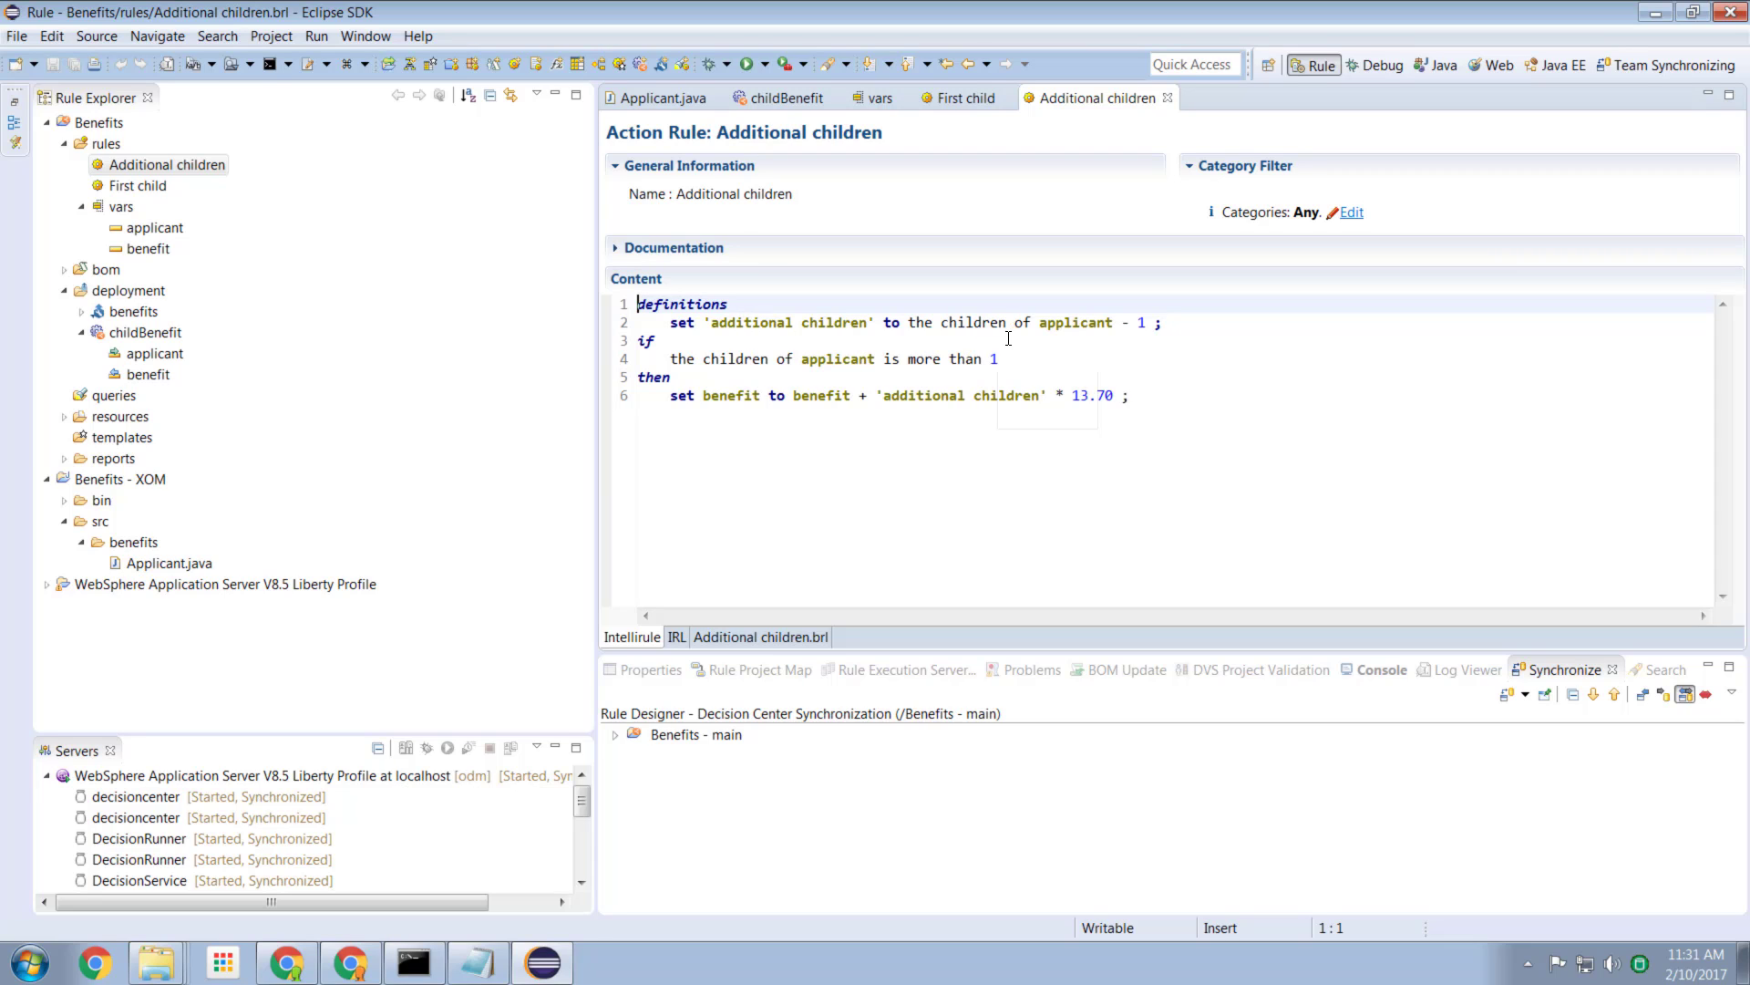
{"action": "mouse_move", "coordinate": [1160, 343]}
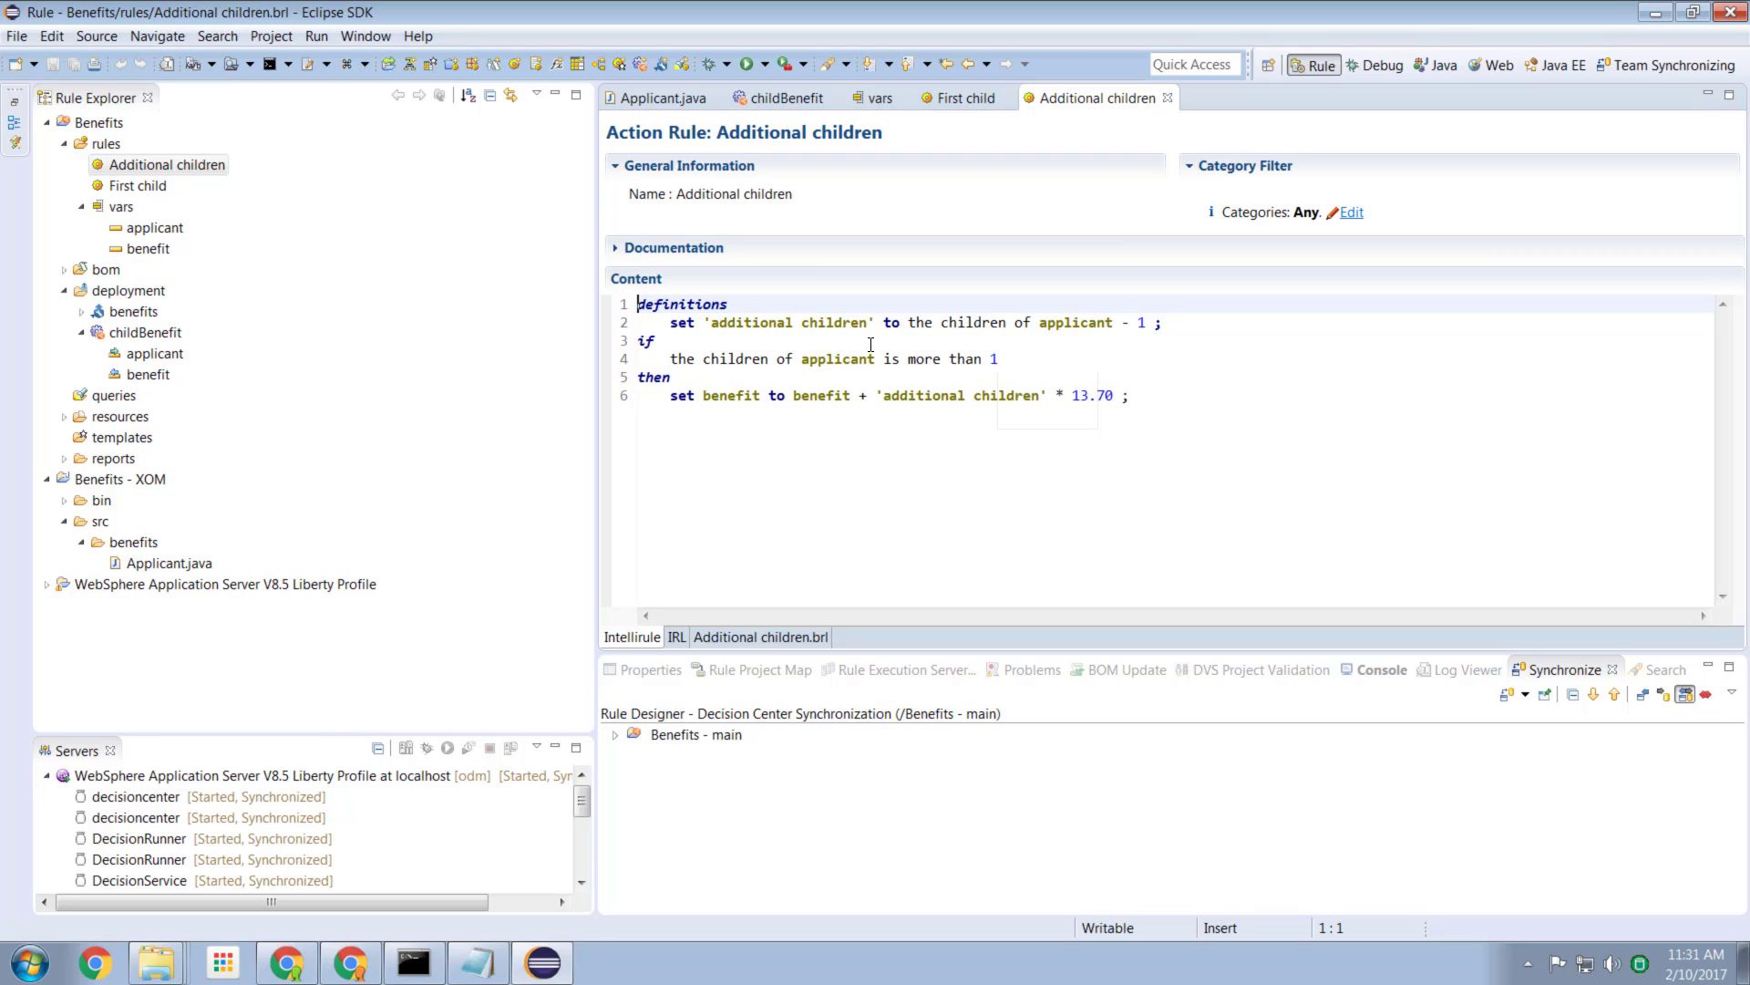
{"action": "mouse_move", "coordinate": [928, 490]}
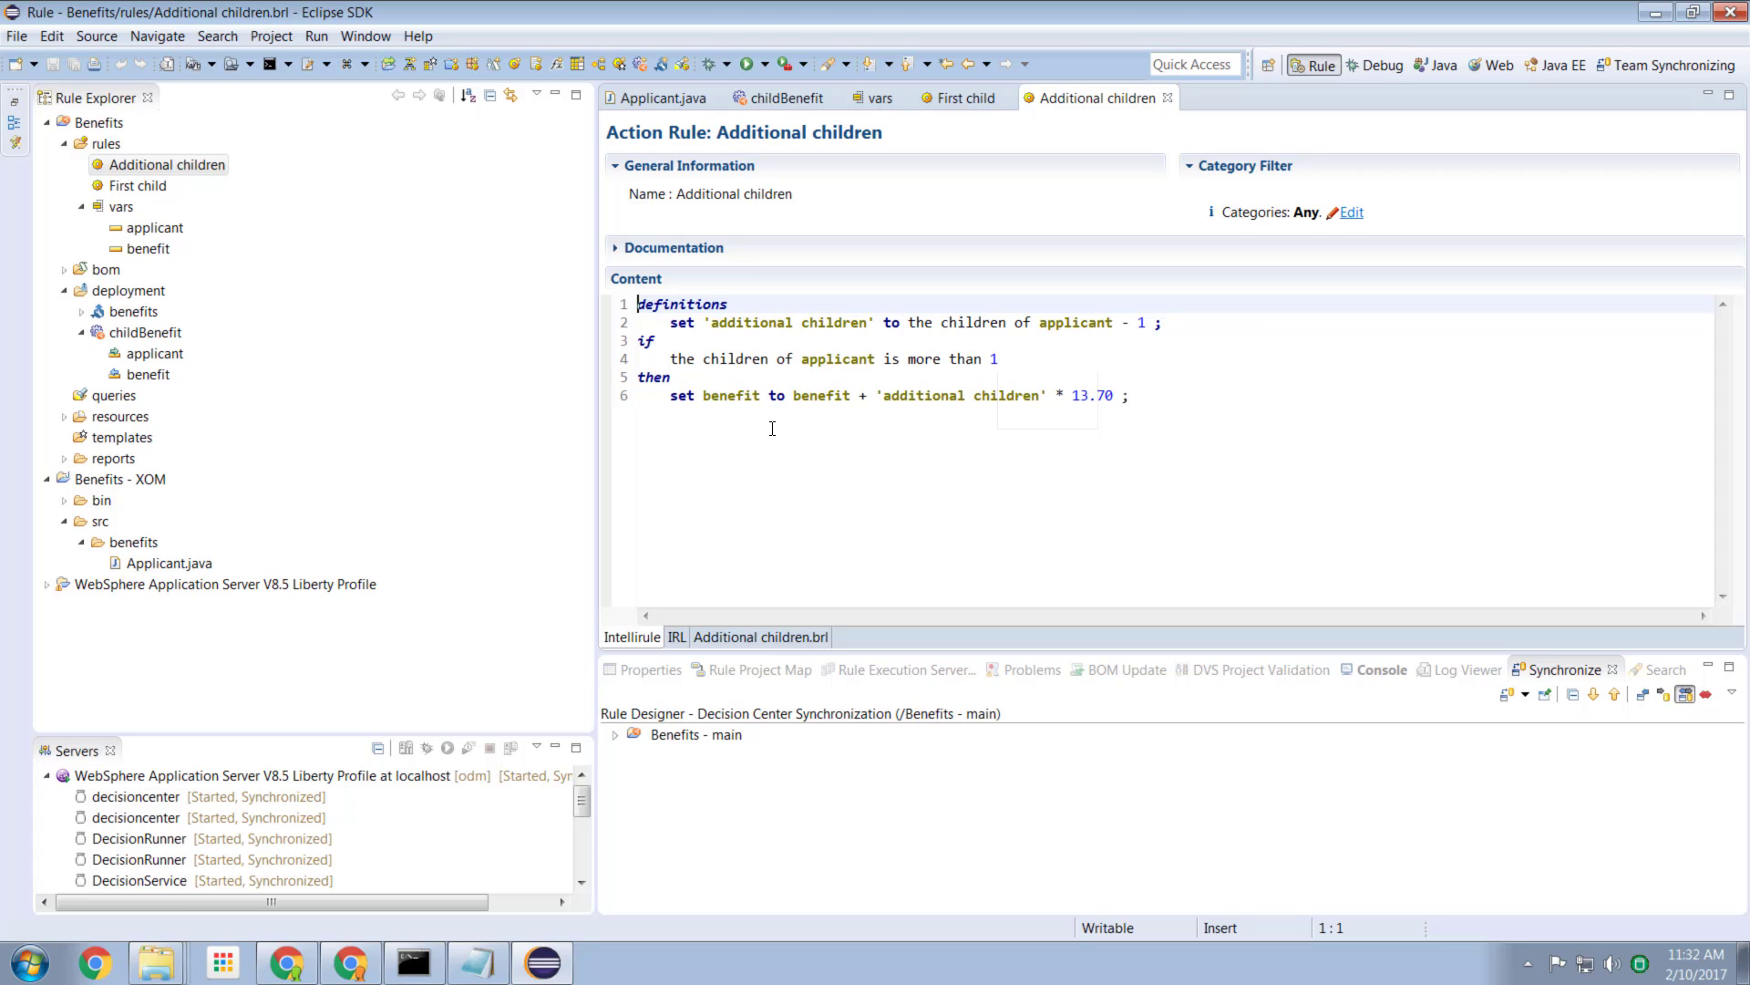
{"action": "mouse_move", "coordinate": [827, 410]}
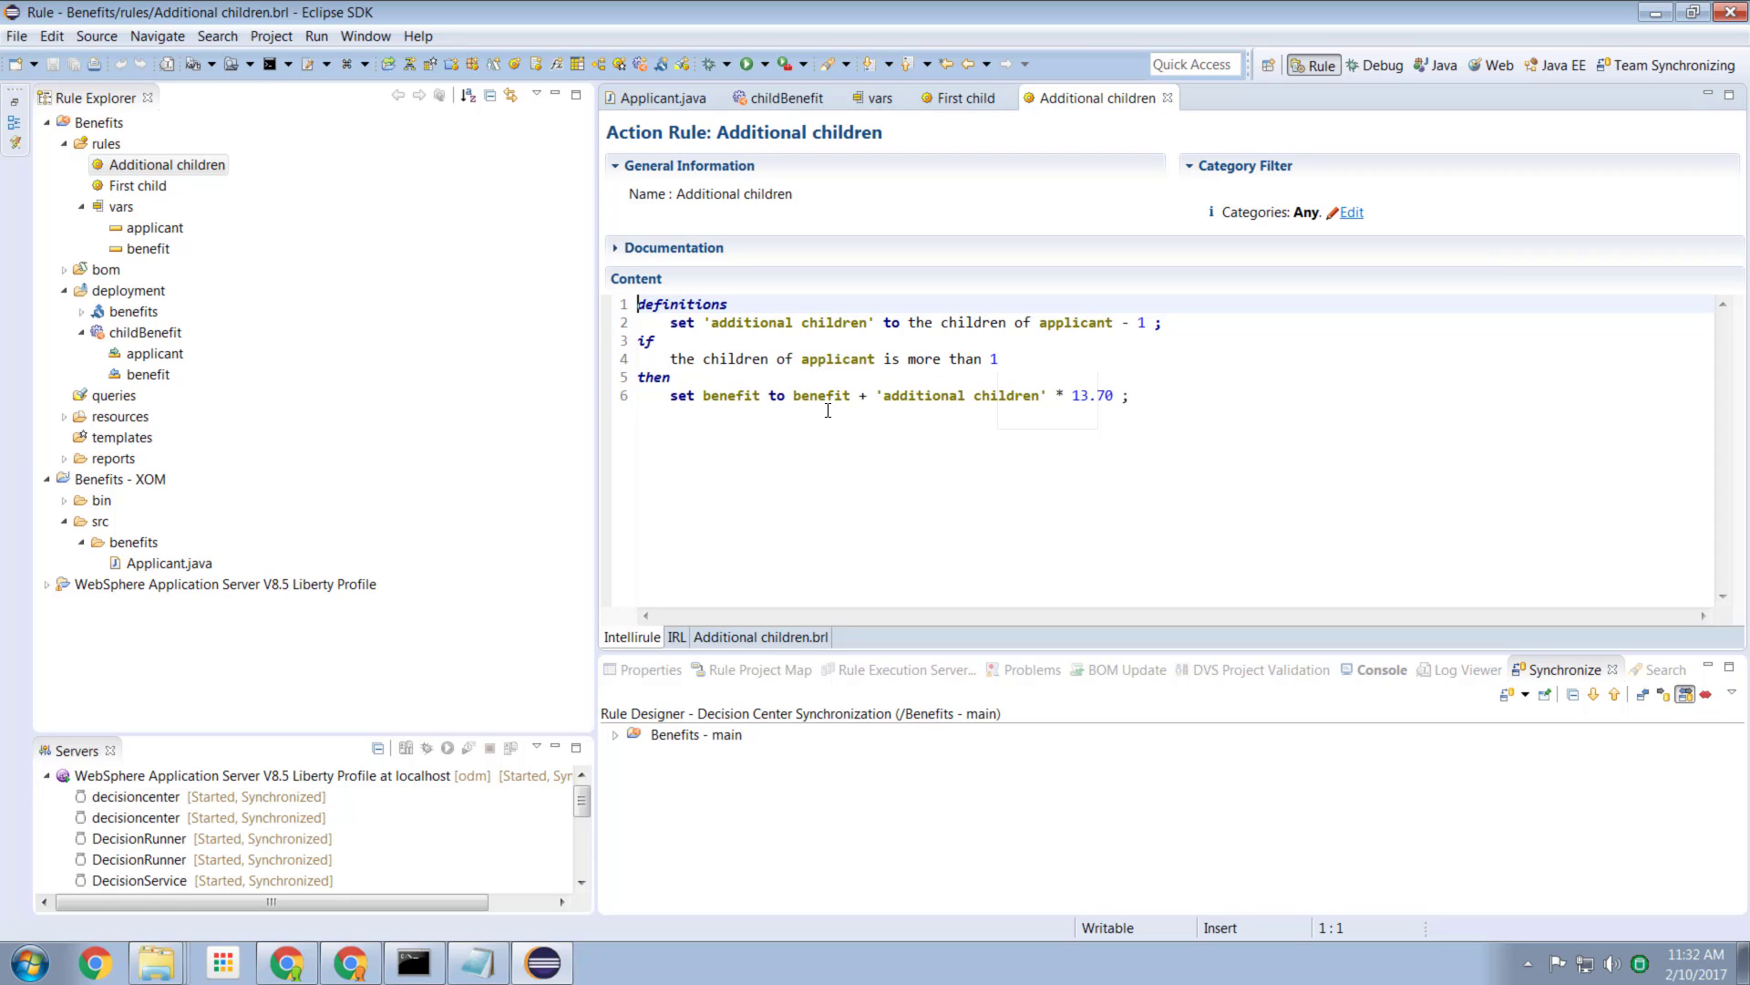
{"action": "mouse_move", "coordinate": [968, 414]}
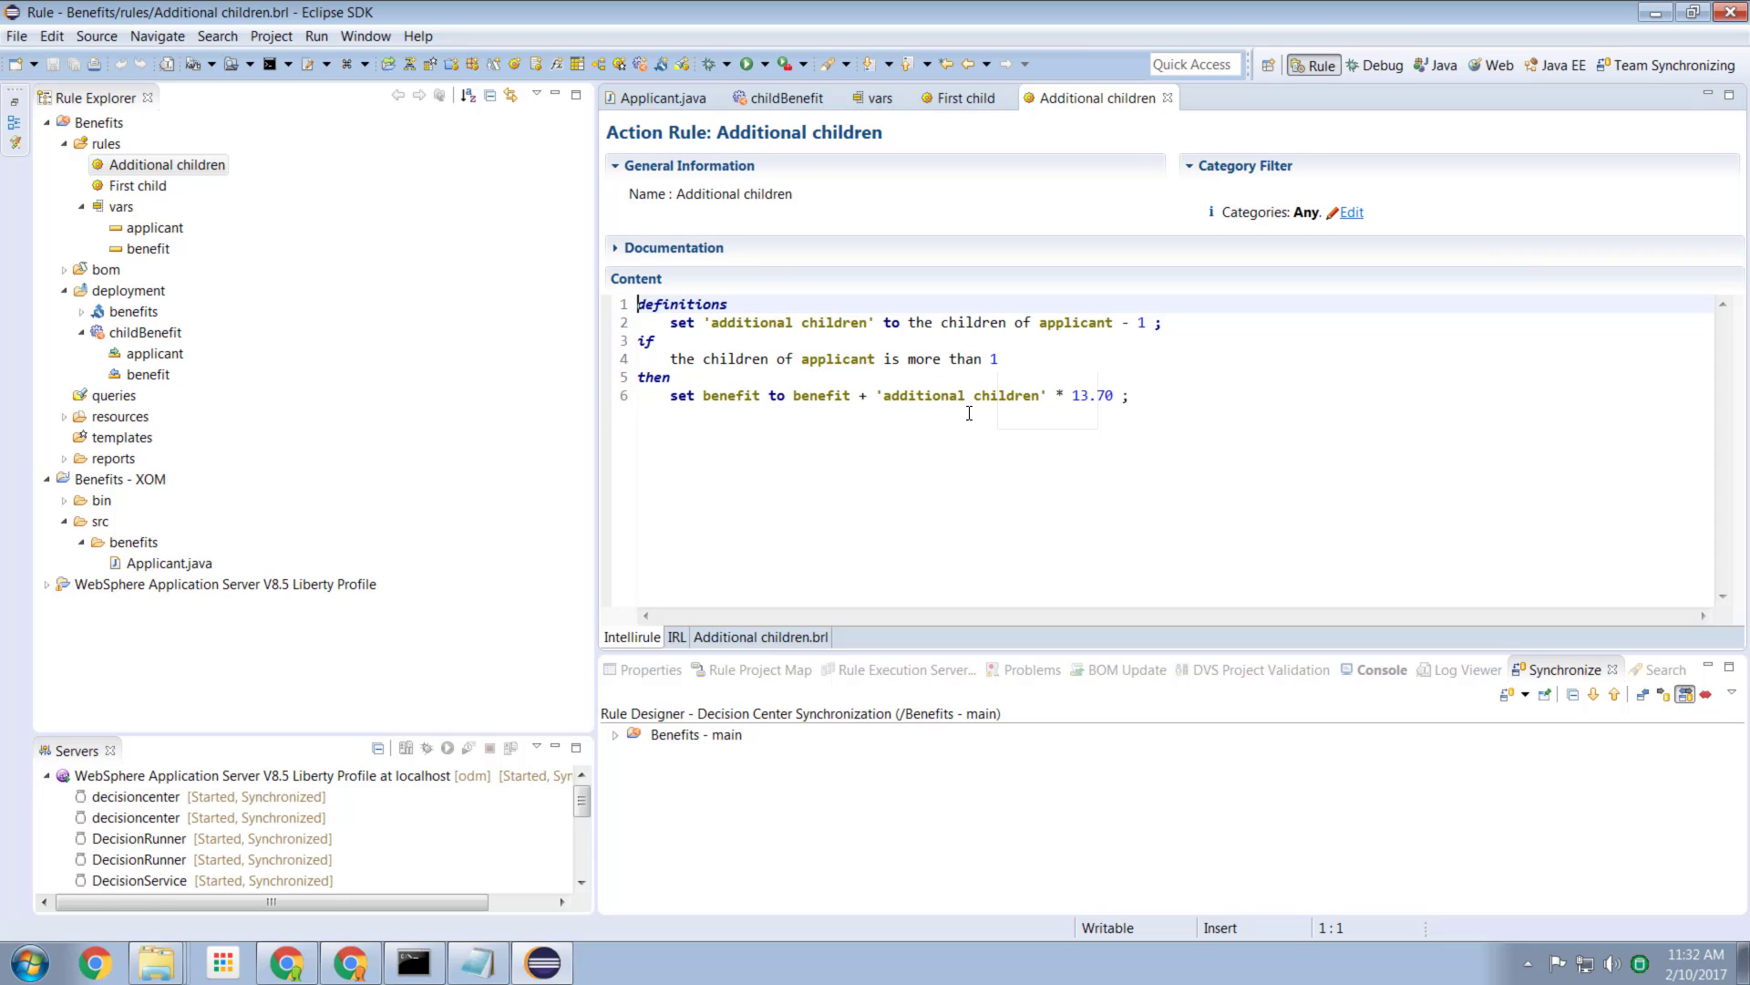
{"action": "mouse_move", "coordinate": [1097, 410]}
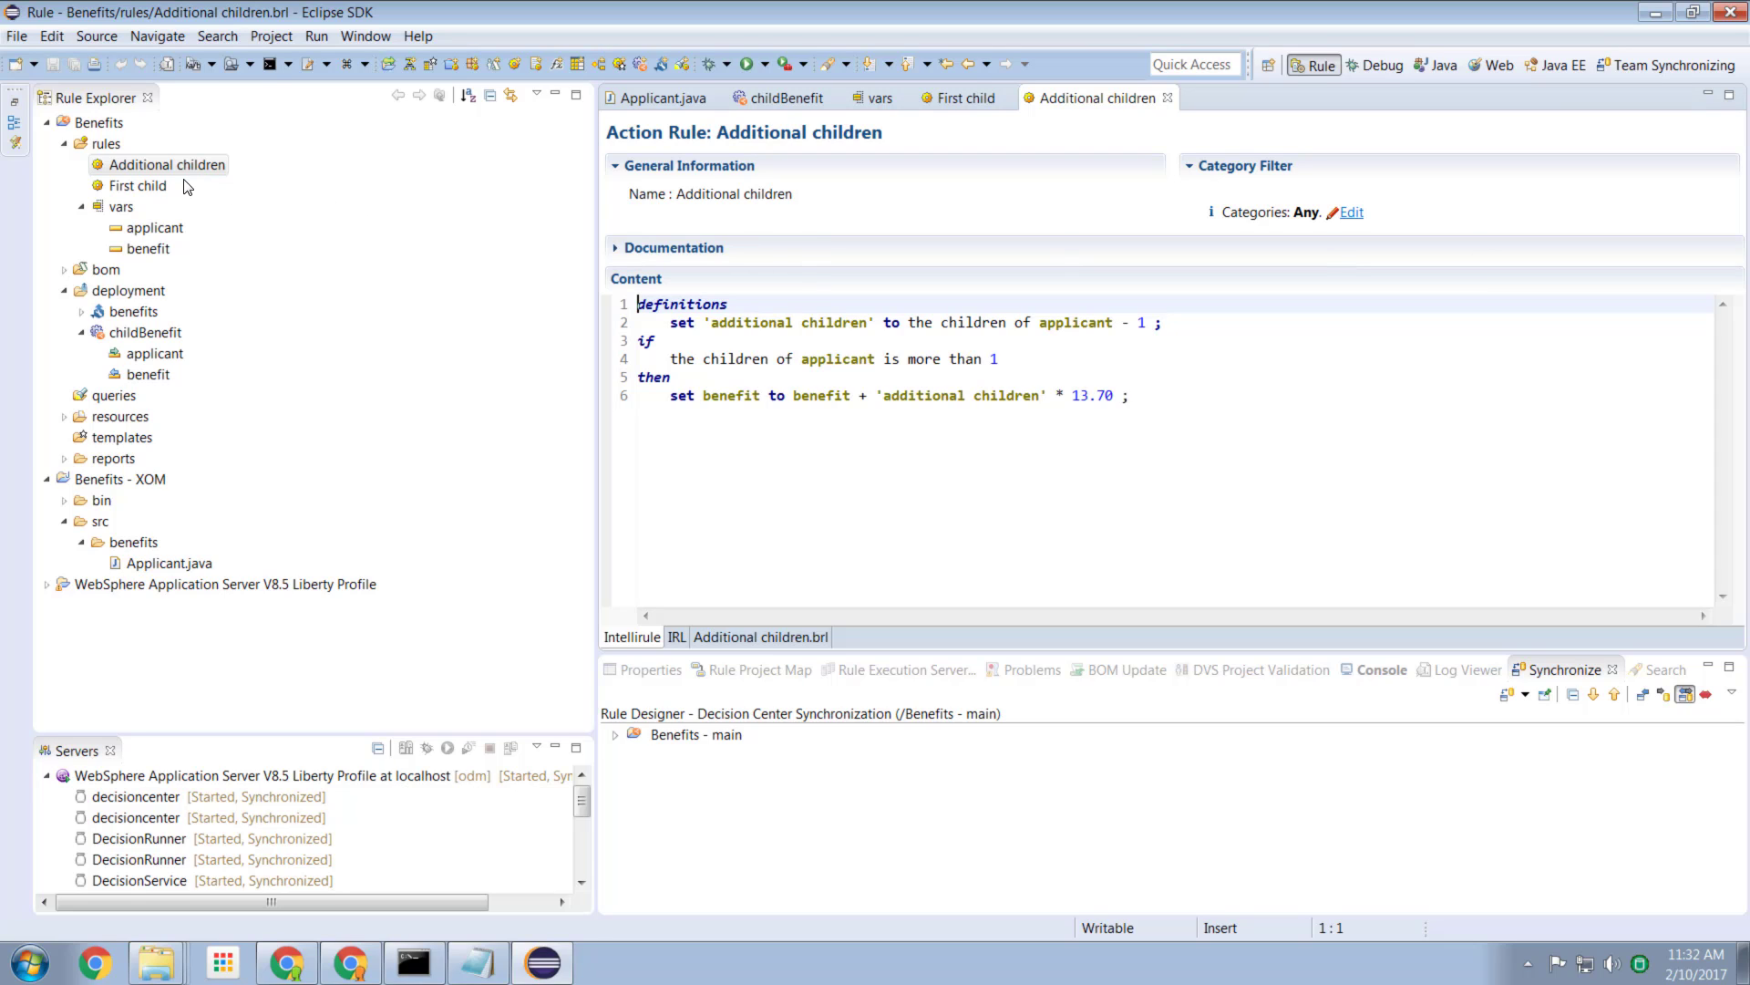
{"action": "mouse_move", "coordinate": [223, 182]}
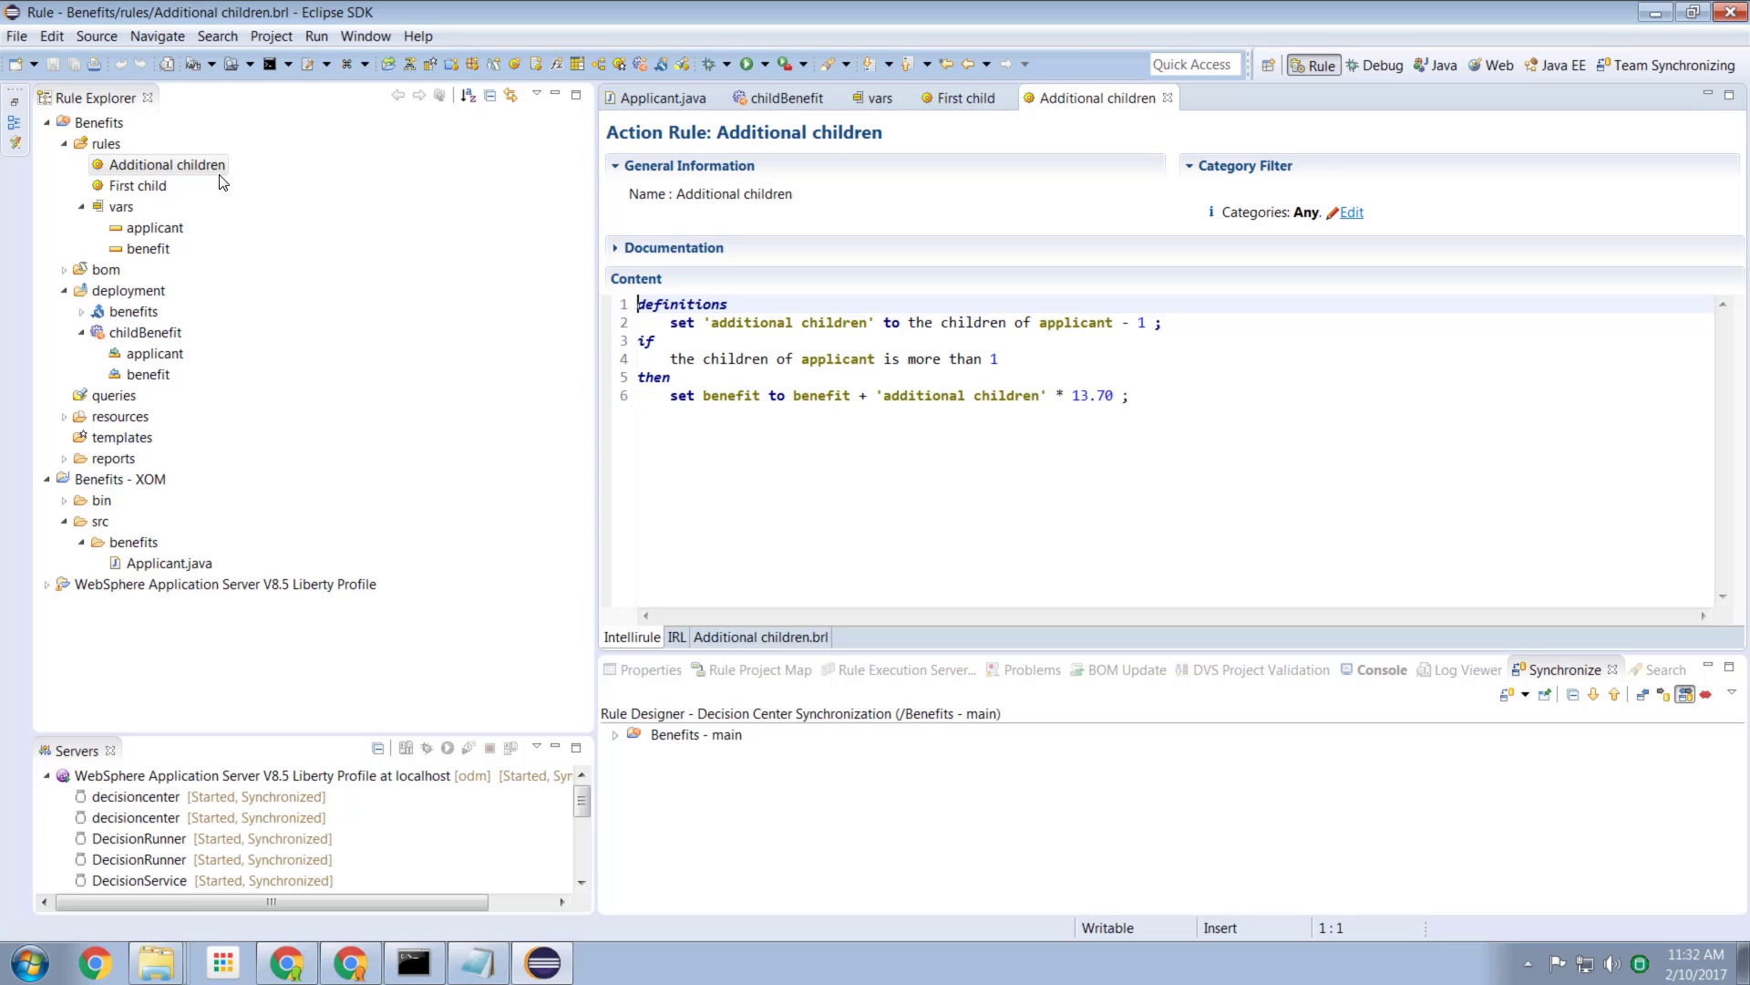
Step: Navigate the Rule Execution Server console explorer to the childBenefit 1.2 ruleset
{"action": "left_click", "coordinate": [287, 961]}
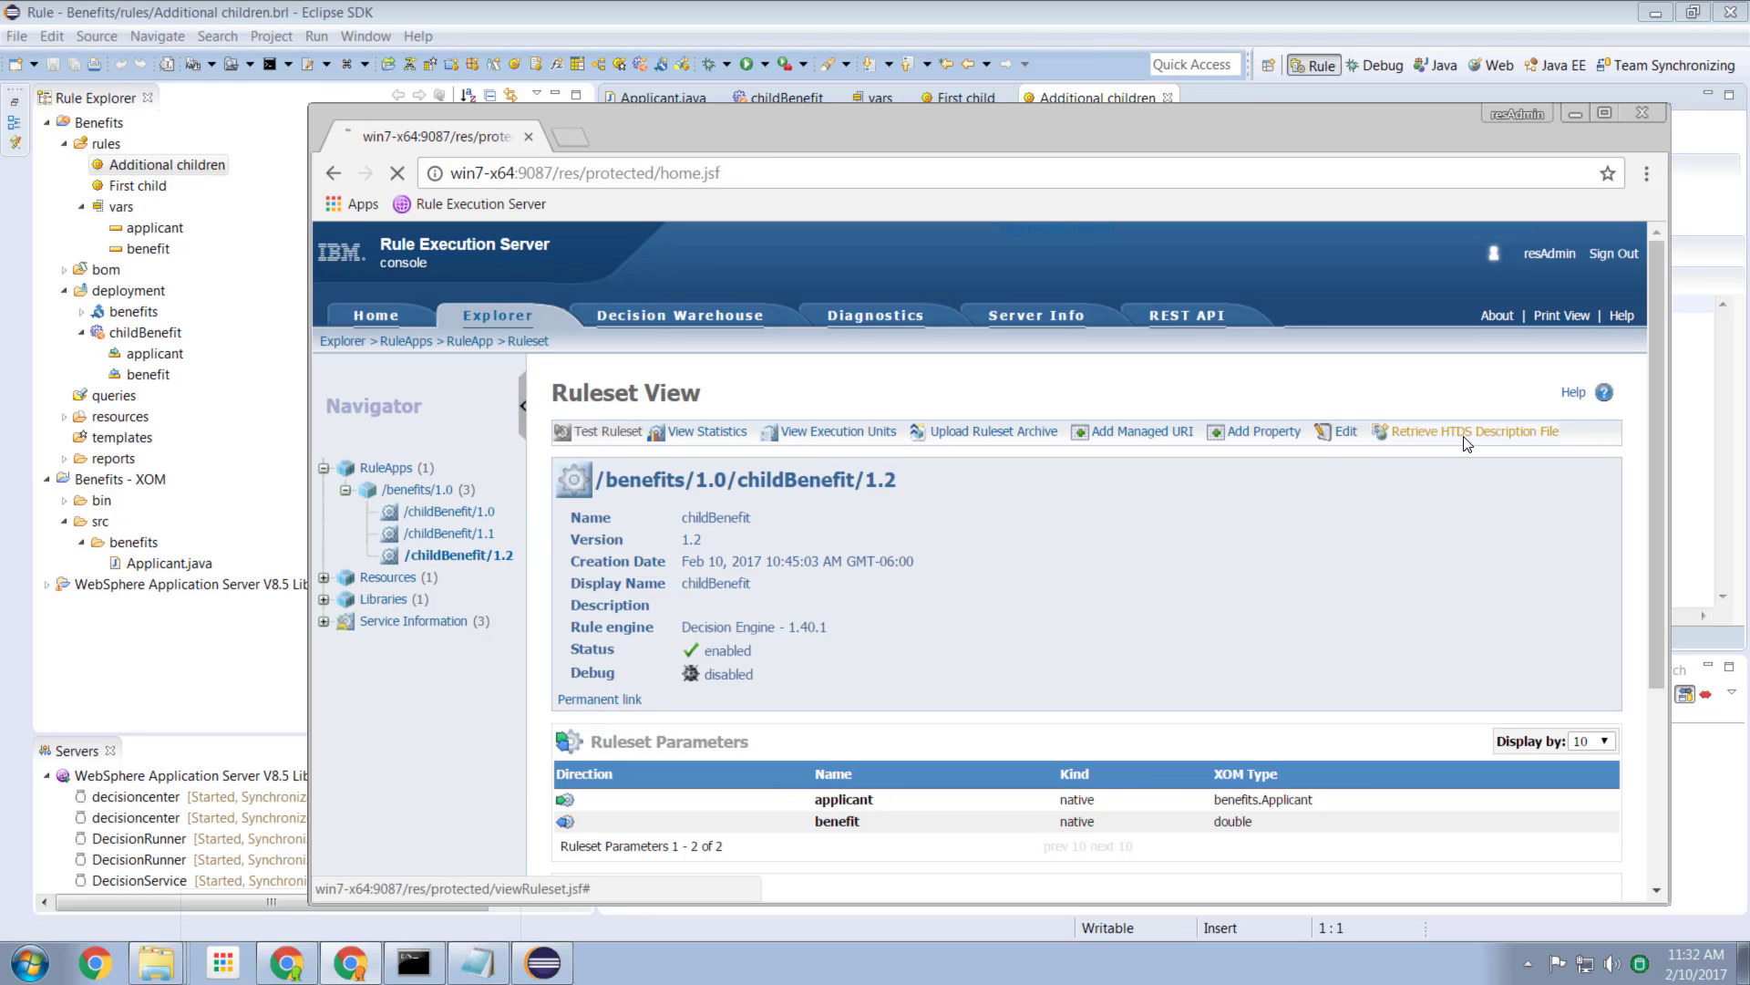
{"action": "left_click", "coordinate": [378, 315]}
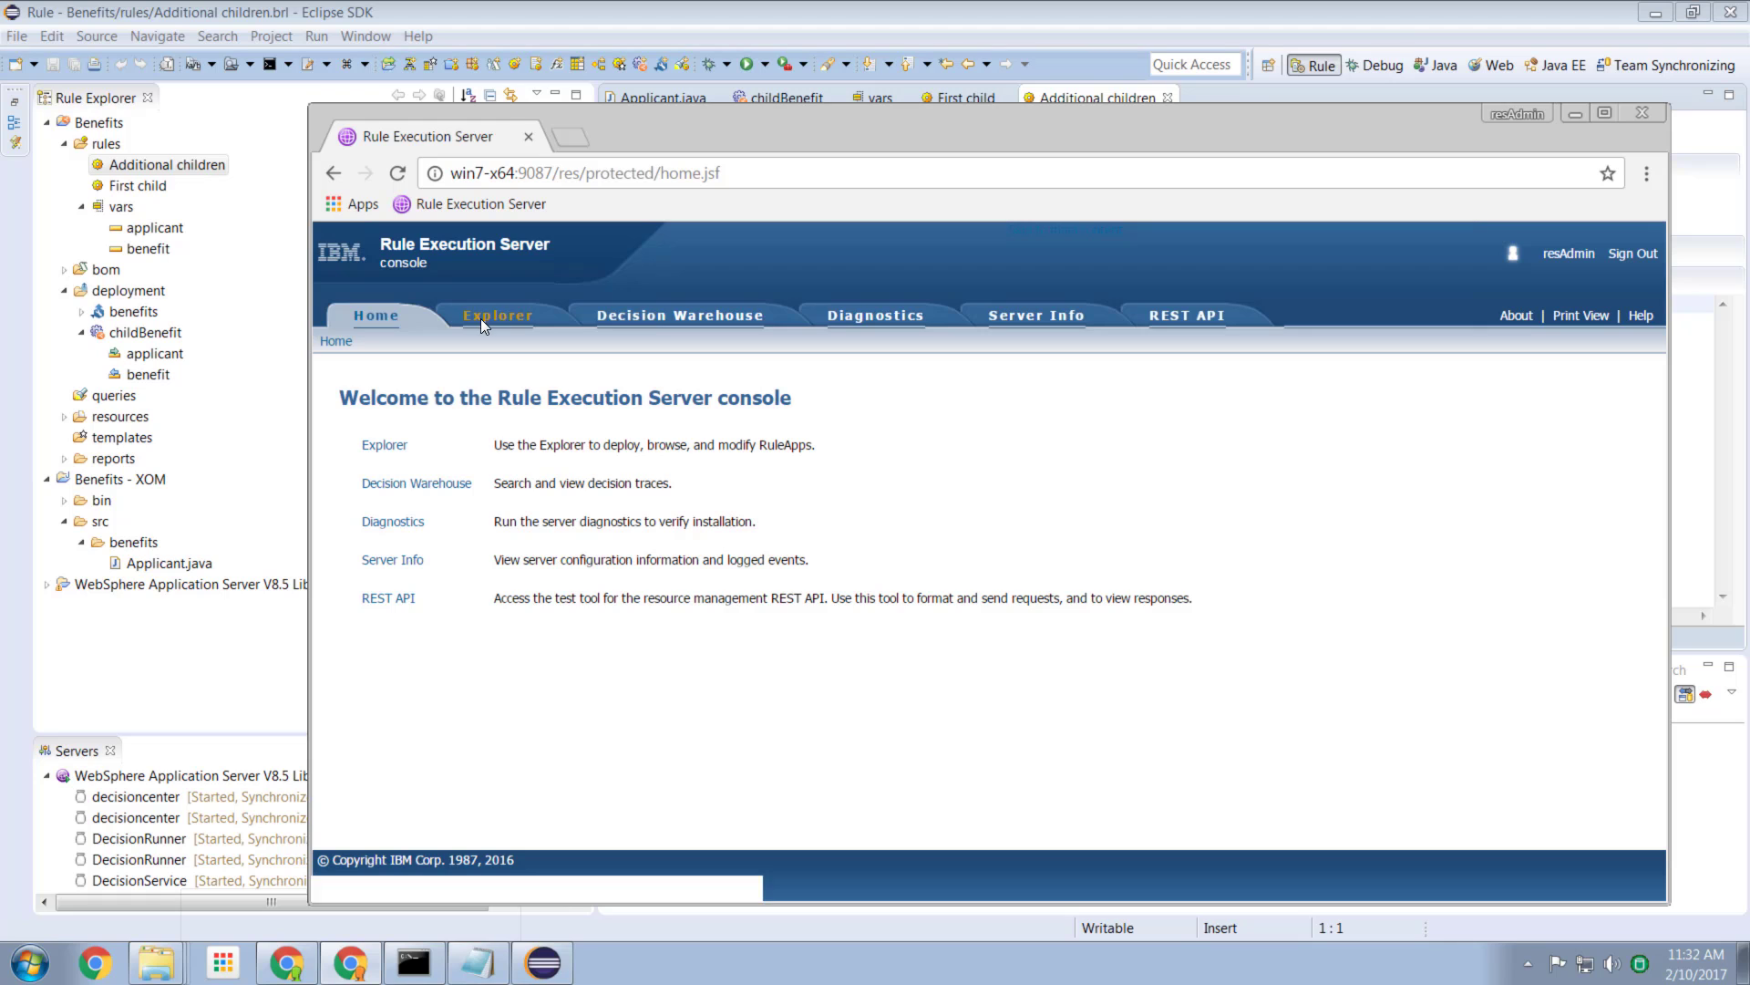
{"action": "left_click", "coordinate": [496, 315]}
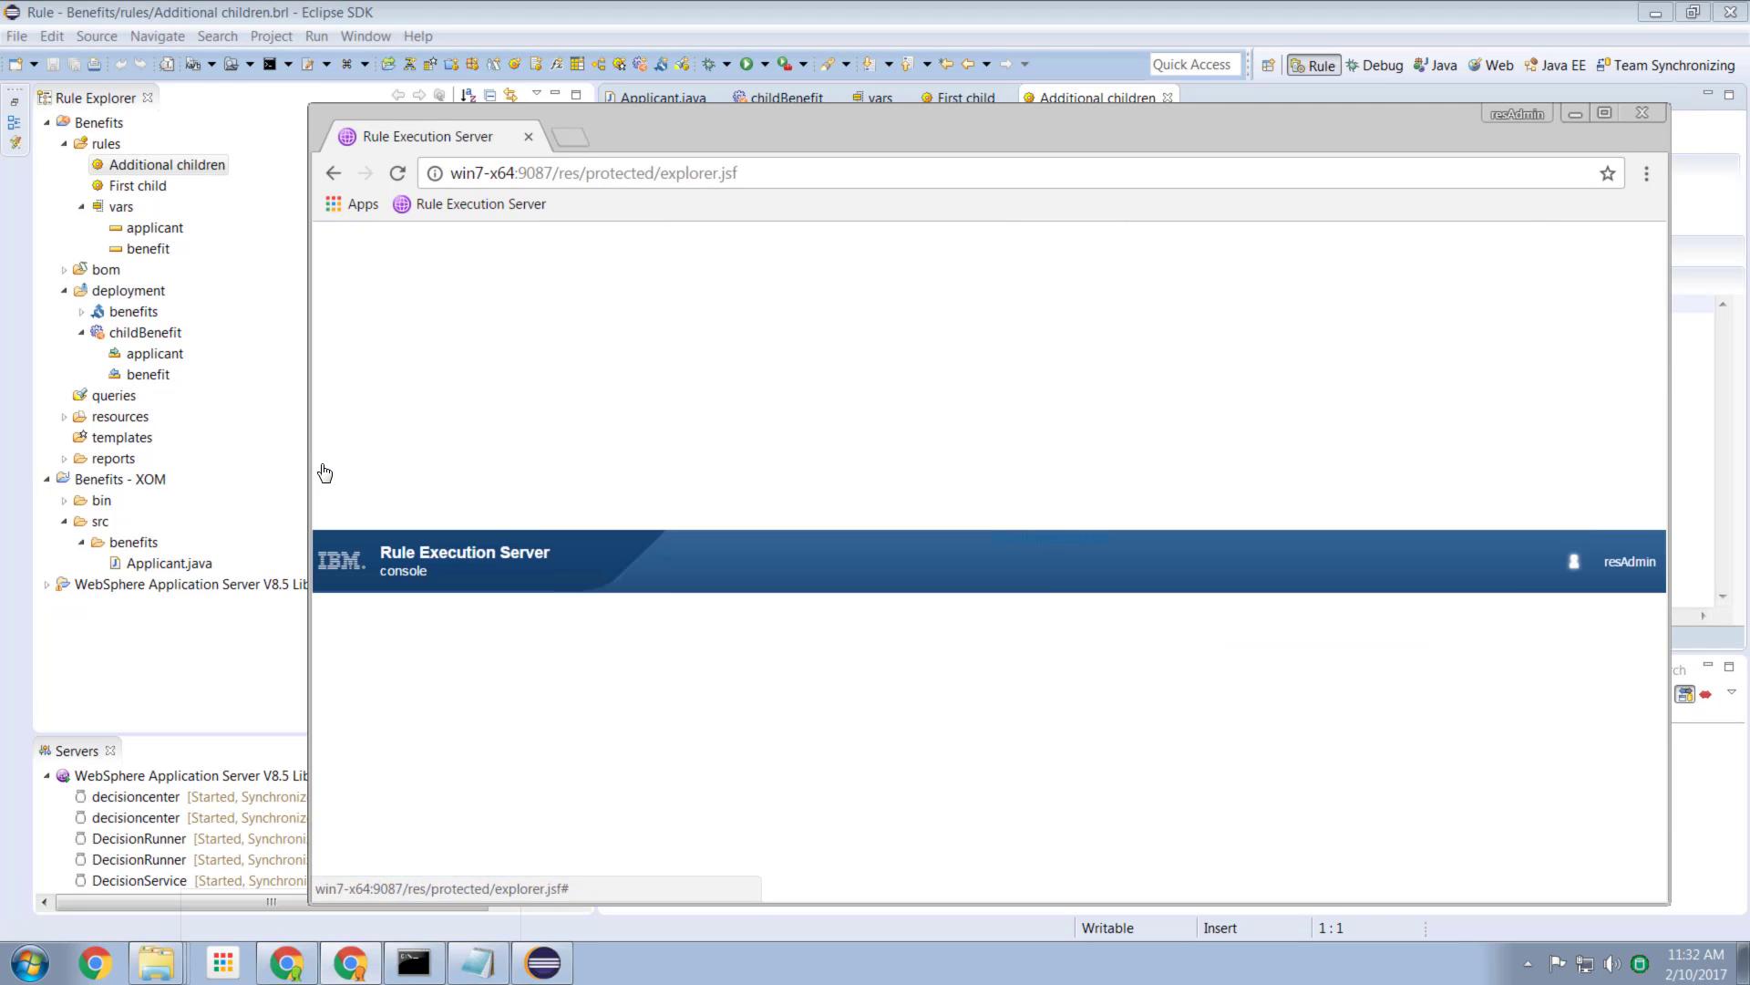
{"action": "left_click", "coordinate": [423, 488]}
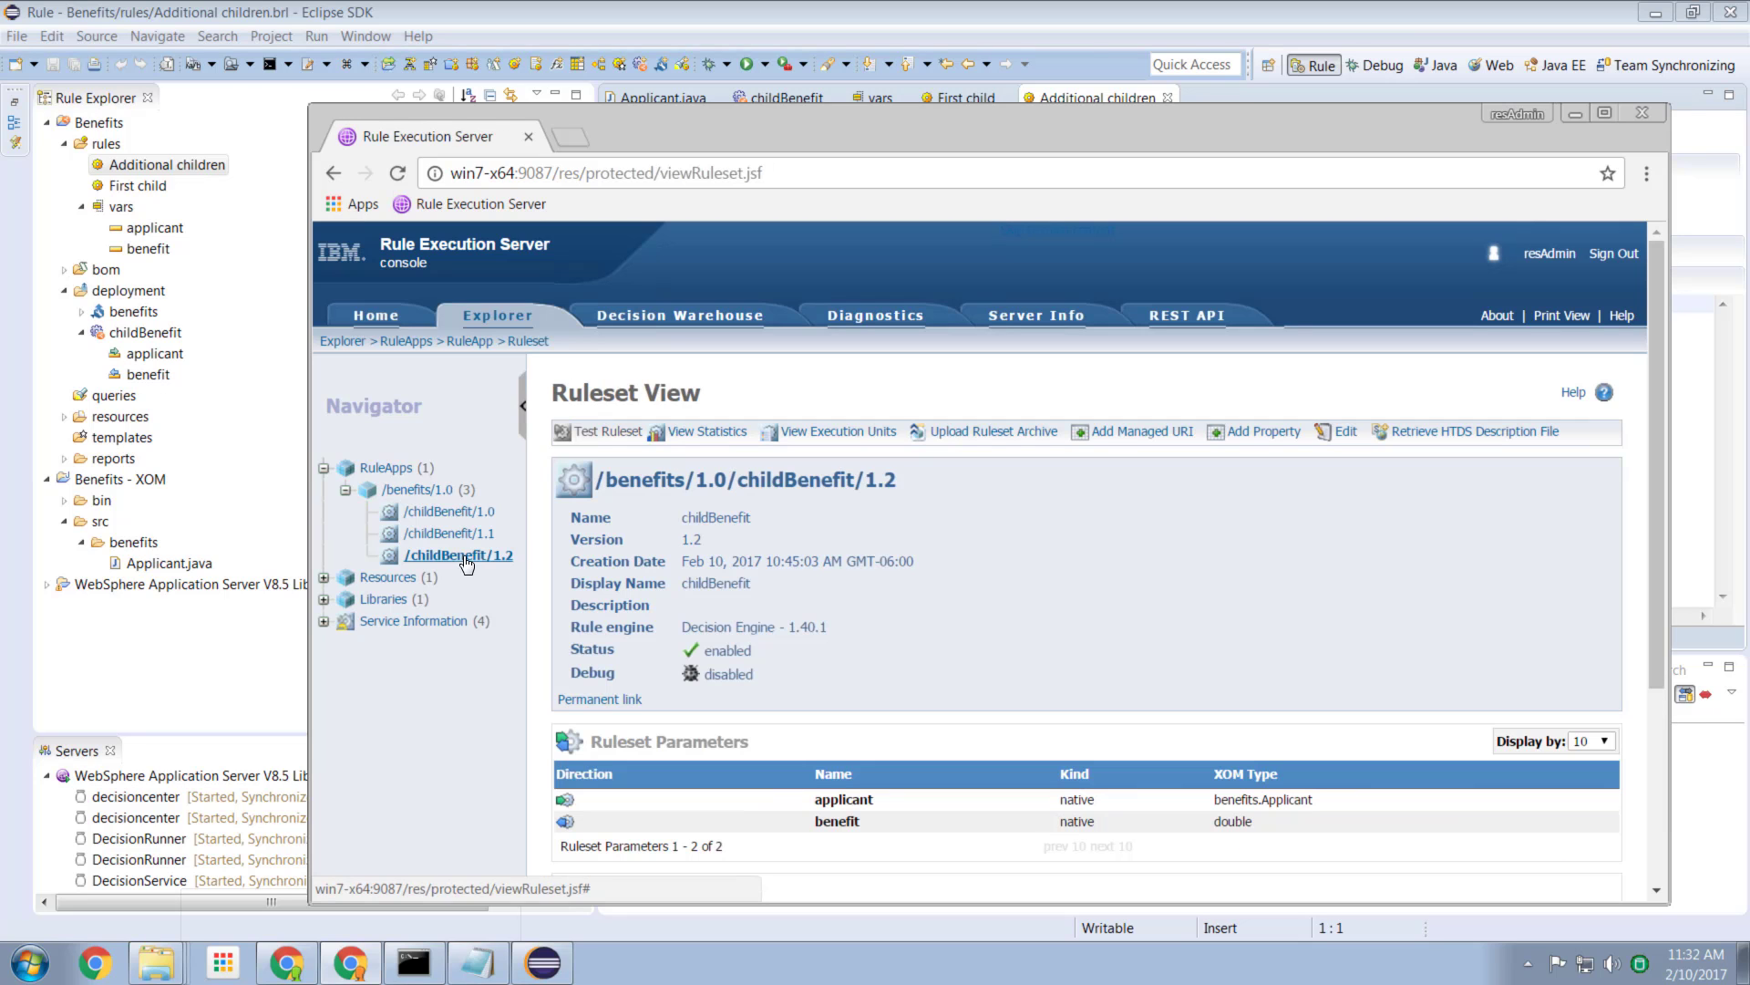
Step: Retrieve the HTDS description, choose REST, and view the ruleset's REST test page
{"action": "left_click", "coordinate": [1473, 430]}
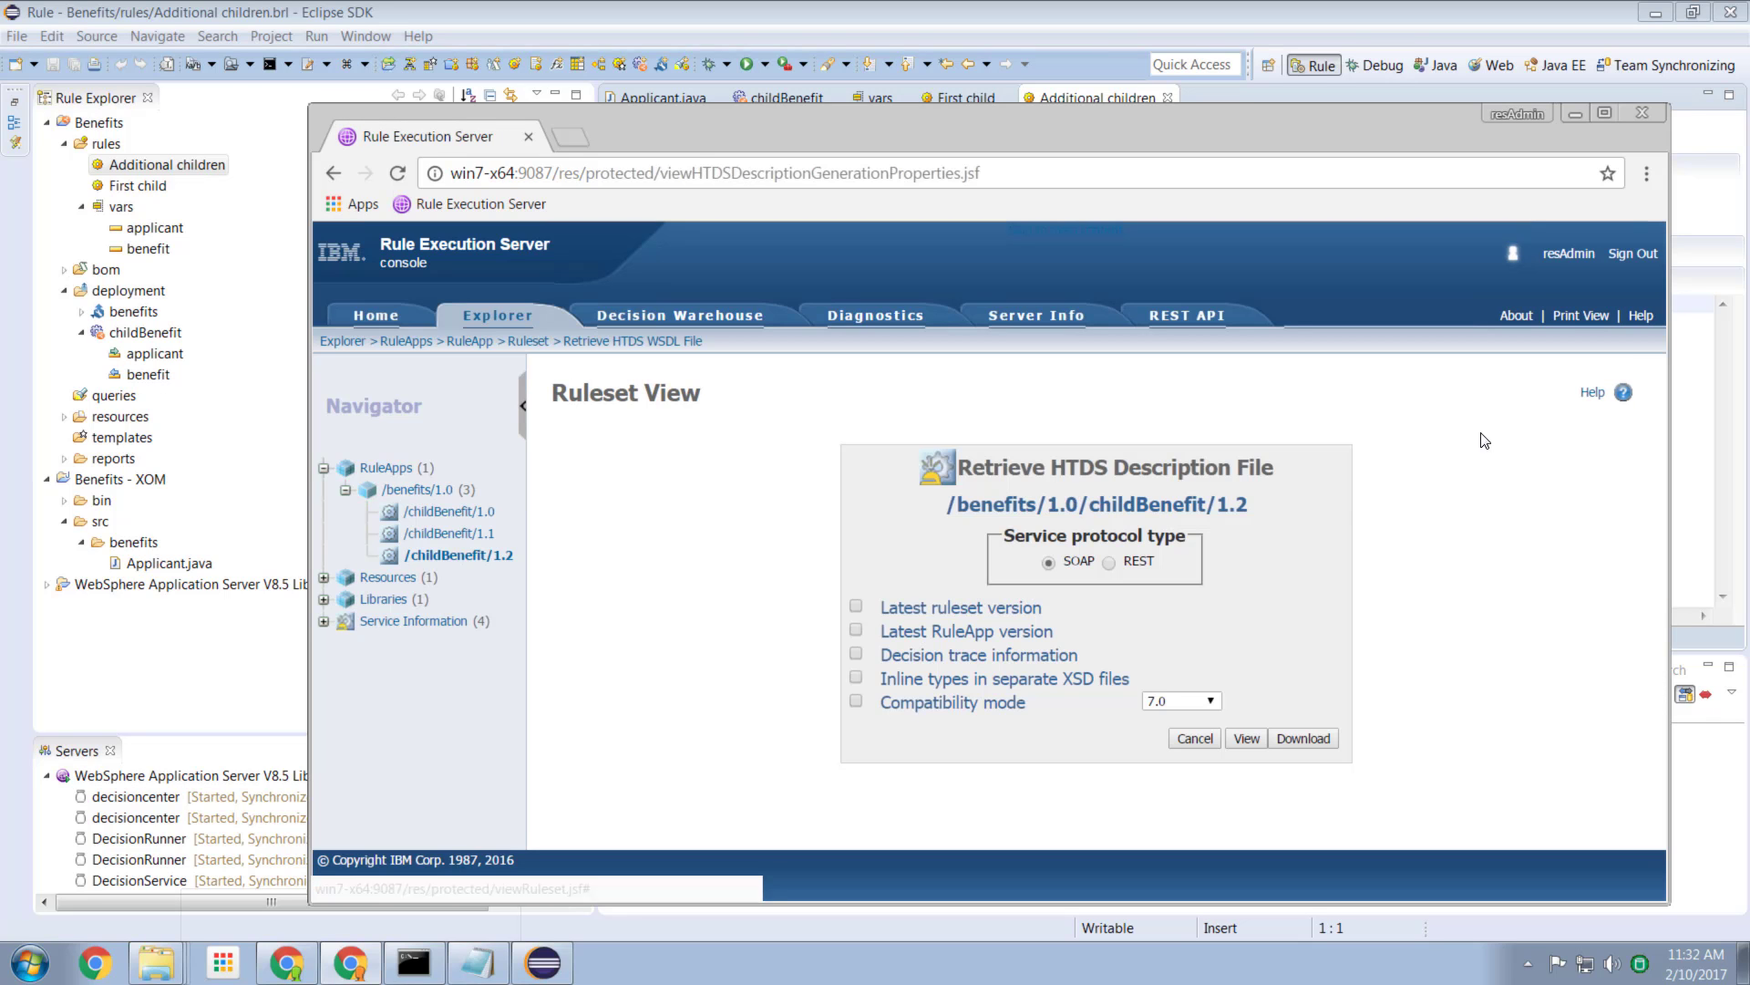
{"action": "left_click", "coordinate": [1111, 561]}
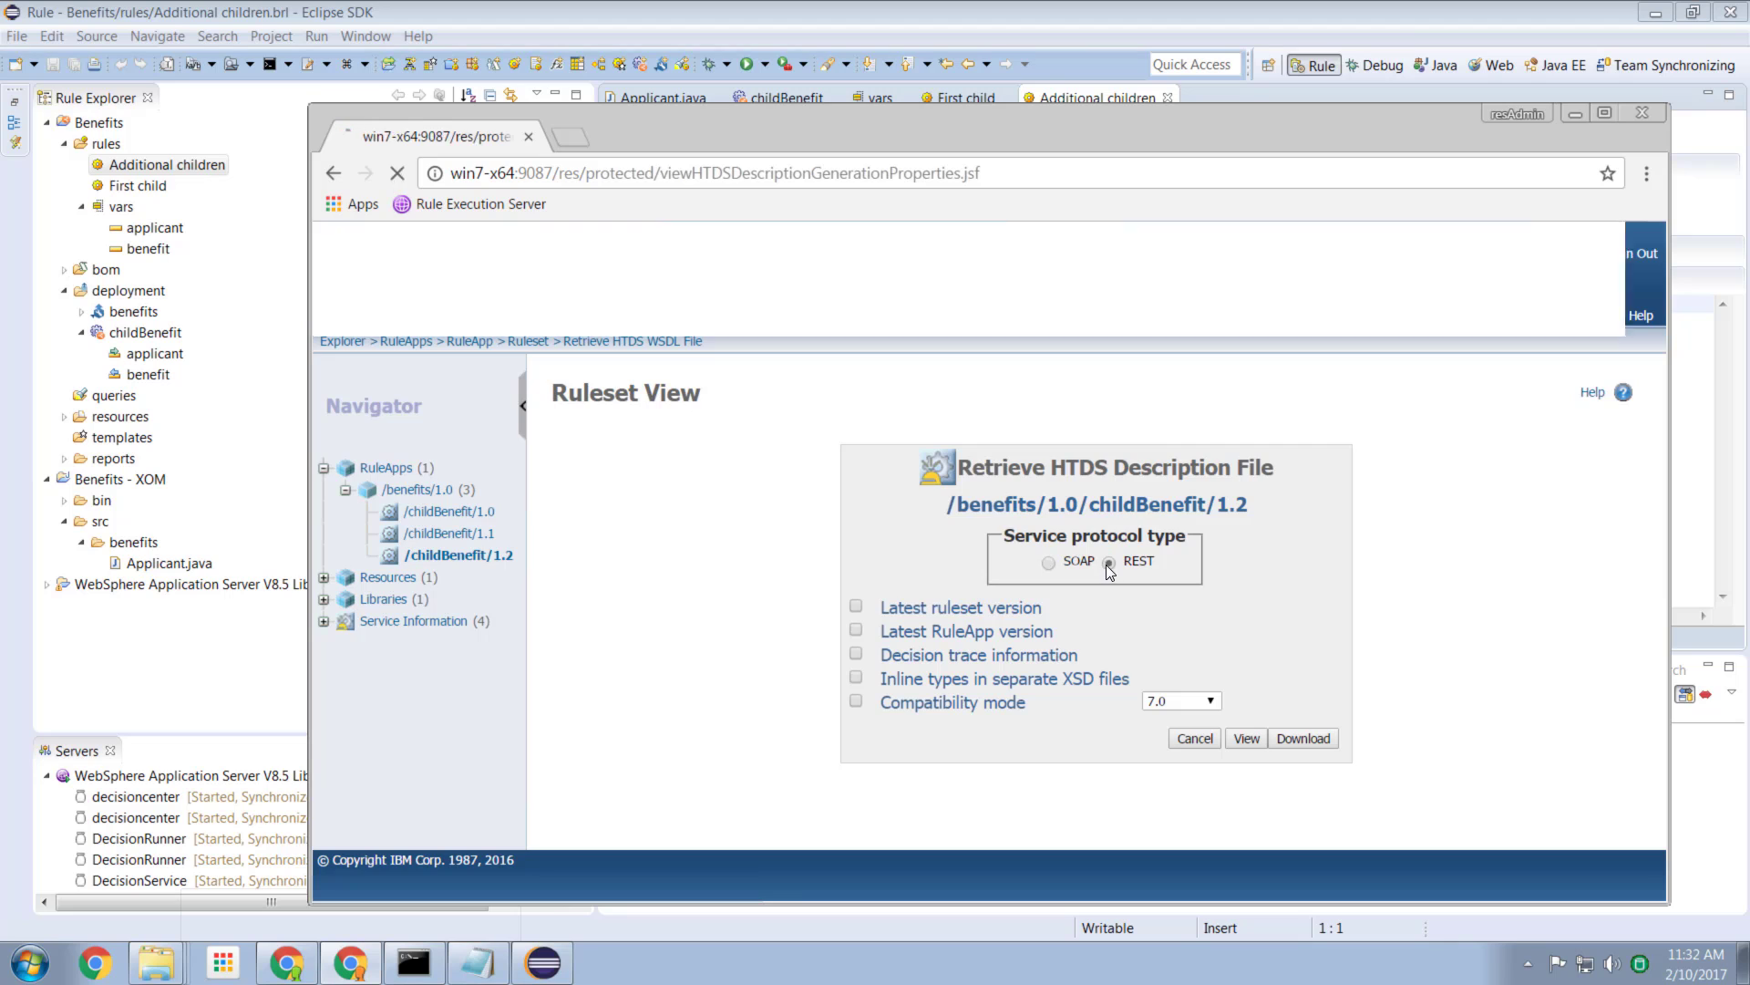
{"action": "left_click", "coordinate": [1245, 739]}
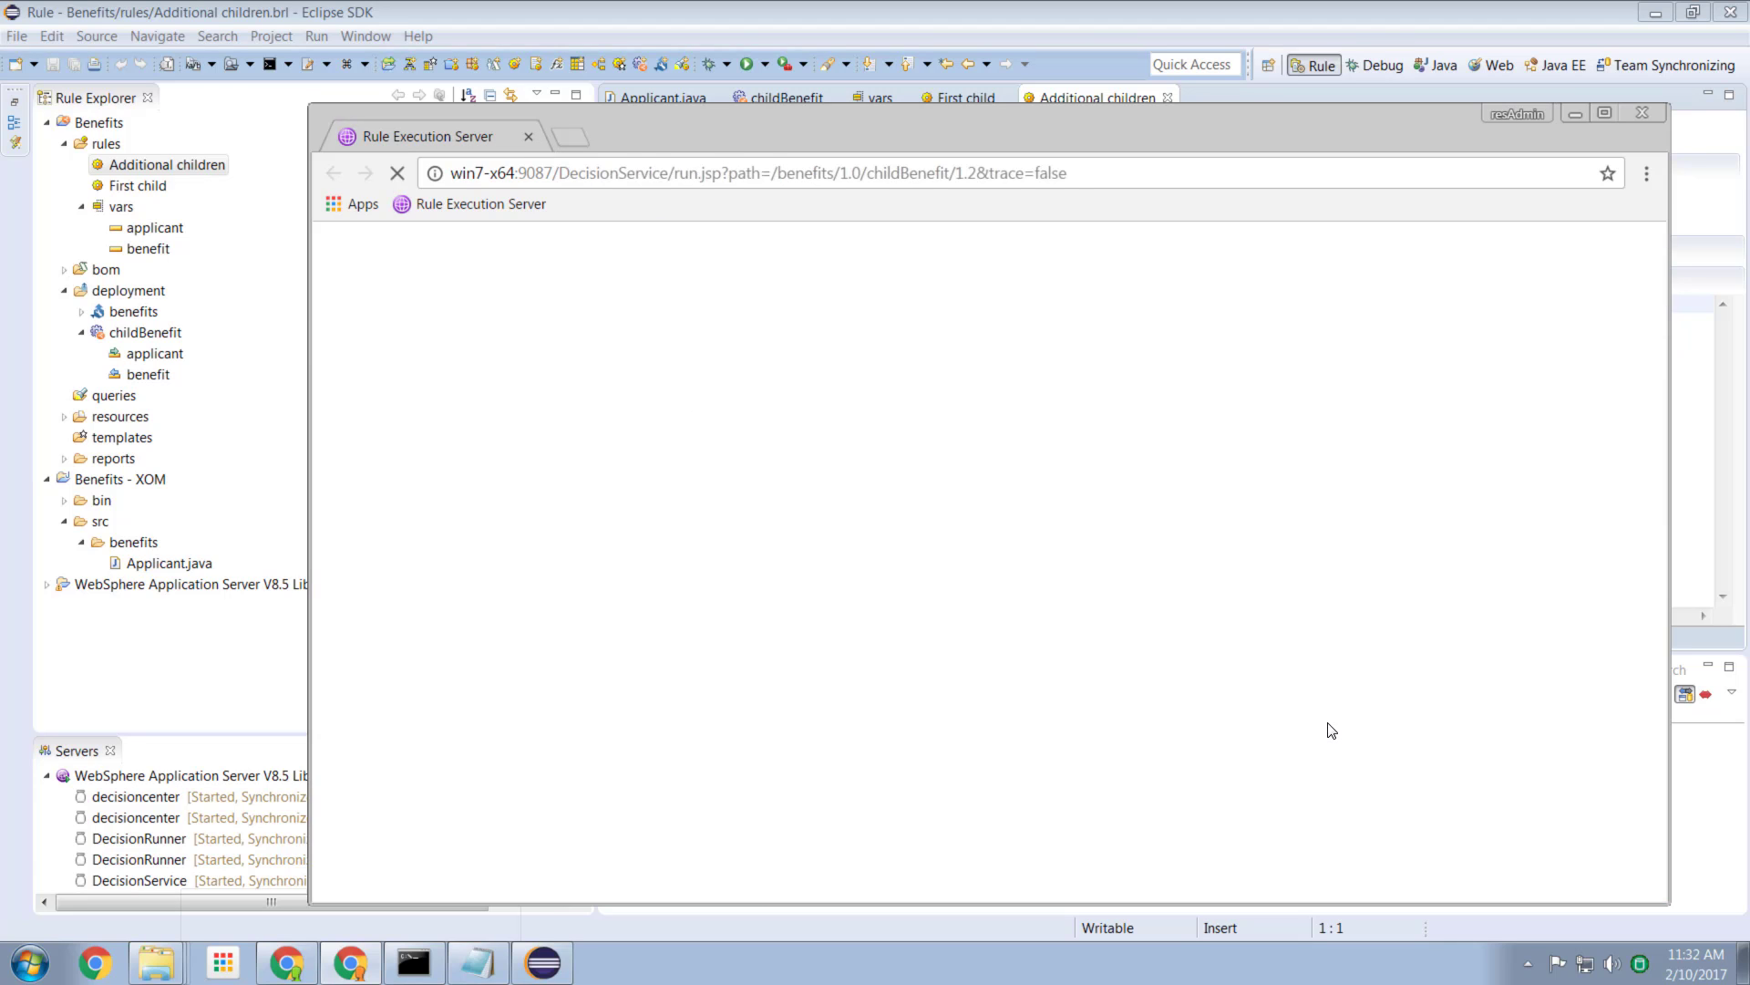
Step: Switch the request to JSON and execute it for 0, 1 and 2 children
{"action": "left_click", "coordinate": [504, 411]}
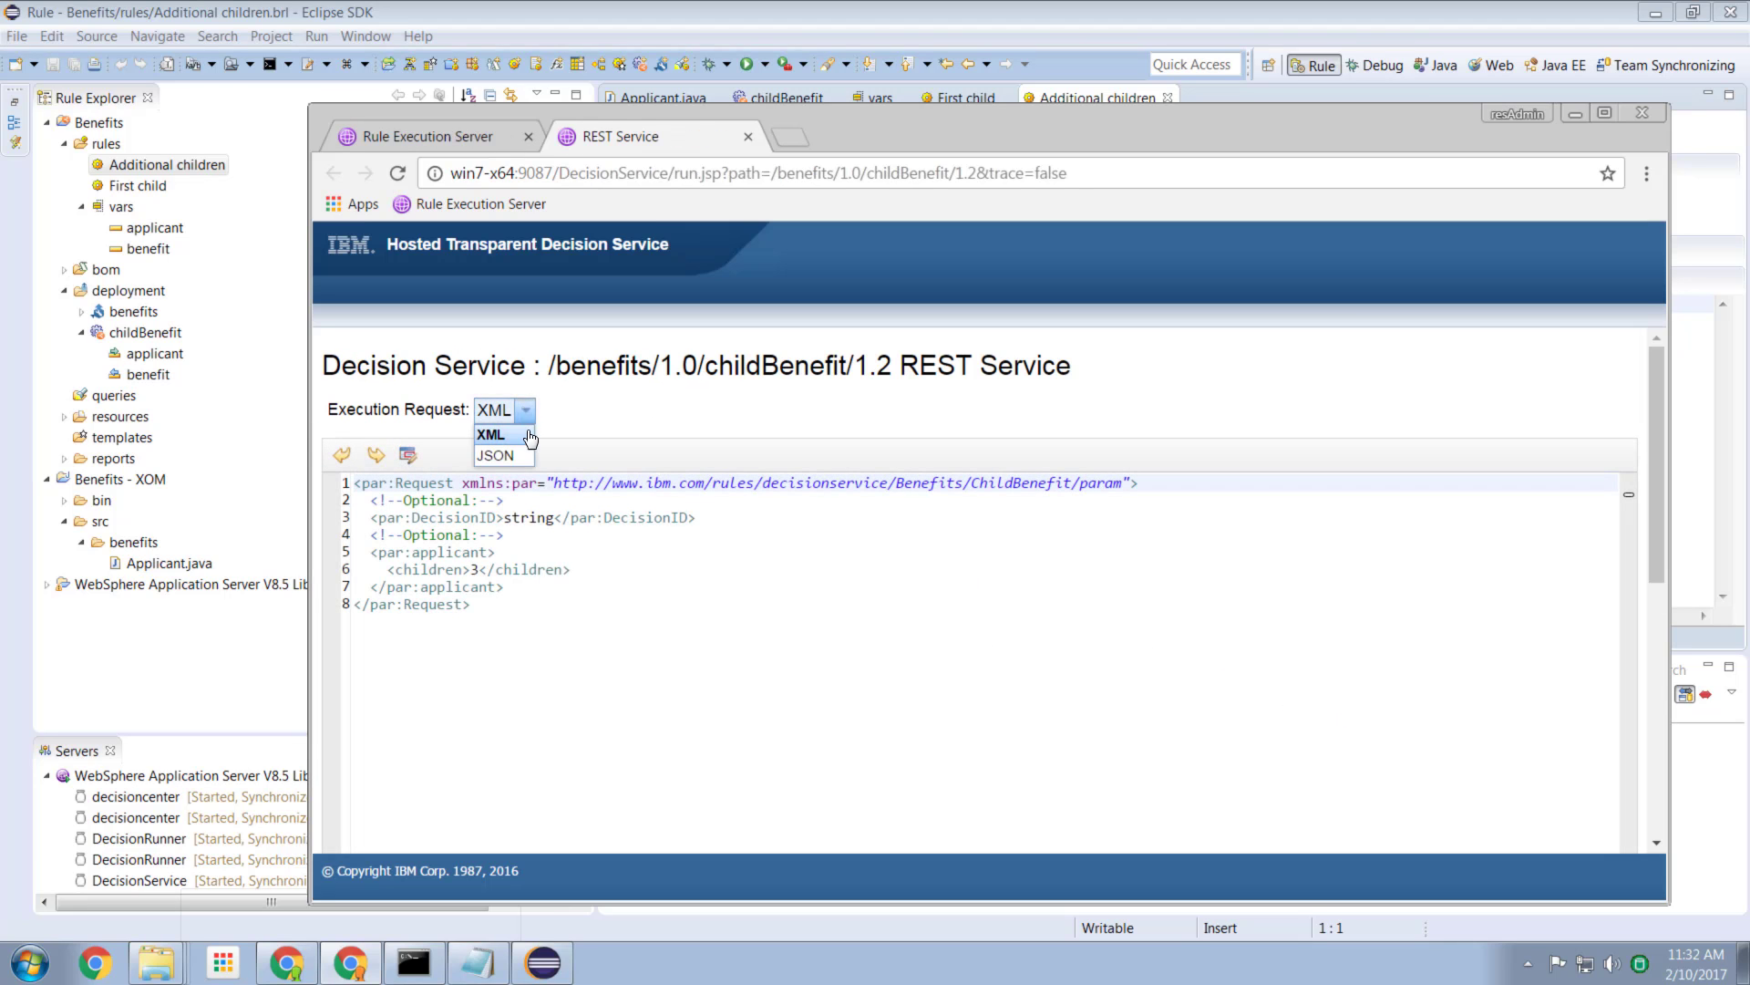
{"action": "left_click", "coordinate": [494, 454]}
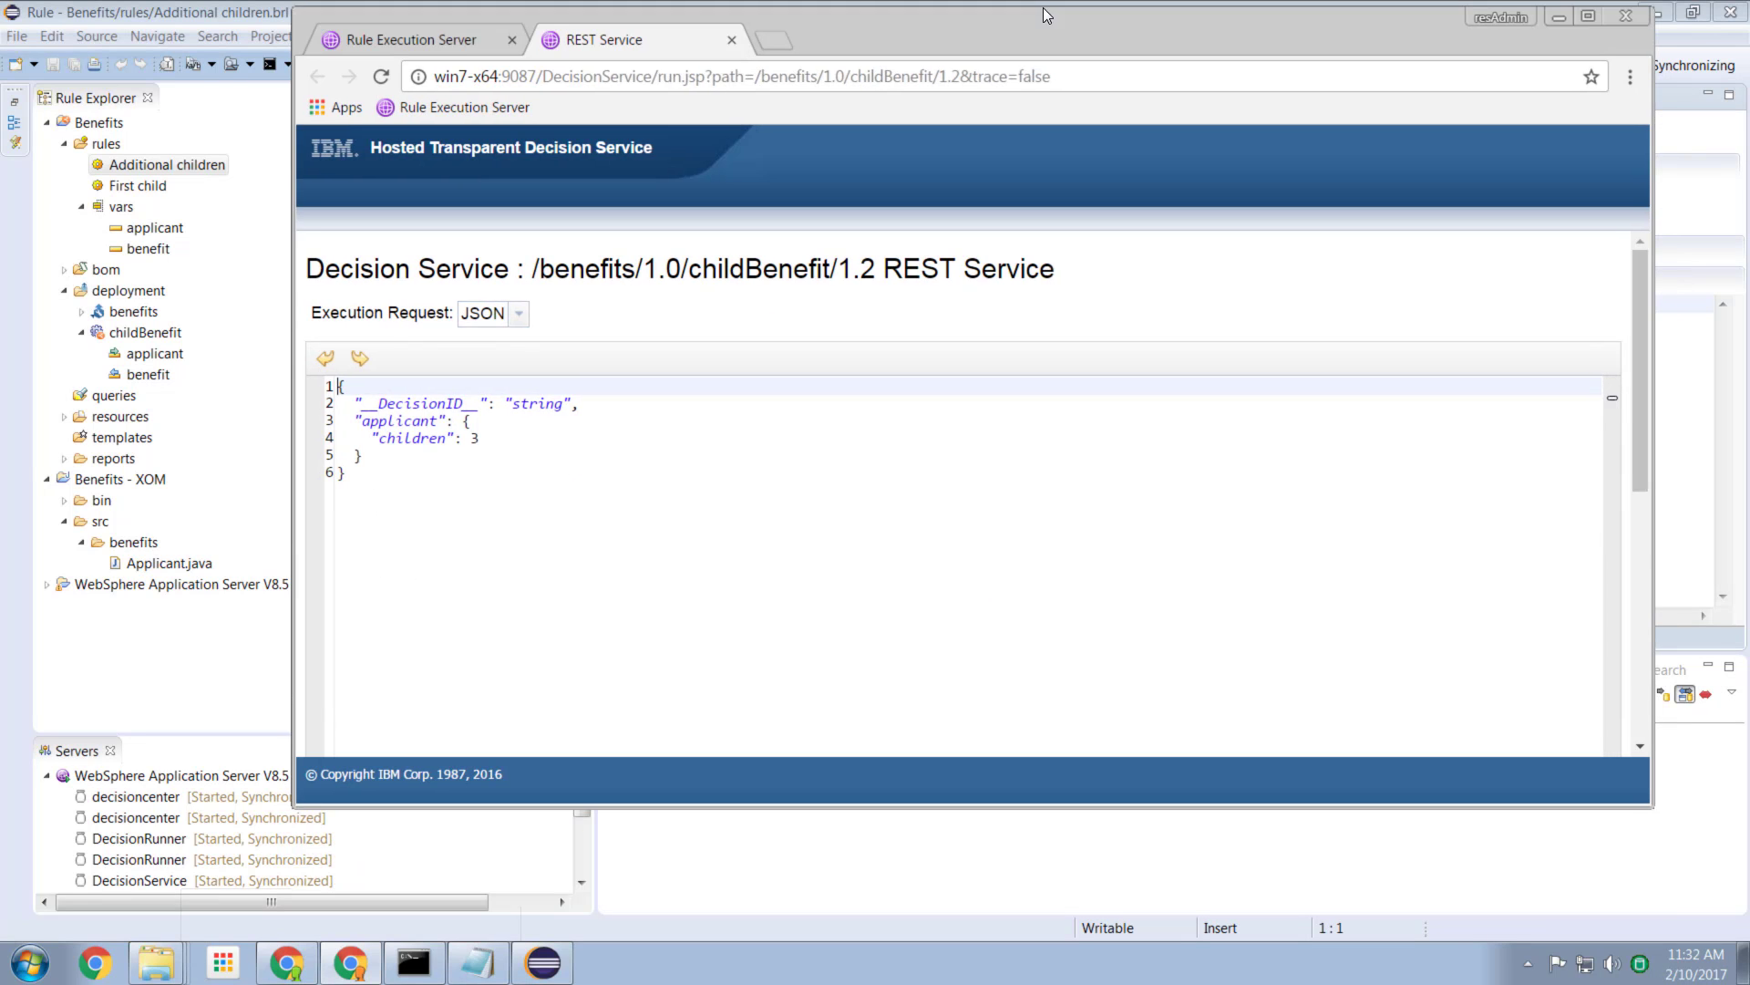
{"action": "scroll", "scroll_direction": "down", "scroll_amount": 3}
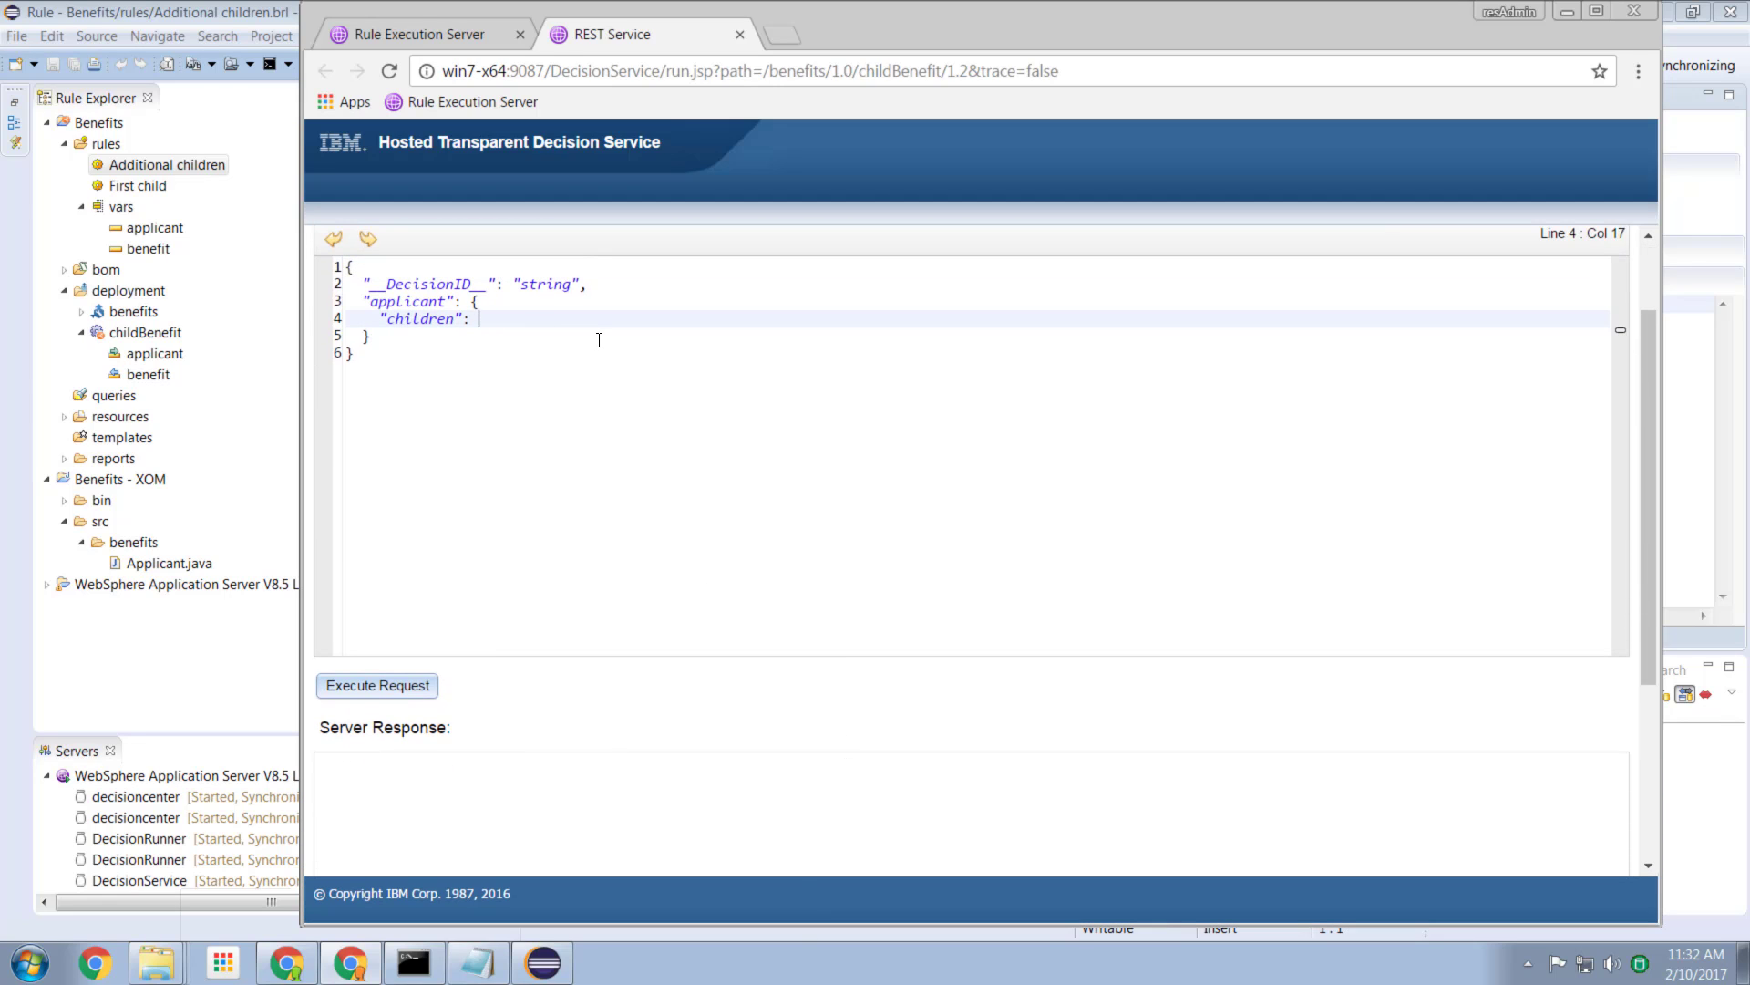
{"action": "type", "text": "0"}
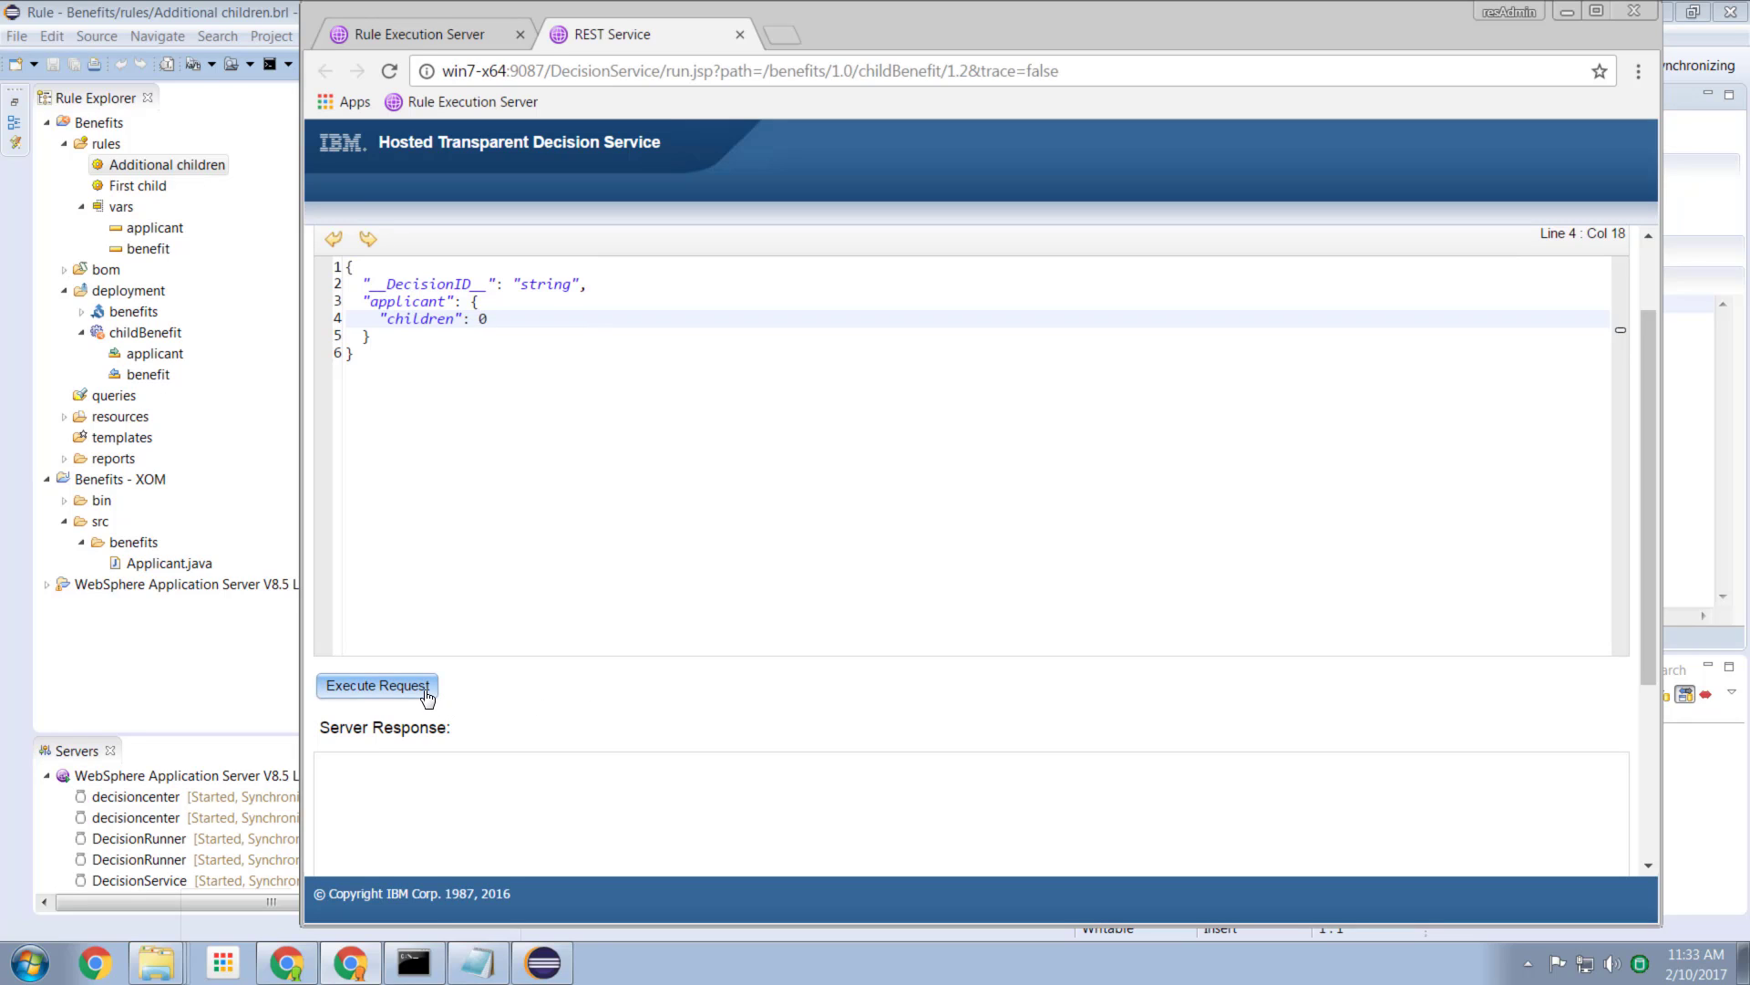
{"action": "left_click", "coordinate": [378, 684]}
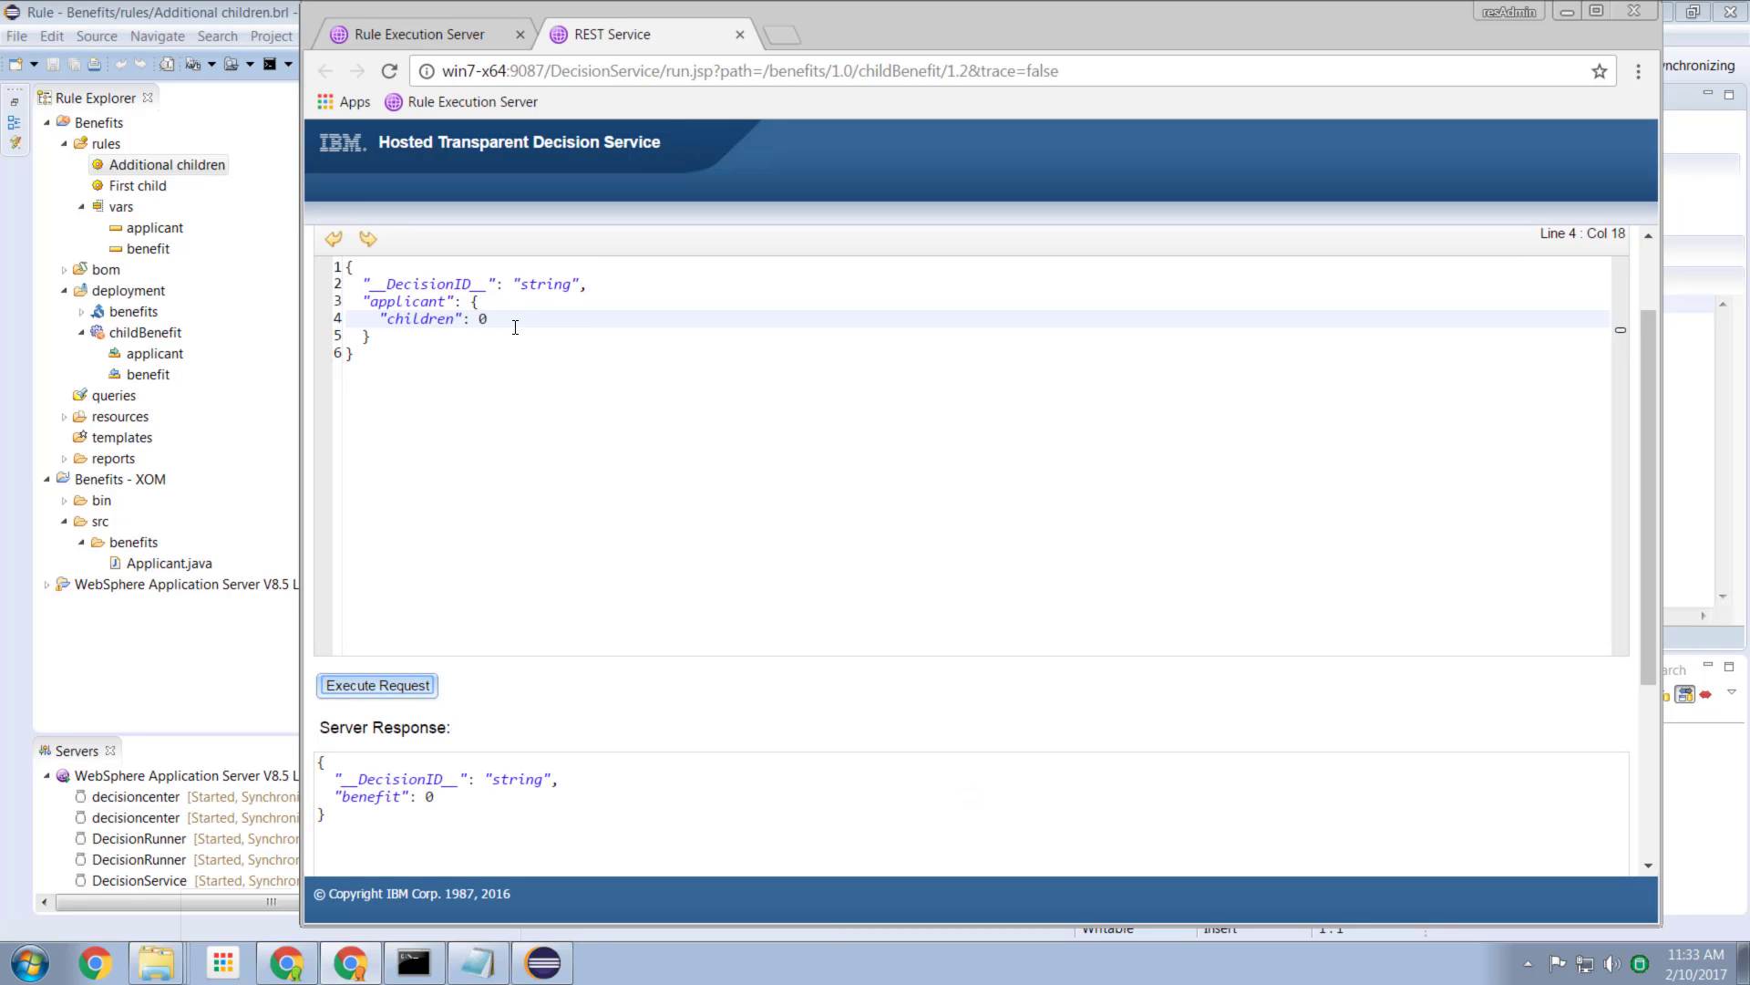
{"action": "type", "text": "1"}
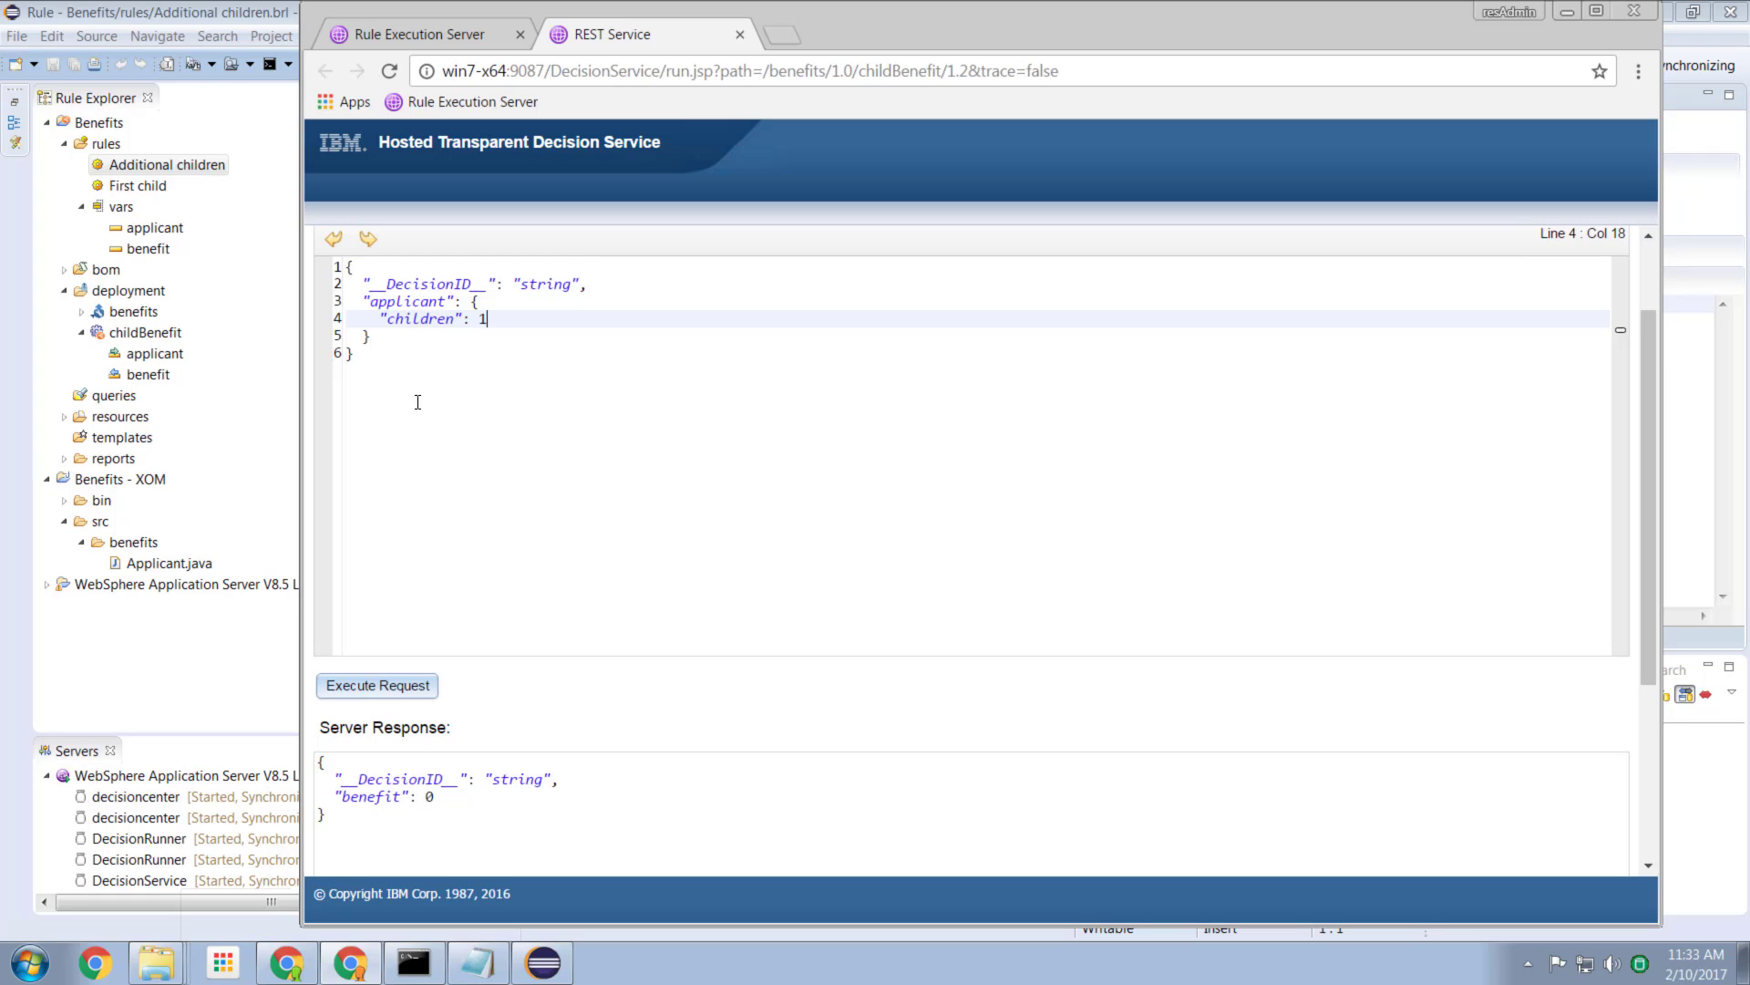
{"action": "left_click", "coordinate": [376, 684]}
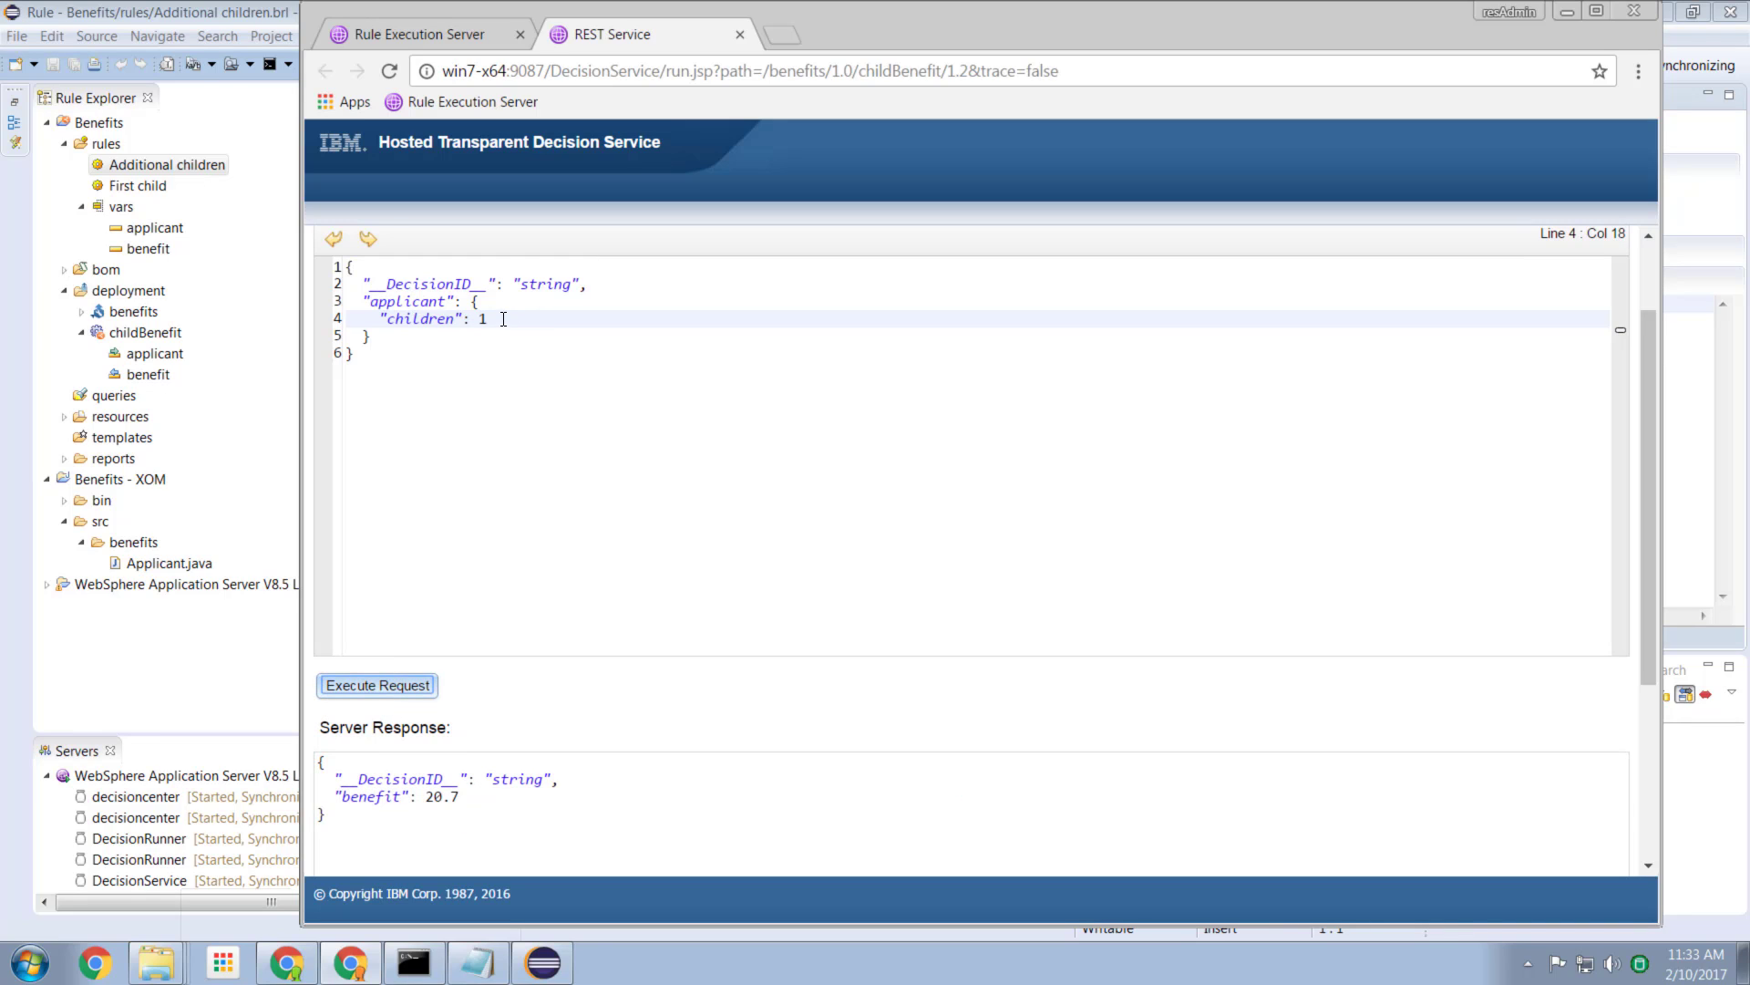
{"action": "type", "text": "2"}
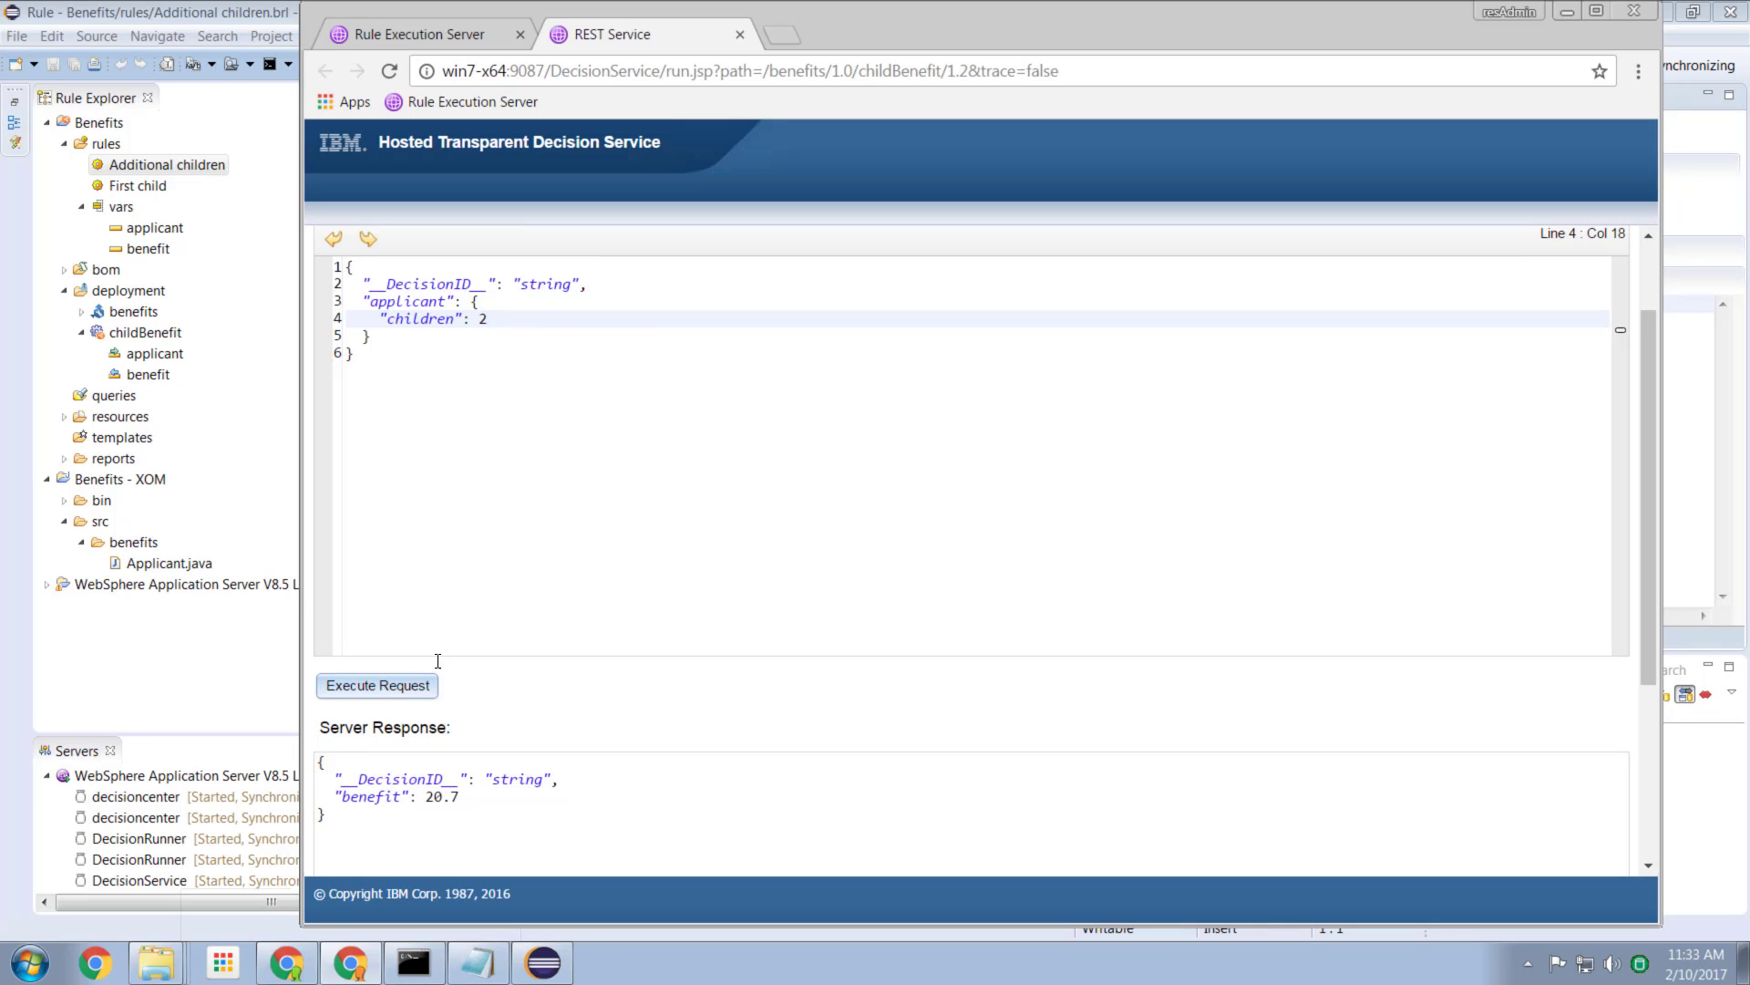
{"action": "left_click", "coordinate": [375, 684]}
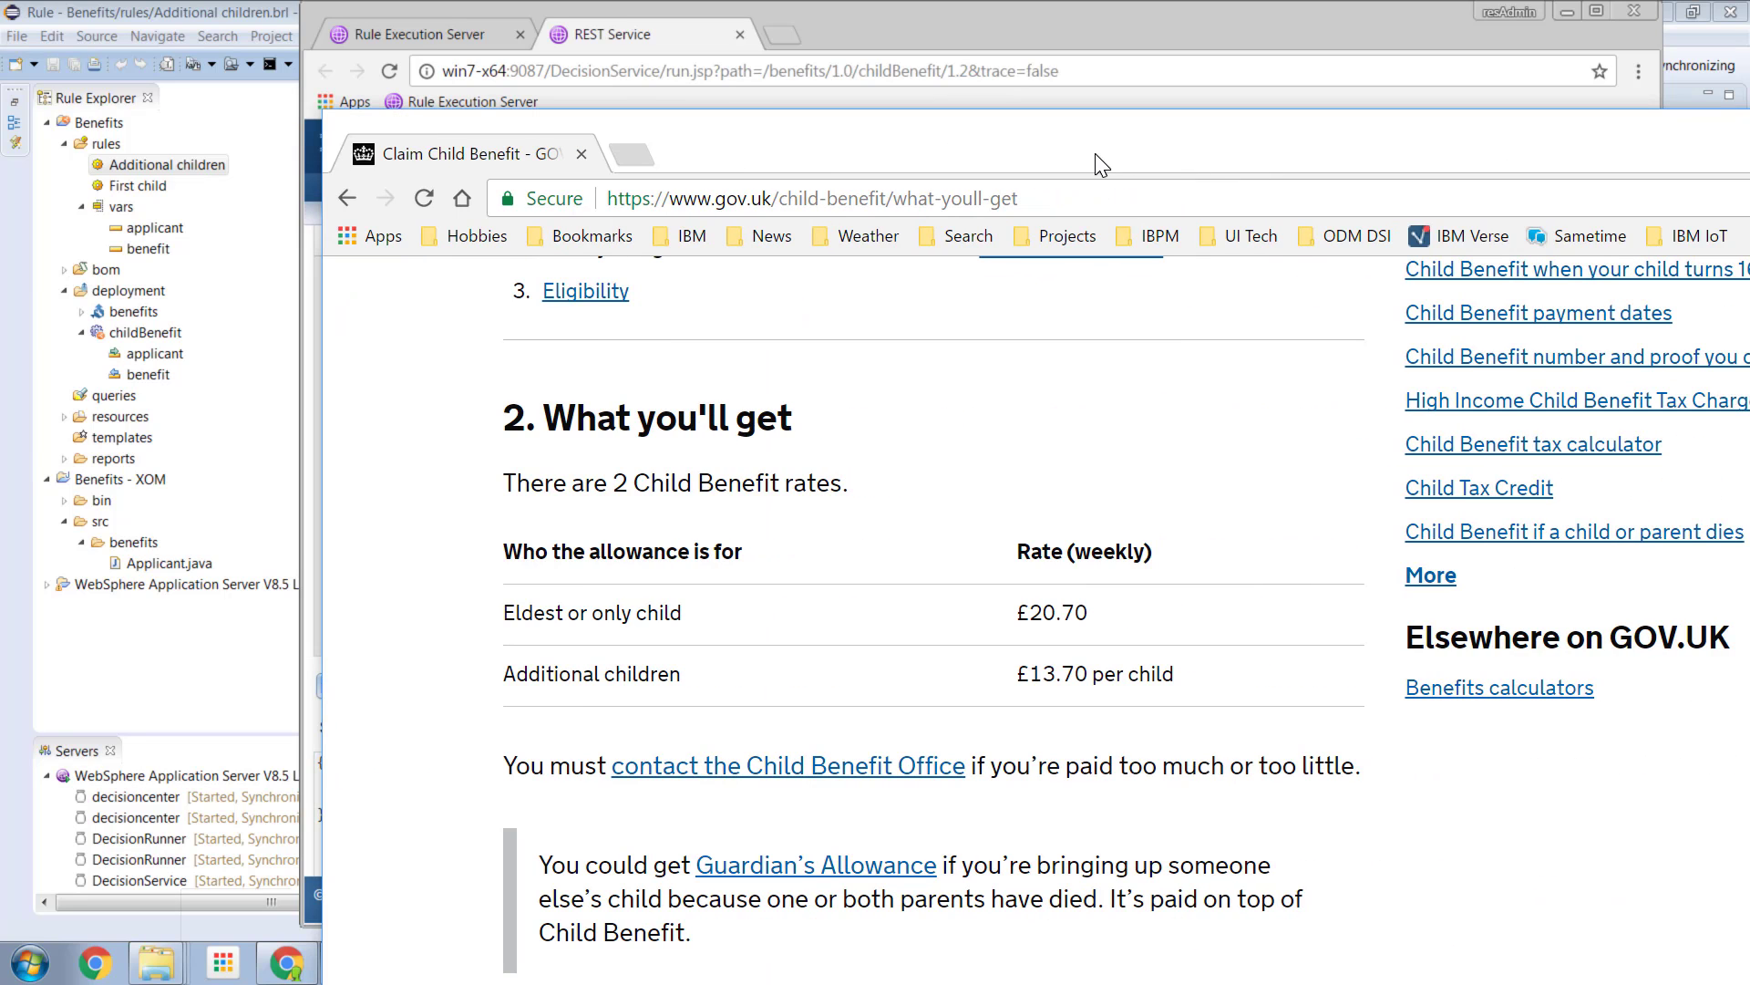
{"action": "mouse_move", "coordinate": [1079, 640]}
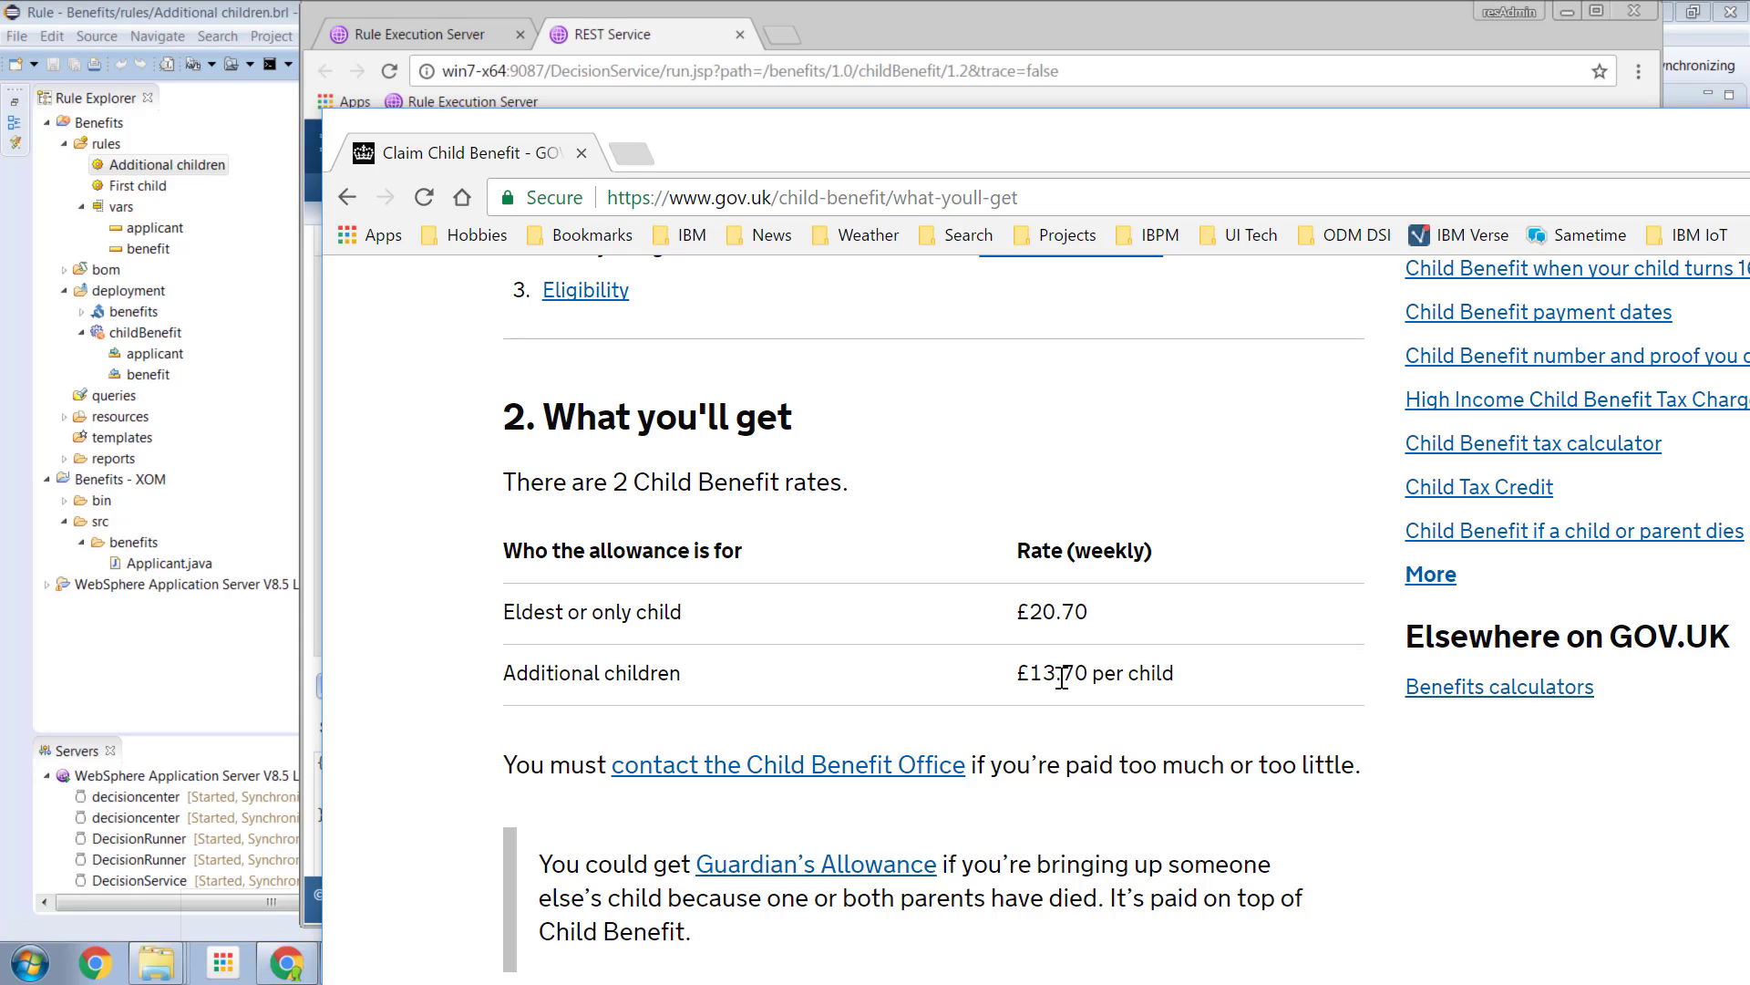
{"action": "mouse_move", "coordinate": [1147, 162]}
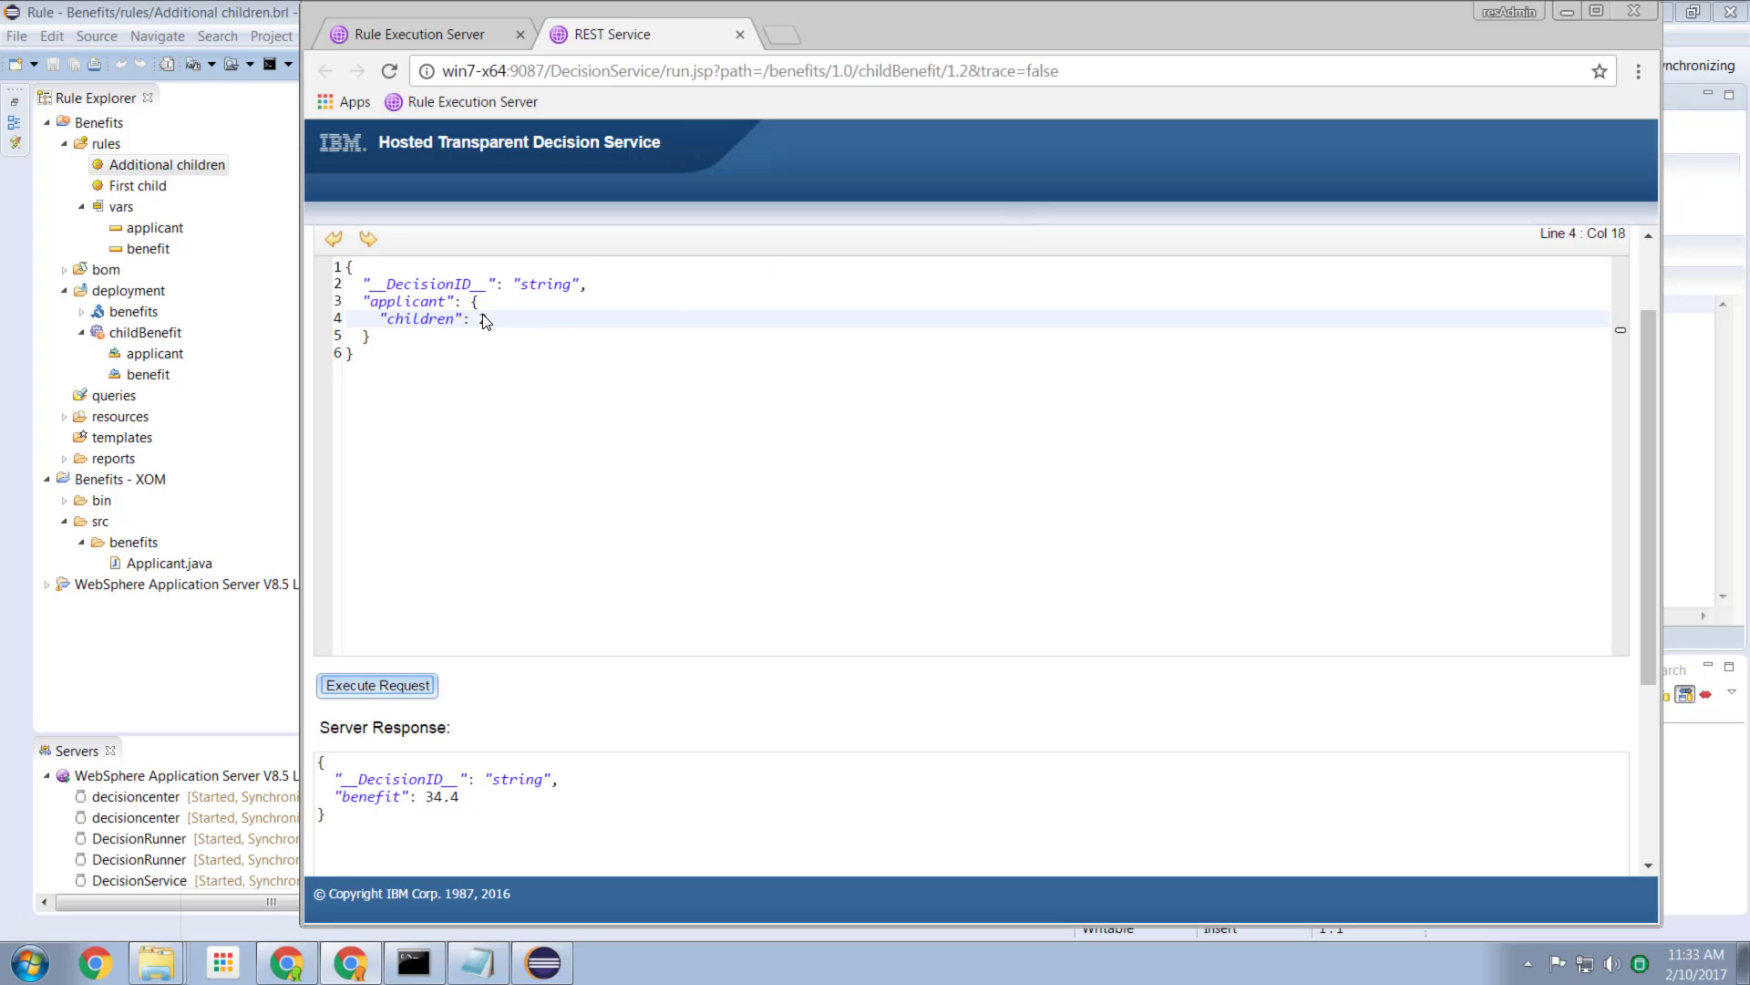
Step: Execute the request for 3 children, getting benefit 48.099, then return to the Additional children rule
{"action": "type", "text": "3"}
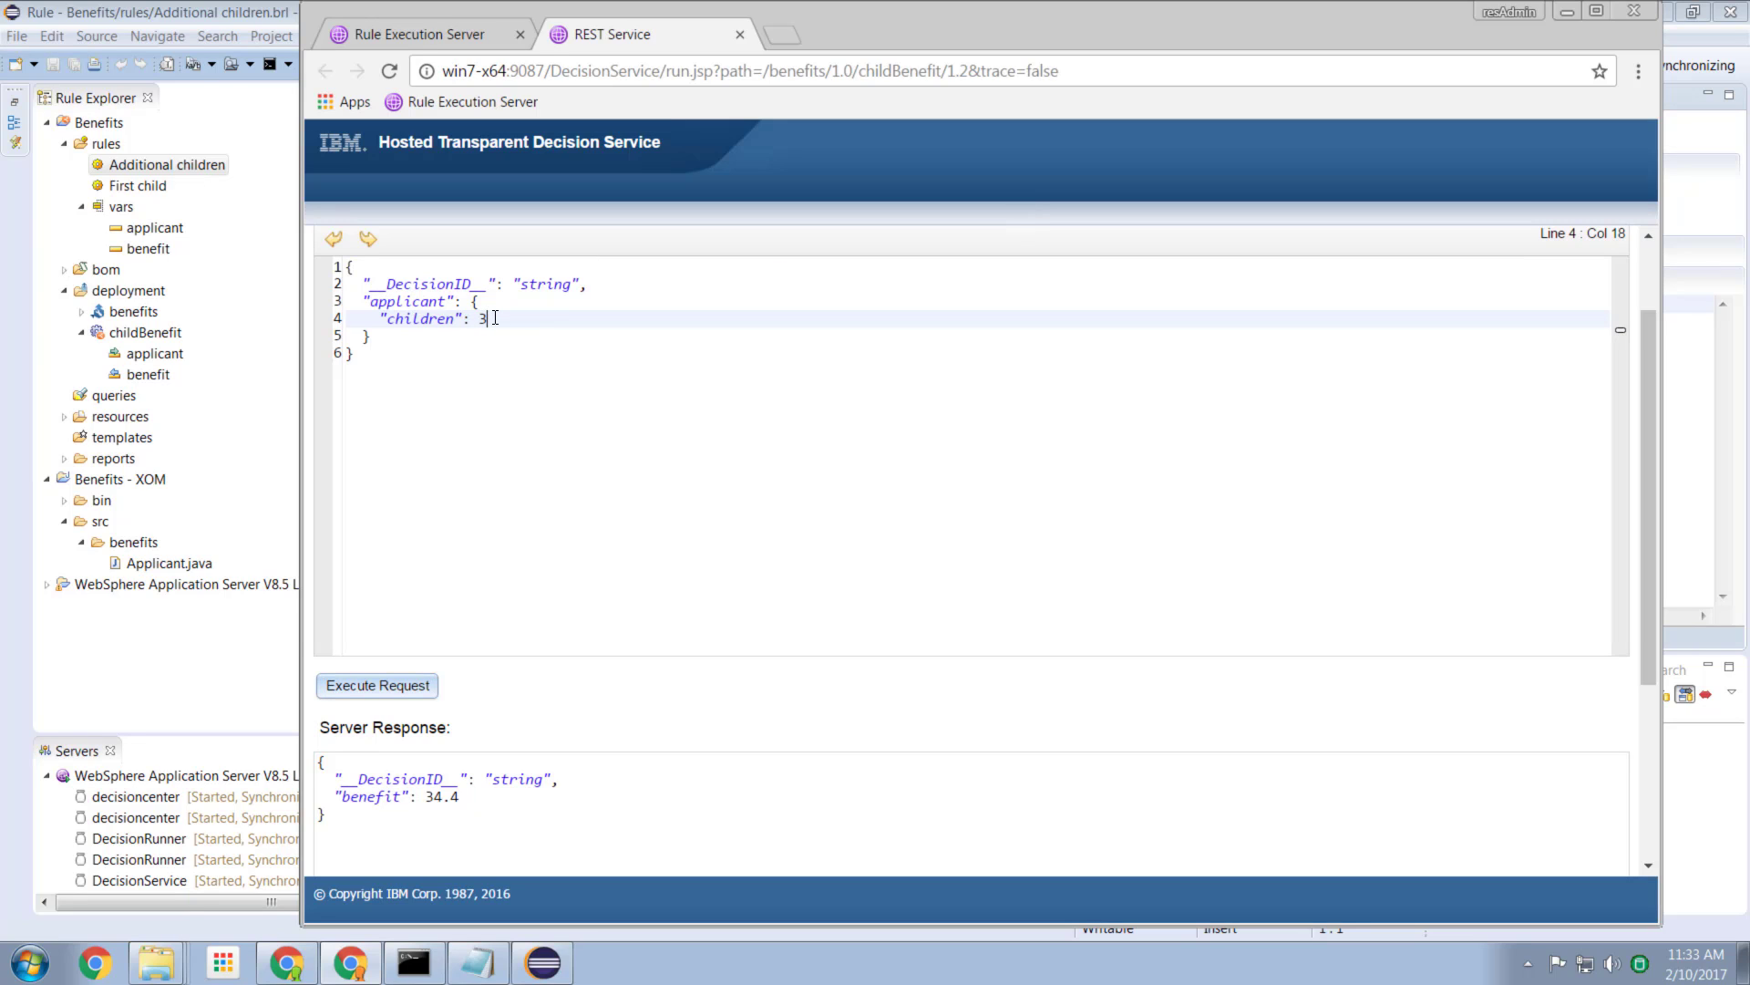
{"action": "left_click", "coordinate": [377, 683]}
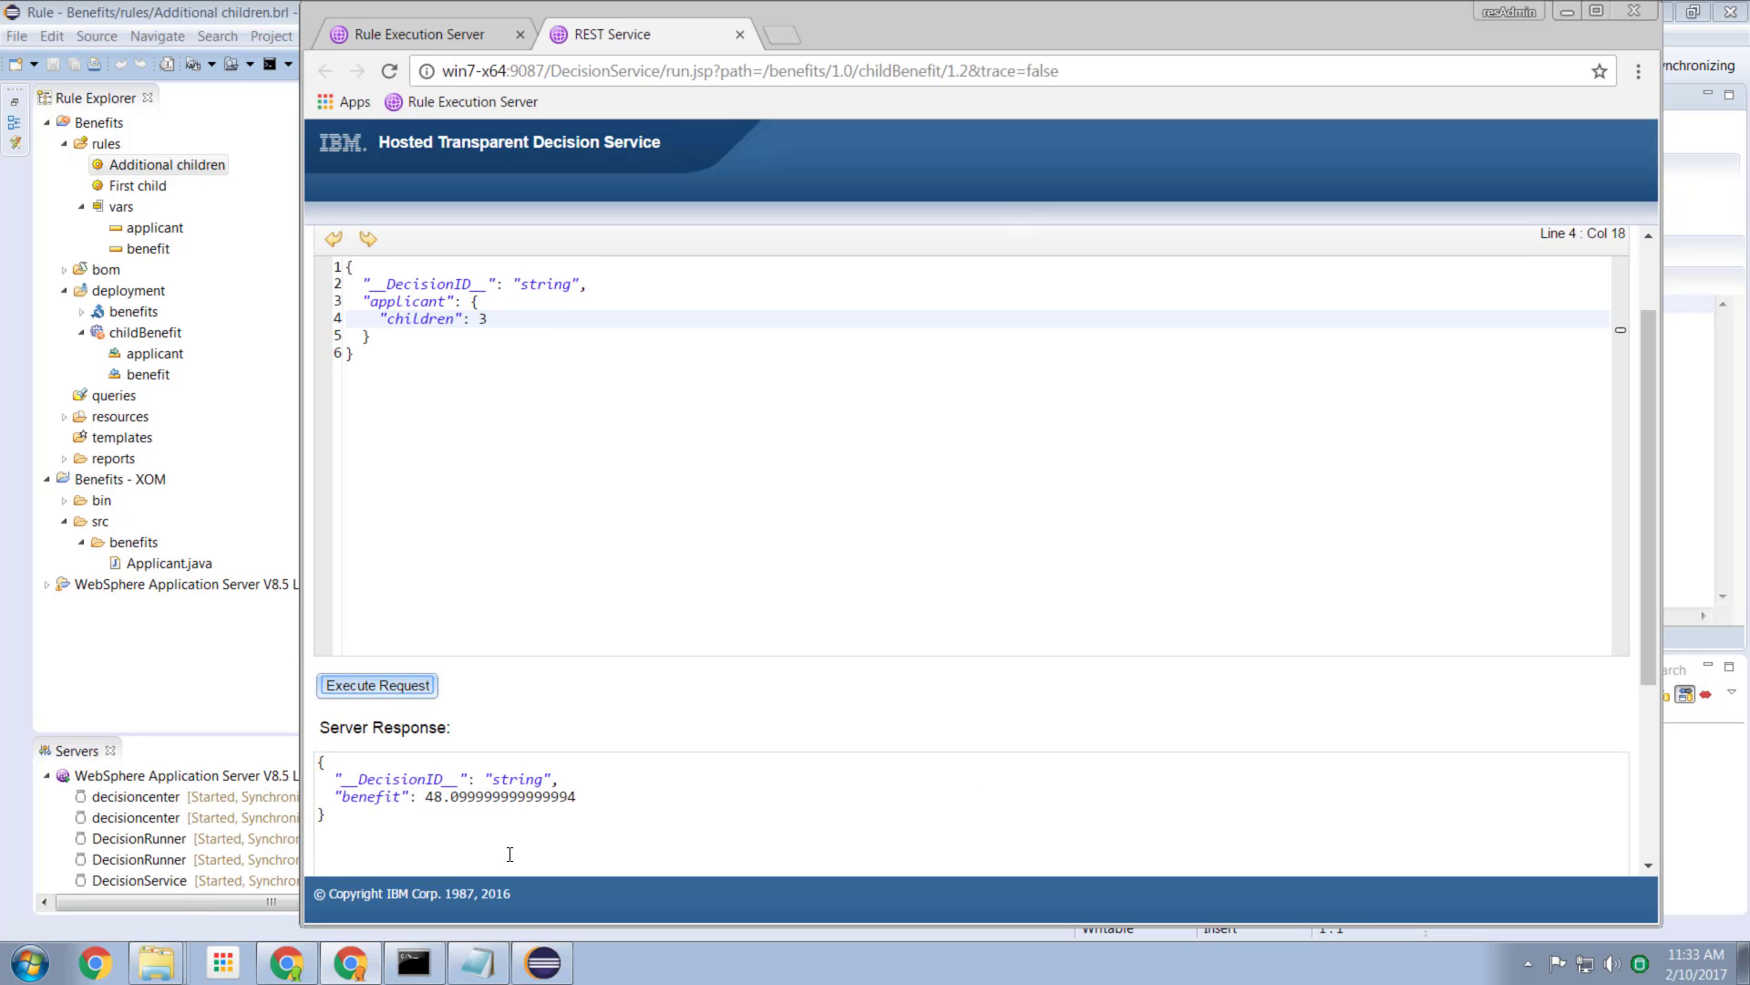
{"action": "mouse_move", "coordinate": [767, 631]}
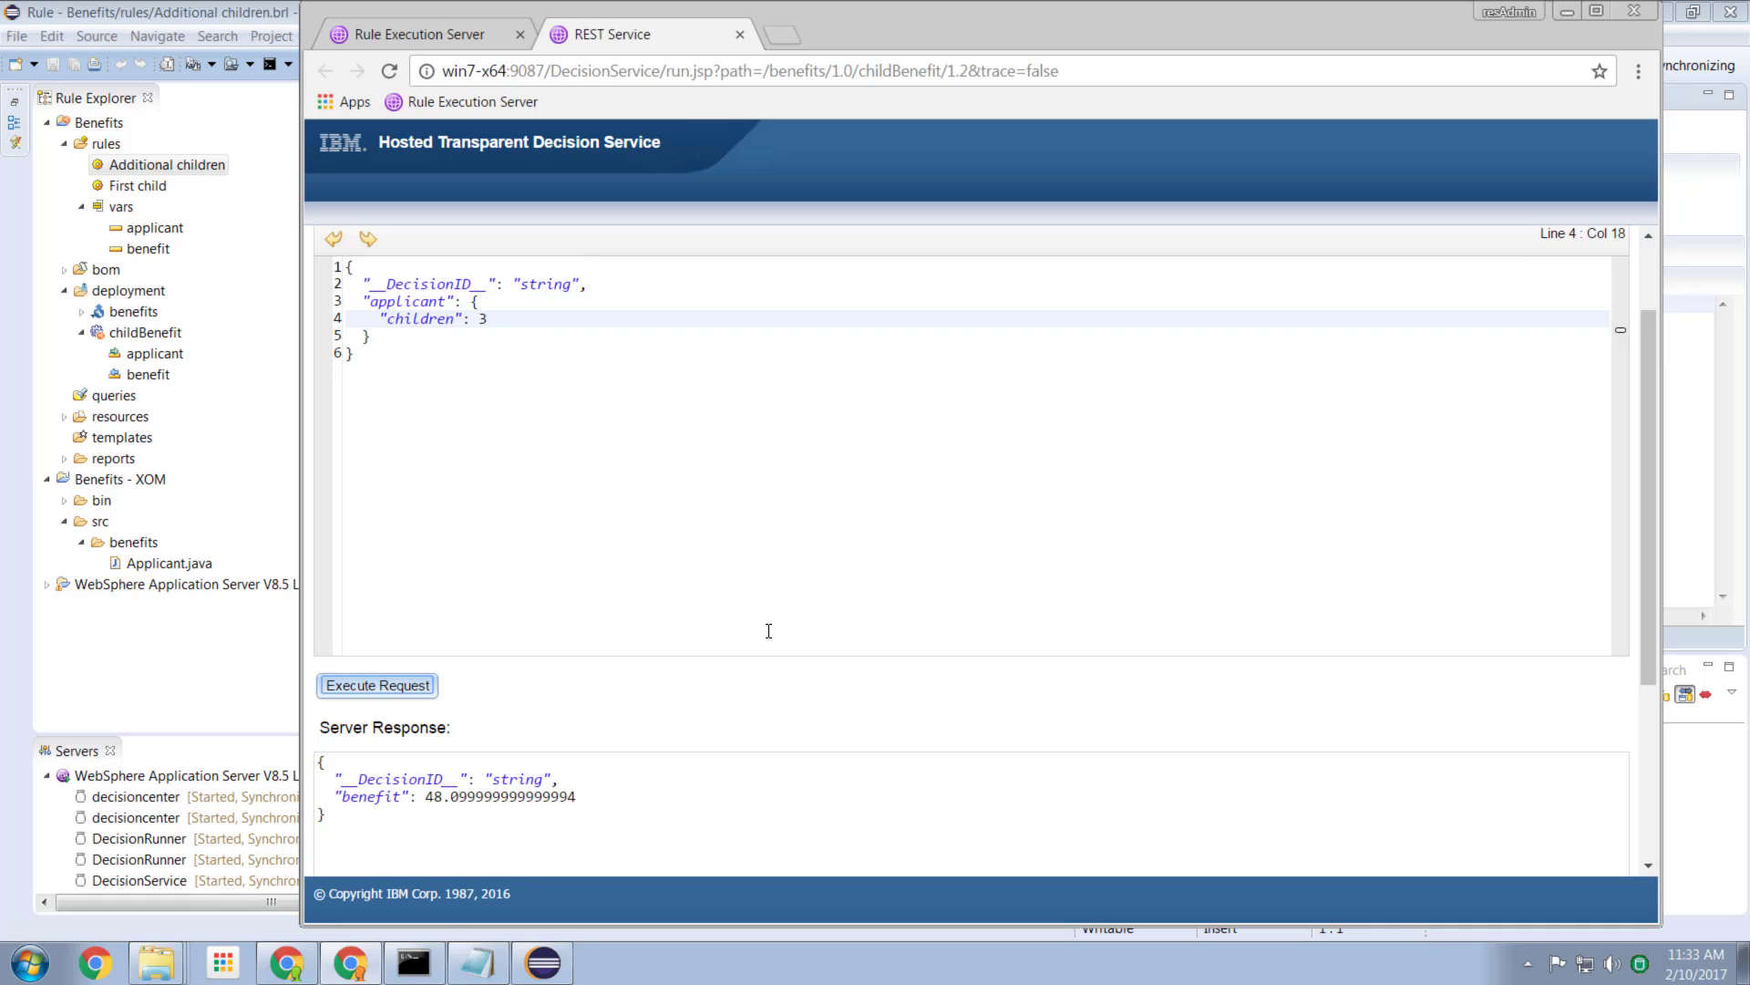
{"action": "mouse_move", "coordinate": [489, 810]}
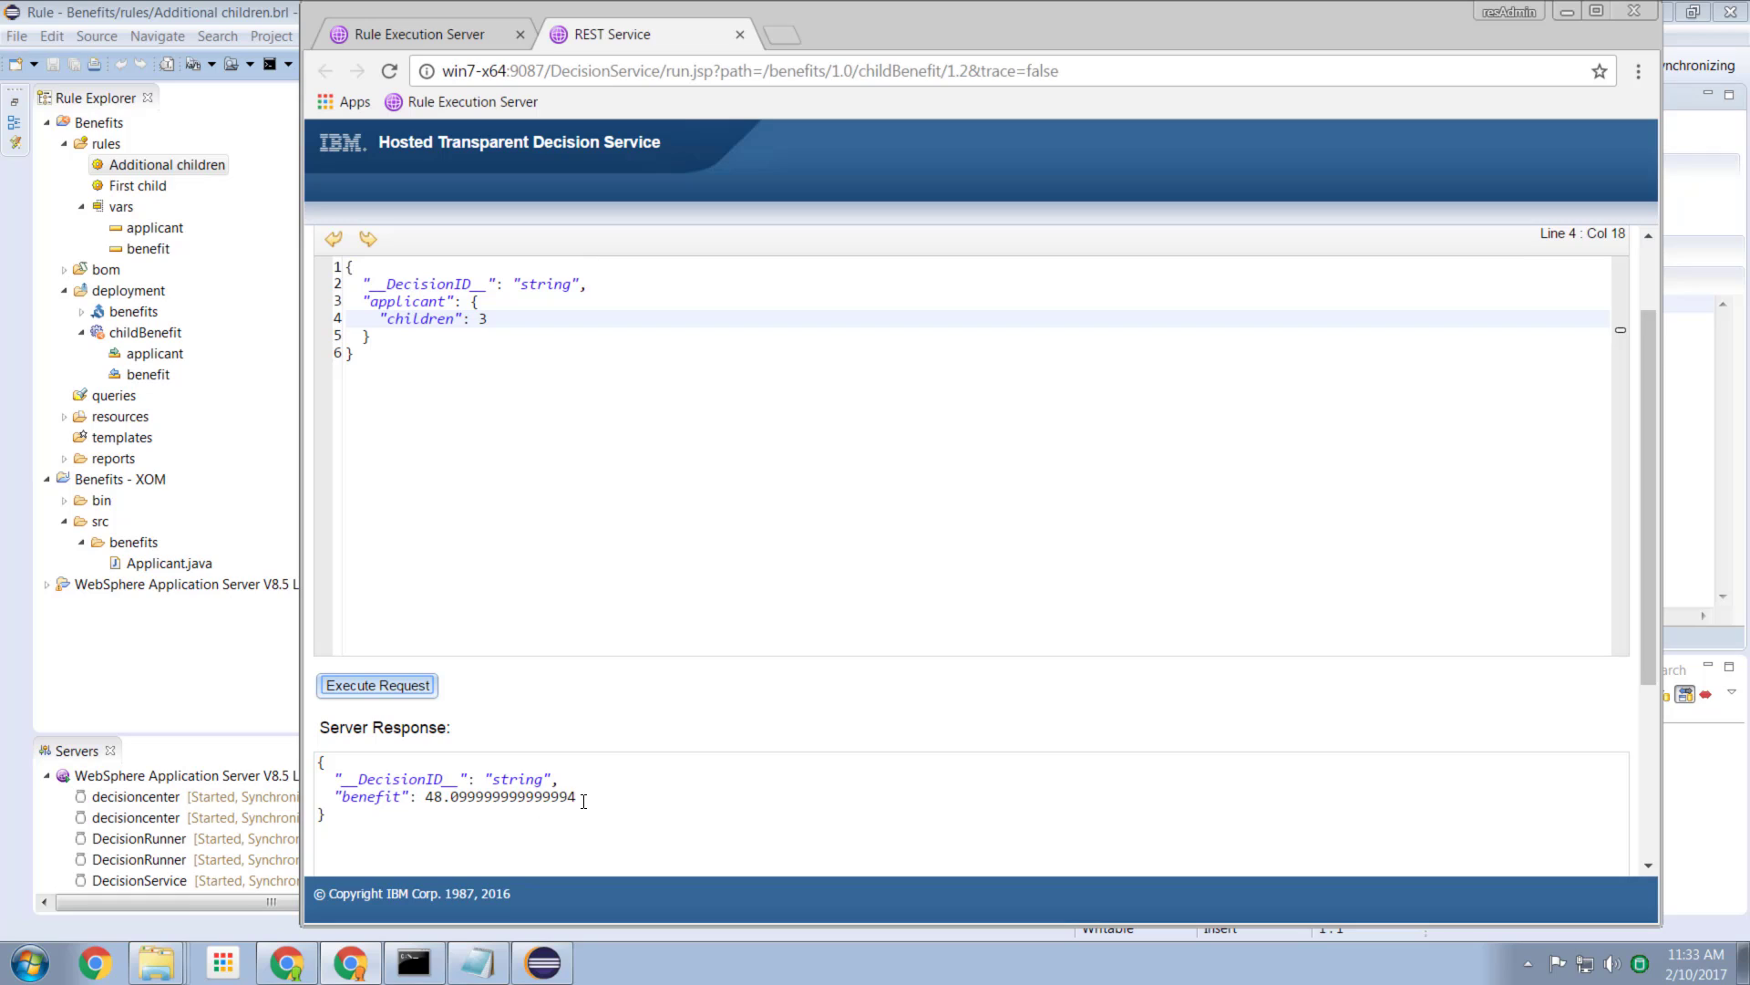
{"action": "mouse_move", "coordinate": [603, 795]}
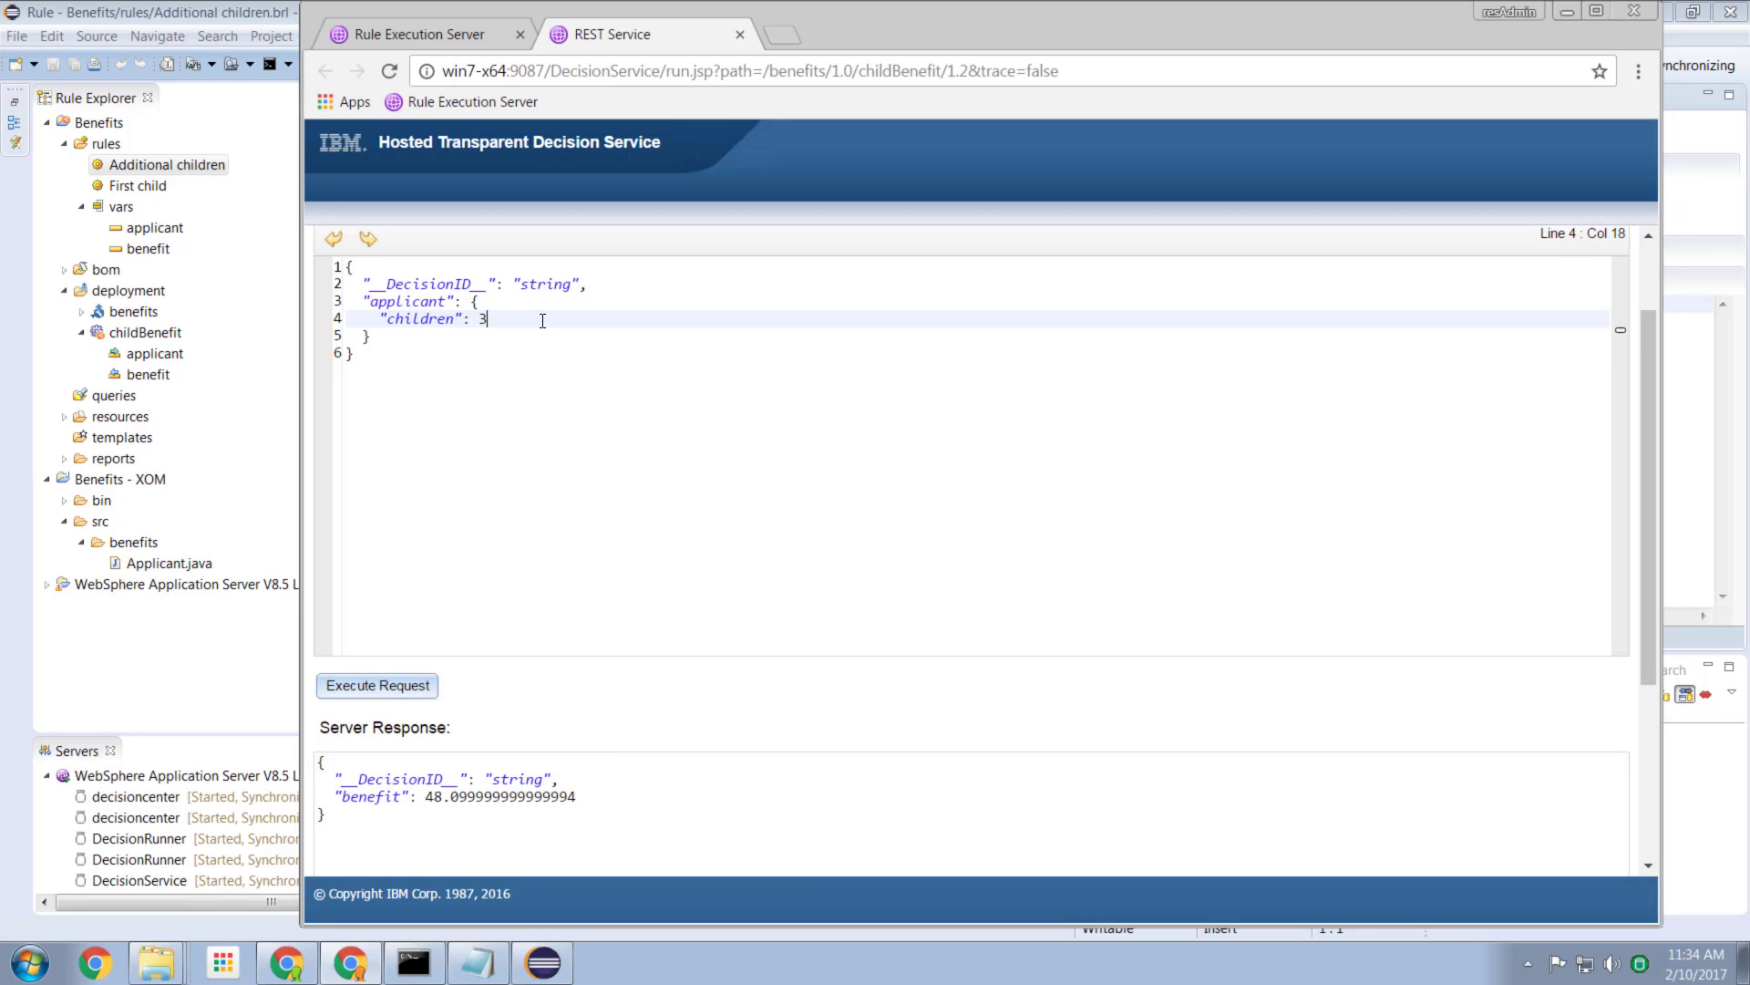
{"action": "left_click", "coordinate": [377, 686]}
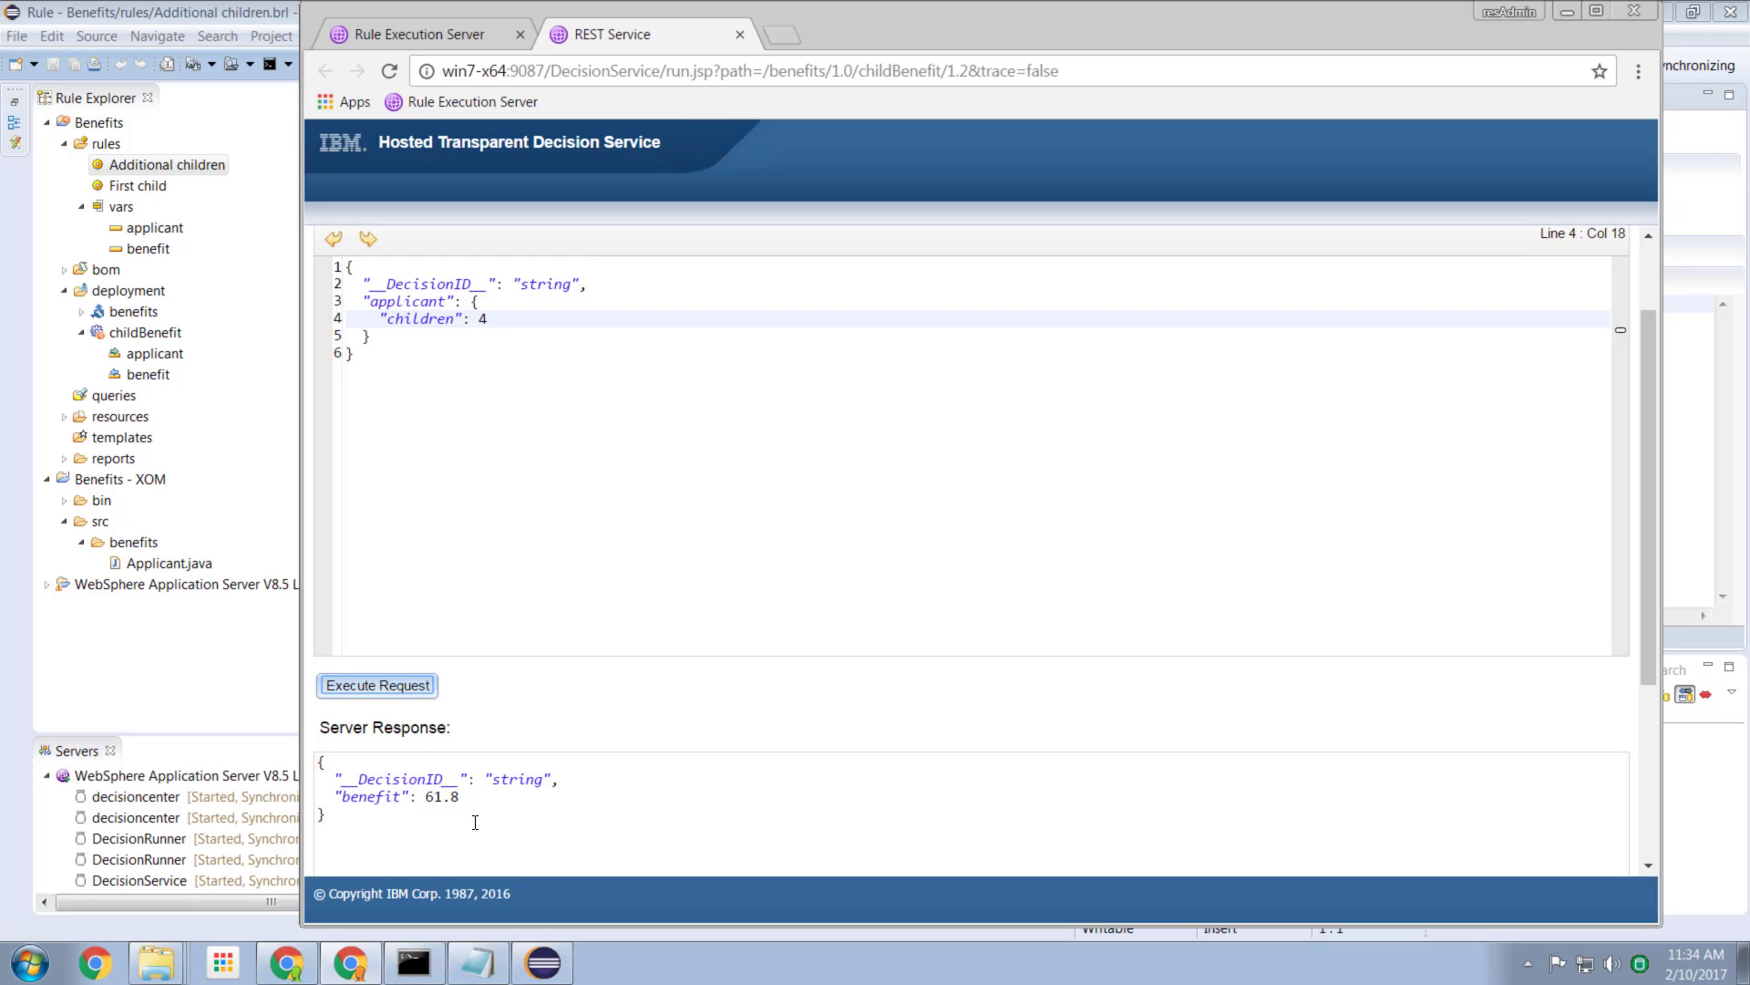
{"action": "mouse_move", "coordinate": [640, 339]}
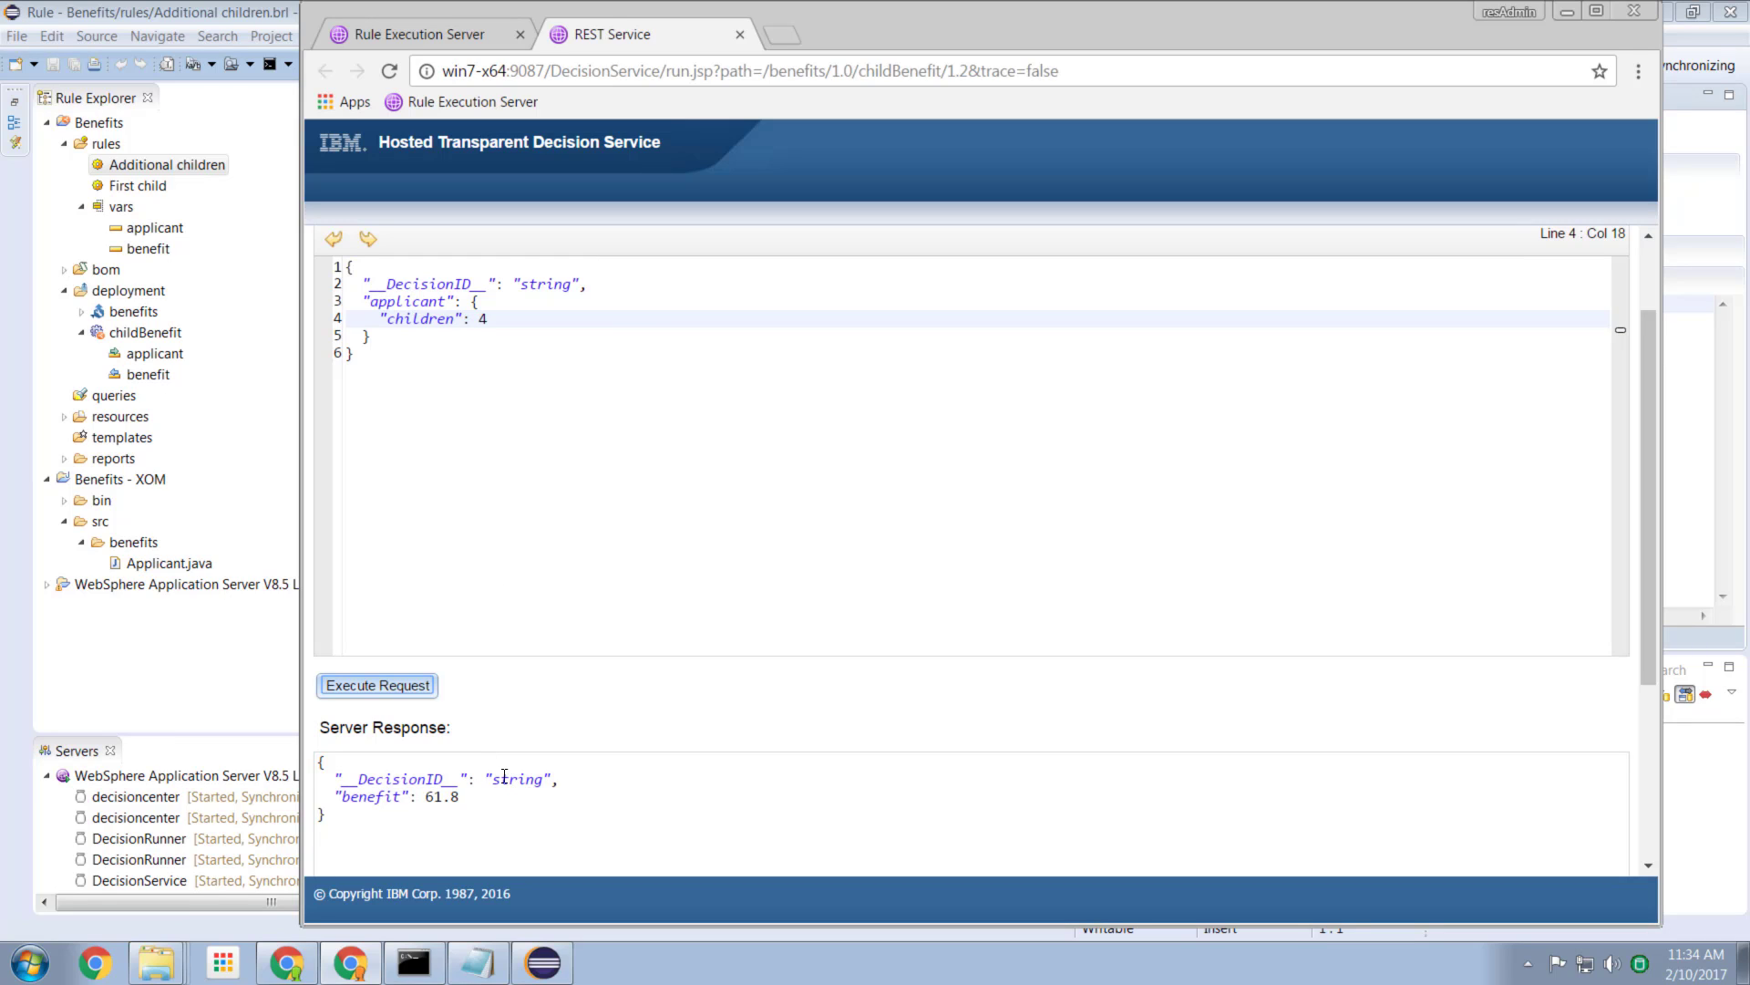
{"action": "type", "text": "3"}
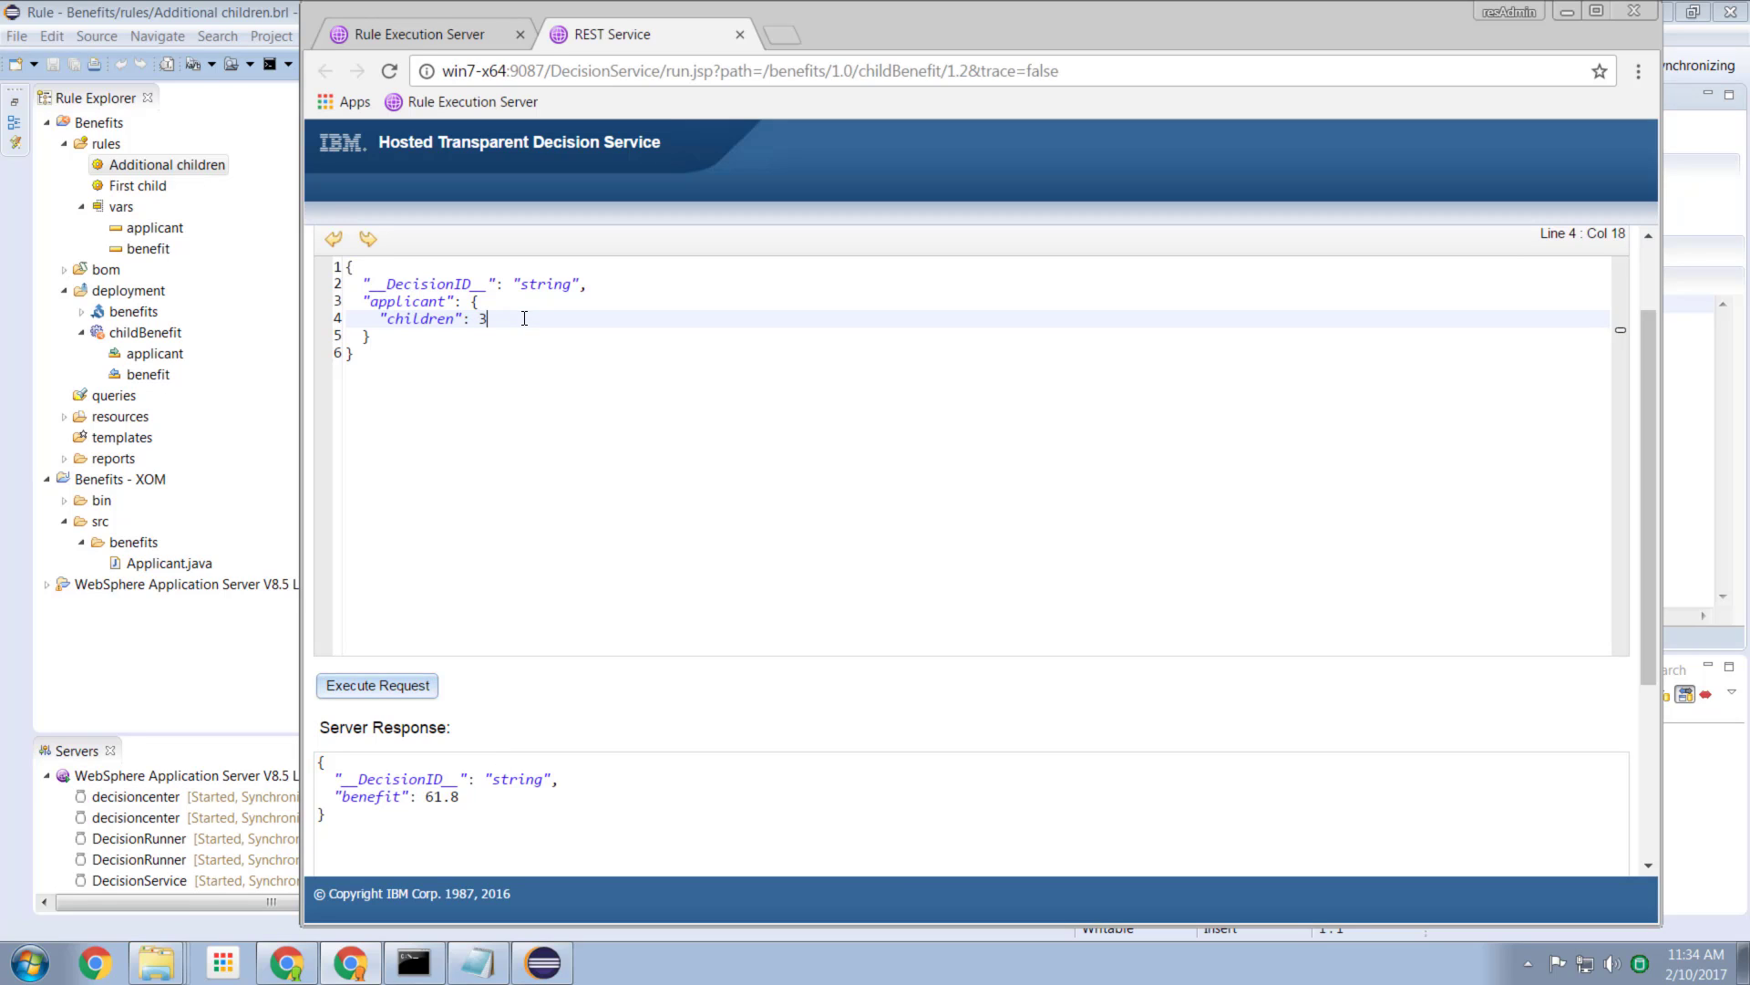
{"action": "left_click", "coordinate": [376, 683]}
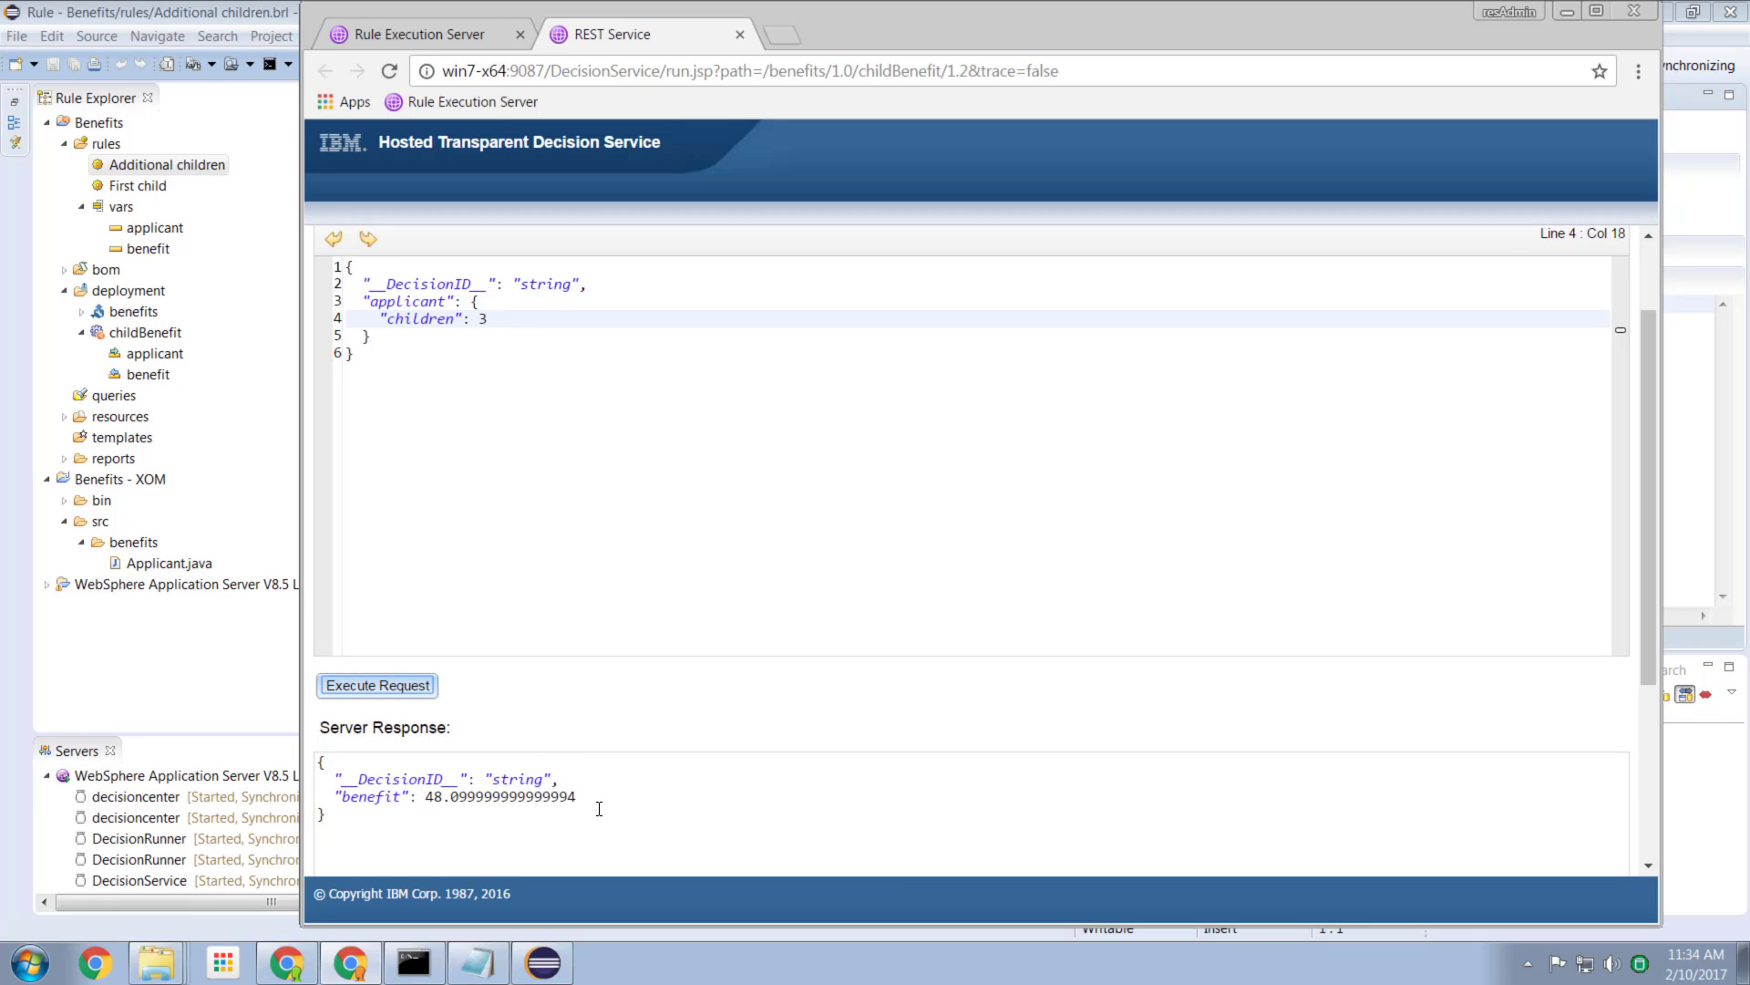
{"action": "mouse_move", "coordinate": [416, 804]}
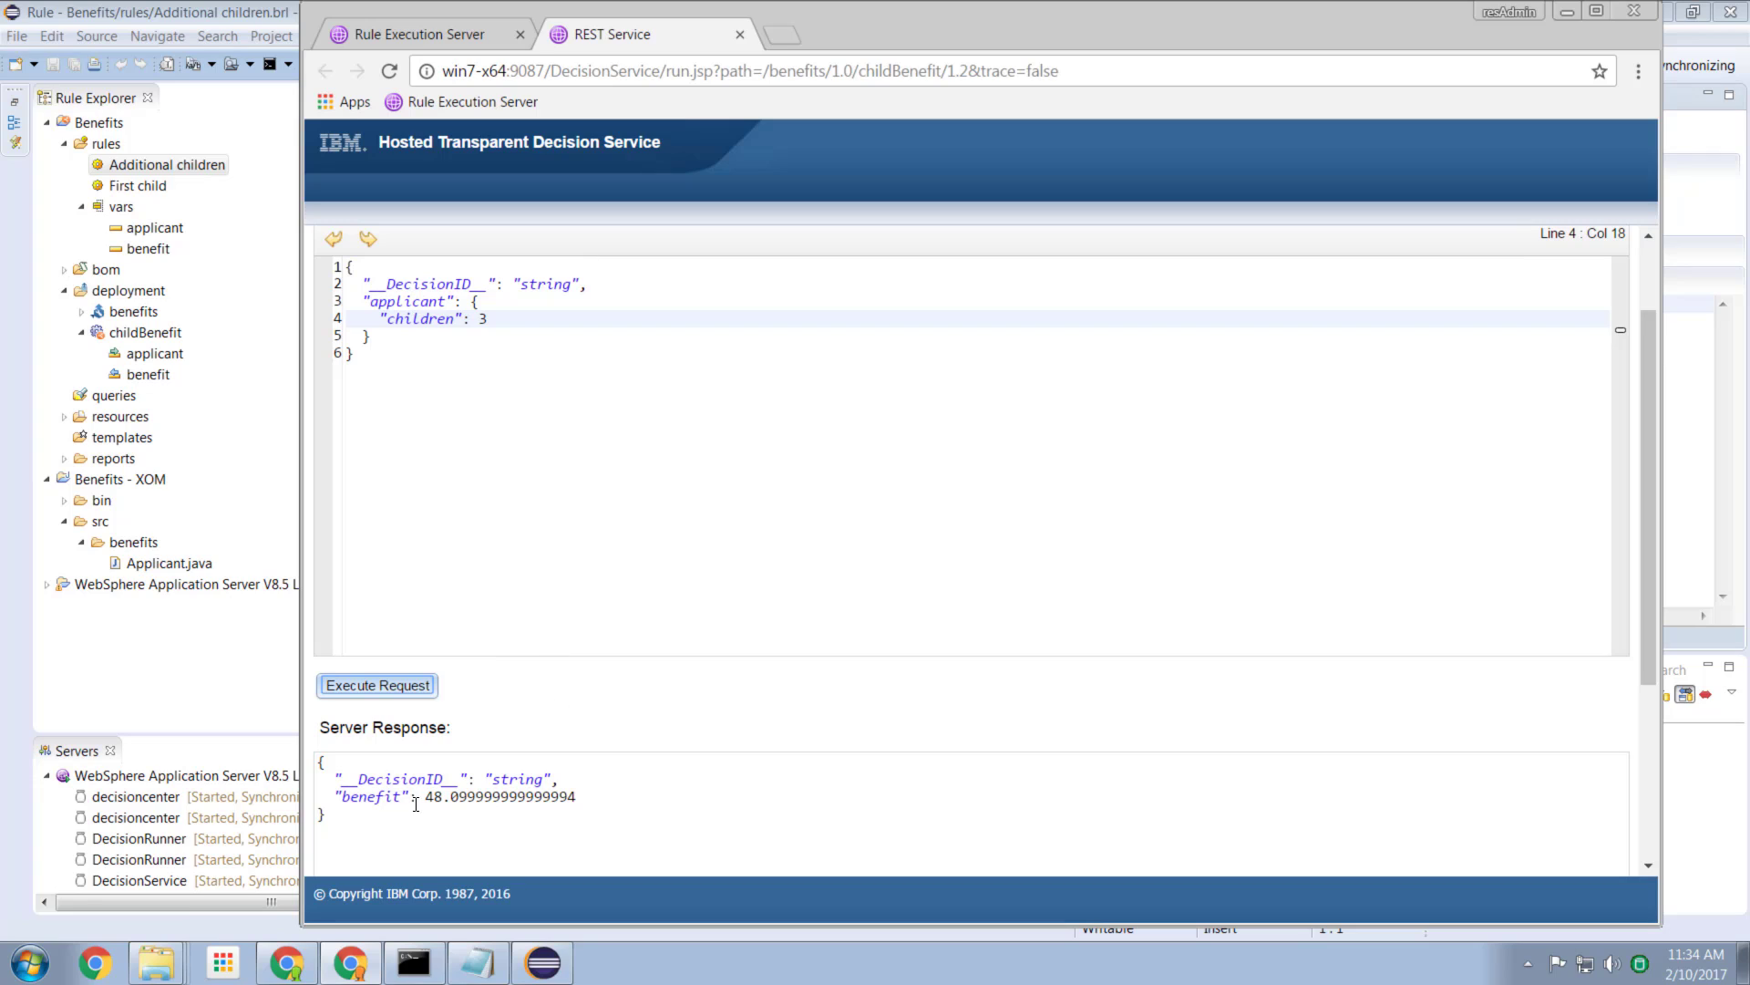
{"action": "mouse_move", "coordinate": [644, 781]}
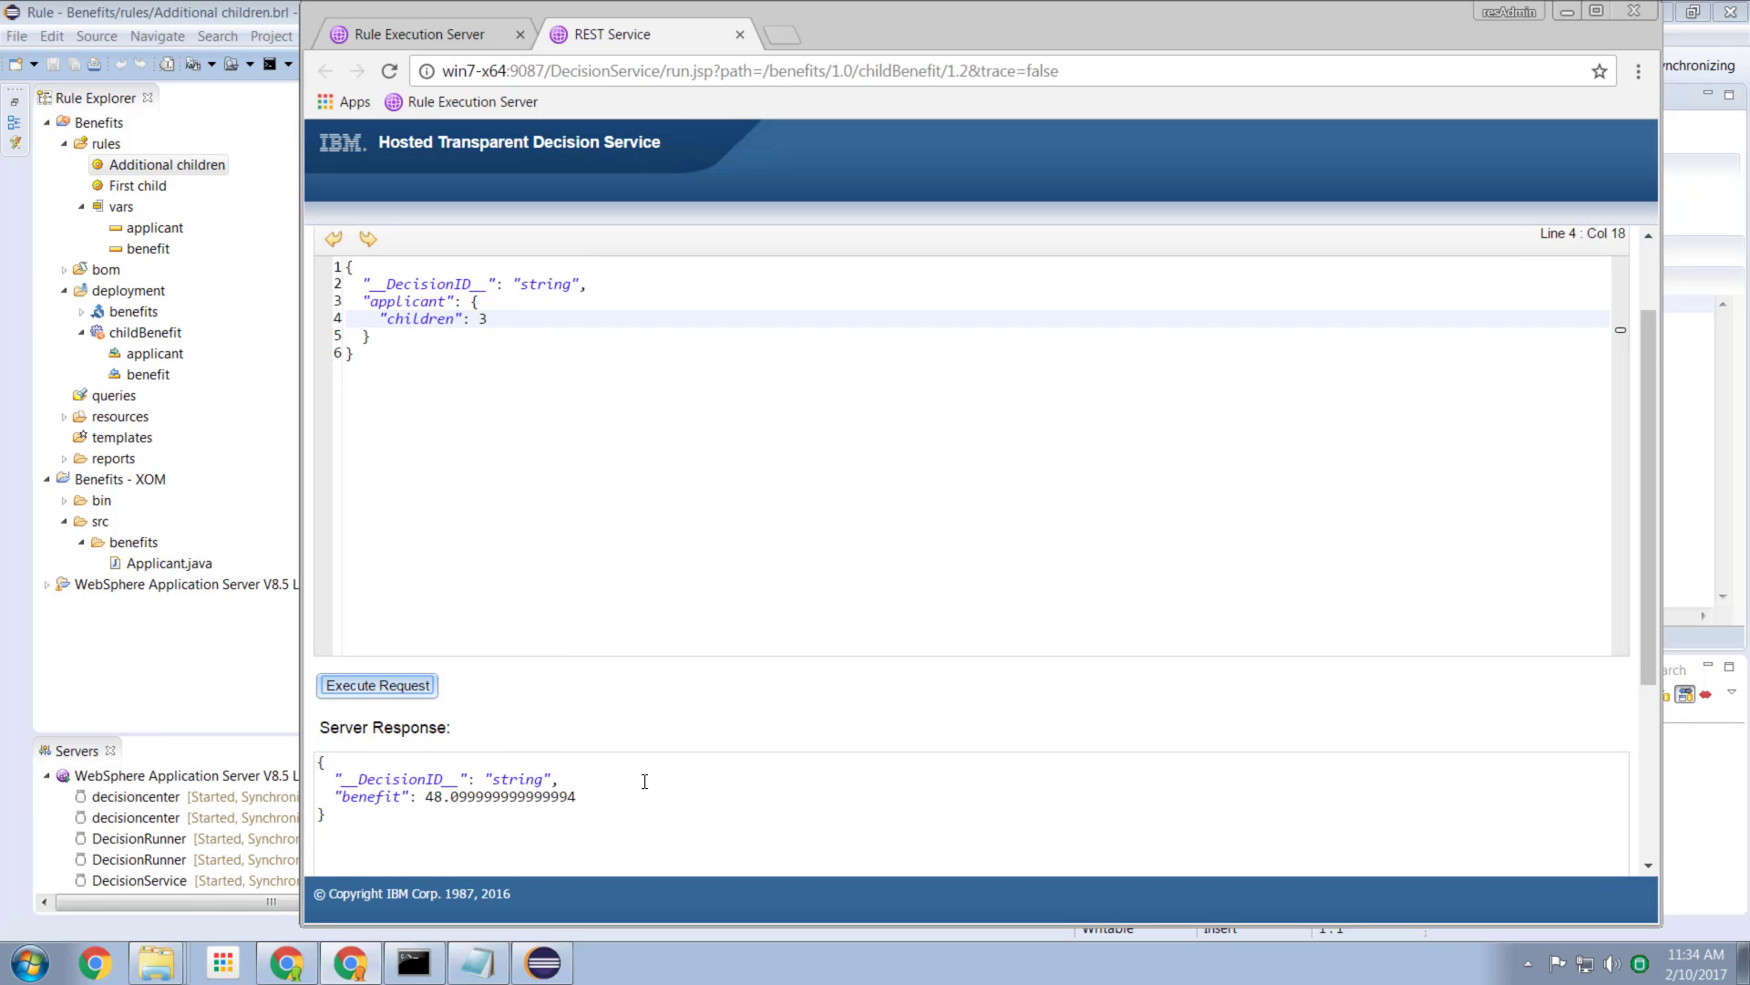
{"action": "mouse_move", "coordinate": [733, 700]}
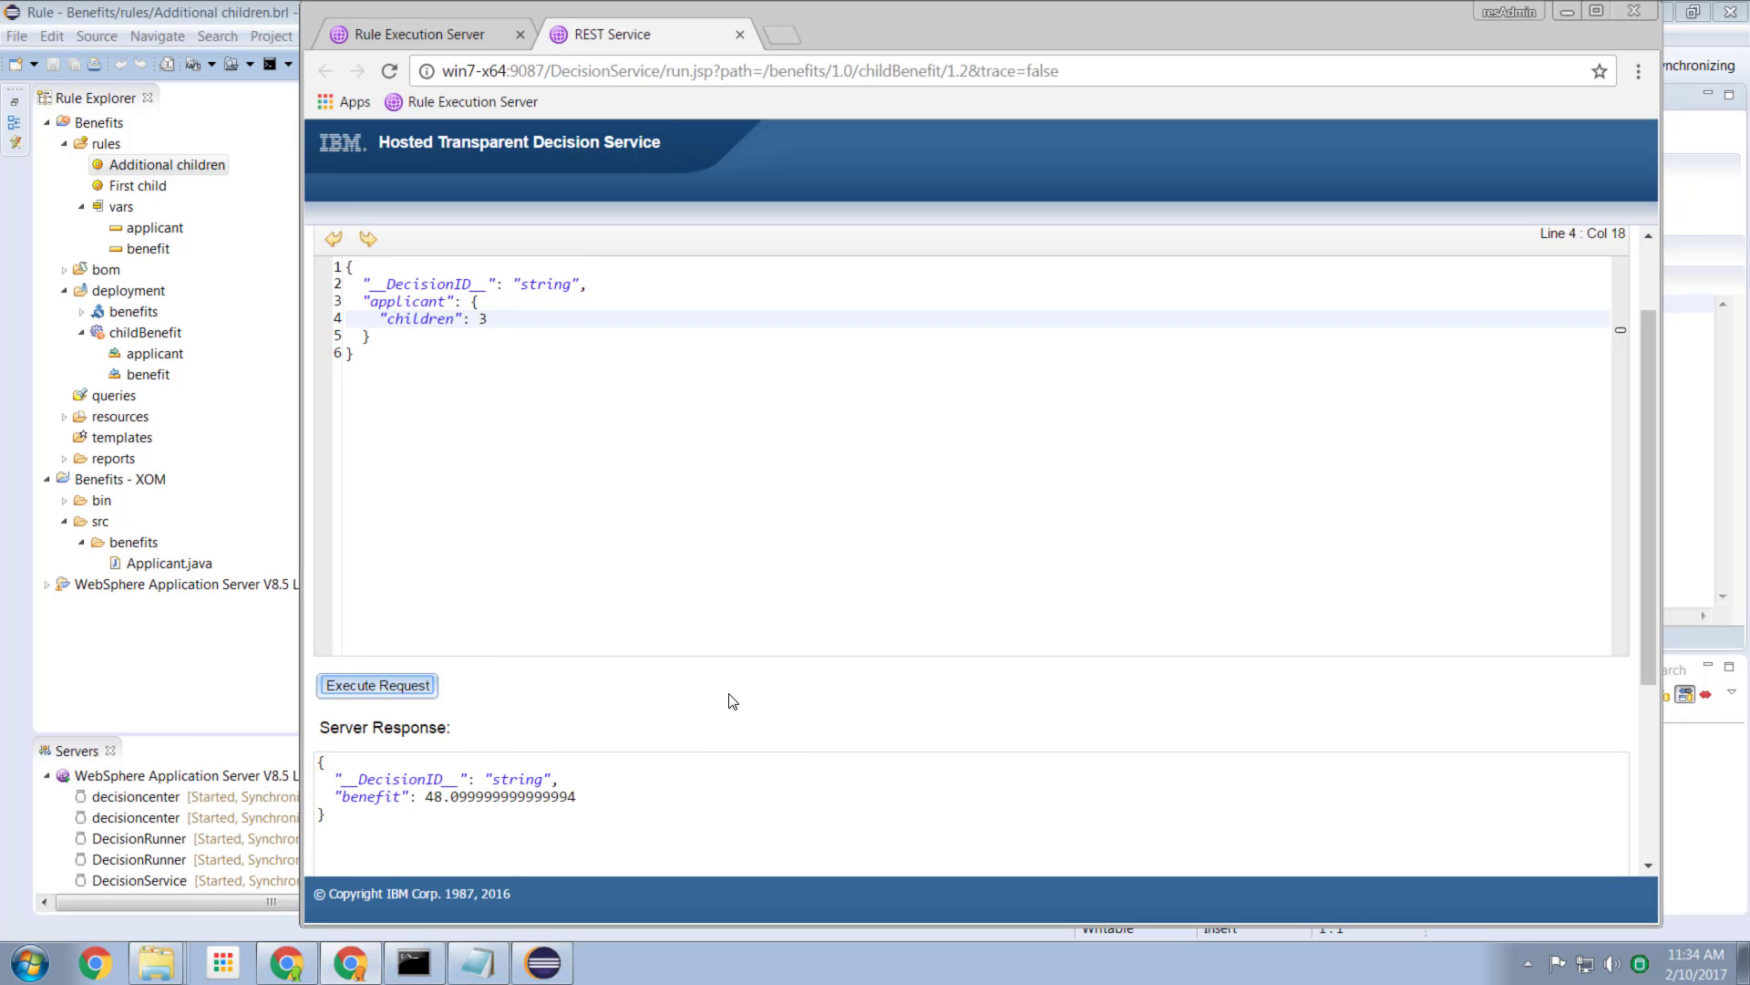
{"action": "mouse_move", "coordinate": [622, 810]}
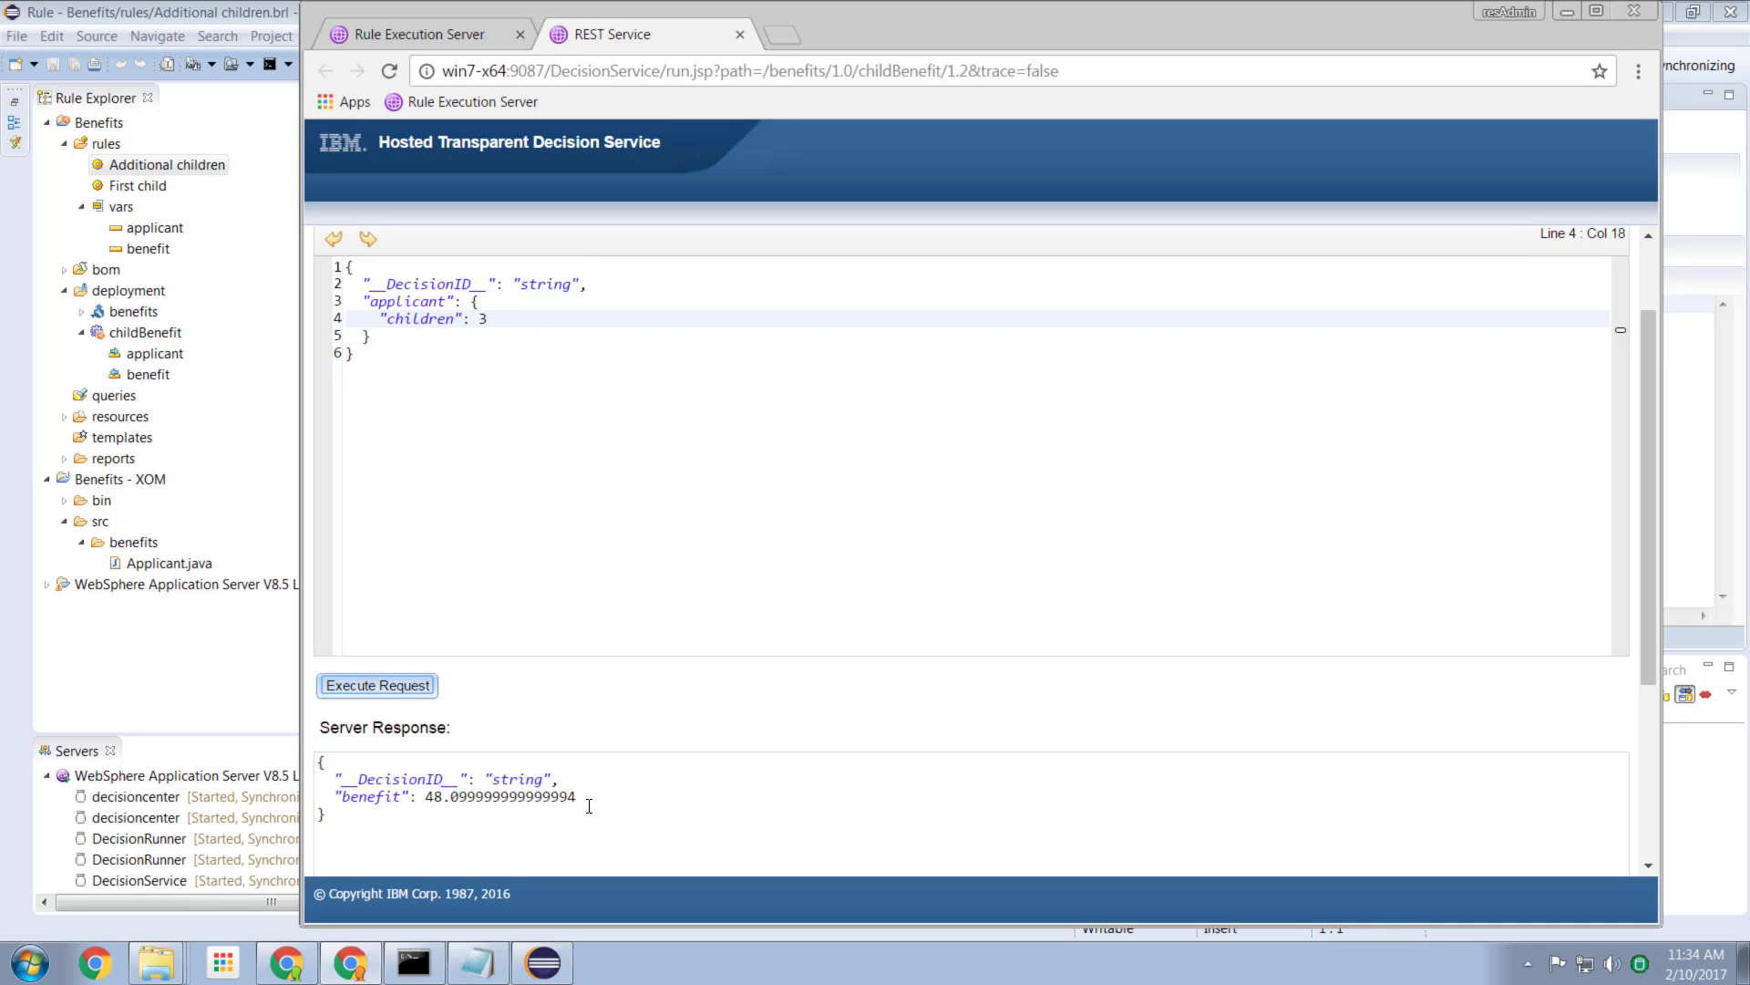
{"action": "mouse_move", "coordinate": [229, 330]}
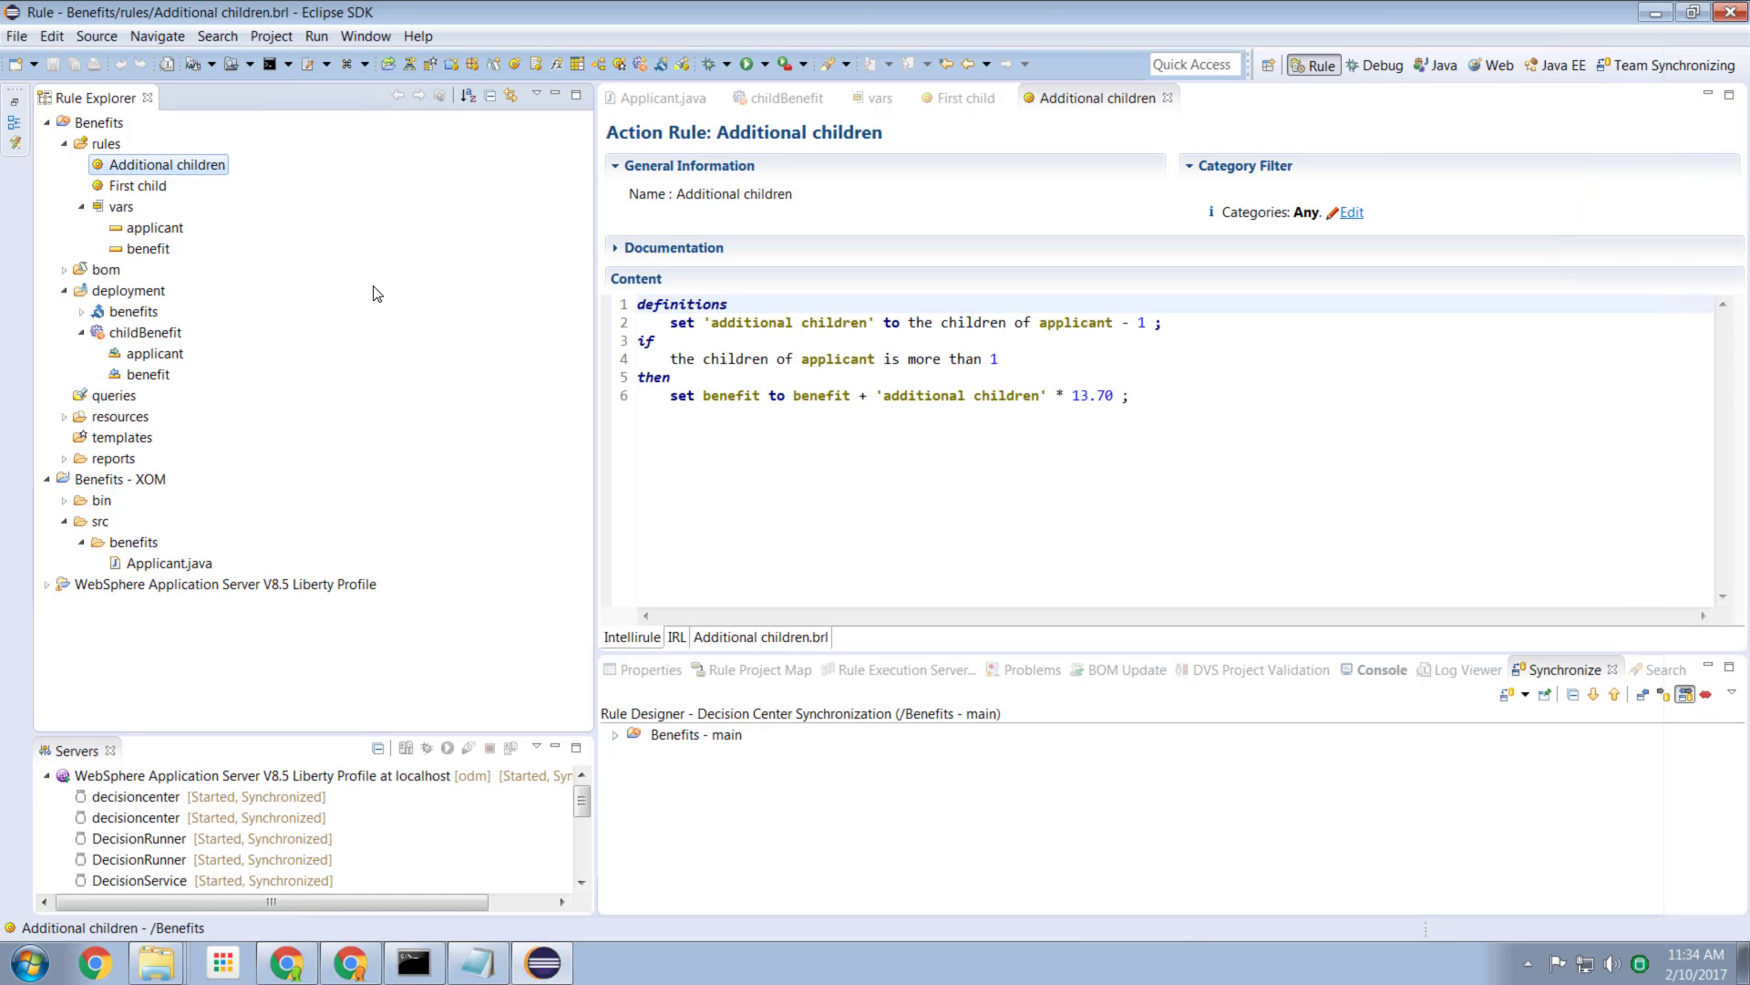
{"action": "mouse_move", "coordinate": [217, 162]}
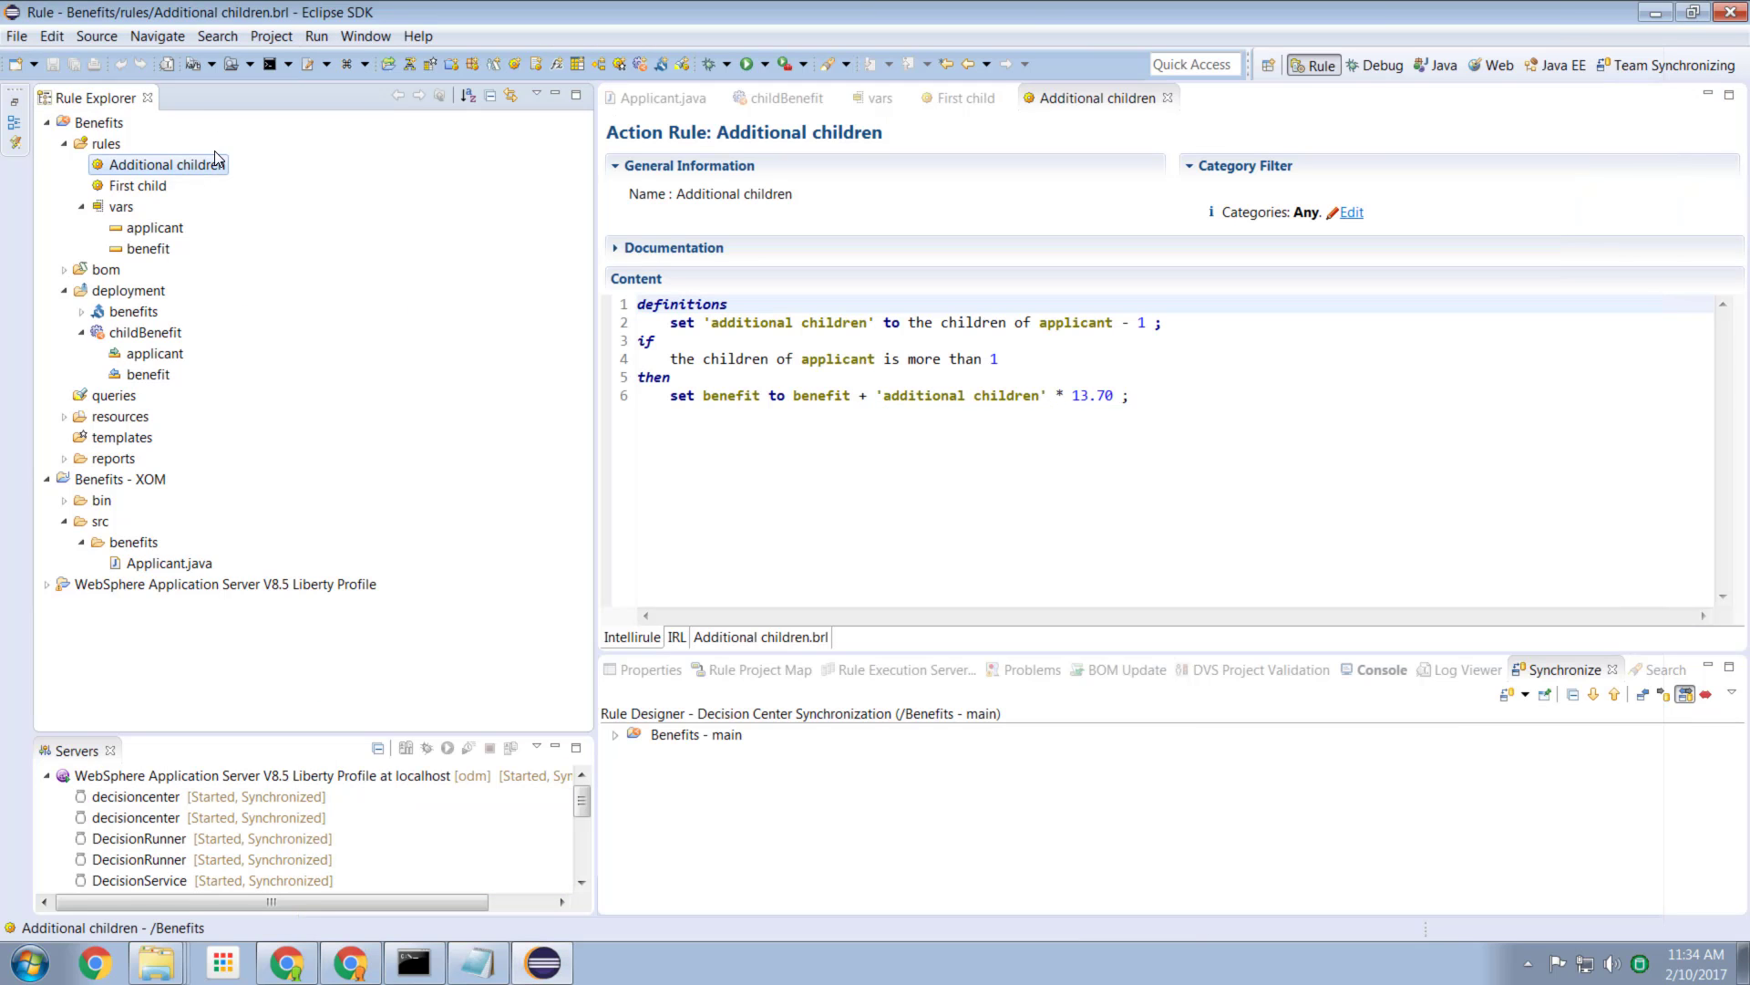
{"action": "double_click", "coordinate": [1094, 394]}
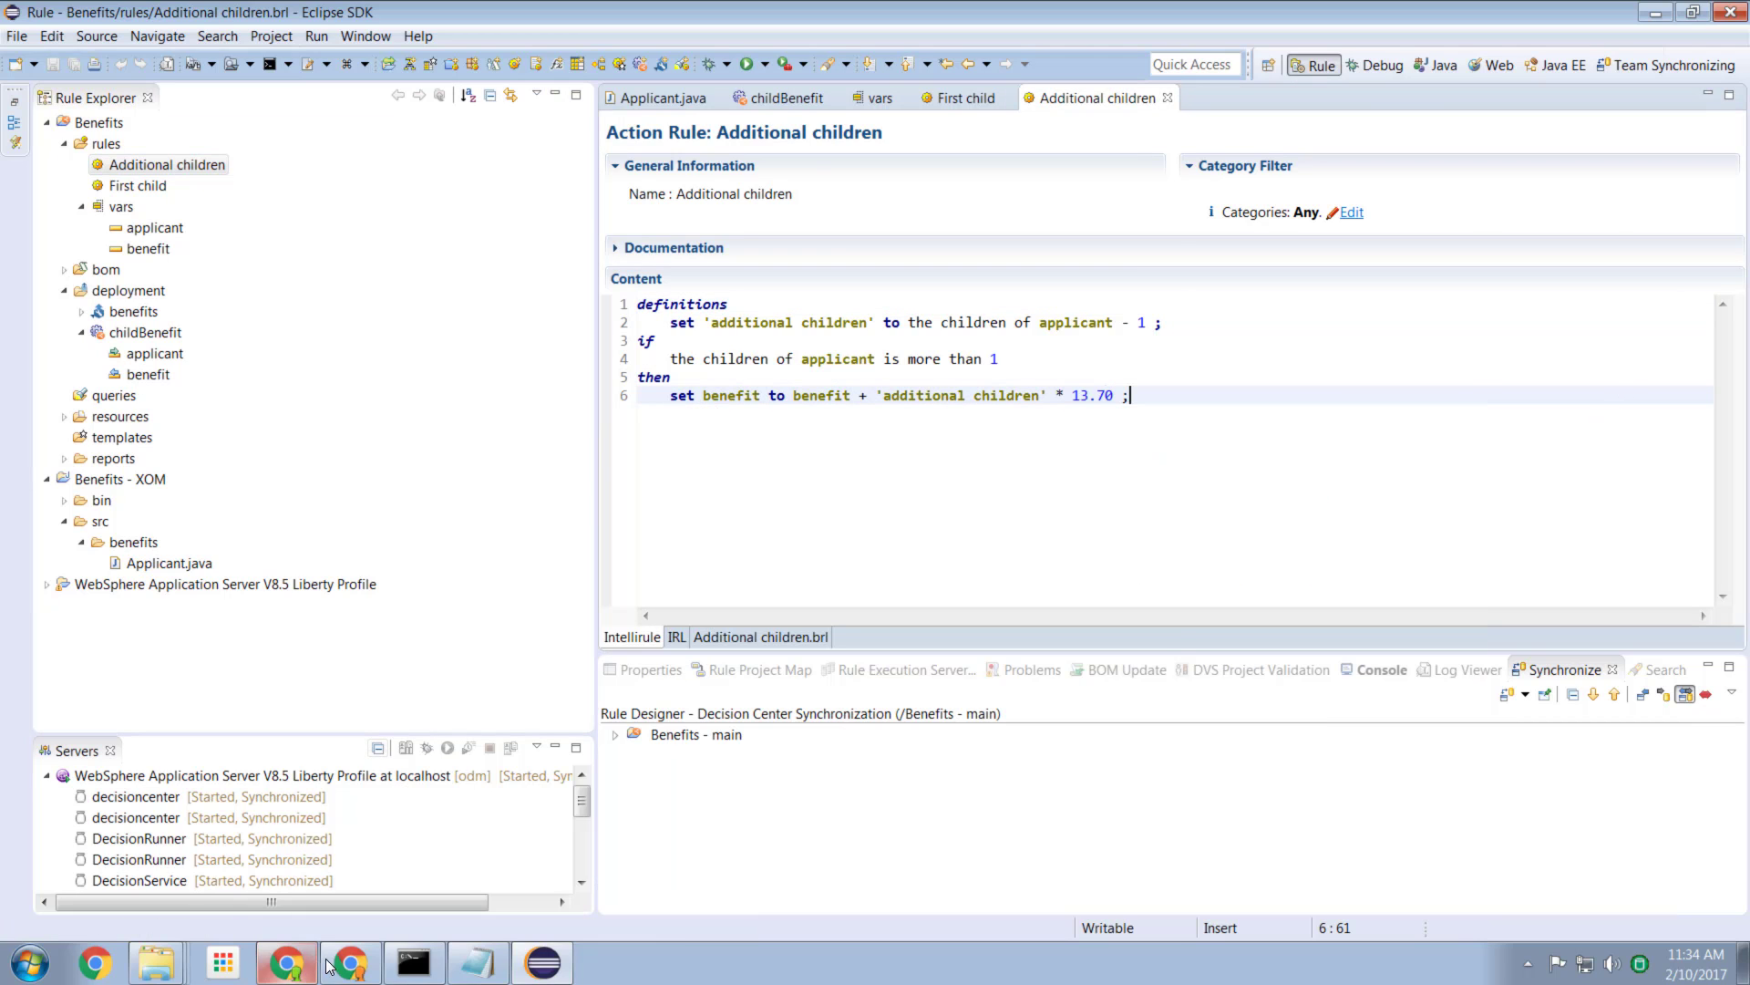
Step: In Decision Center open the Benefits main branch and view the Additional children rule's content
{"action": "left_click", "coordinate": [286, 960]}
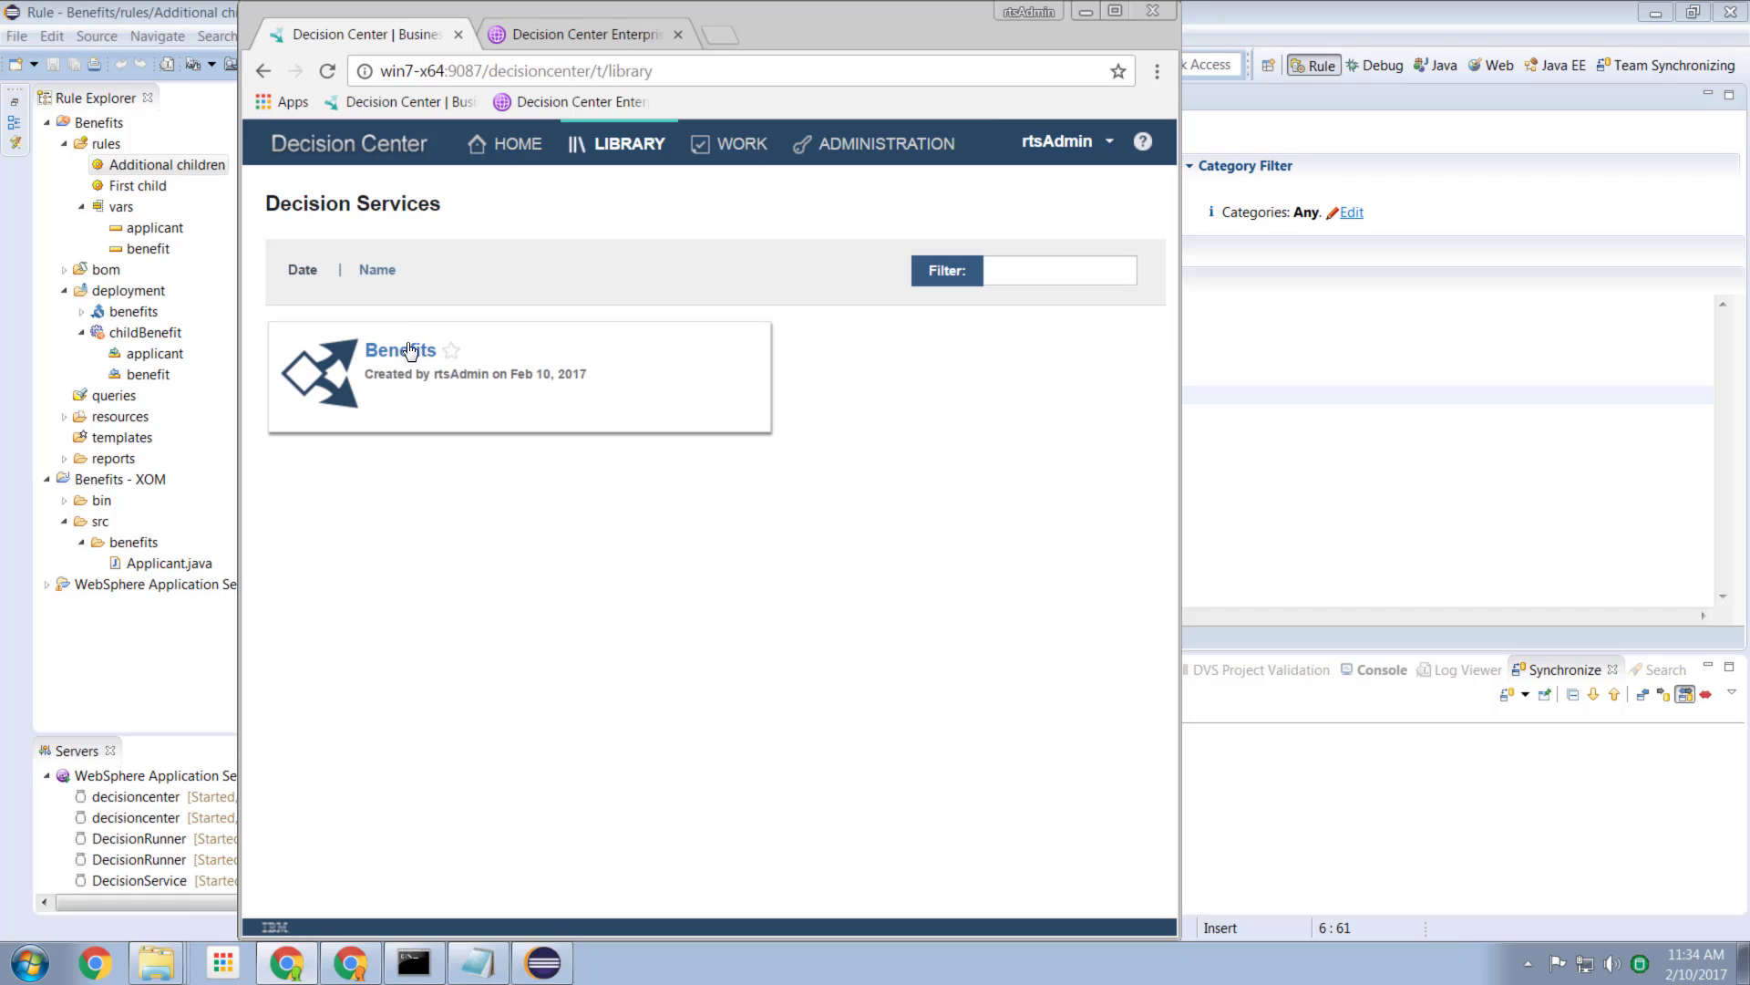
{"action": "left_click", "coordinate": [399, 350]}
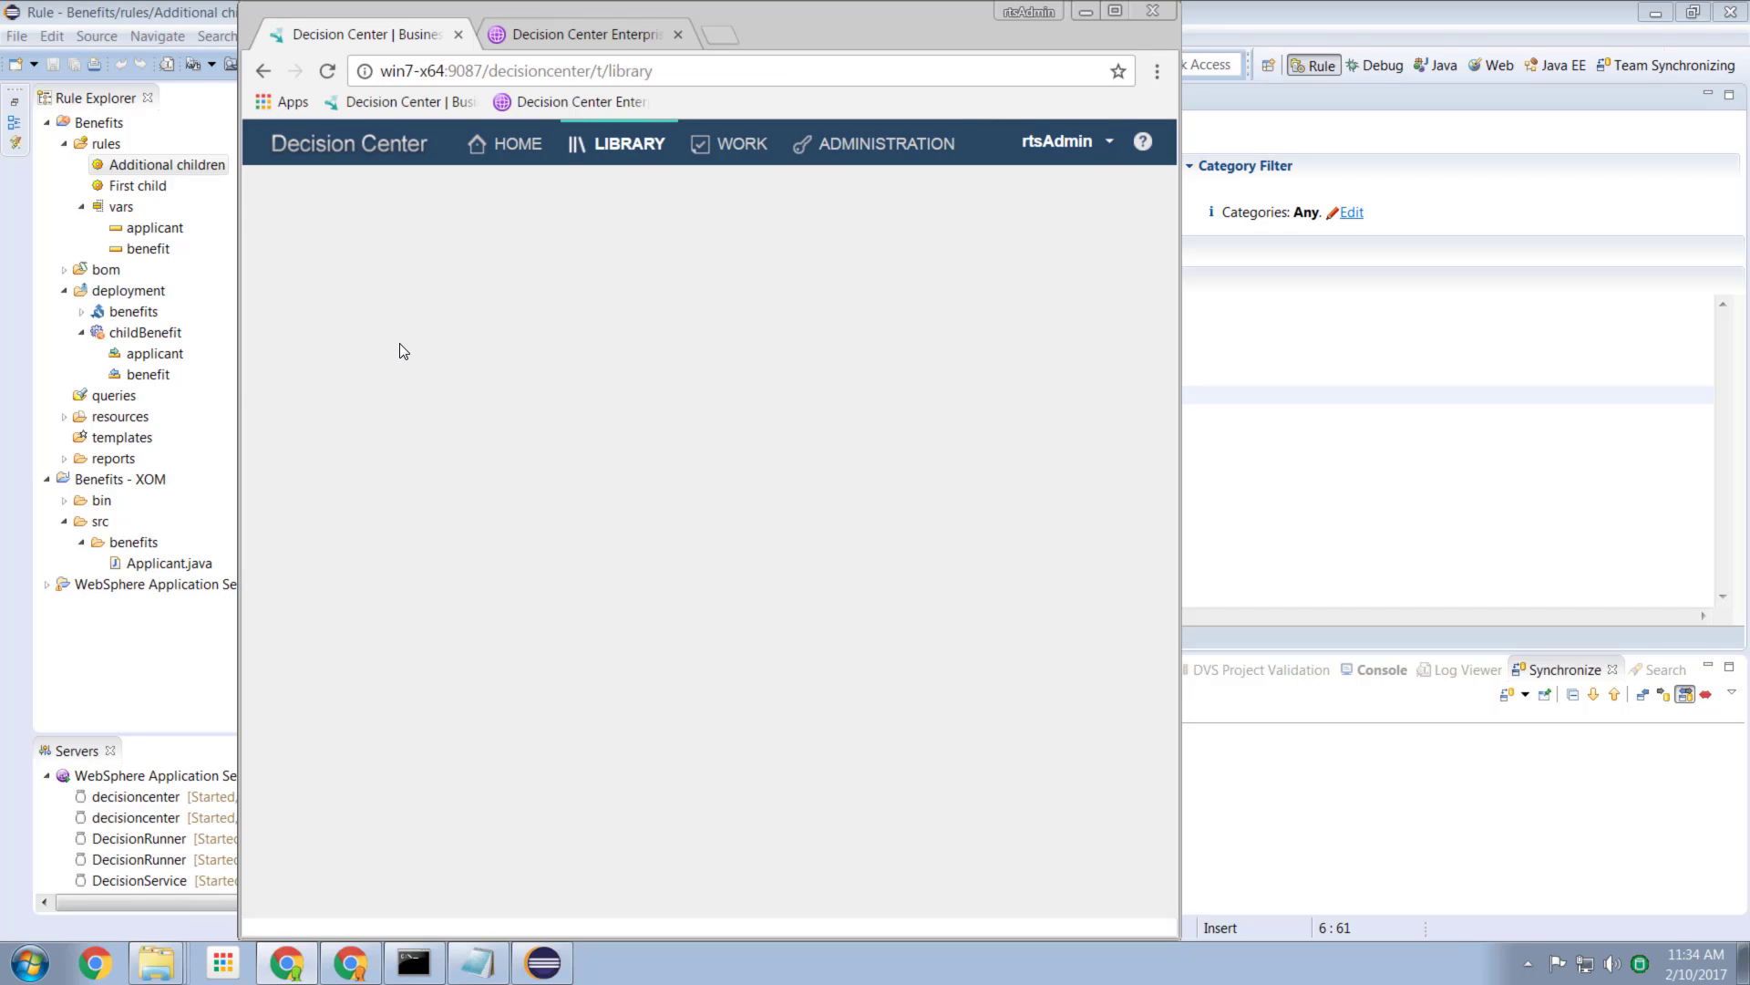
{"action": "left_click", "coordinate": [629, 142]}
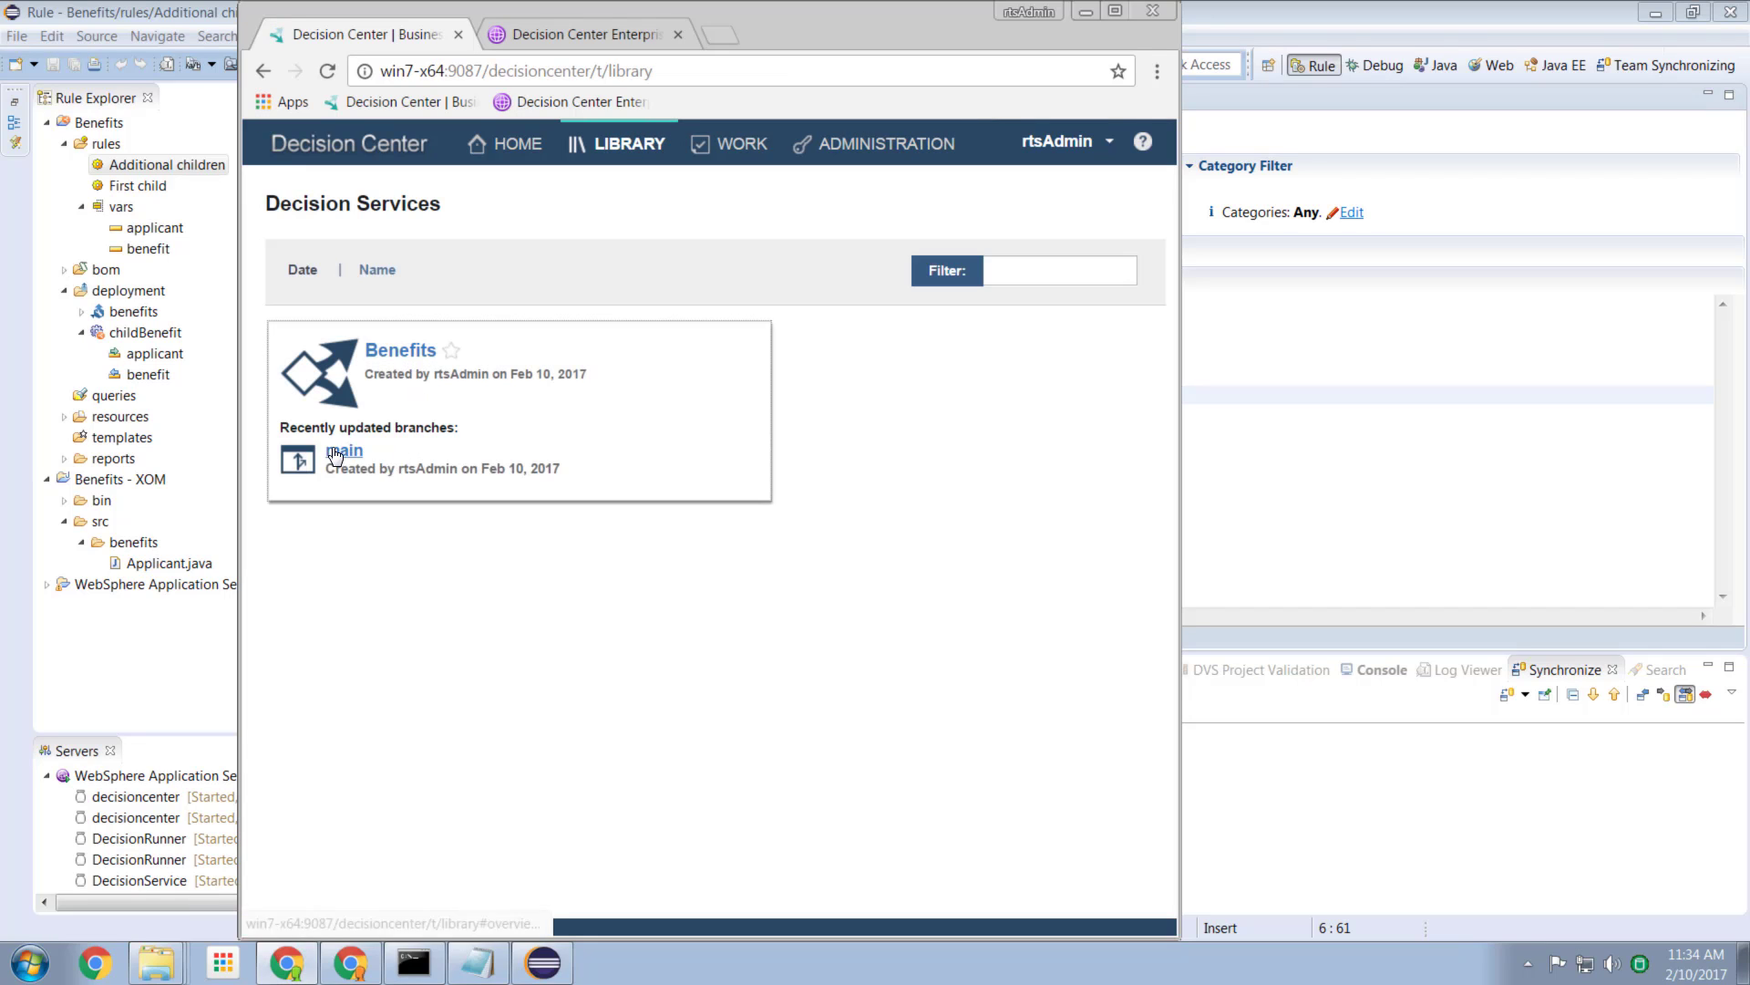
{"action": "left_click", "coordinate": [344, 450]}
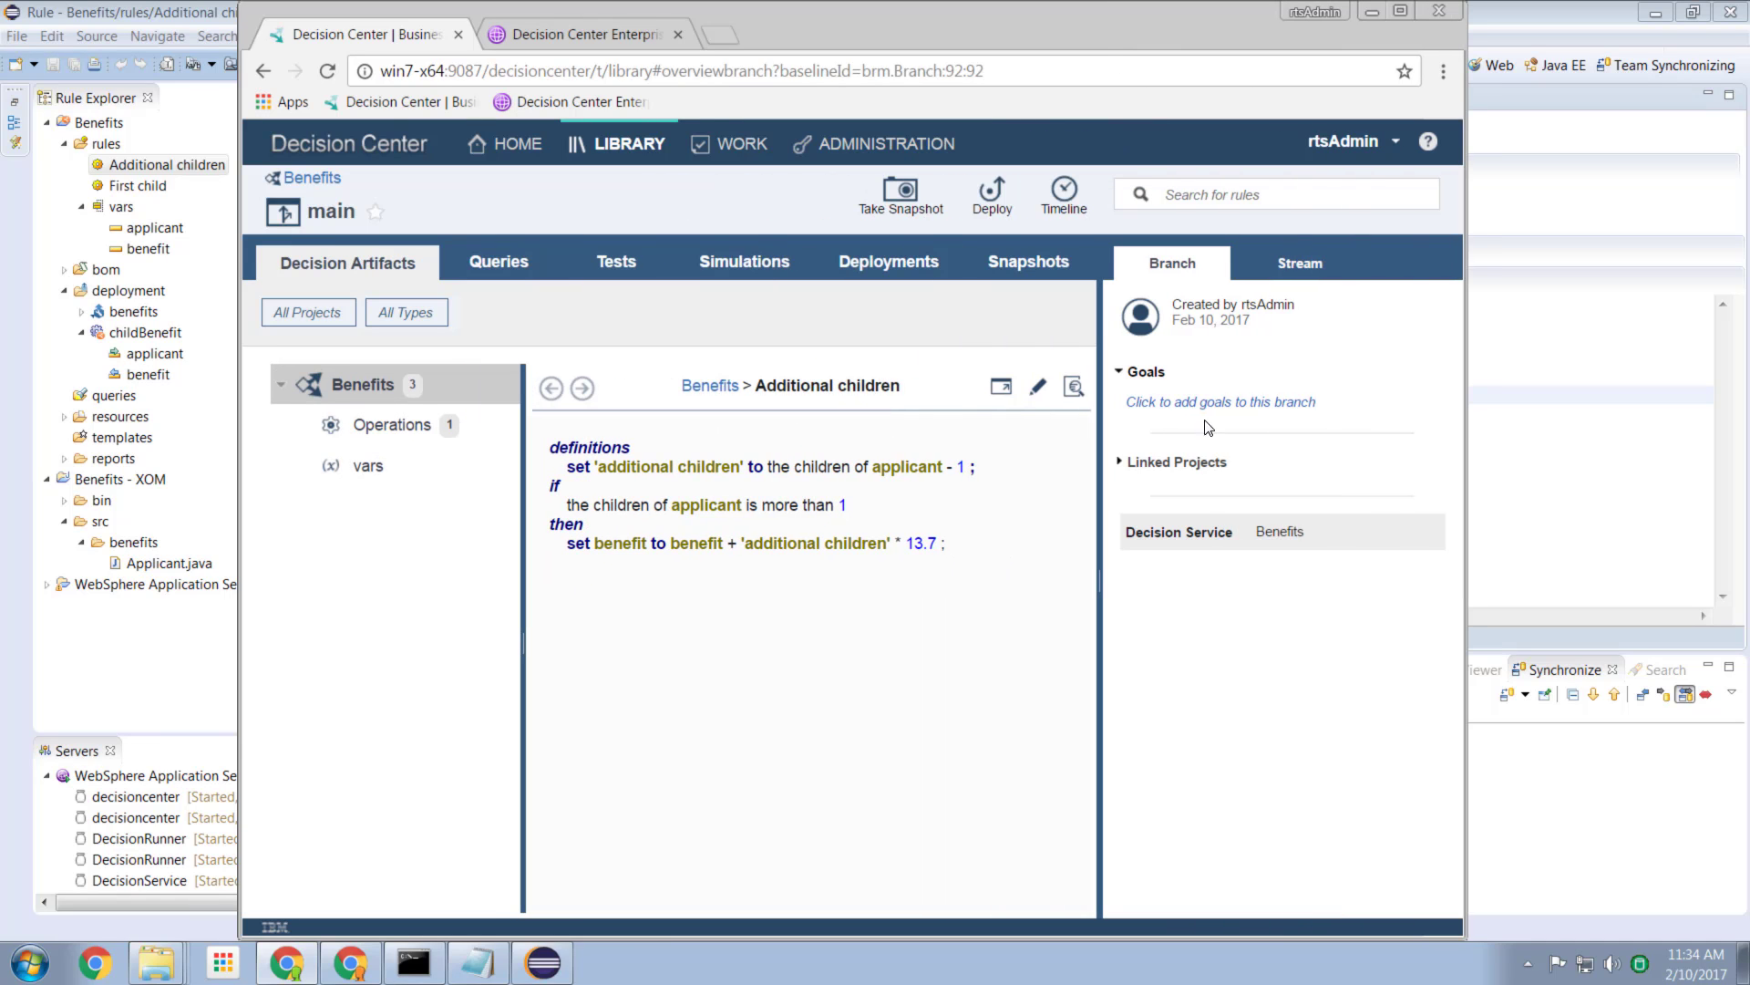
{"action": "left_click", "coordinate": [551, 387]}
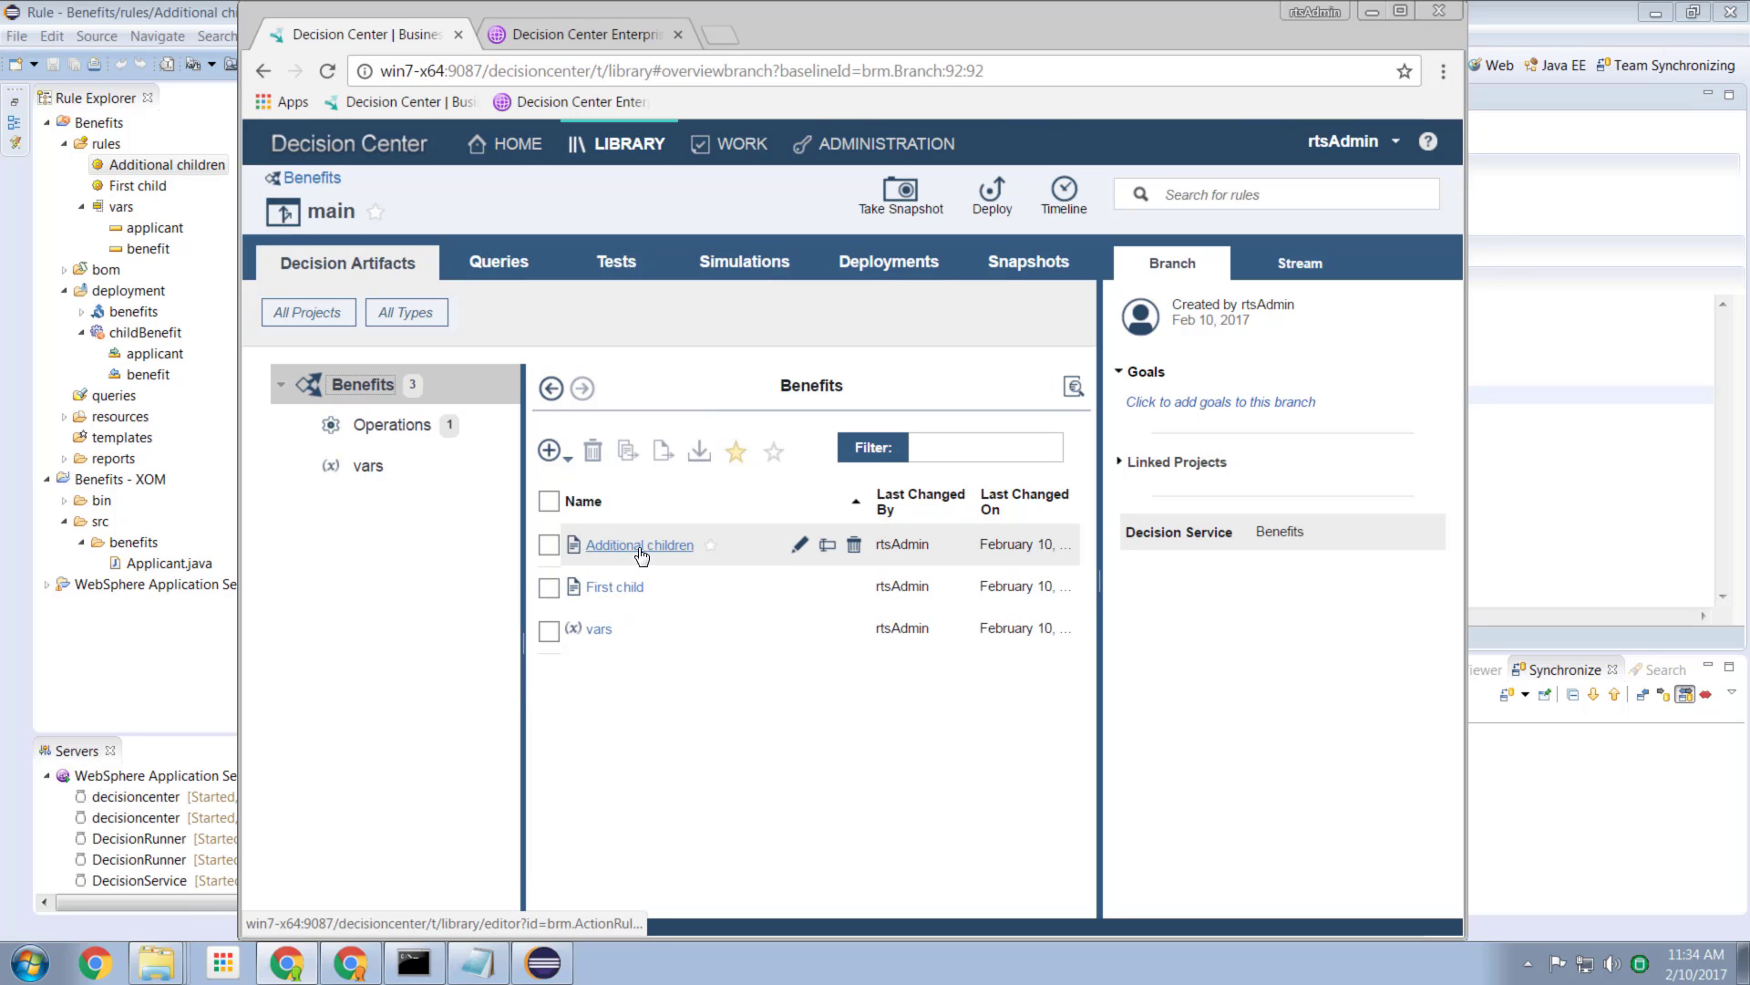
Step: View the First child rule, try Edit on its 20.70 amount, cancel, and return to the main branch
{"action": "left_click", "coordinate": [613, 586]}
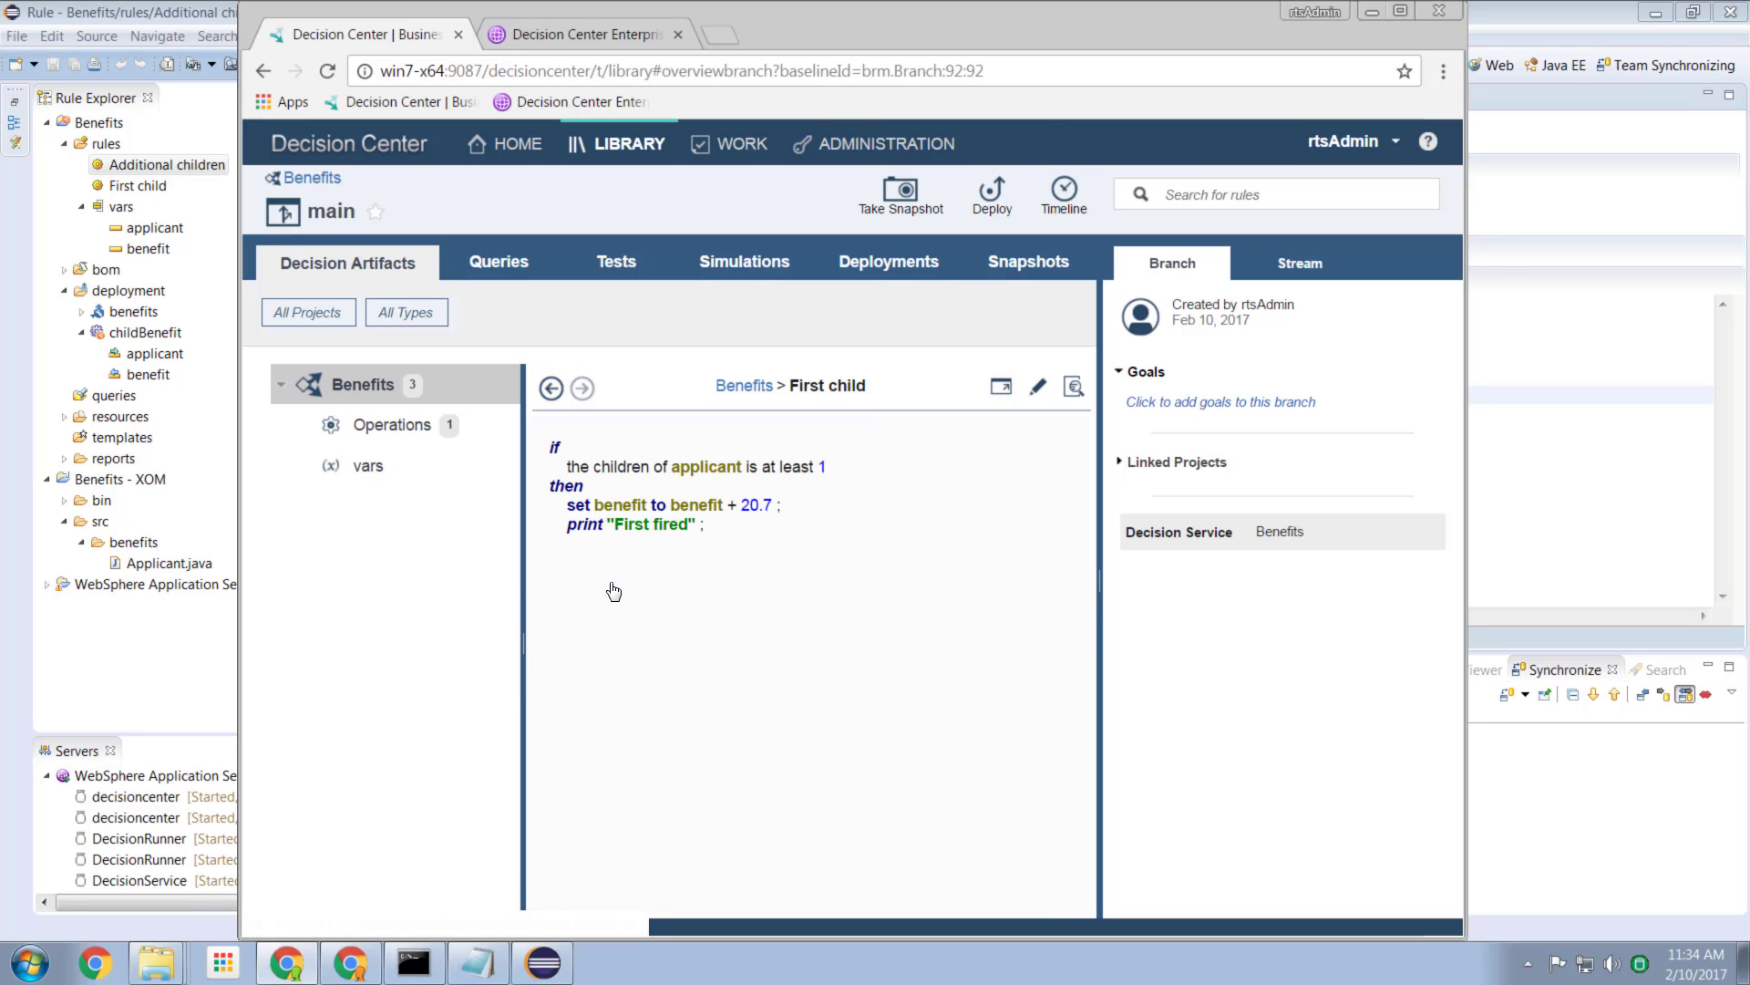
{"action": "left_click", "coordinate": [1038, 386]}
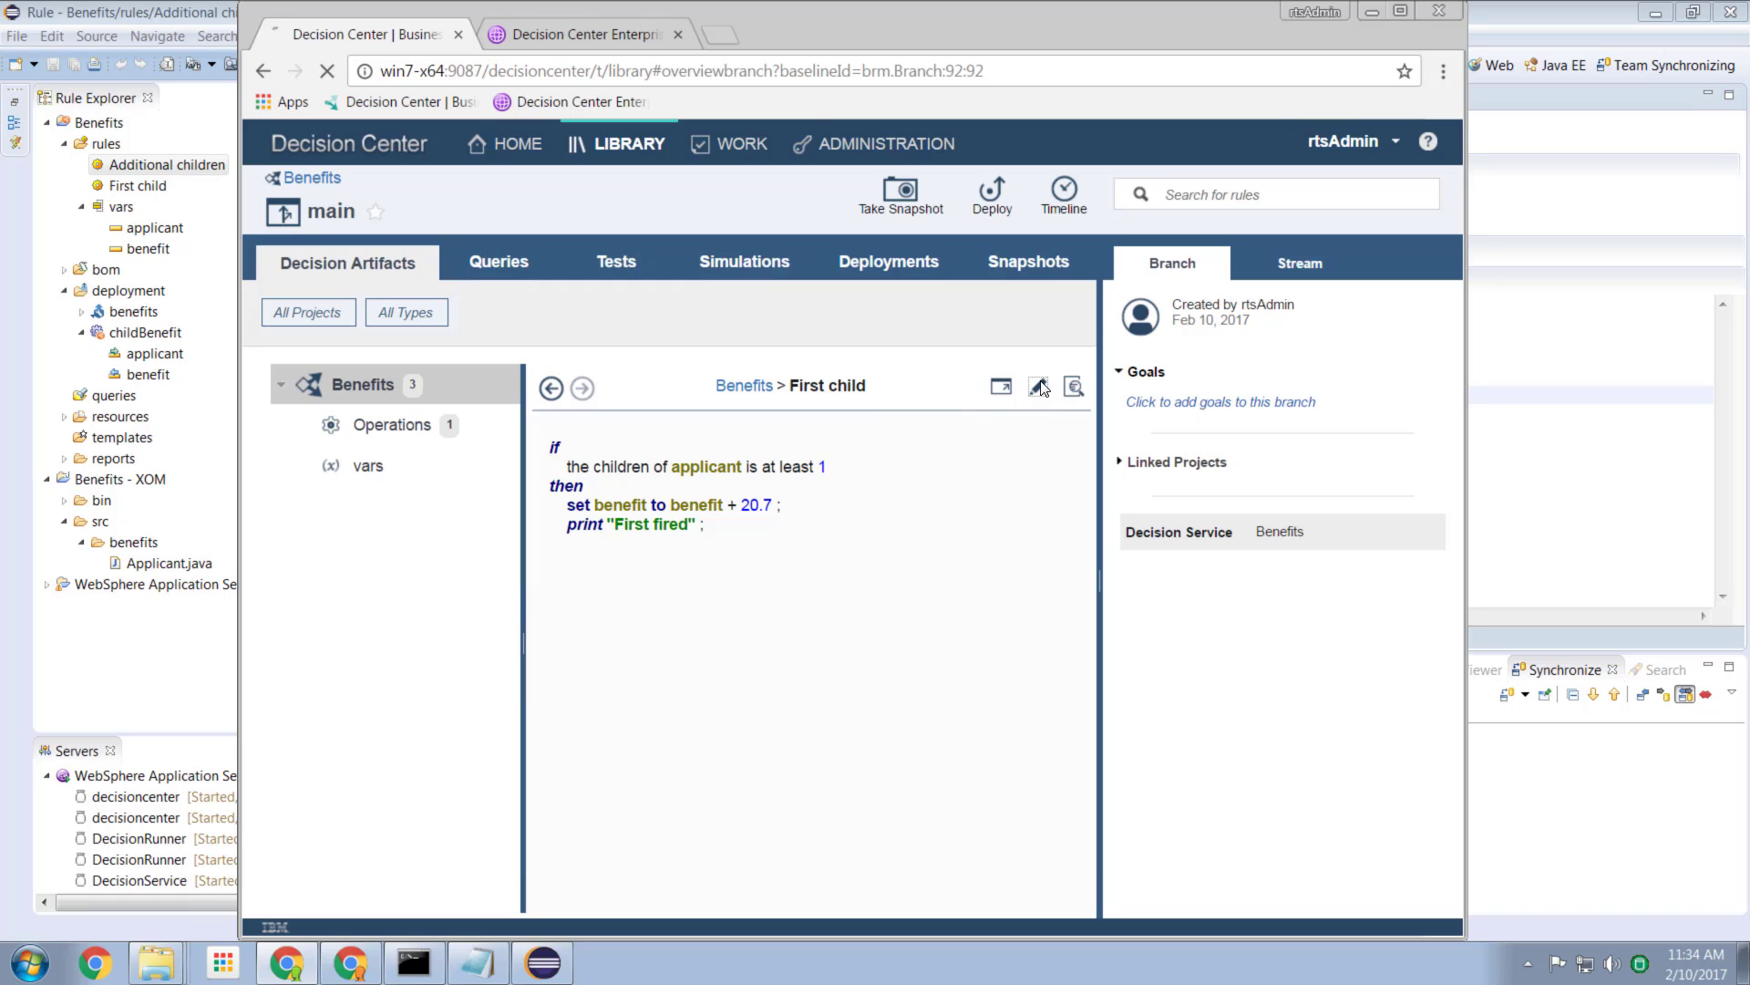
{"action": "left_click", "coordinate": [1038, 386]}
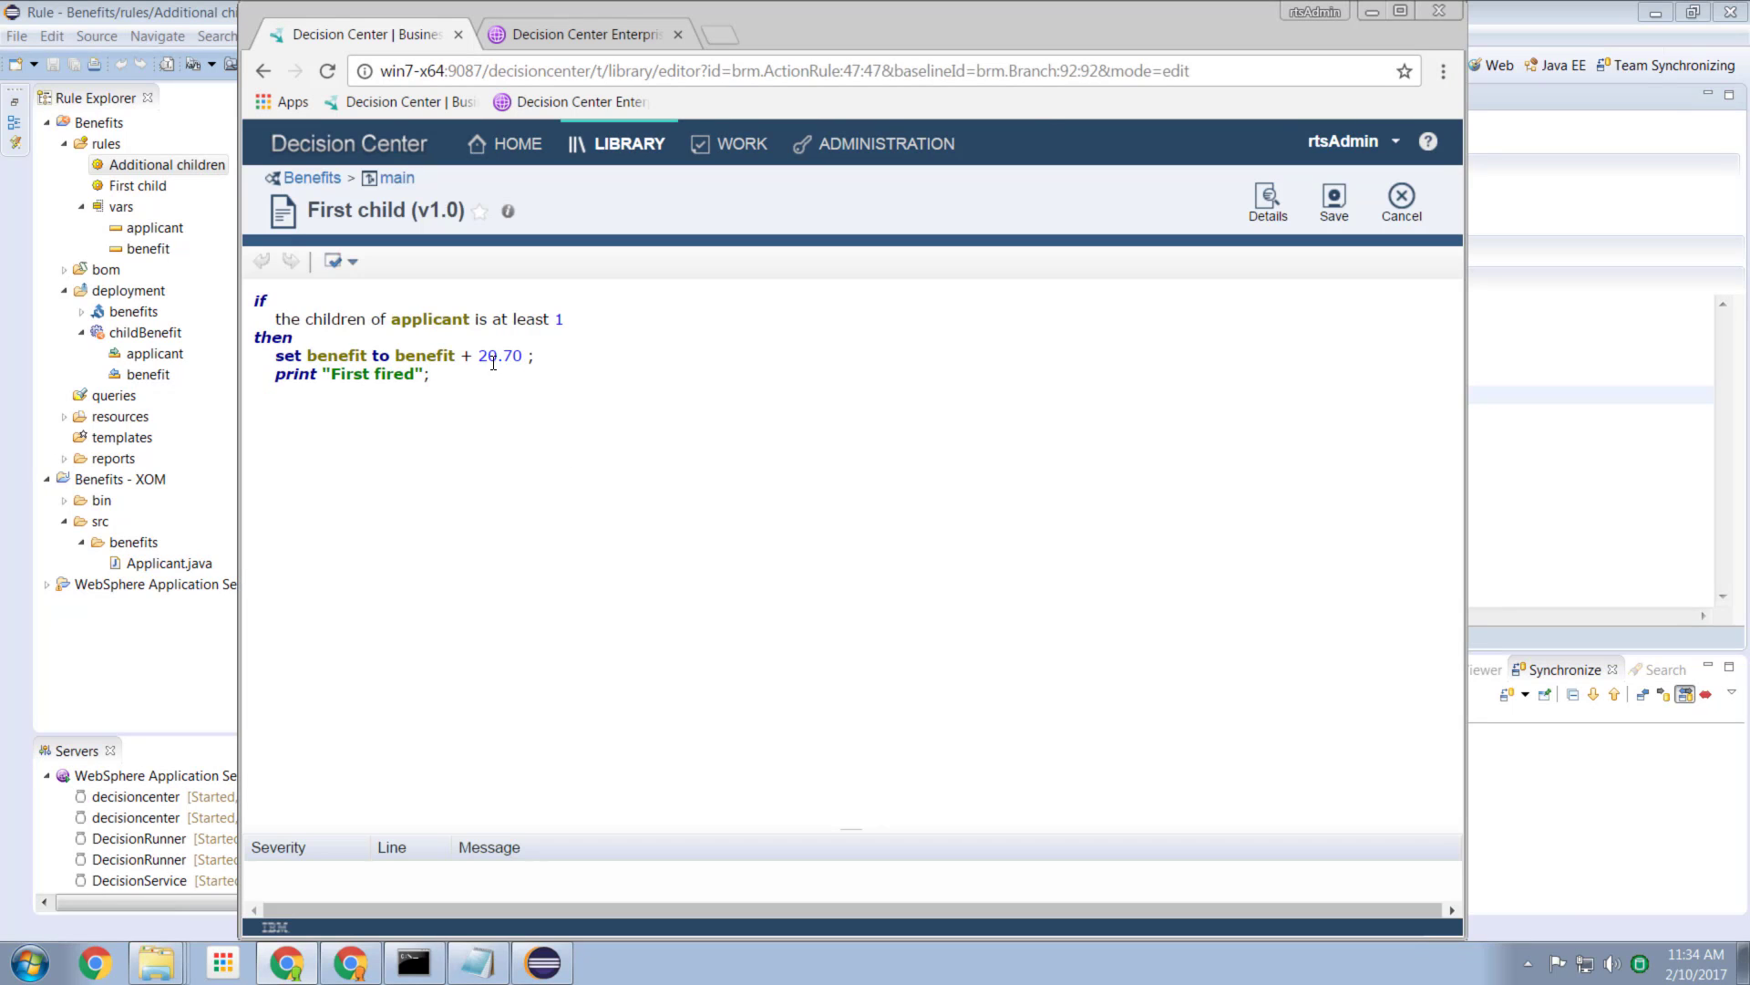
{"action": "double_click", "coordinate": [500, 356]}
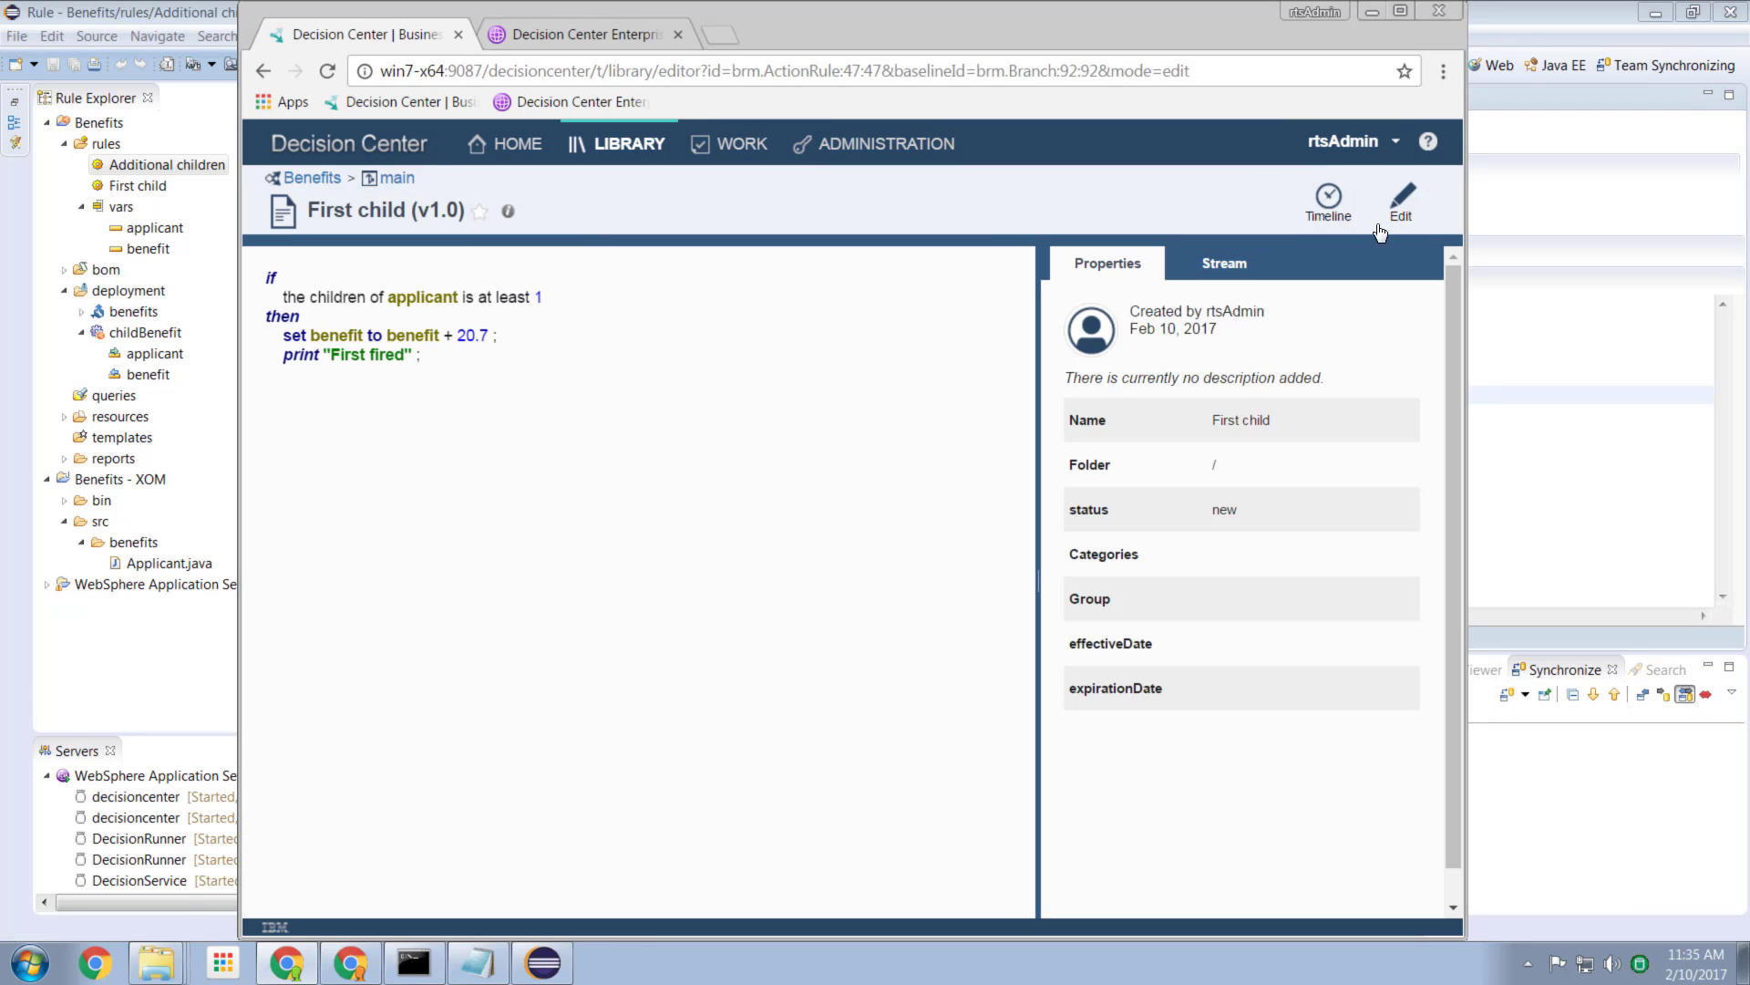
{"action": "left_click", "coordinate": [394, 176]}
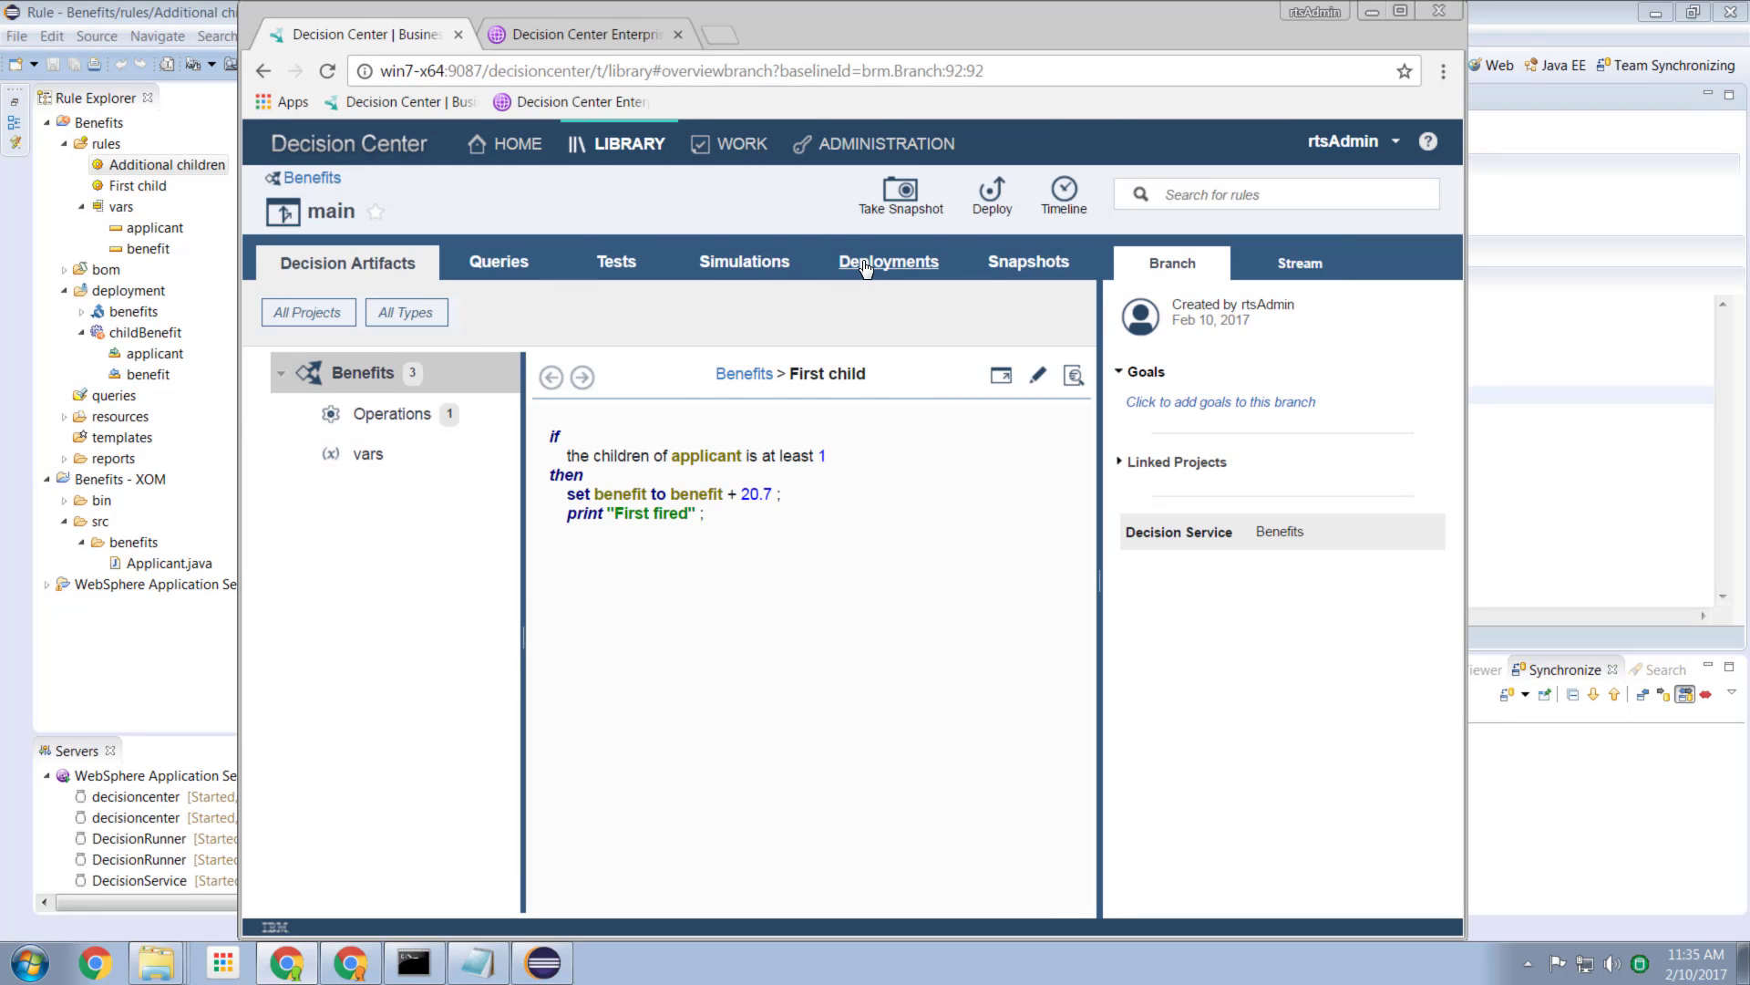
{"action": "mouse_move", "coordinate": [980, 237]}
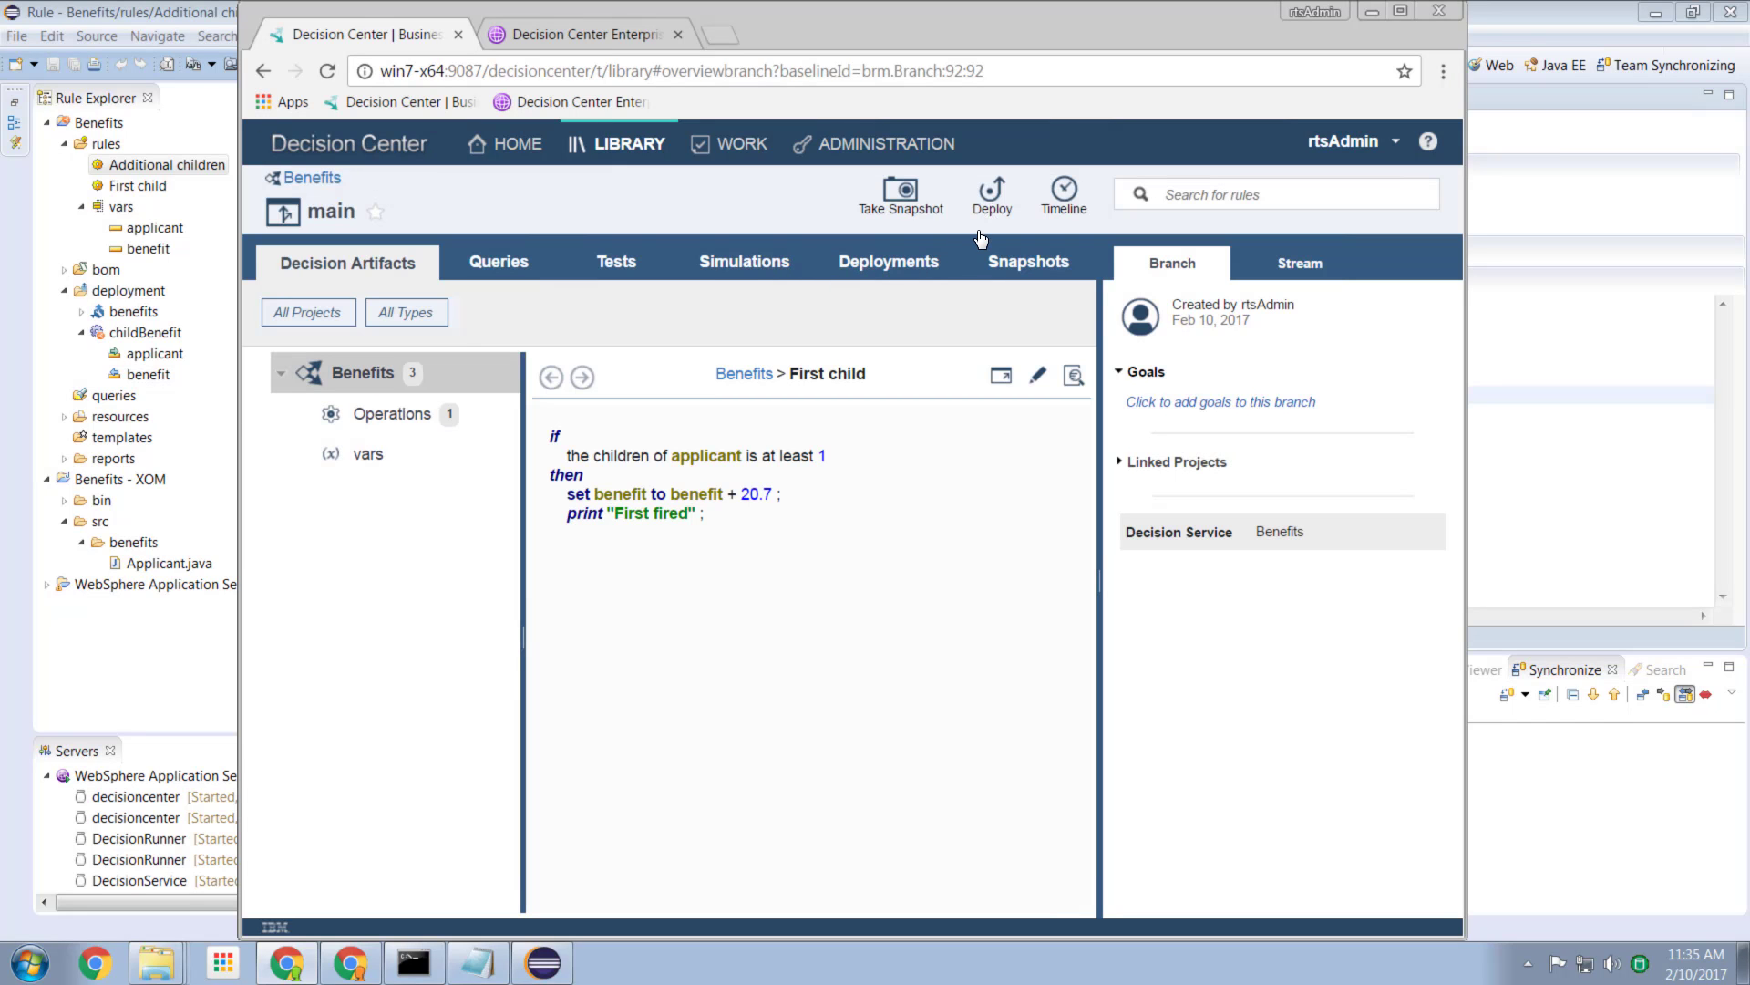
{"action": "mouse_move", "coordinate": [964, 246]}
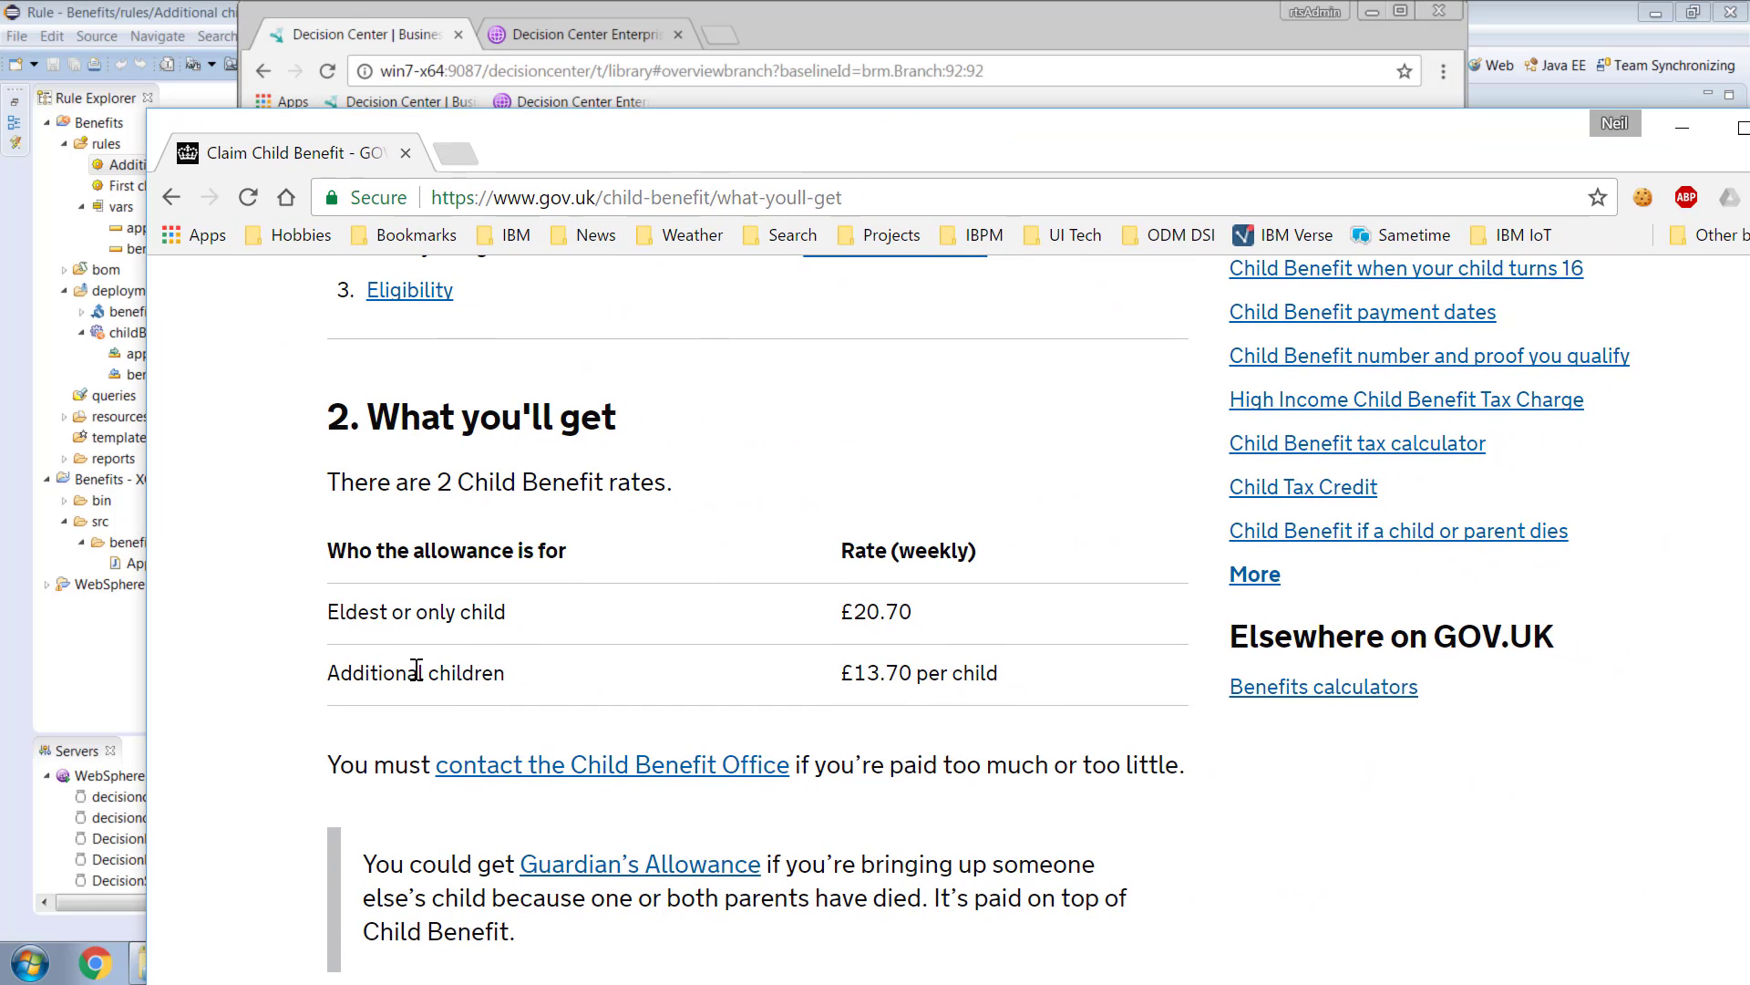
{"action": "mouse_move", "coordinate": [810, 148]}
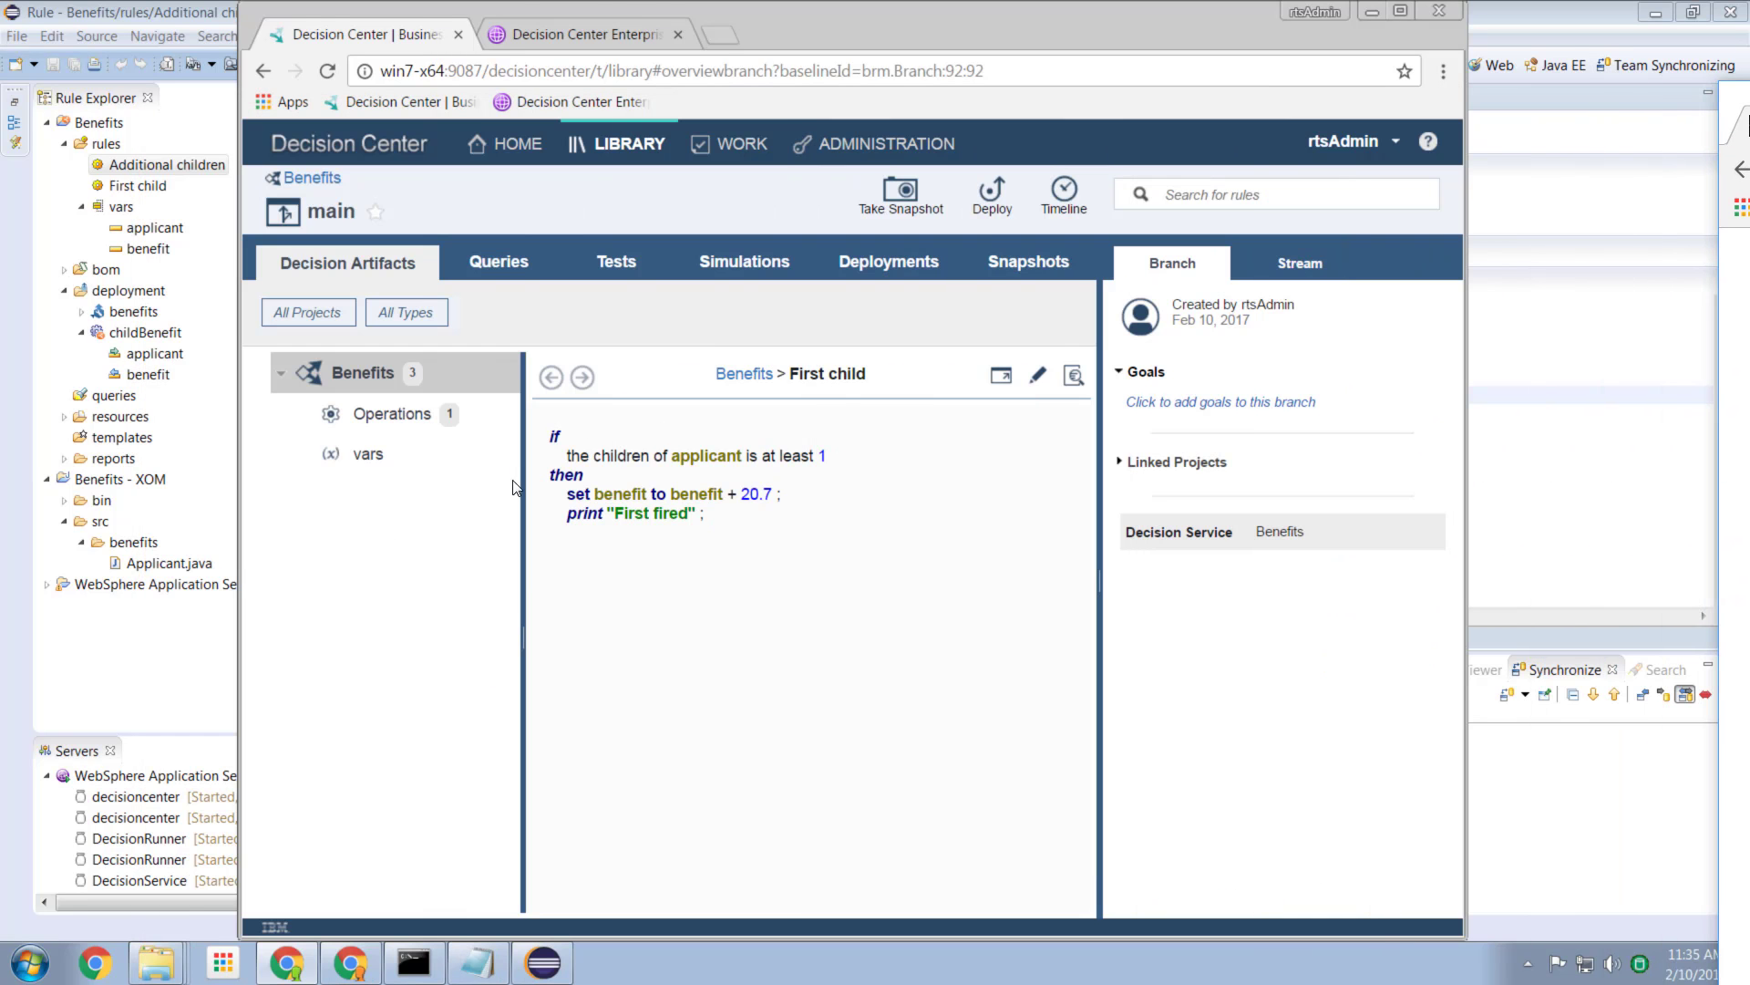
{"action": "mouse_move", "coordinate": [773, 511]}
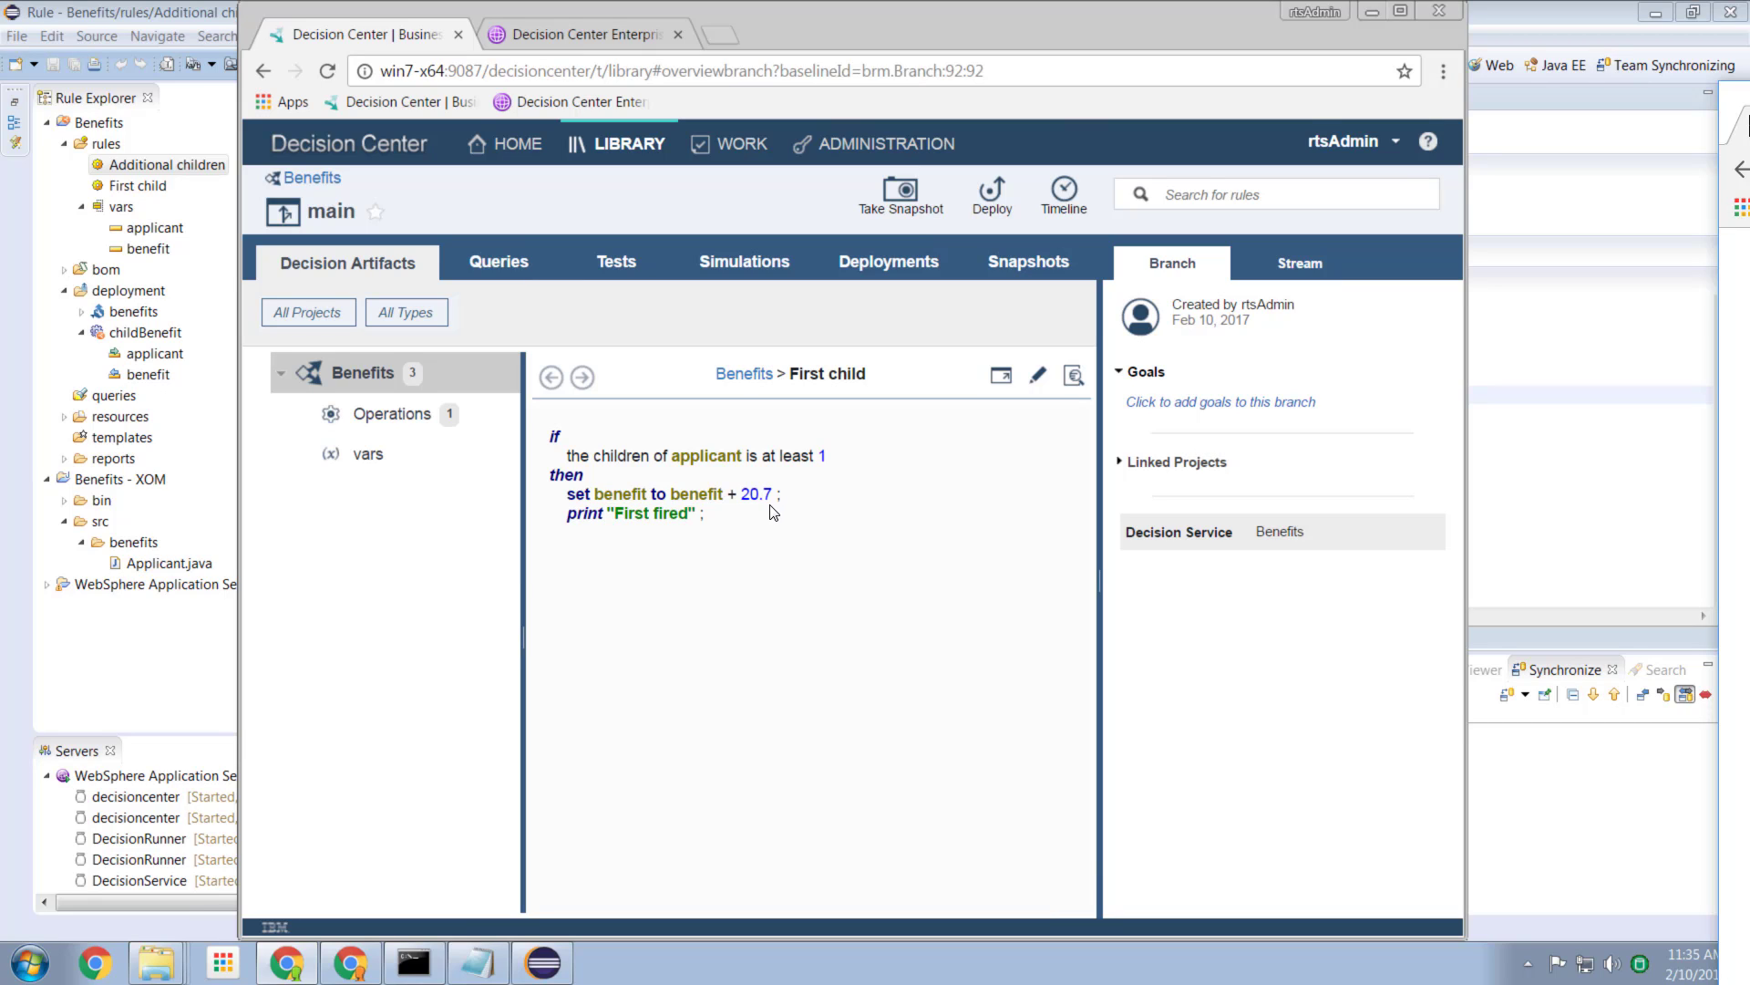
{"action": "mouse_move", "coordinate": [811, 539]}
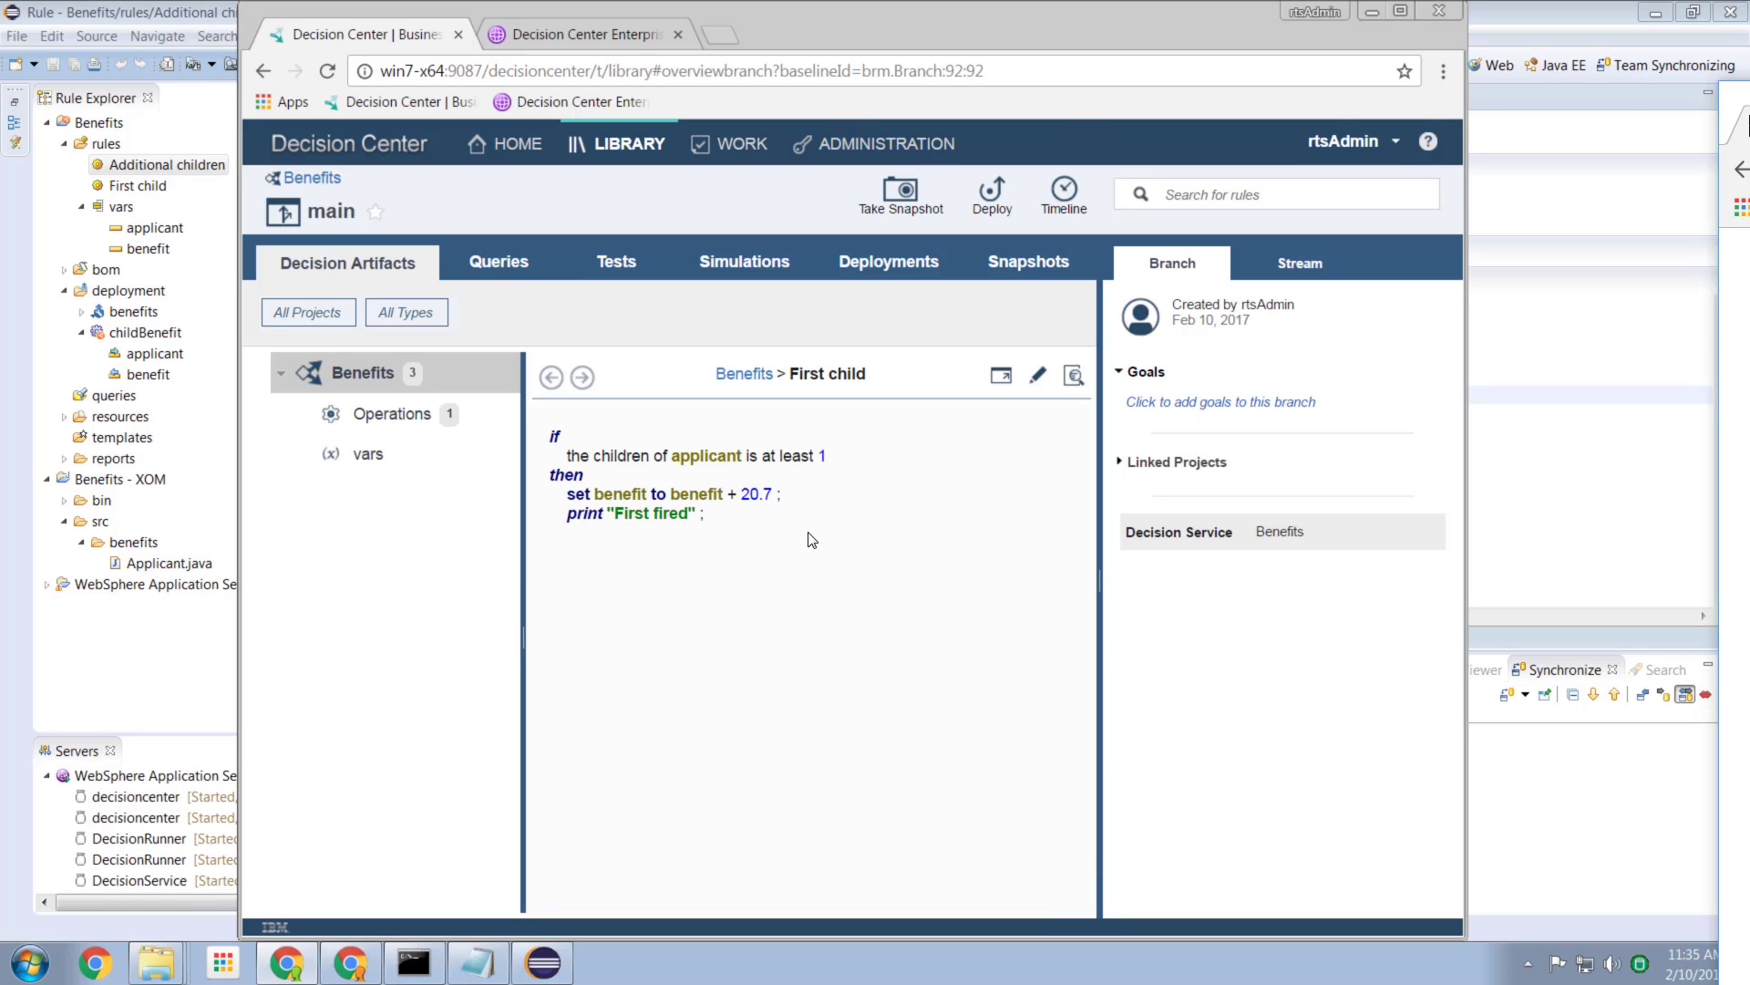